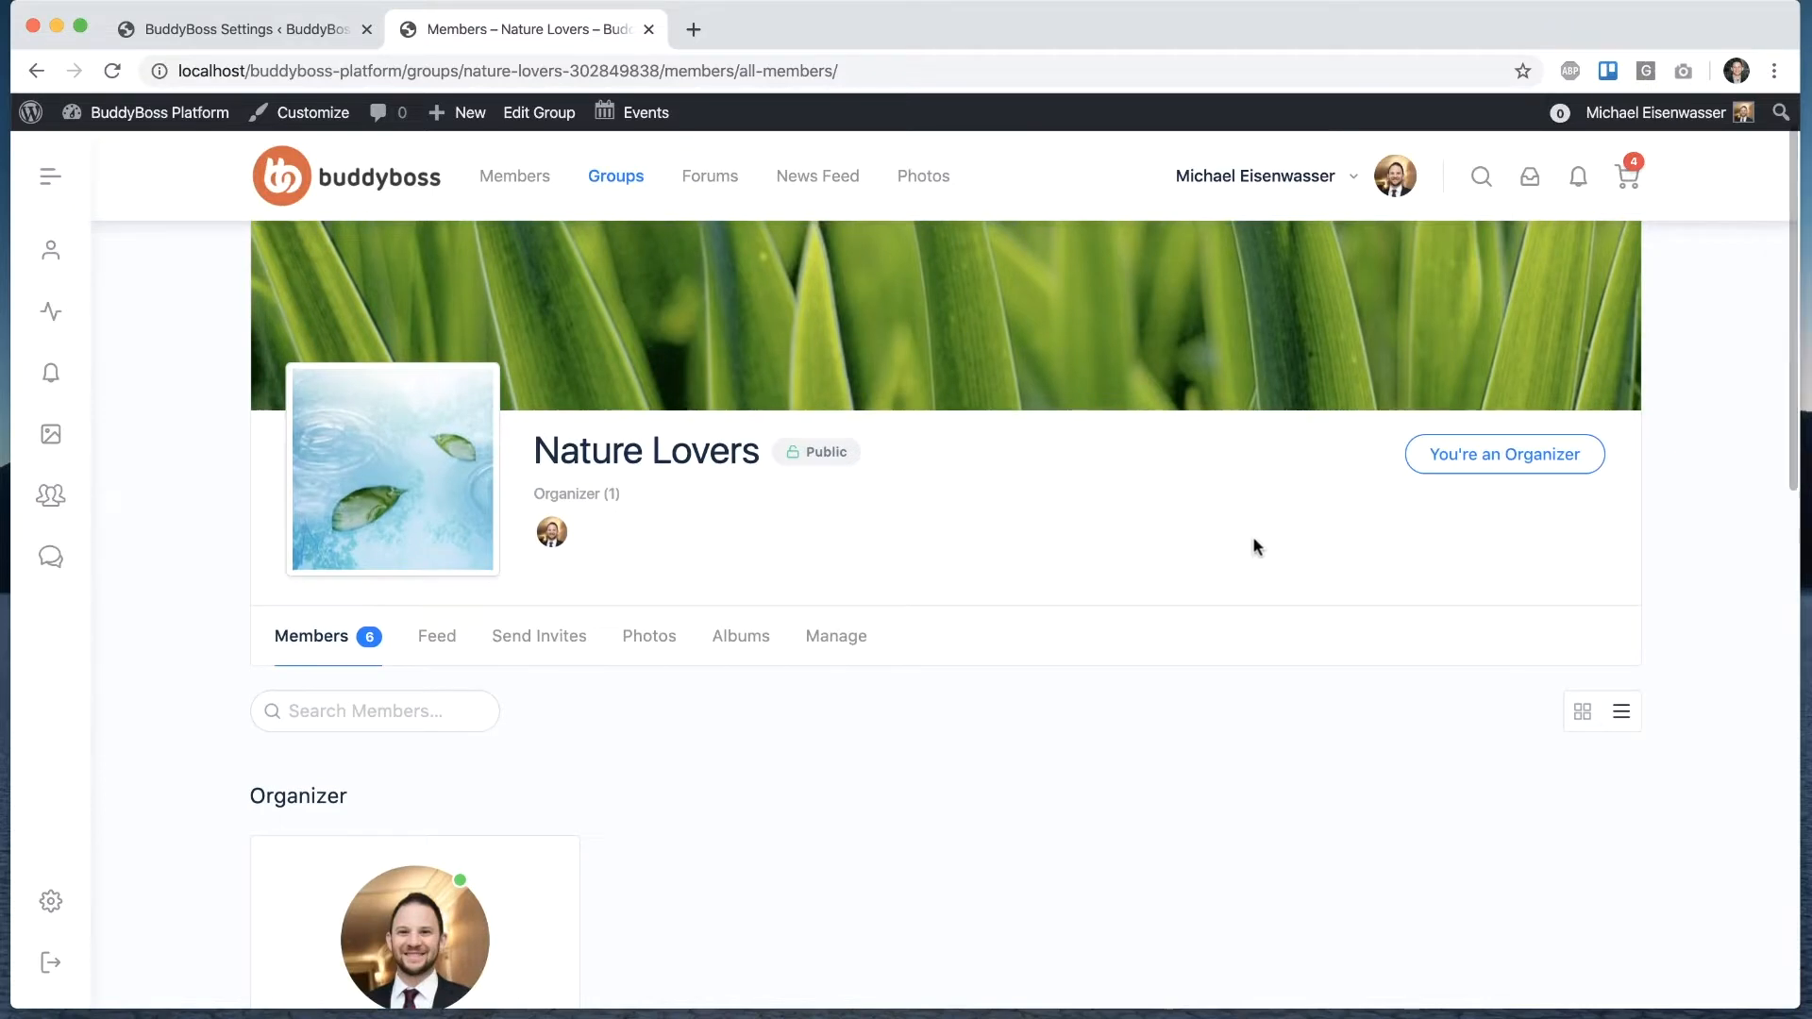
- Enable 'Allow group organizers and moderators to send group messages' and save the Groups settings
scroll("down", 3)
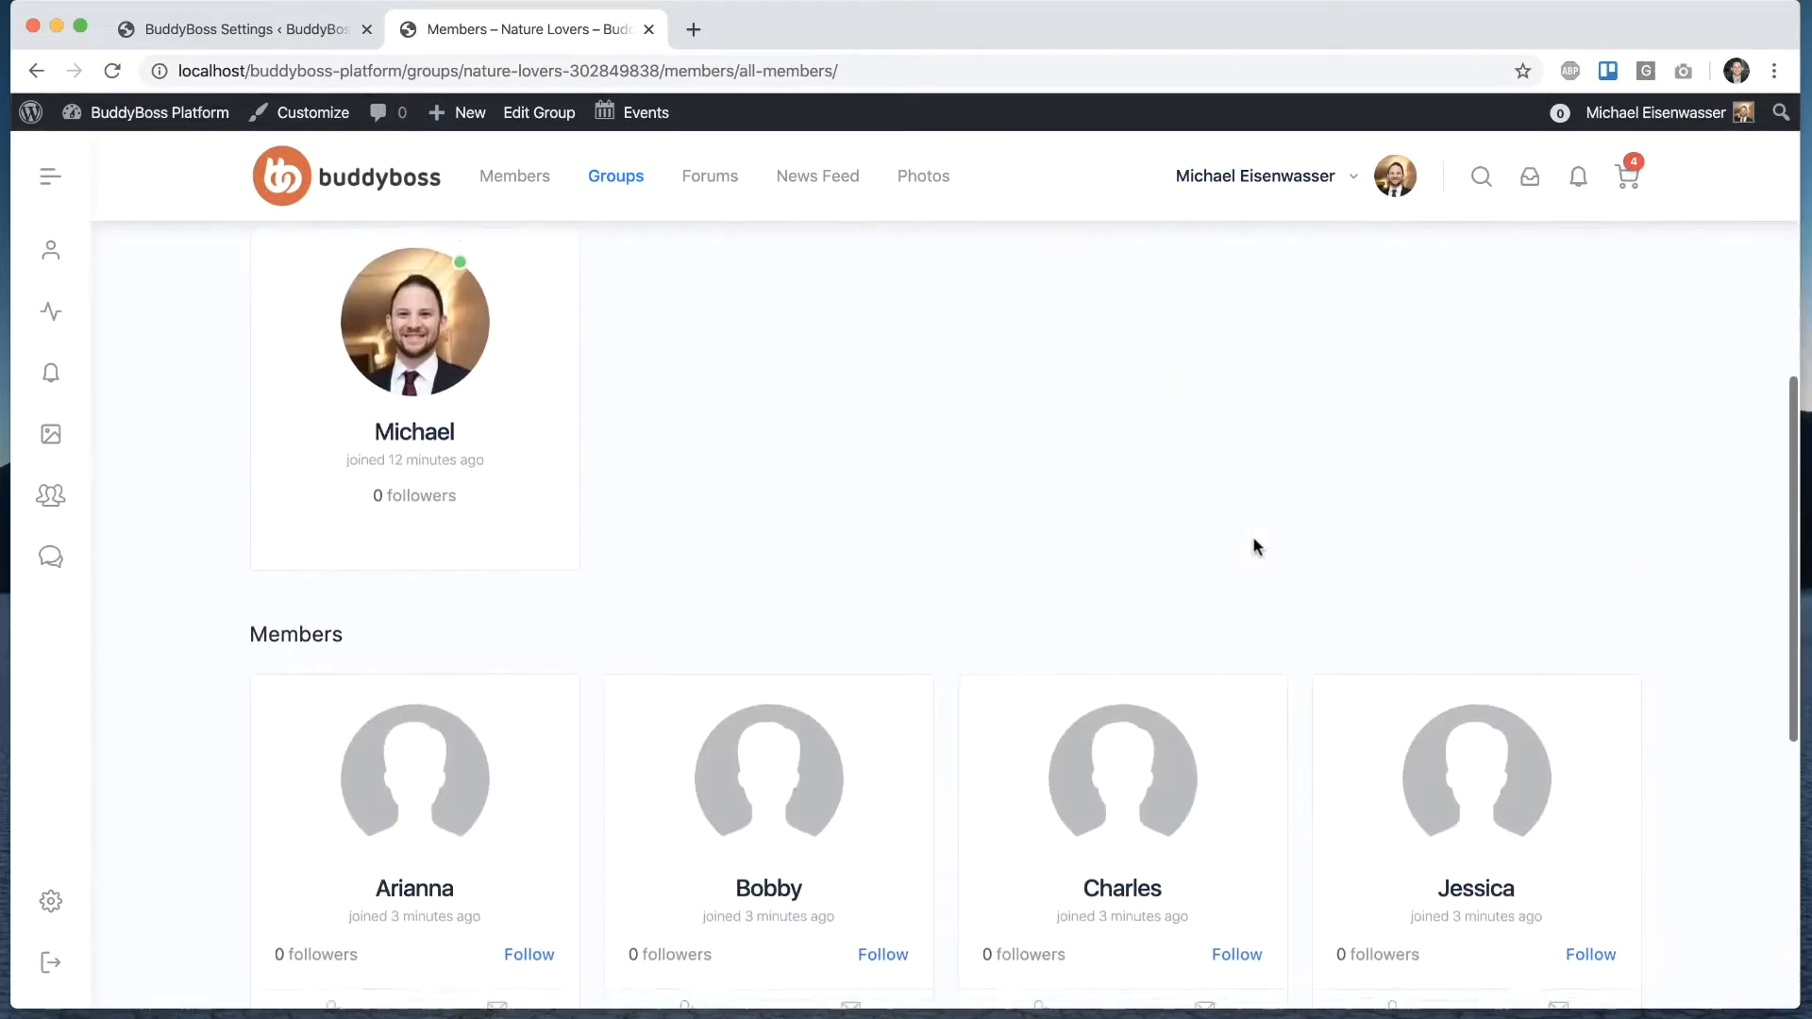
scroll("down", 3)
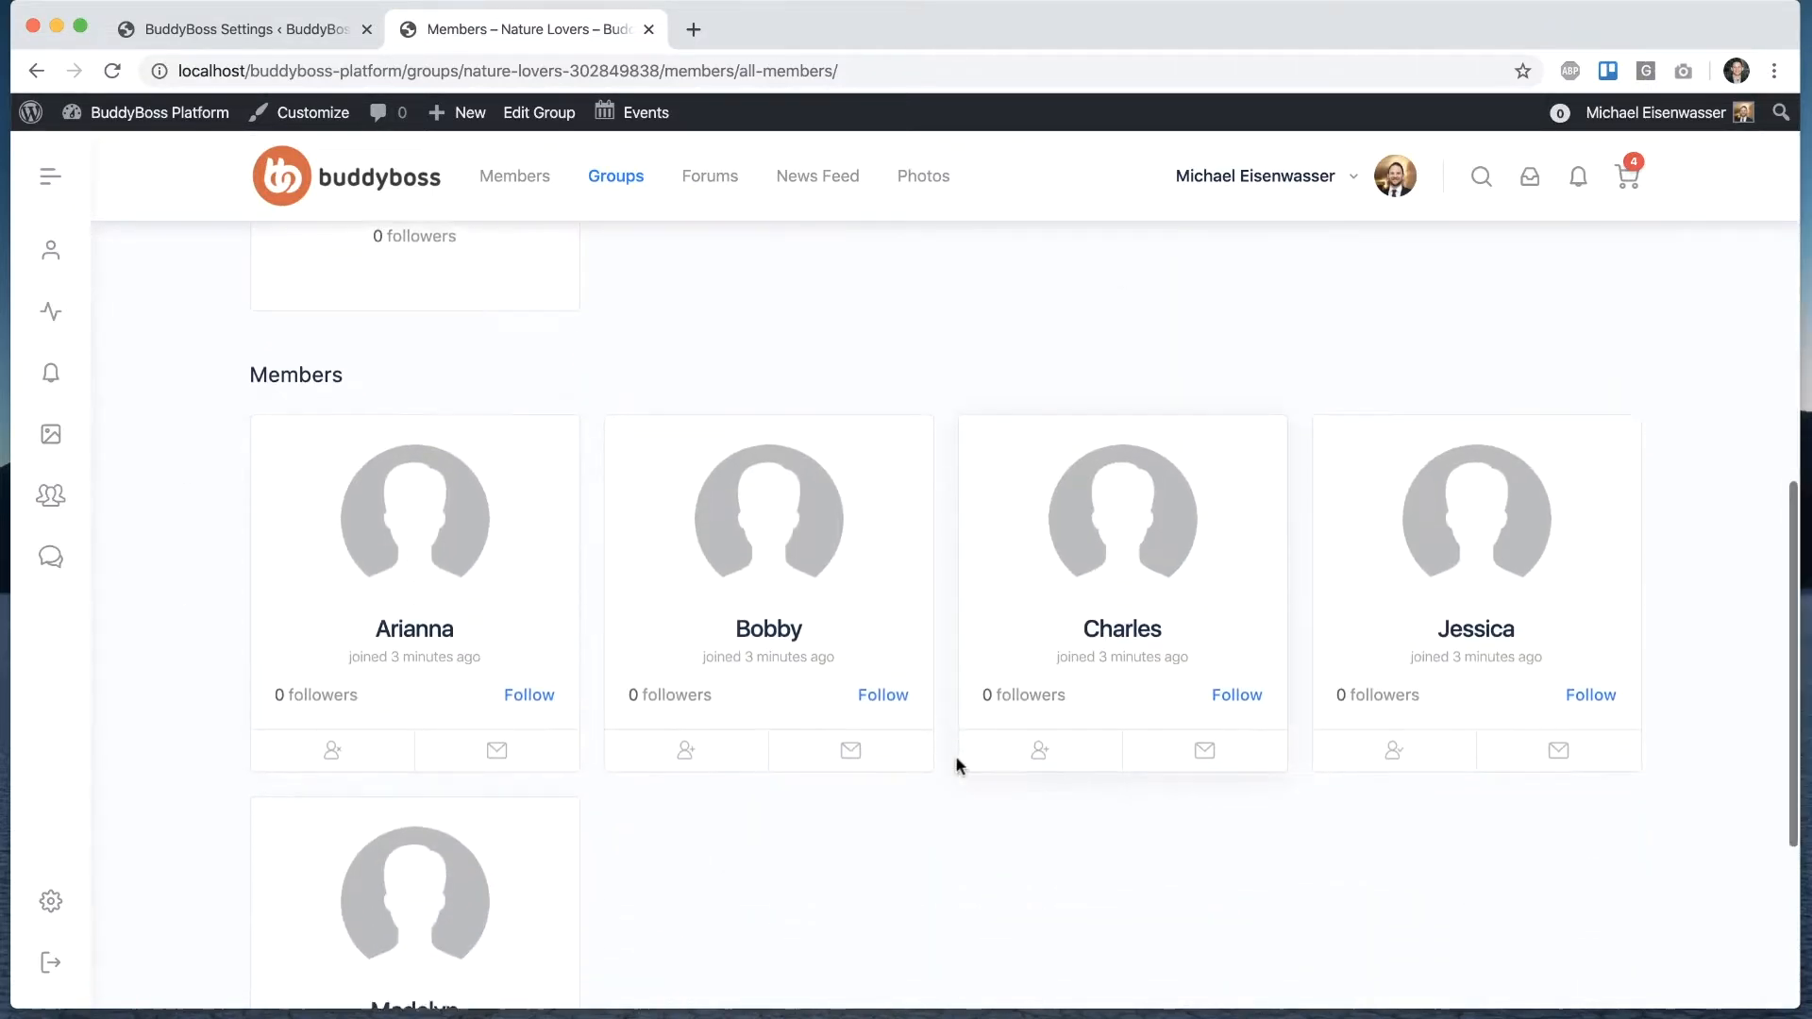
scroll("up", 3)
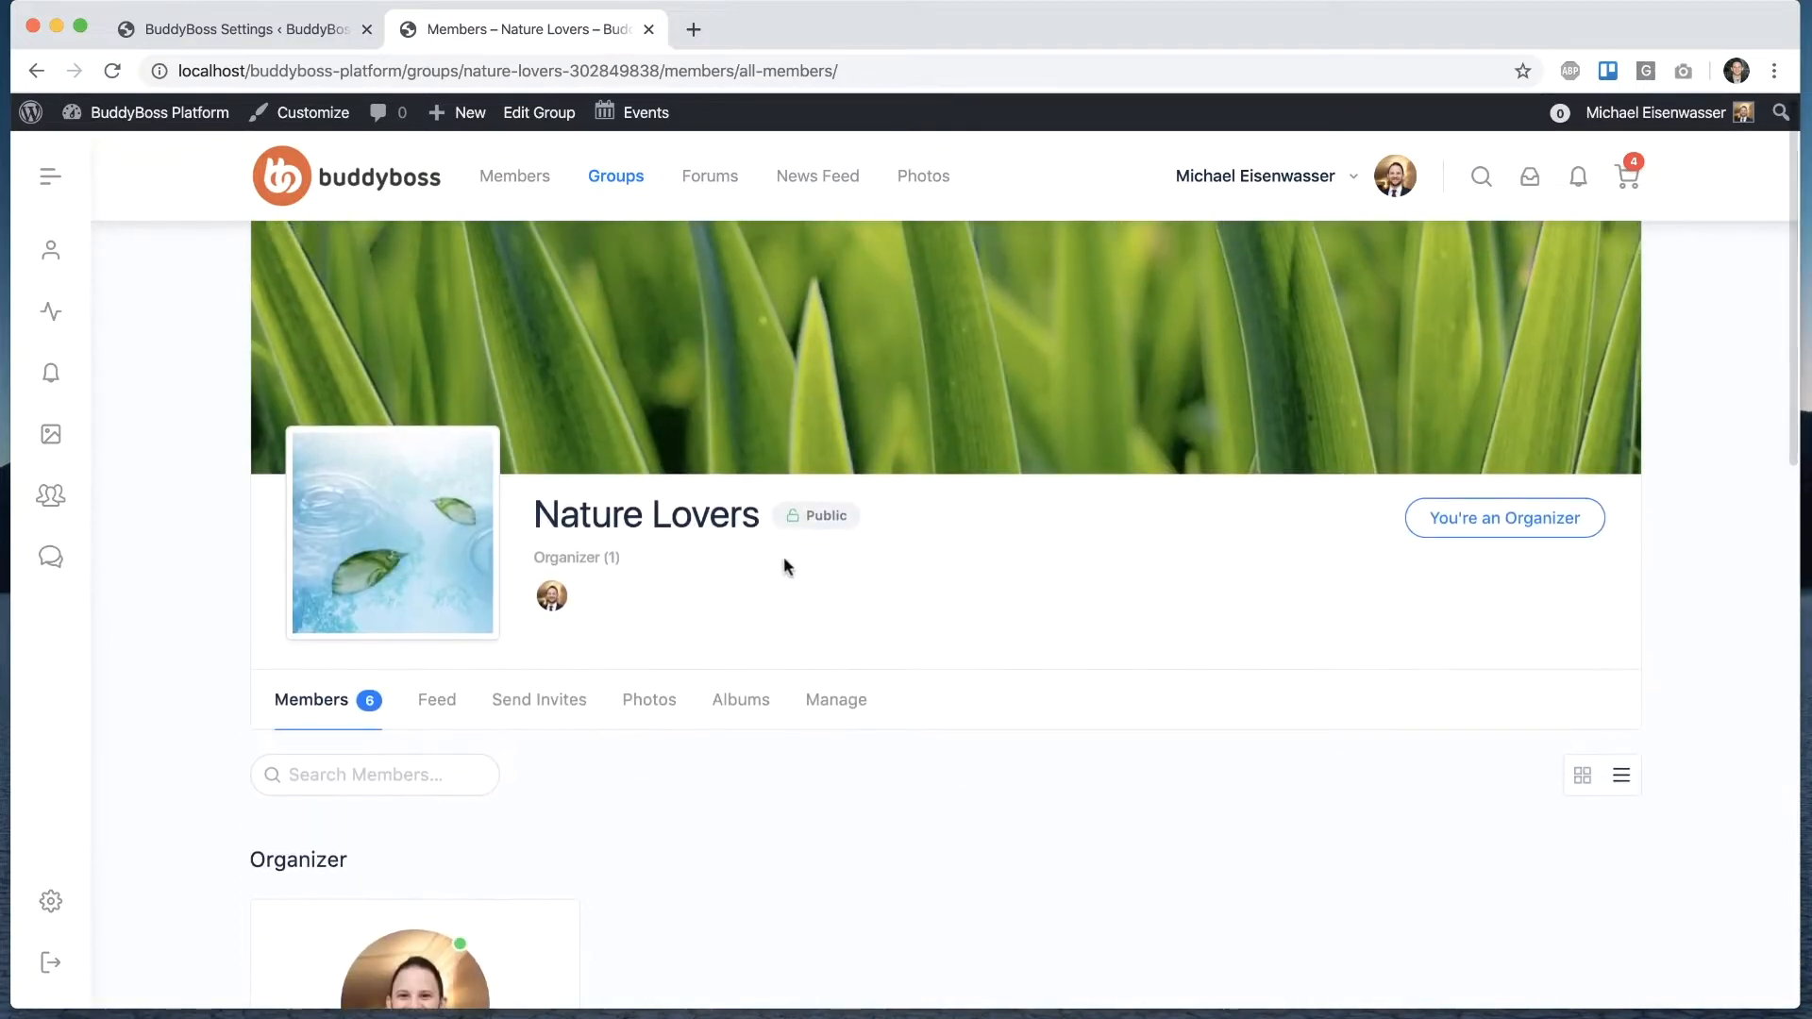
left_click(230, 28)
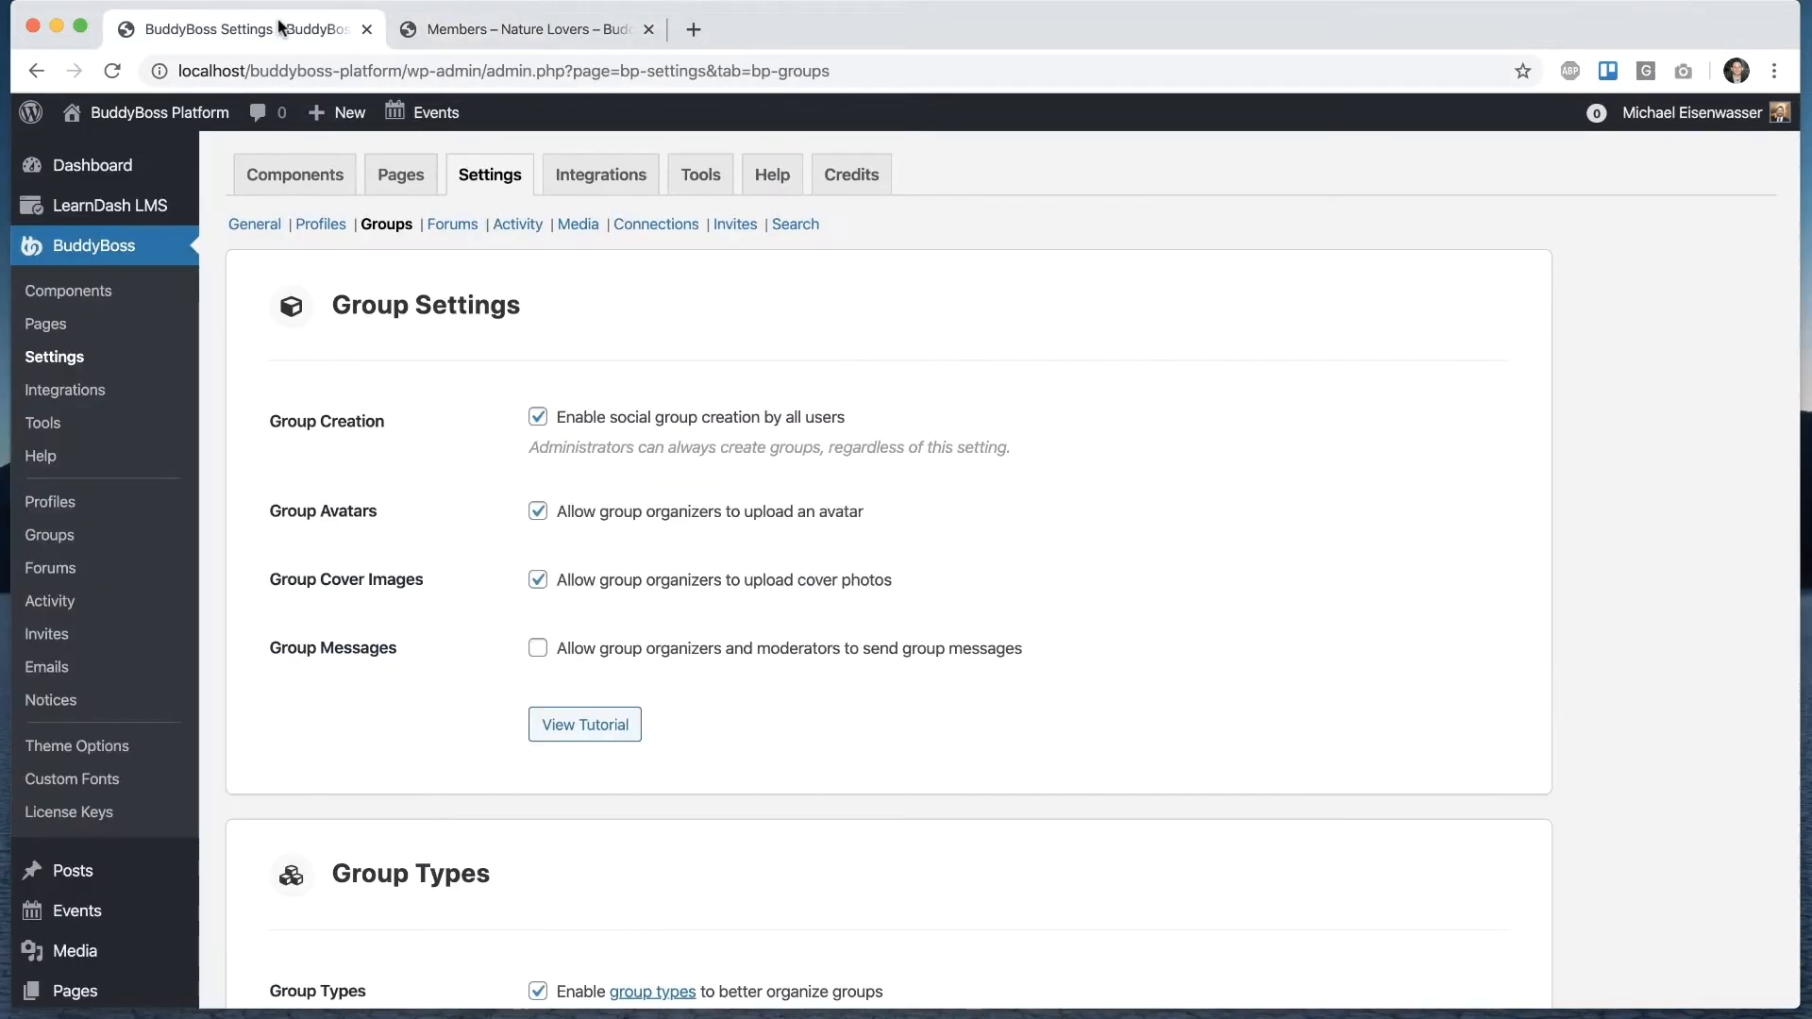
mouse_move(394, 240)
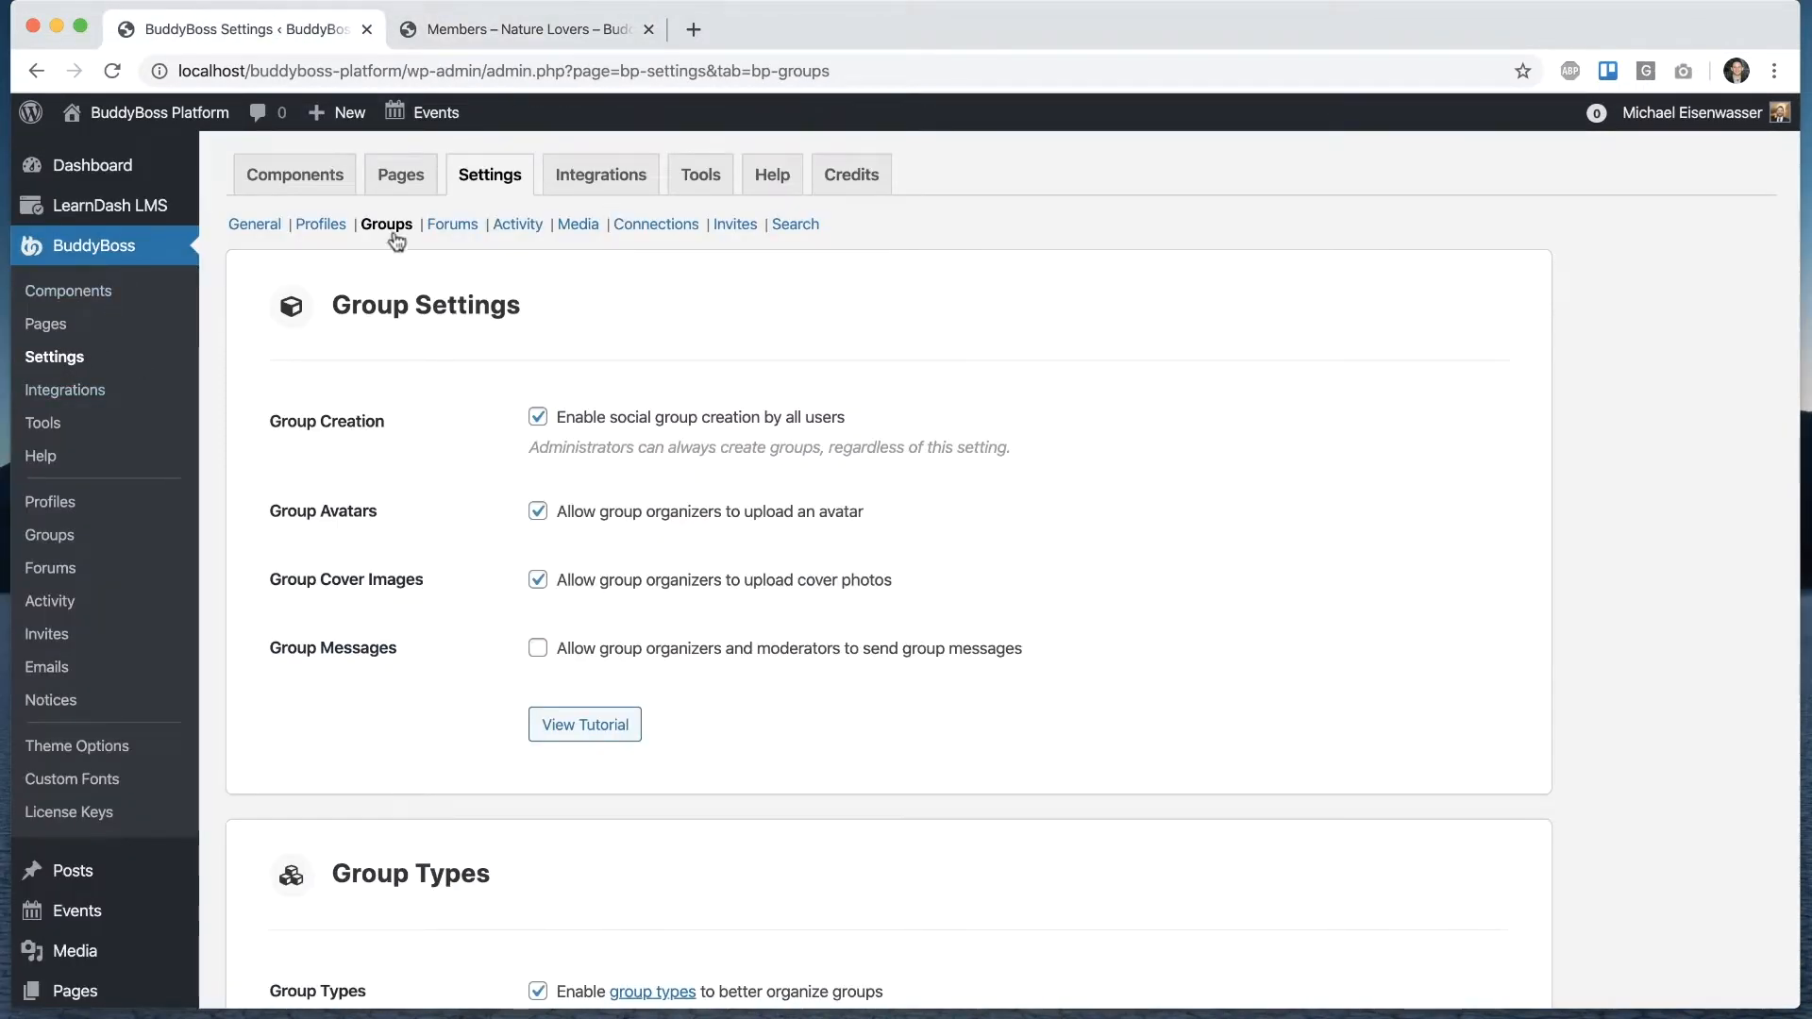
scroll("down", 3)
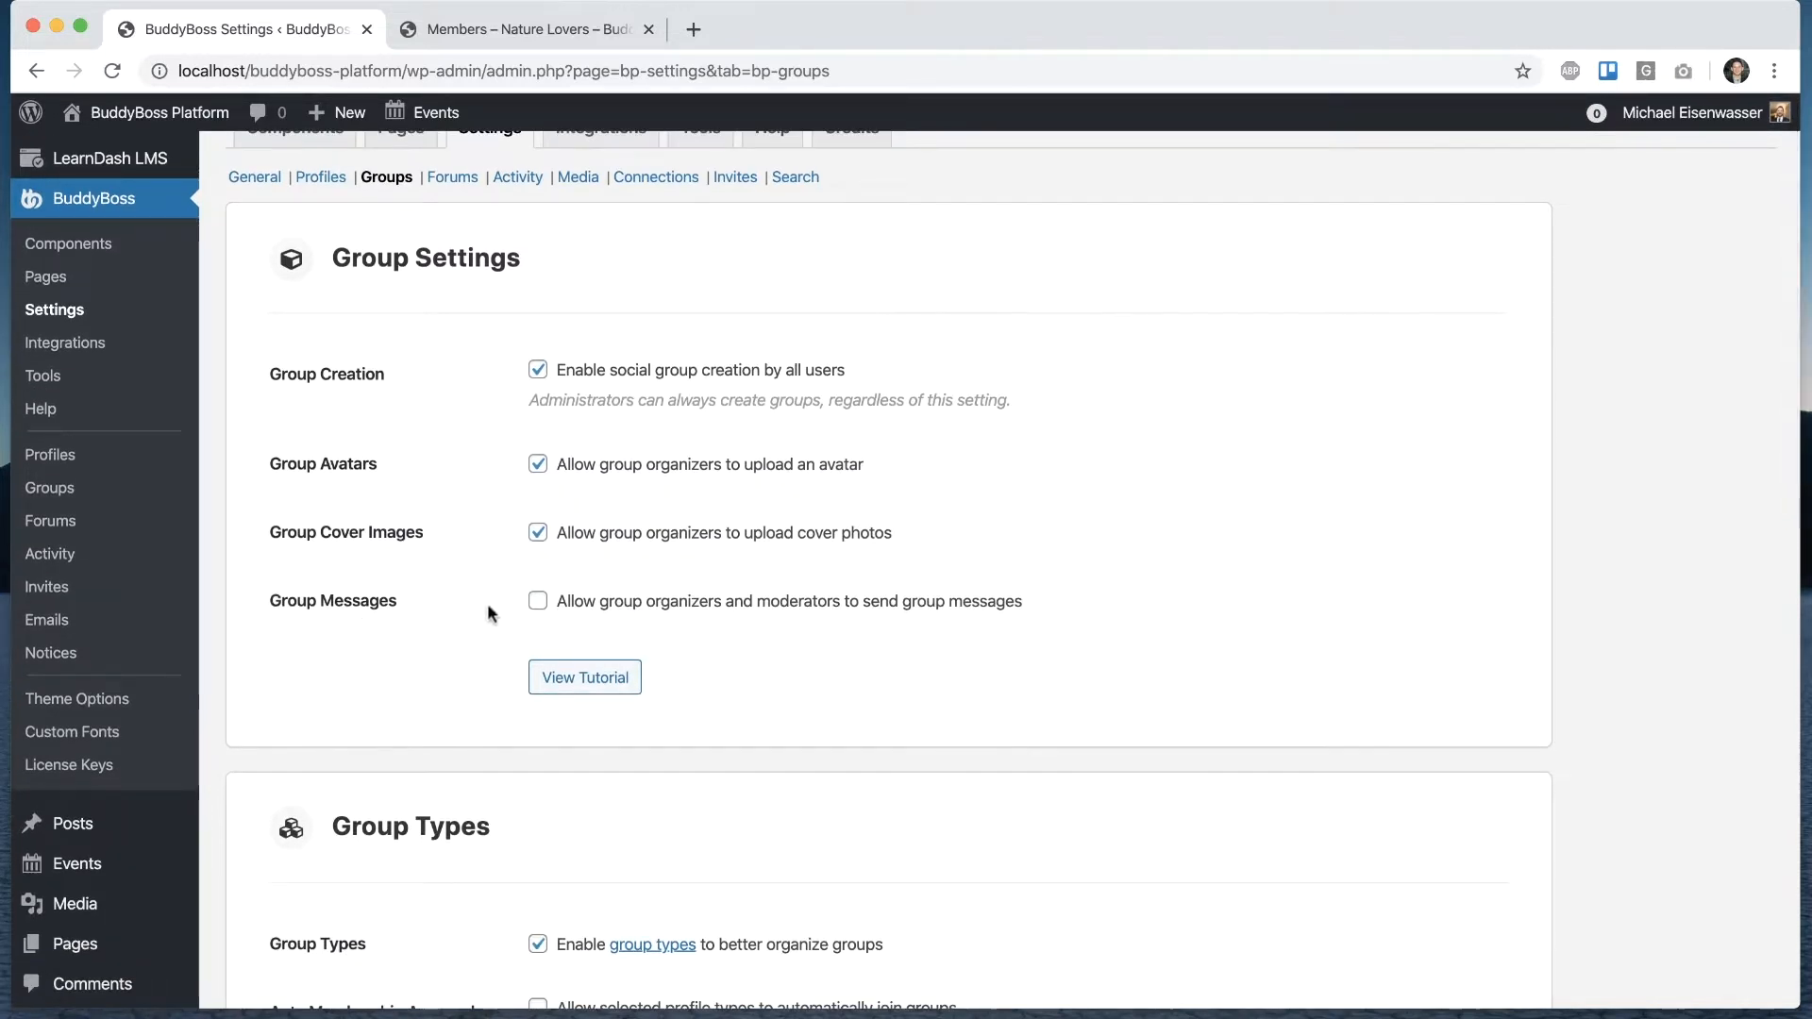
mouse_move(832, 619)
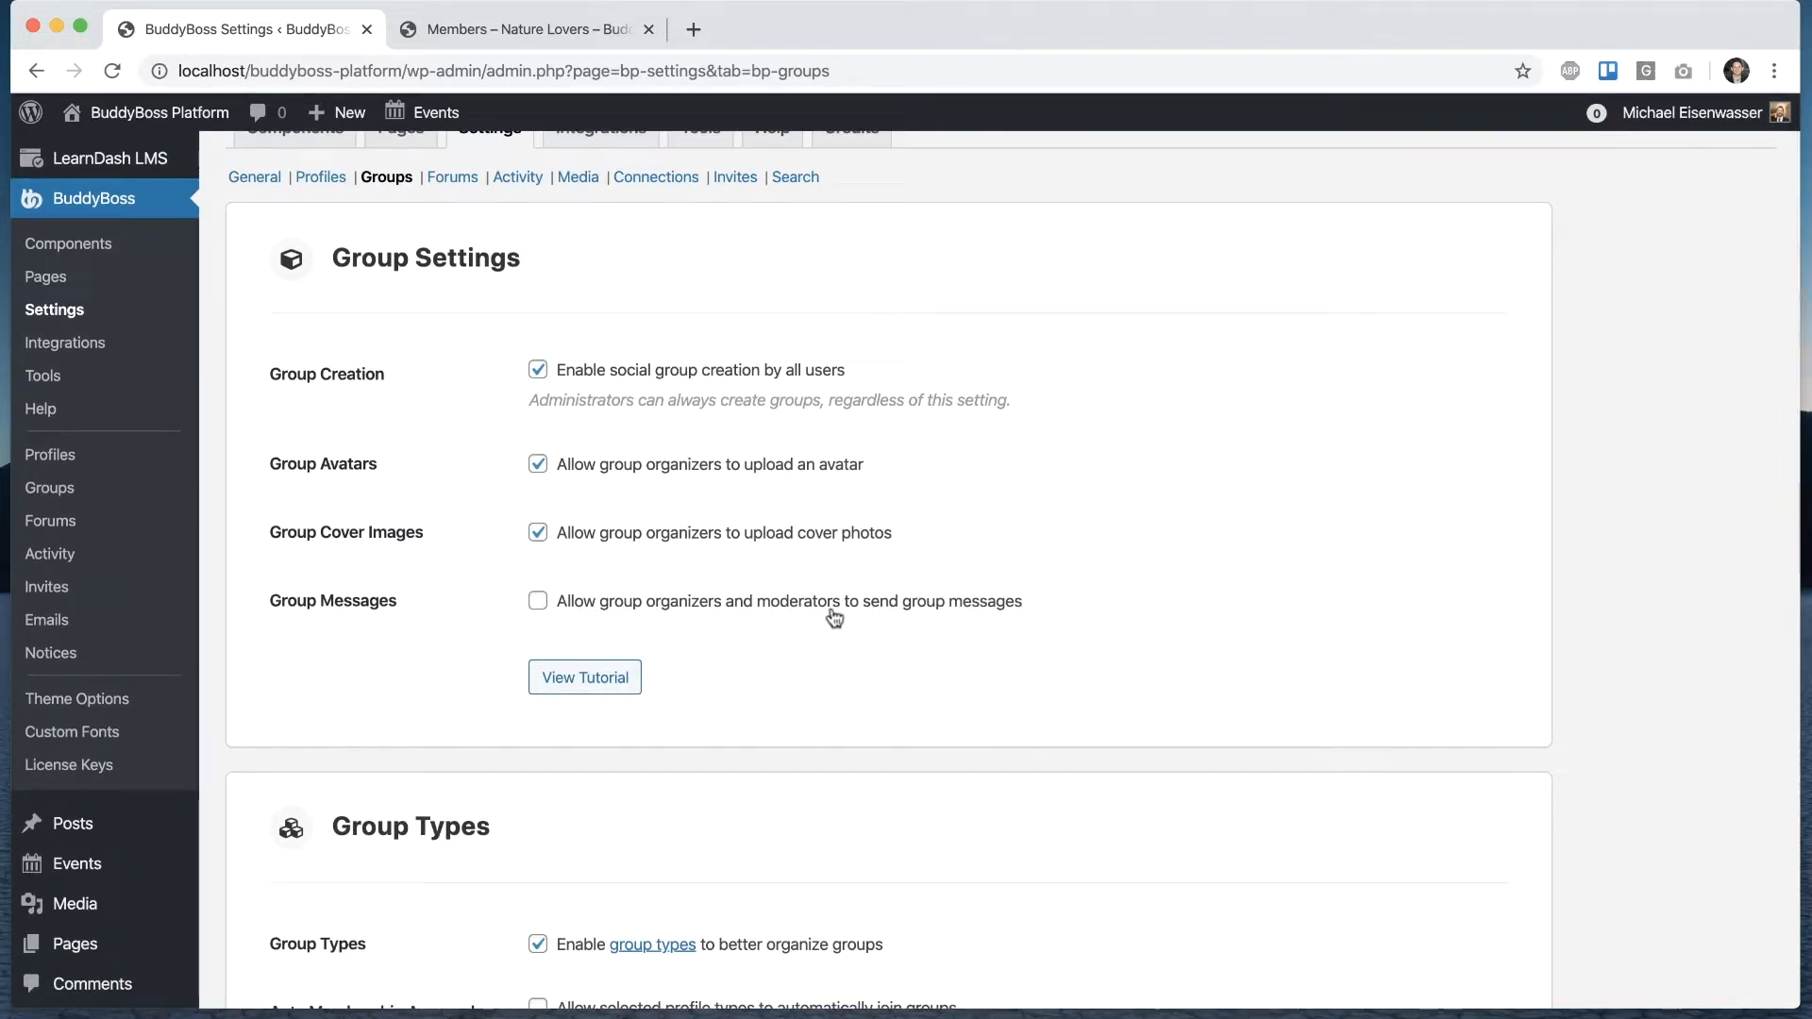
left_click(538, 601)
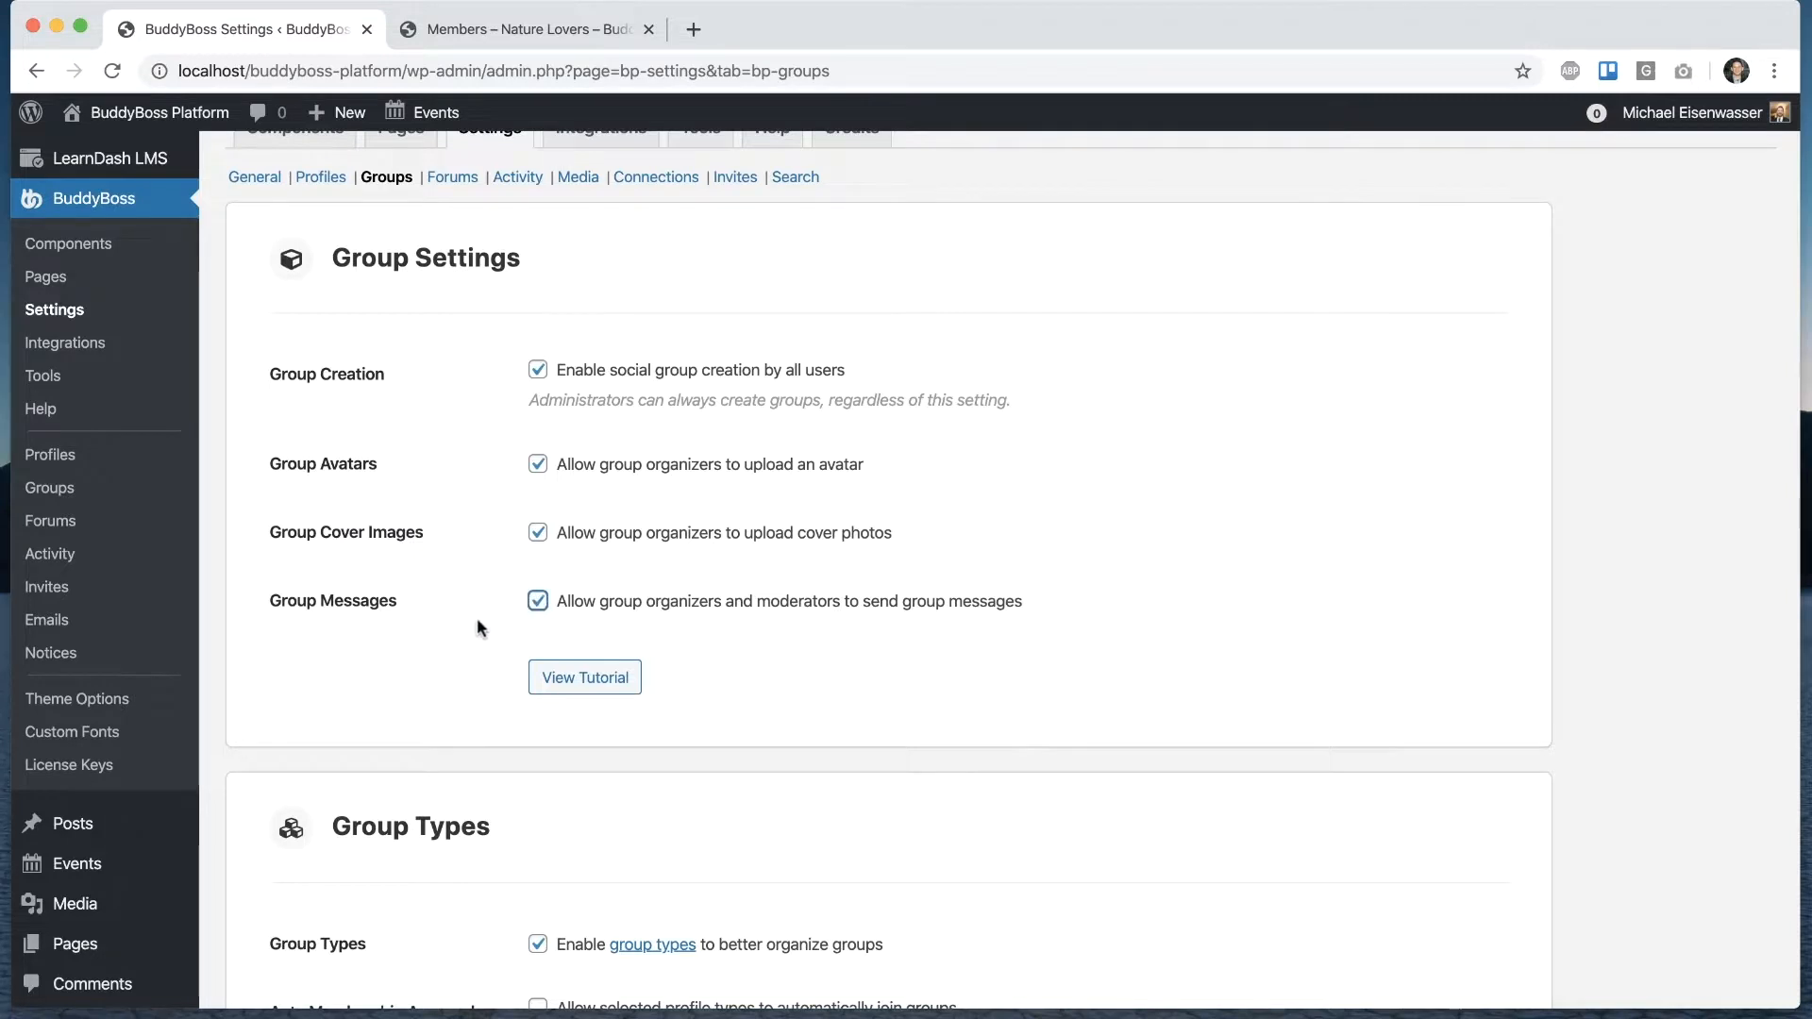
scroll("down", 3)
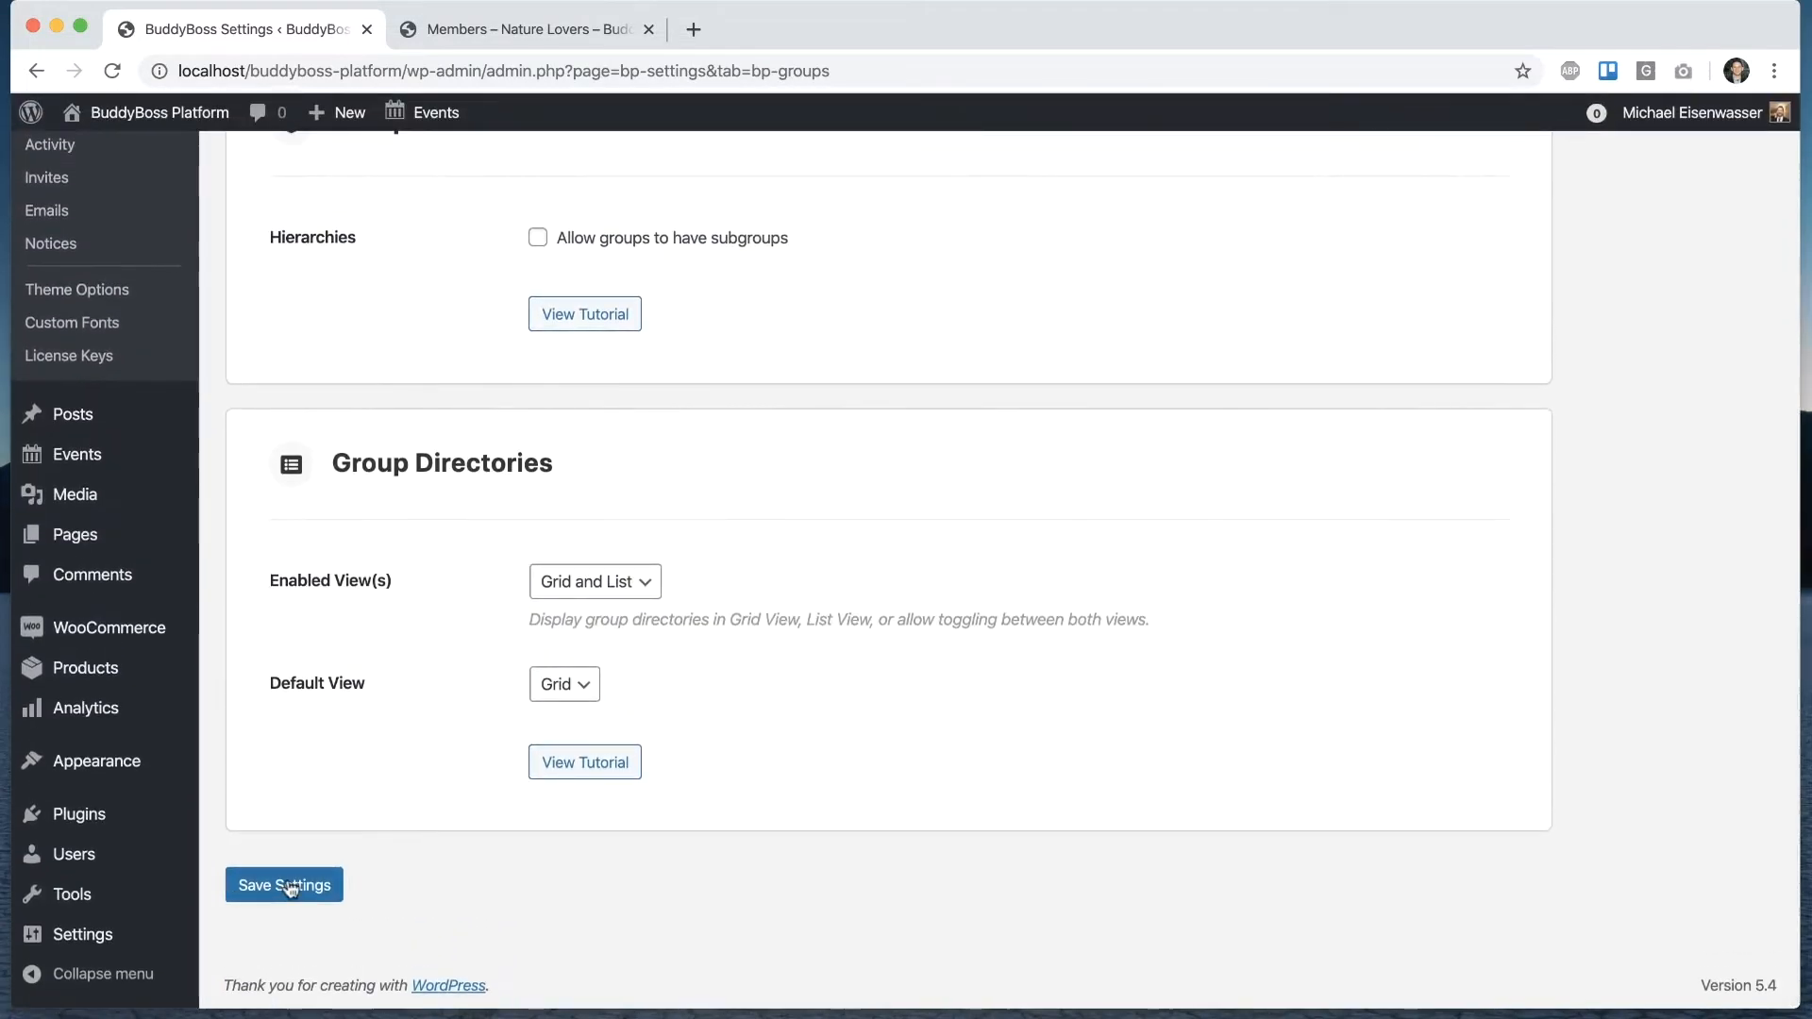
left_click(283, 885)
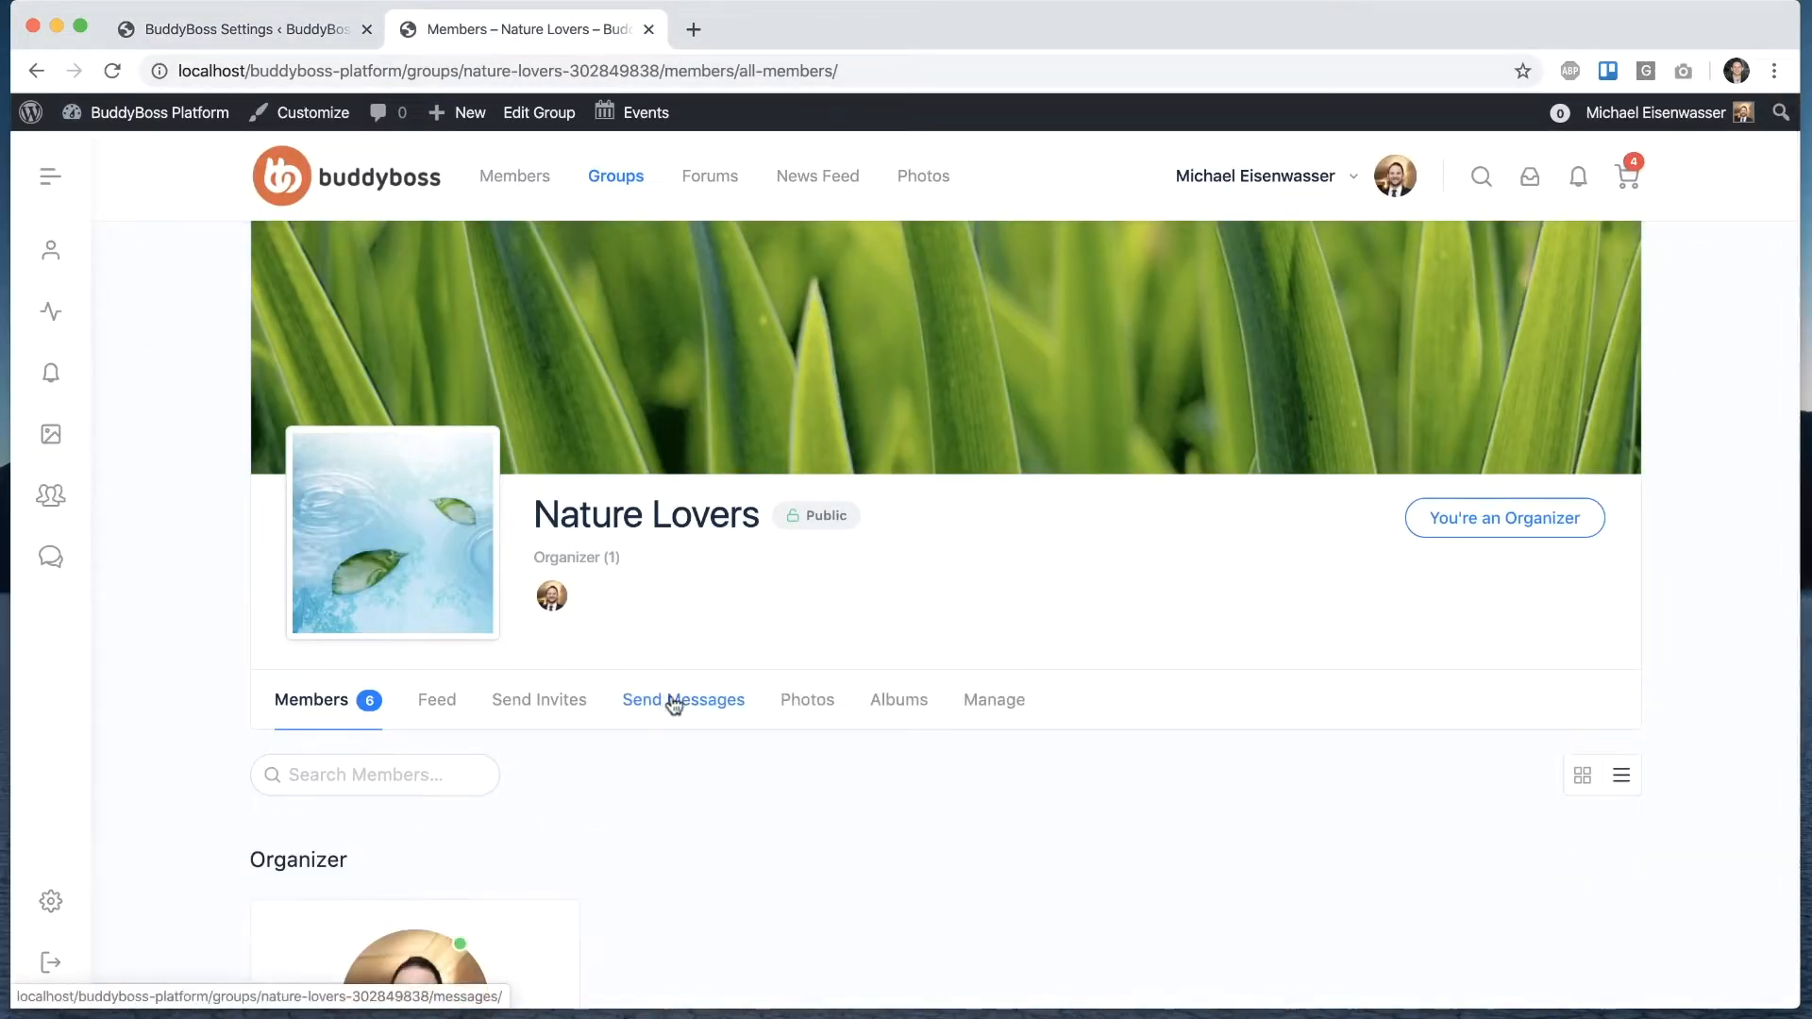
- Confirm Nature Lovers' Group Messages permission is 'Organizers and Moderators only' under Manage > Settings
left_click(681, 698)
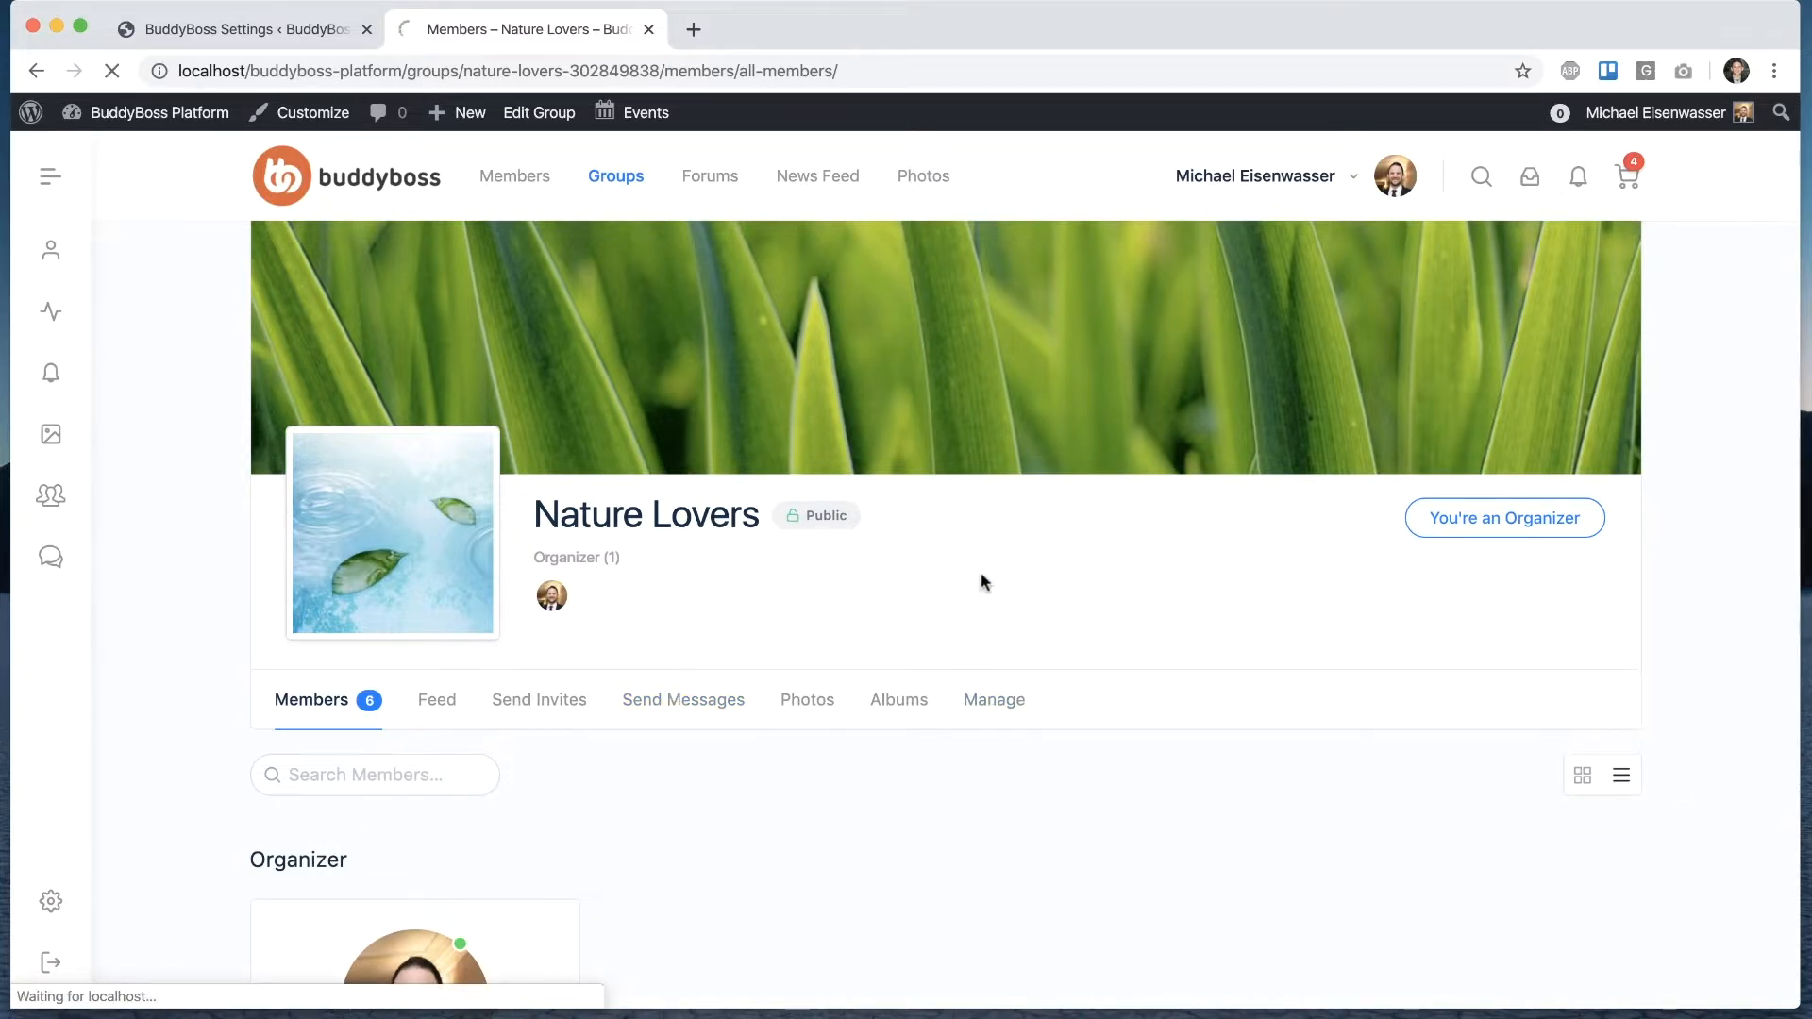
left_click(991, 699)
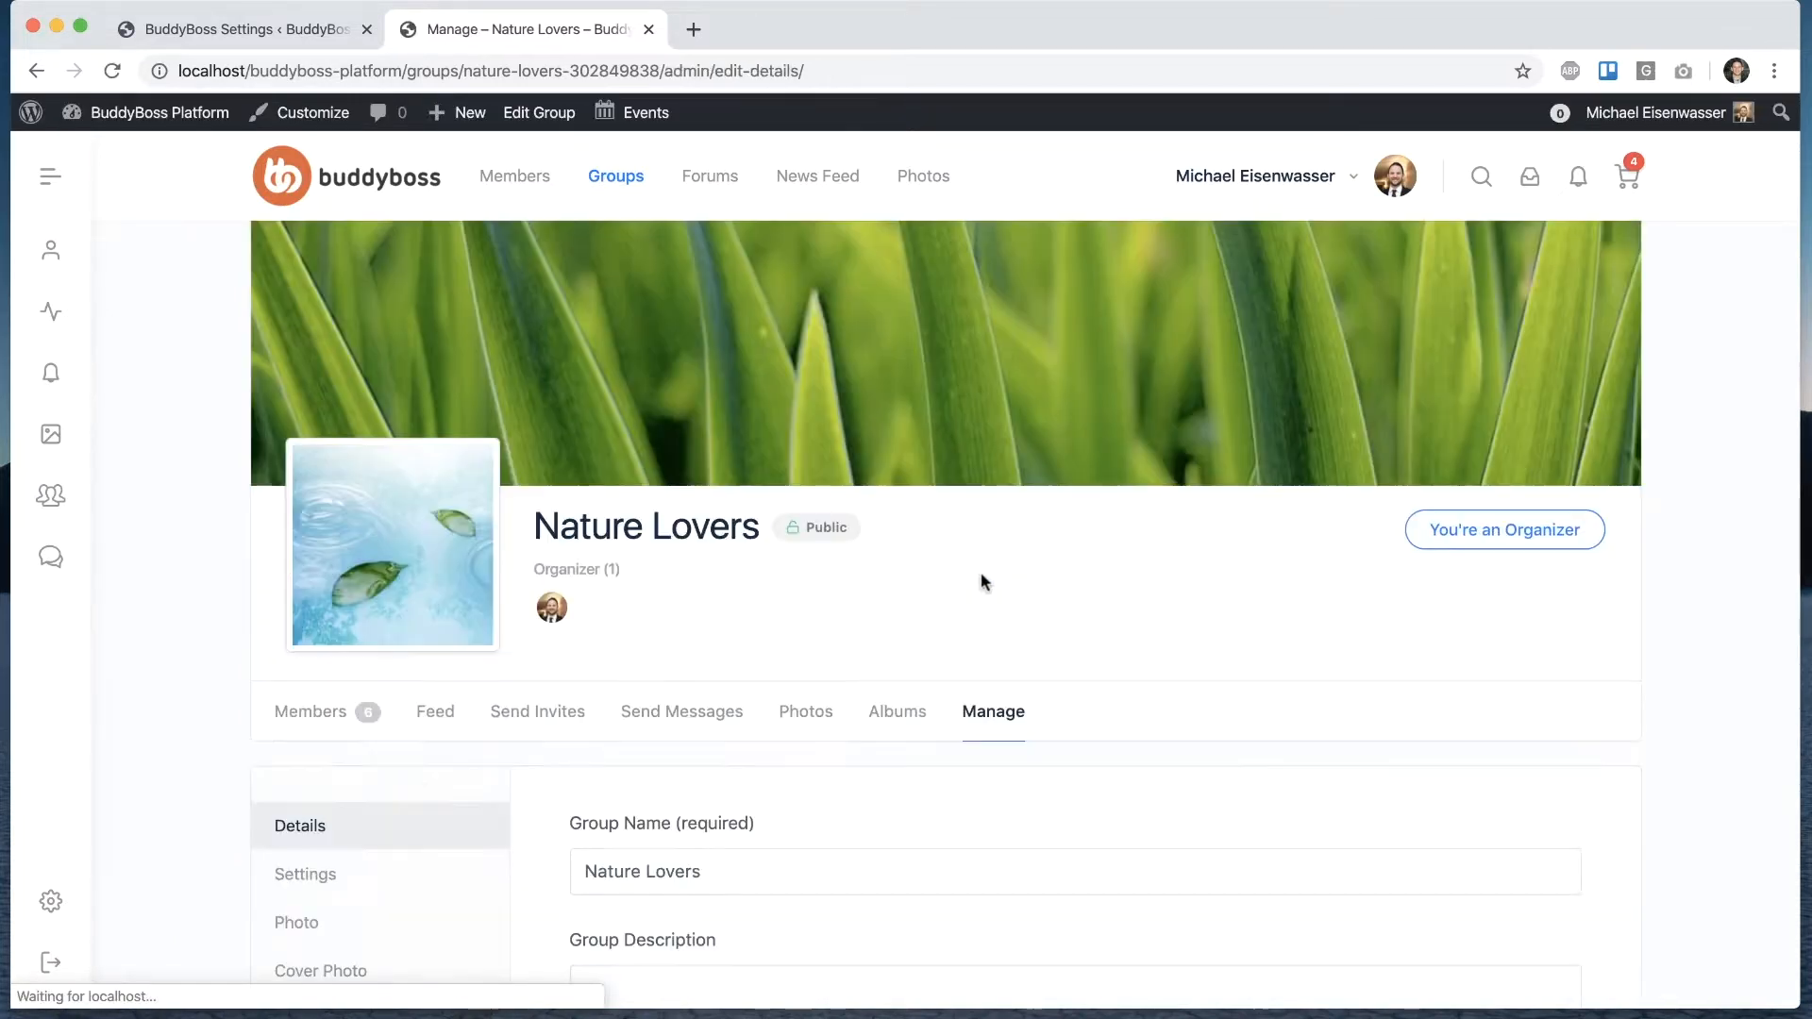
scroll("down", 3)
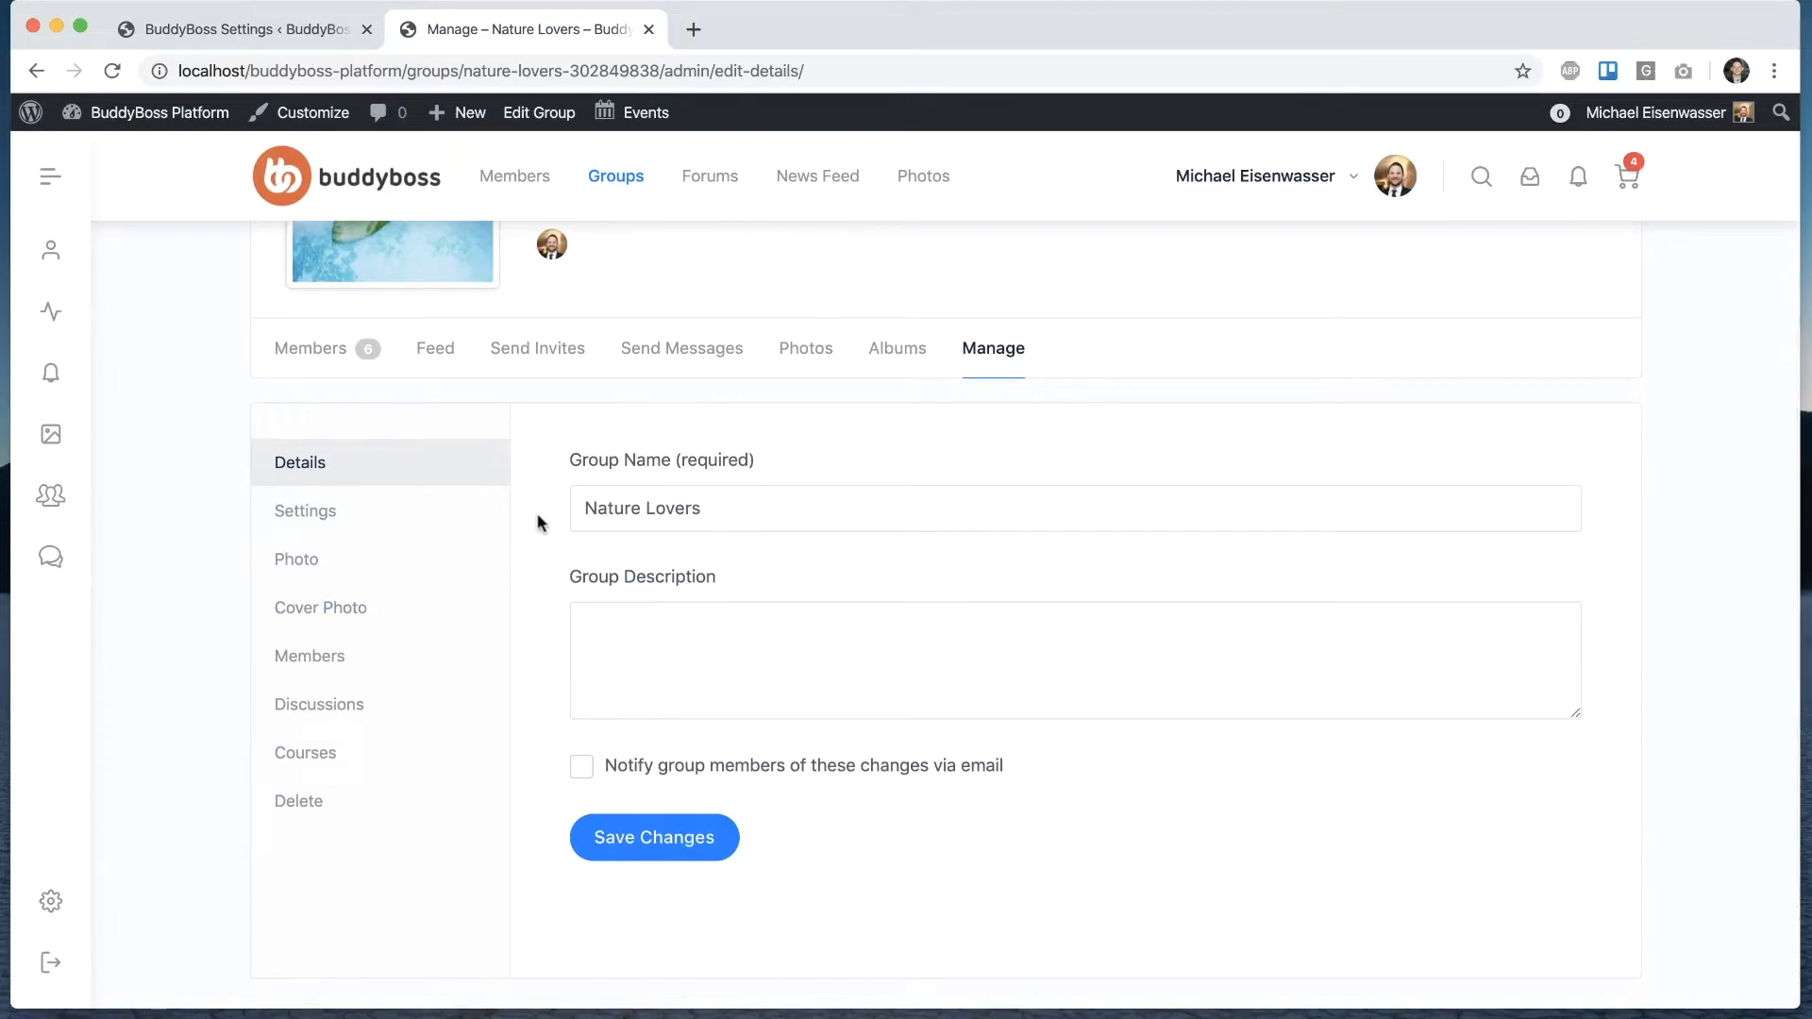
left_click(306, 509)
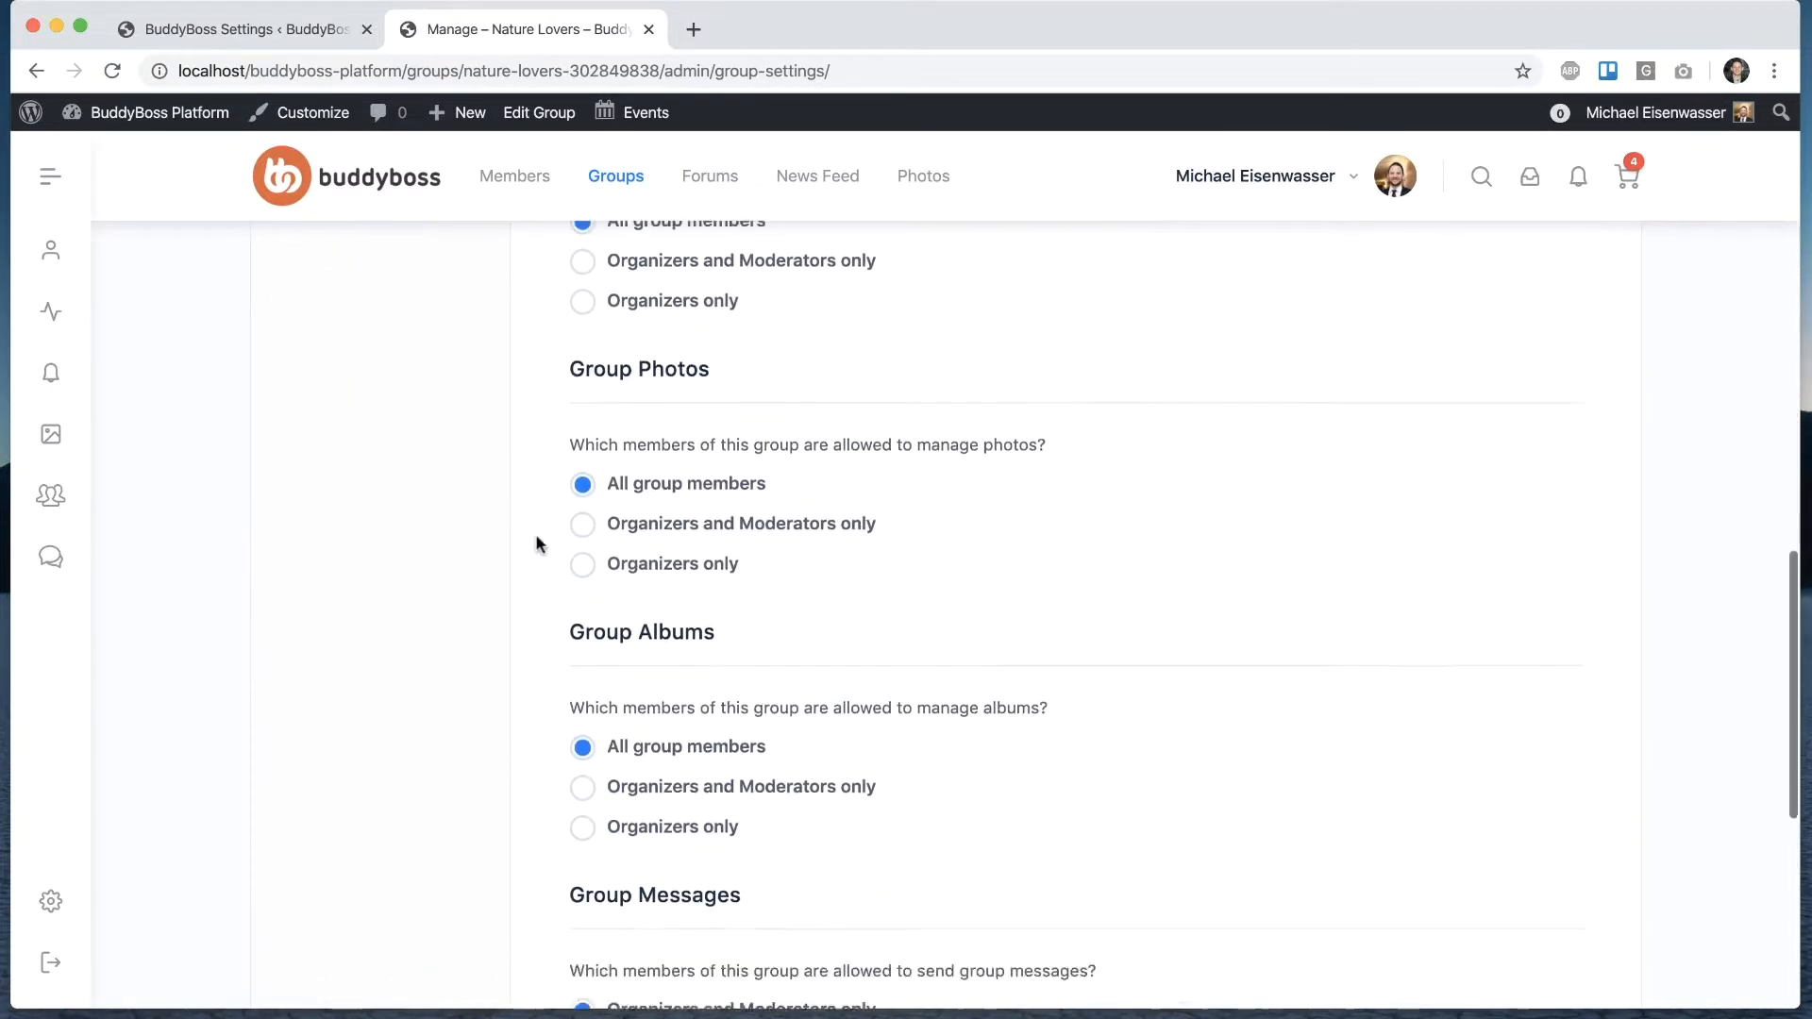
scroll("down", 3)
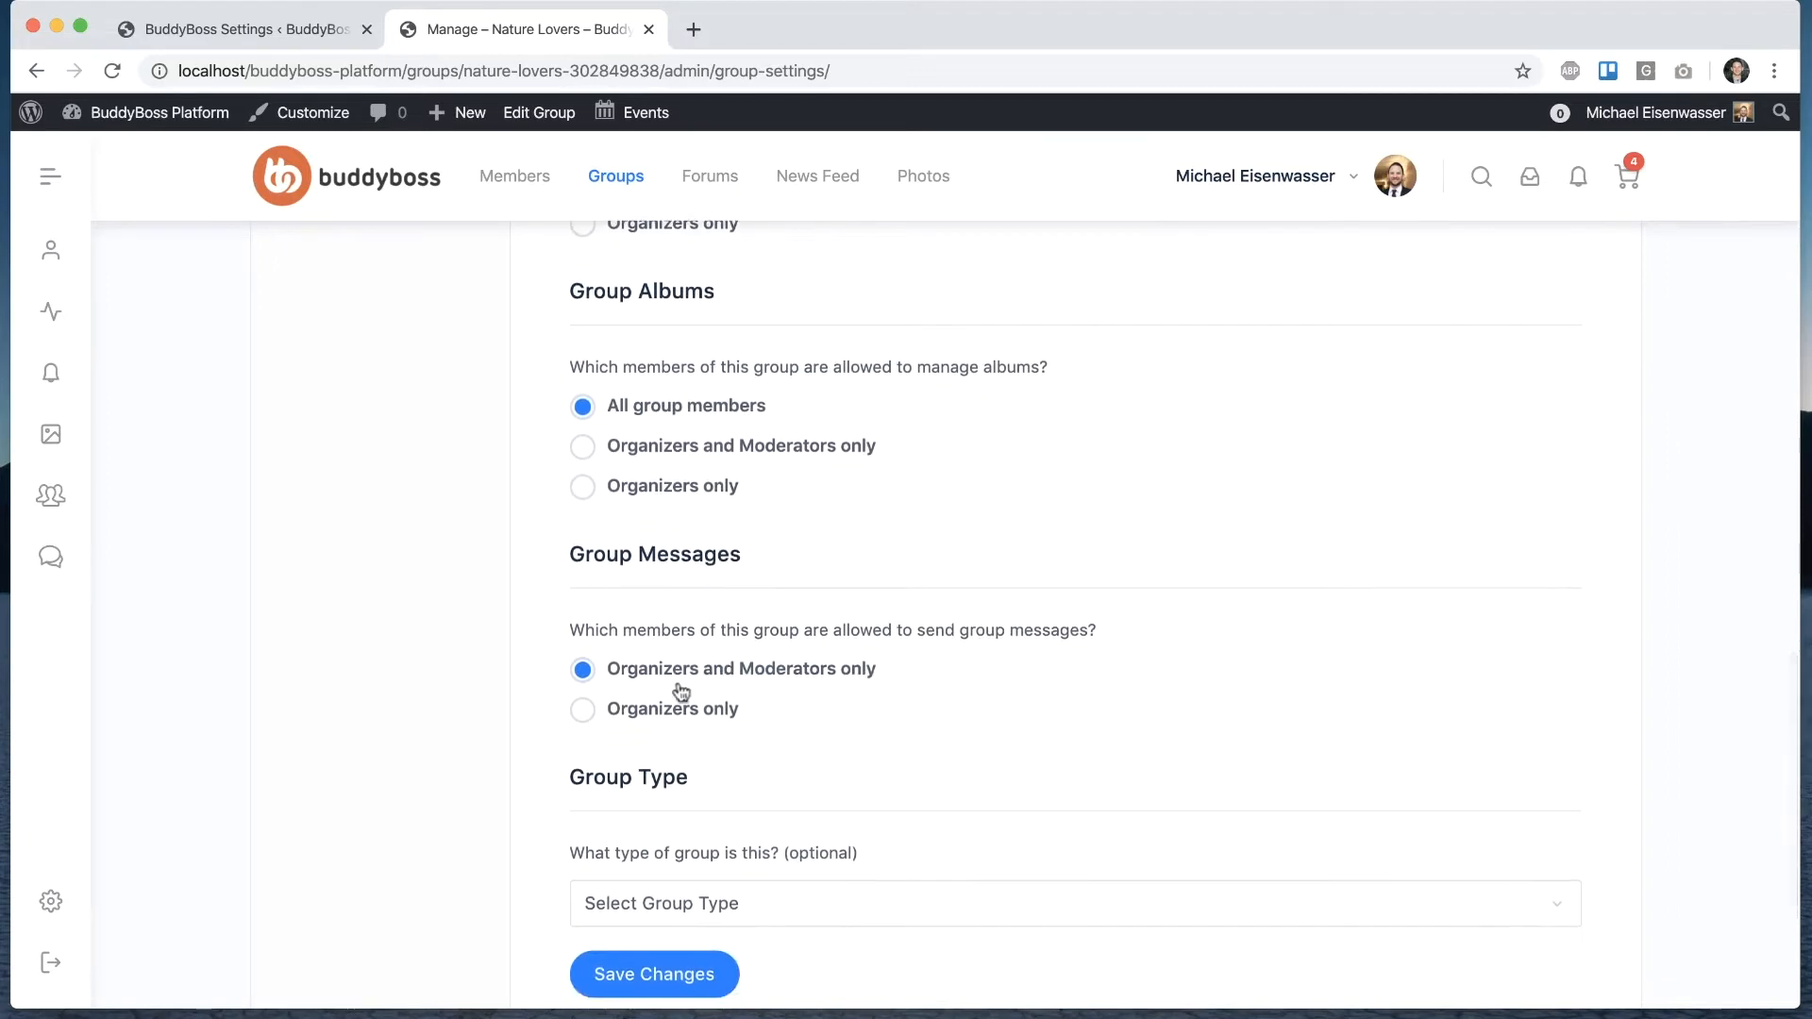
mouse_move(810, 676)
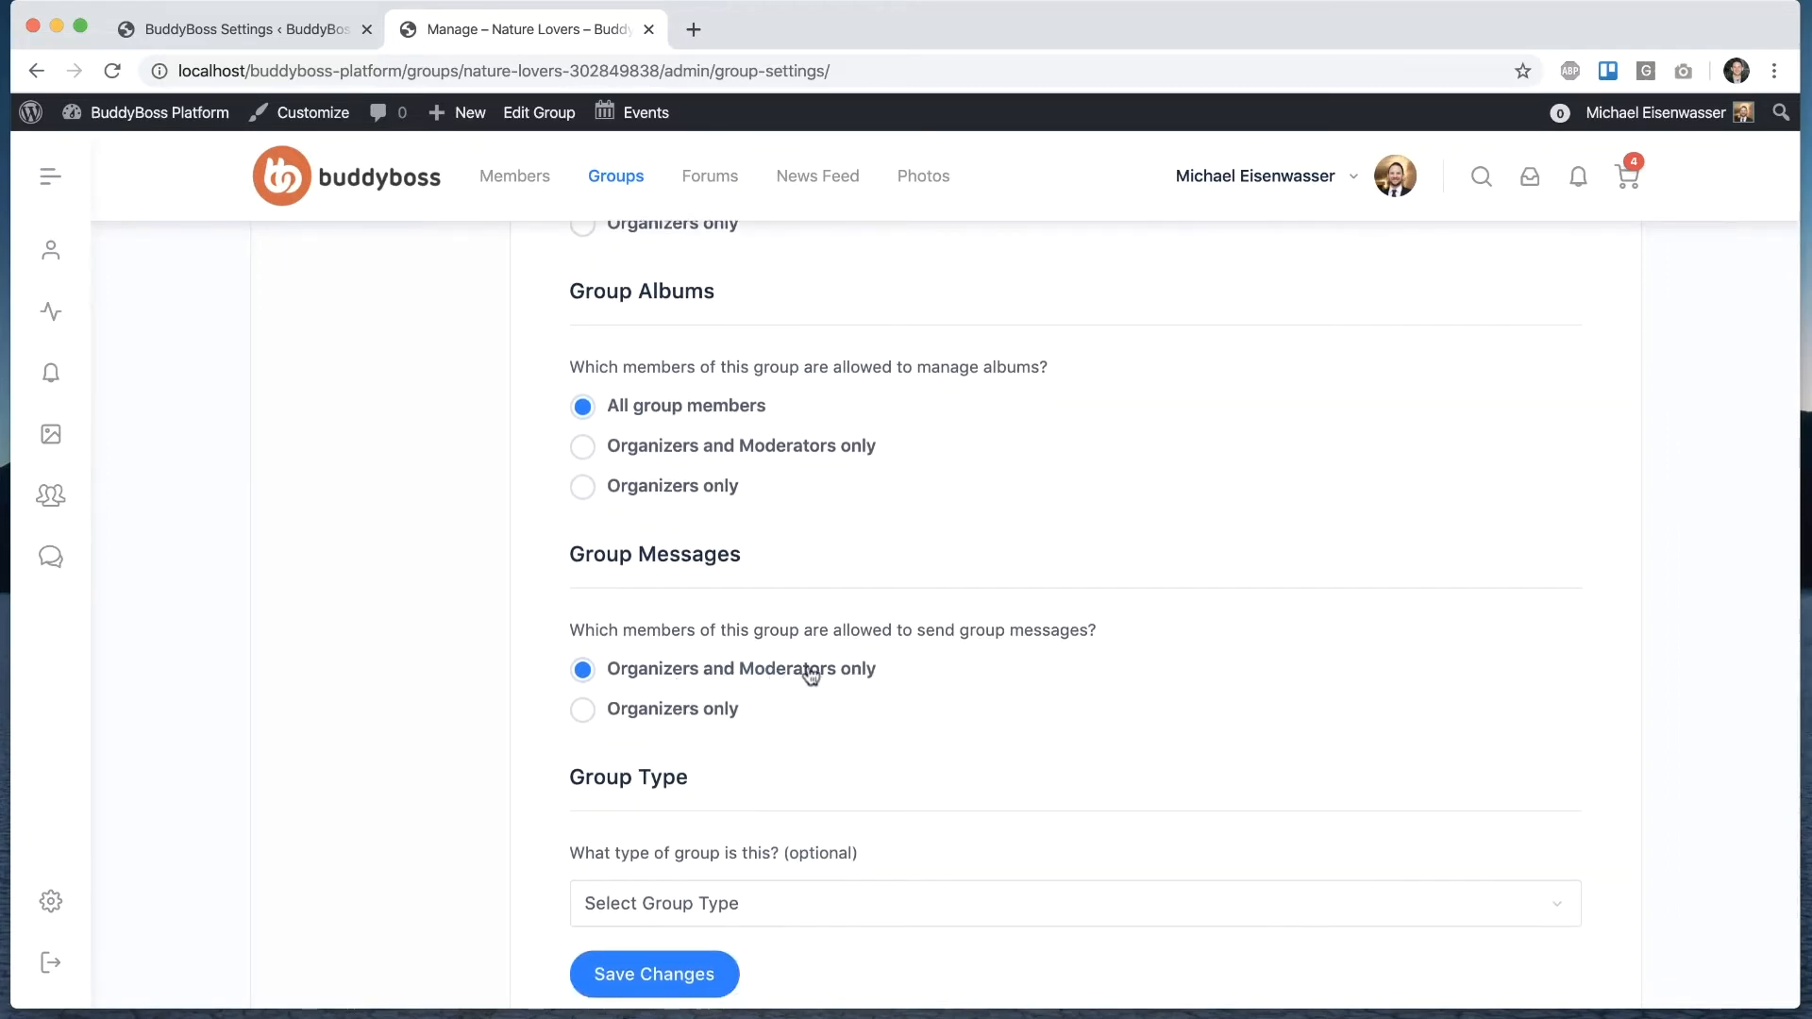
scroll("up", 3)
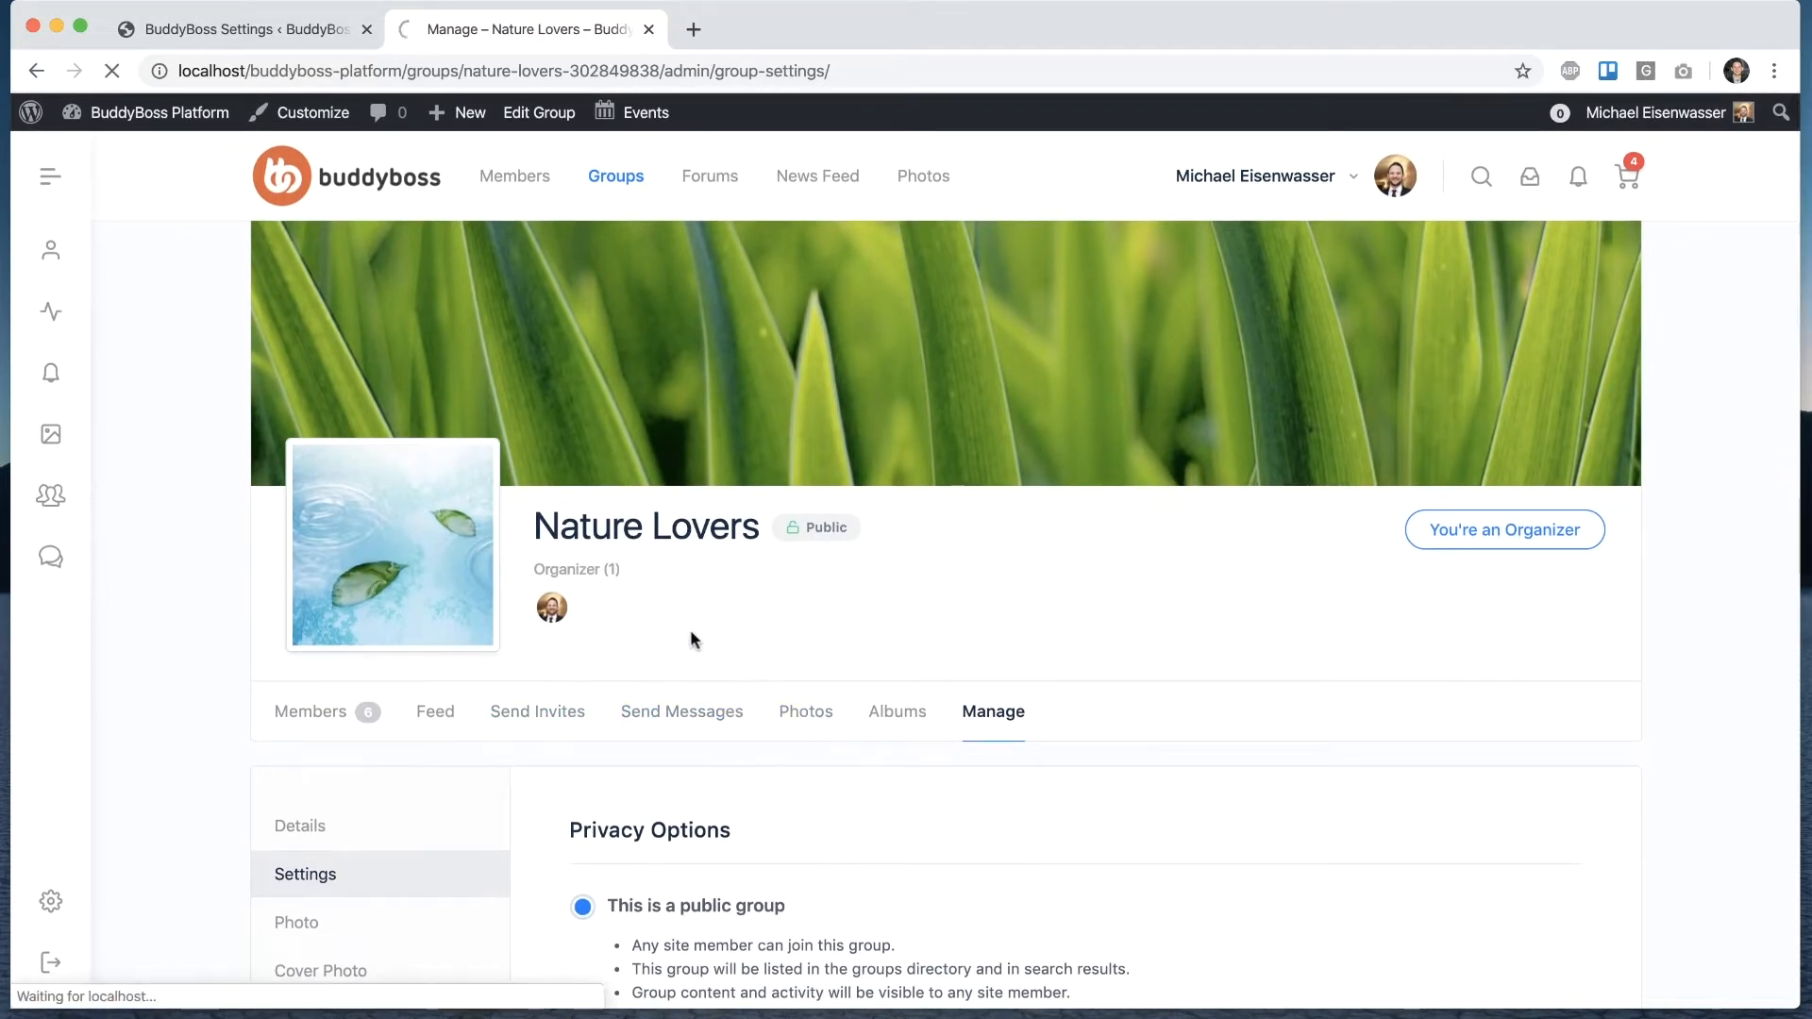
- On Nature Lovers' Send Messages page, set delivery to Group Thread instead of Private Reply (BCC)
left_click(681, 711)
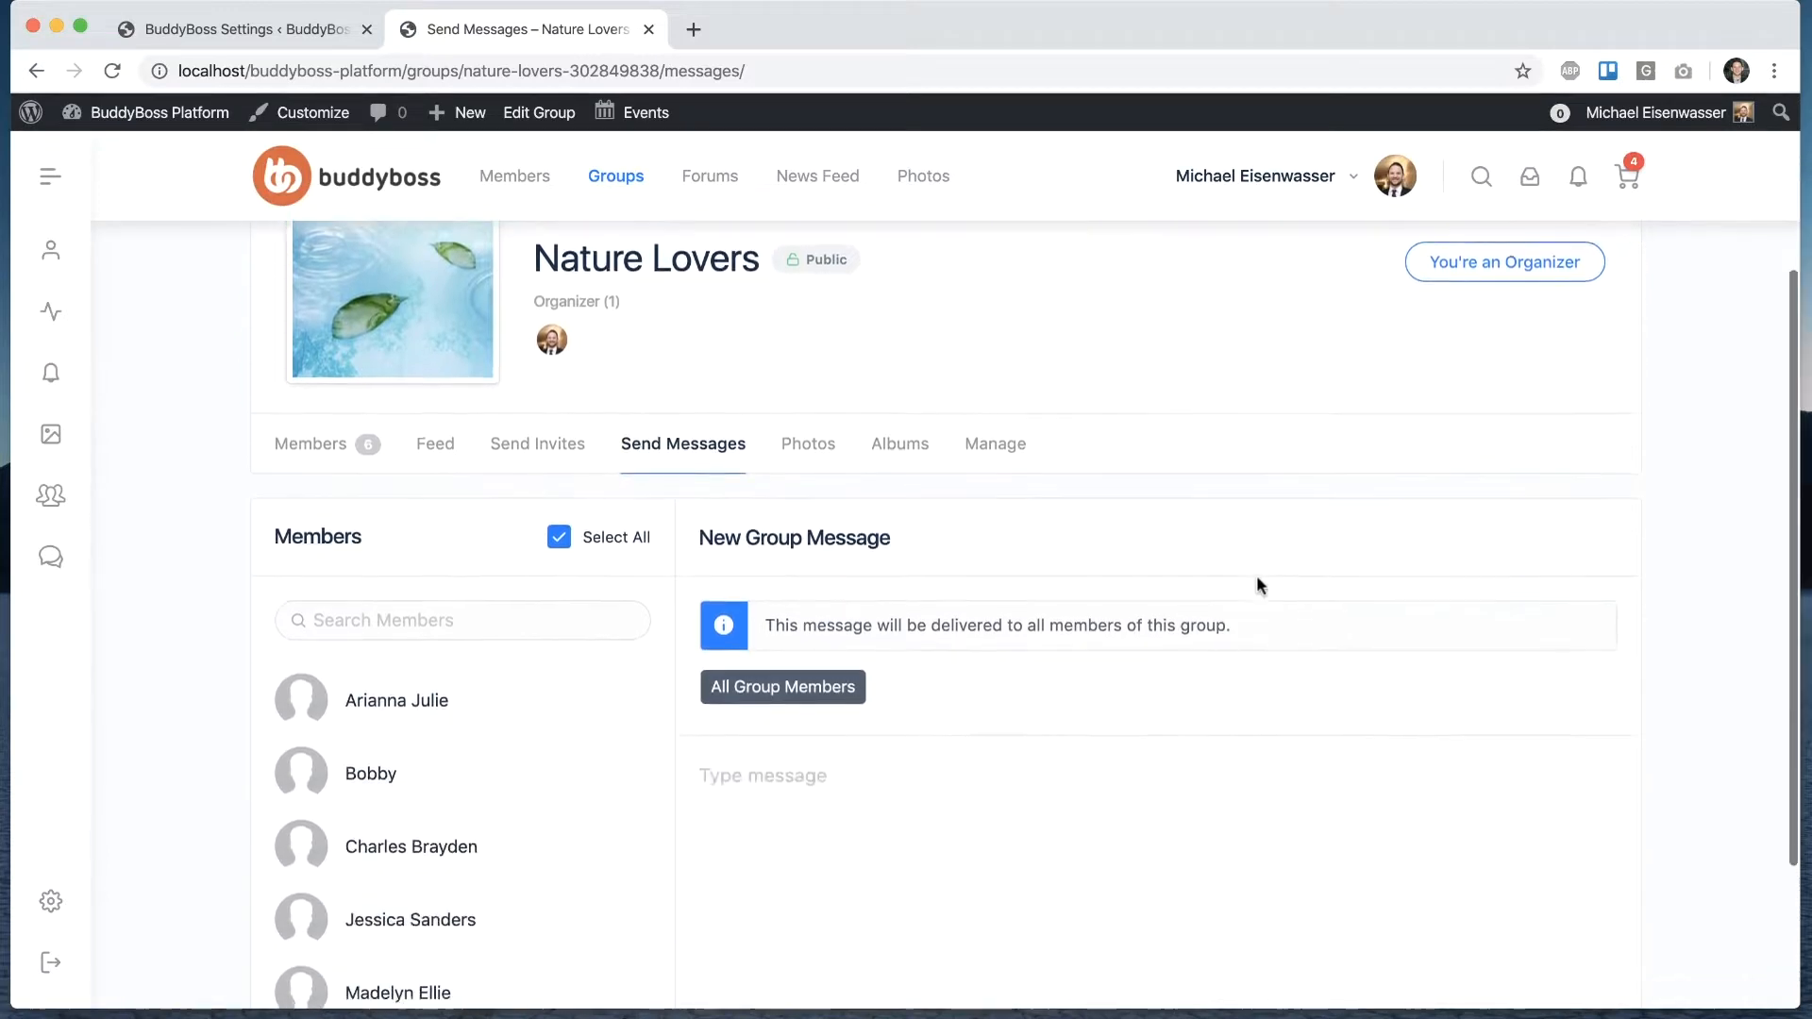
scroll("down", 3)
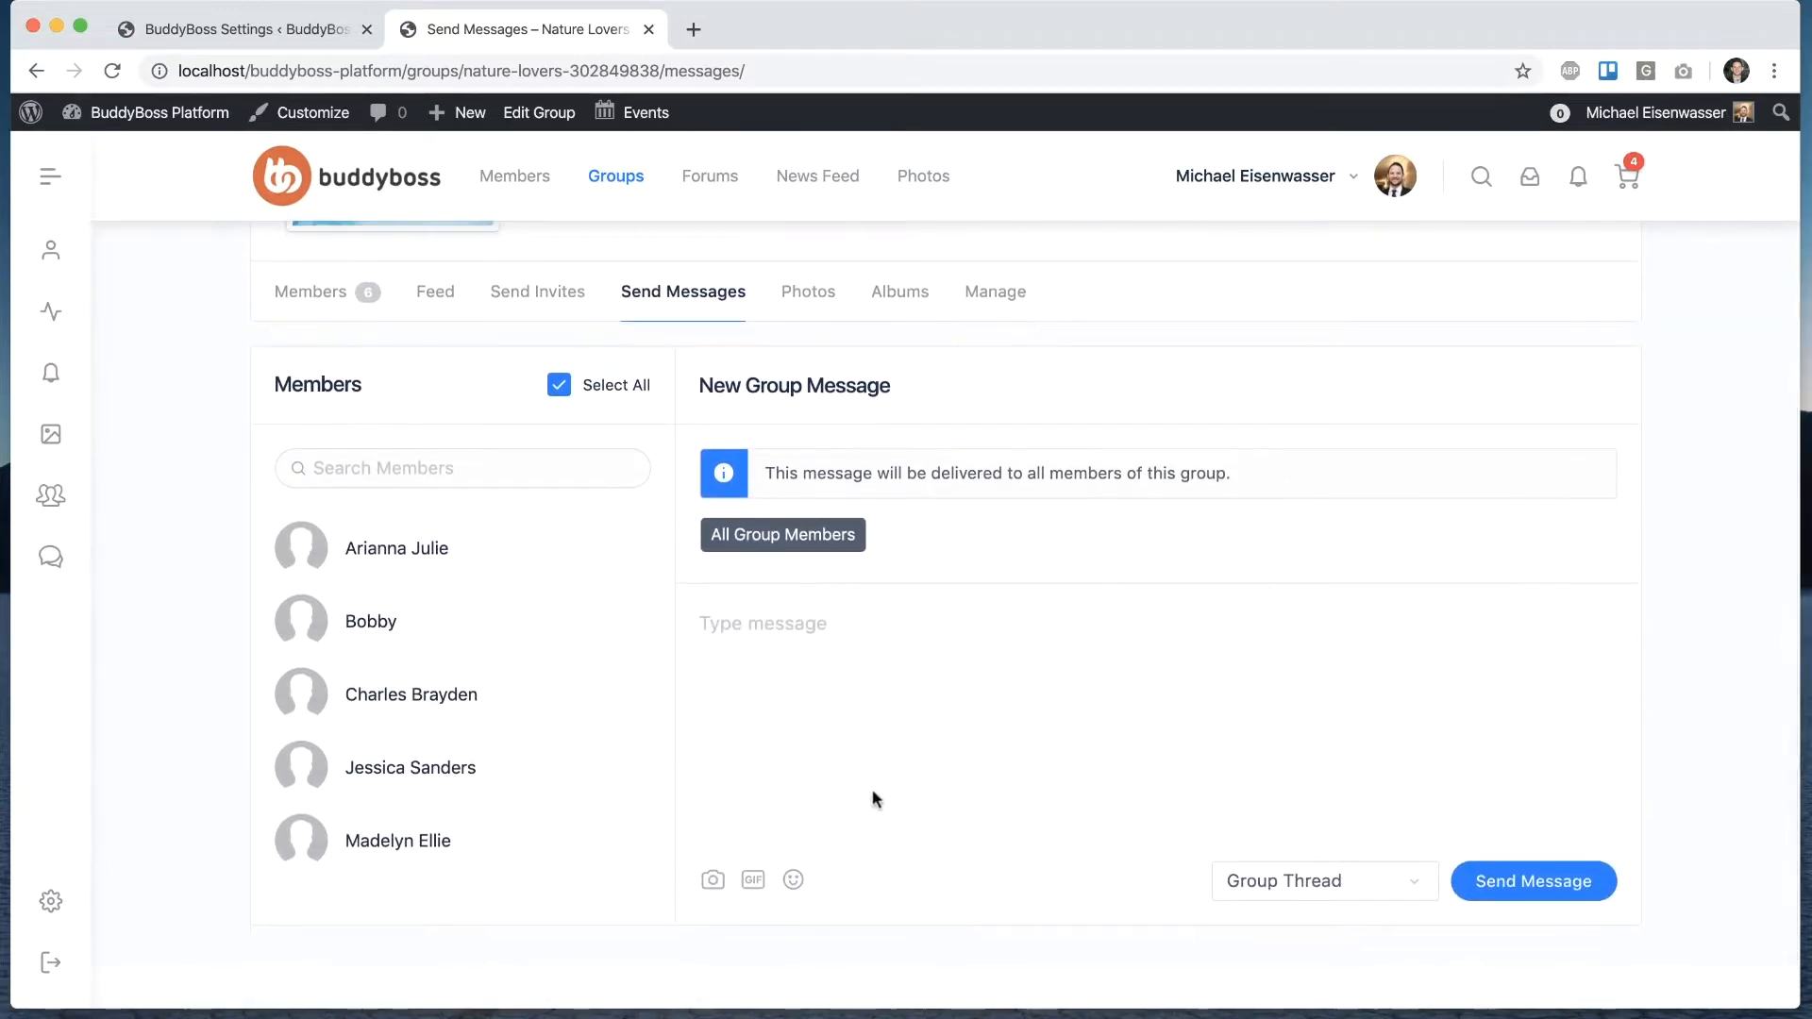
mouse_move(669, 481)
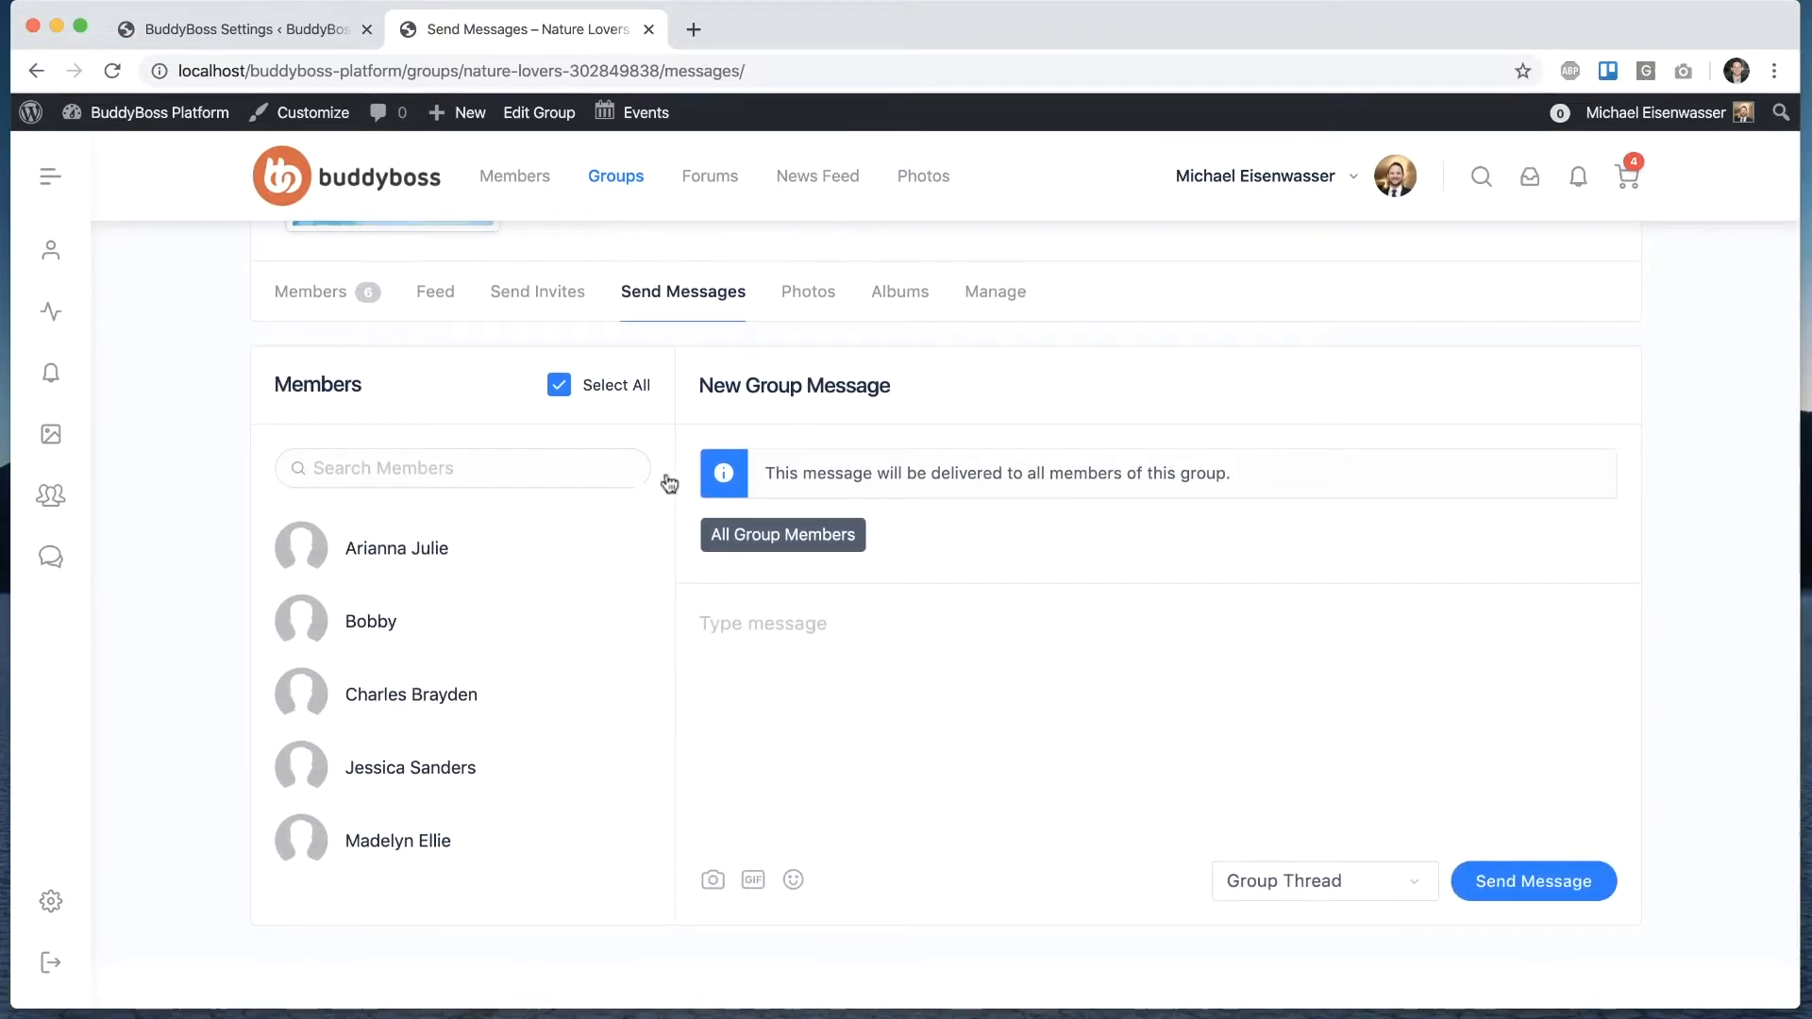
mouse_move(815, 493)
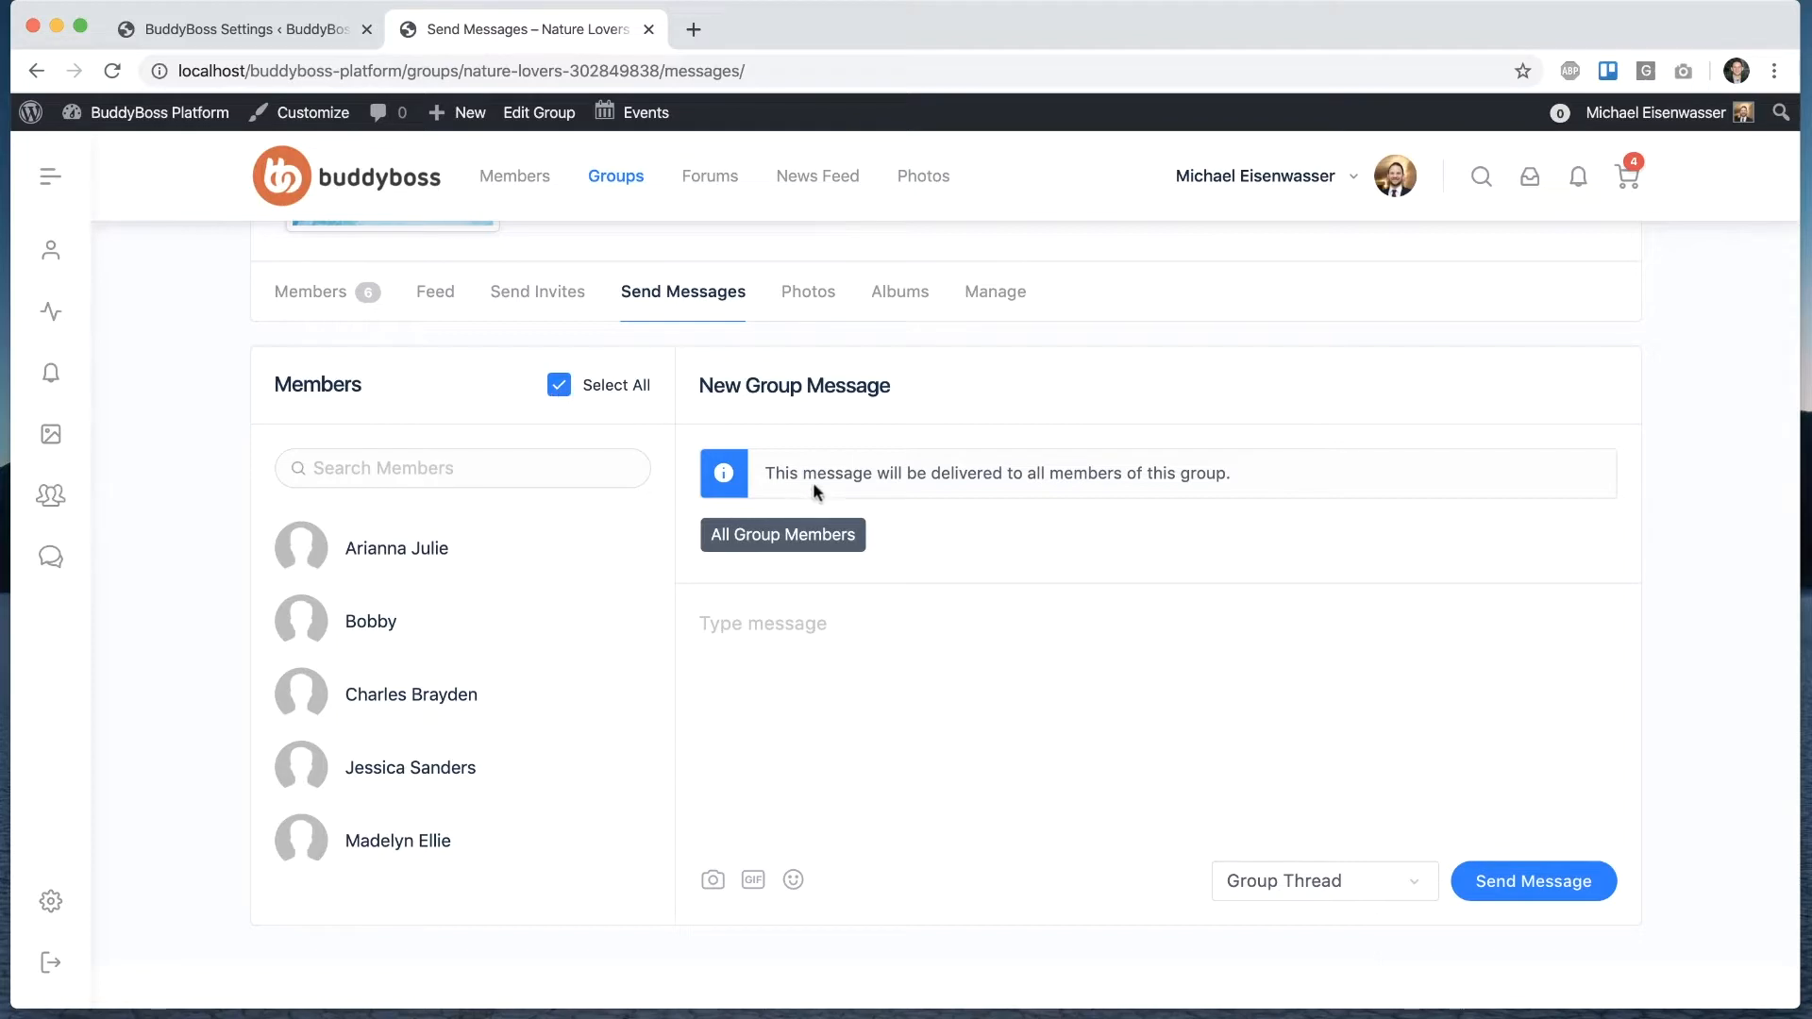
mouse_move(890, 468)
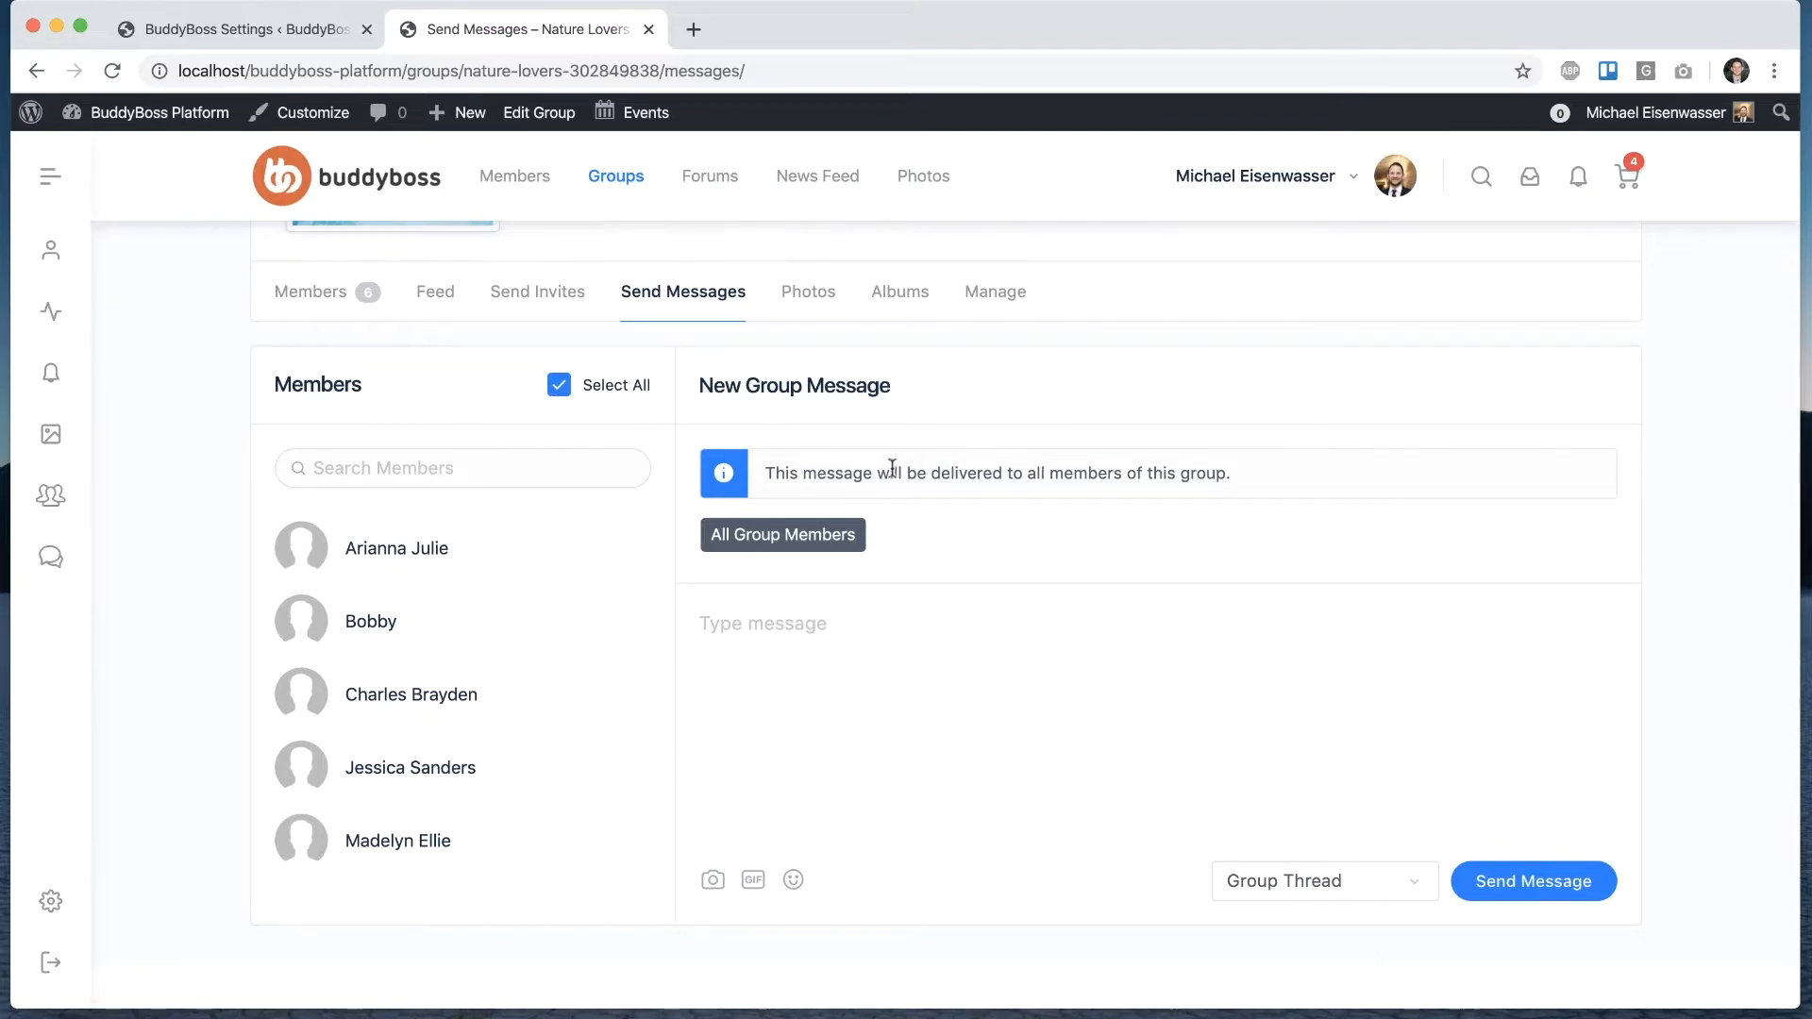
mouse_move(770, 534)
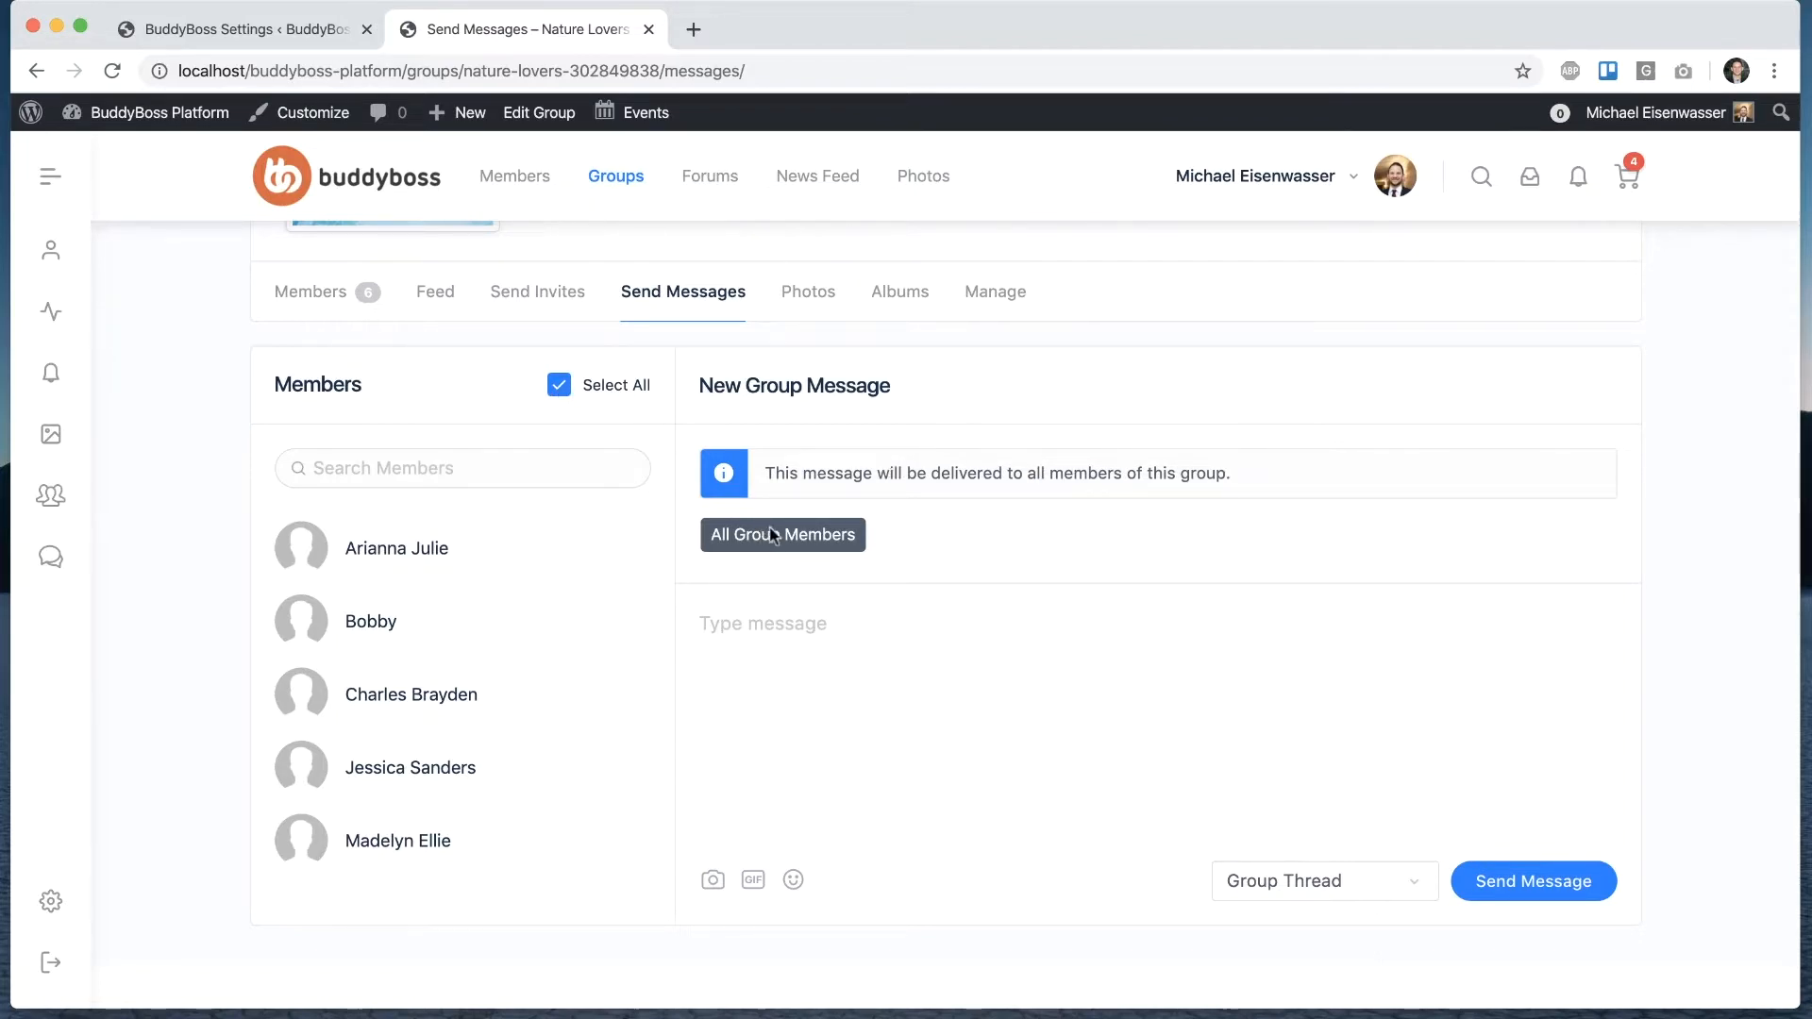
mouse_move(1341, 898)
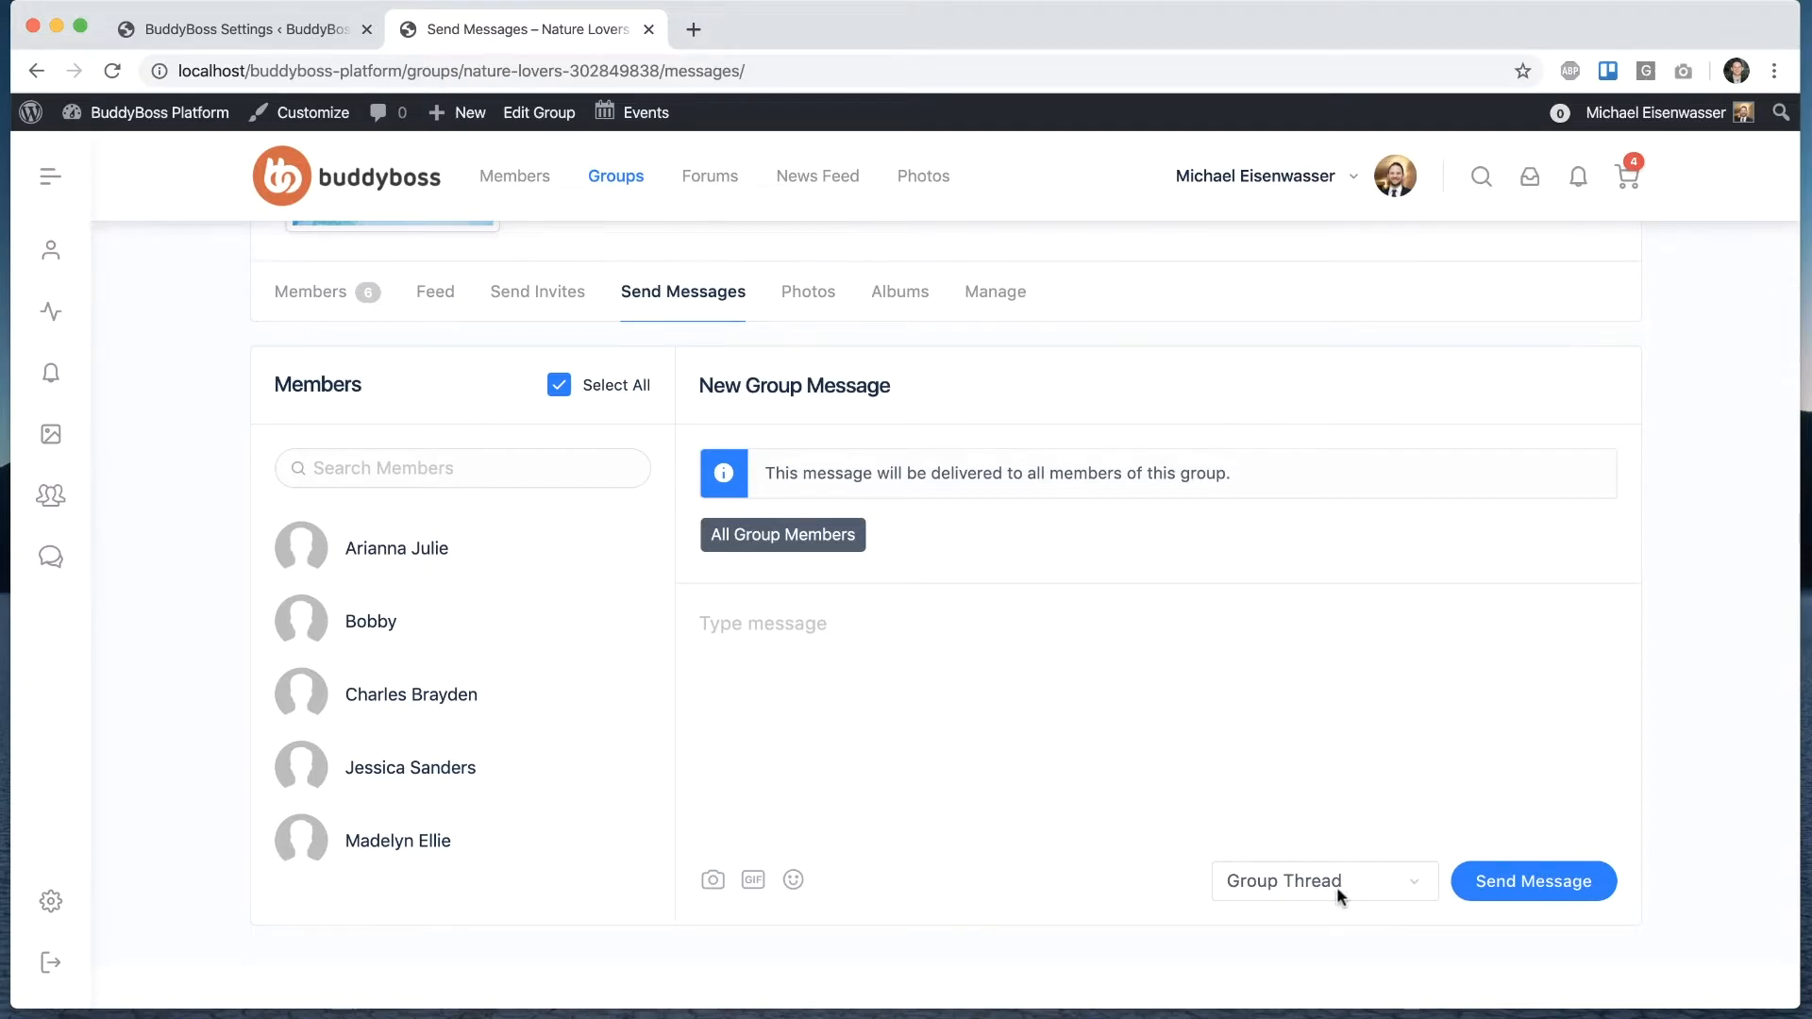
mouse_move(1262, 868)
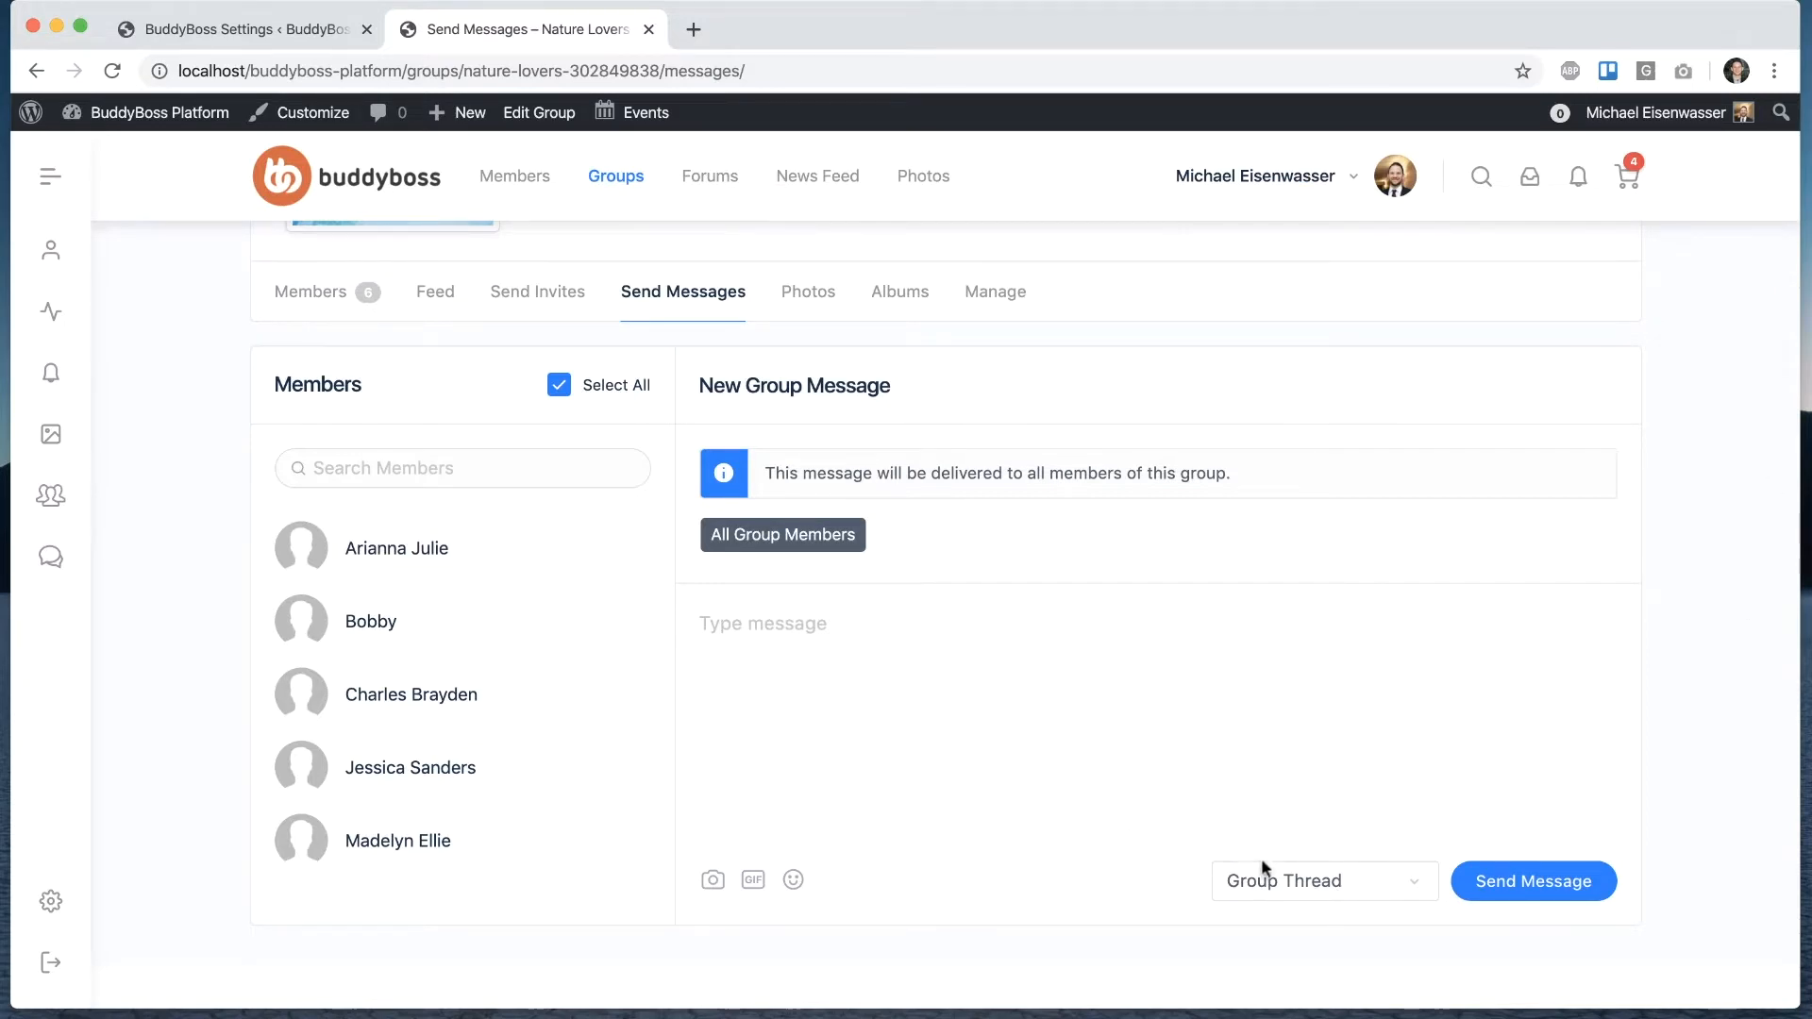
left_click(1321, 881)
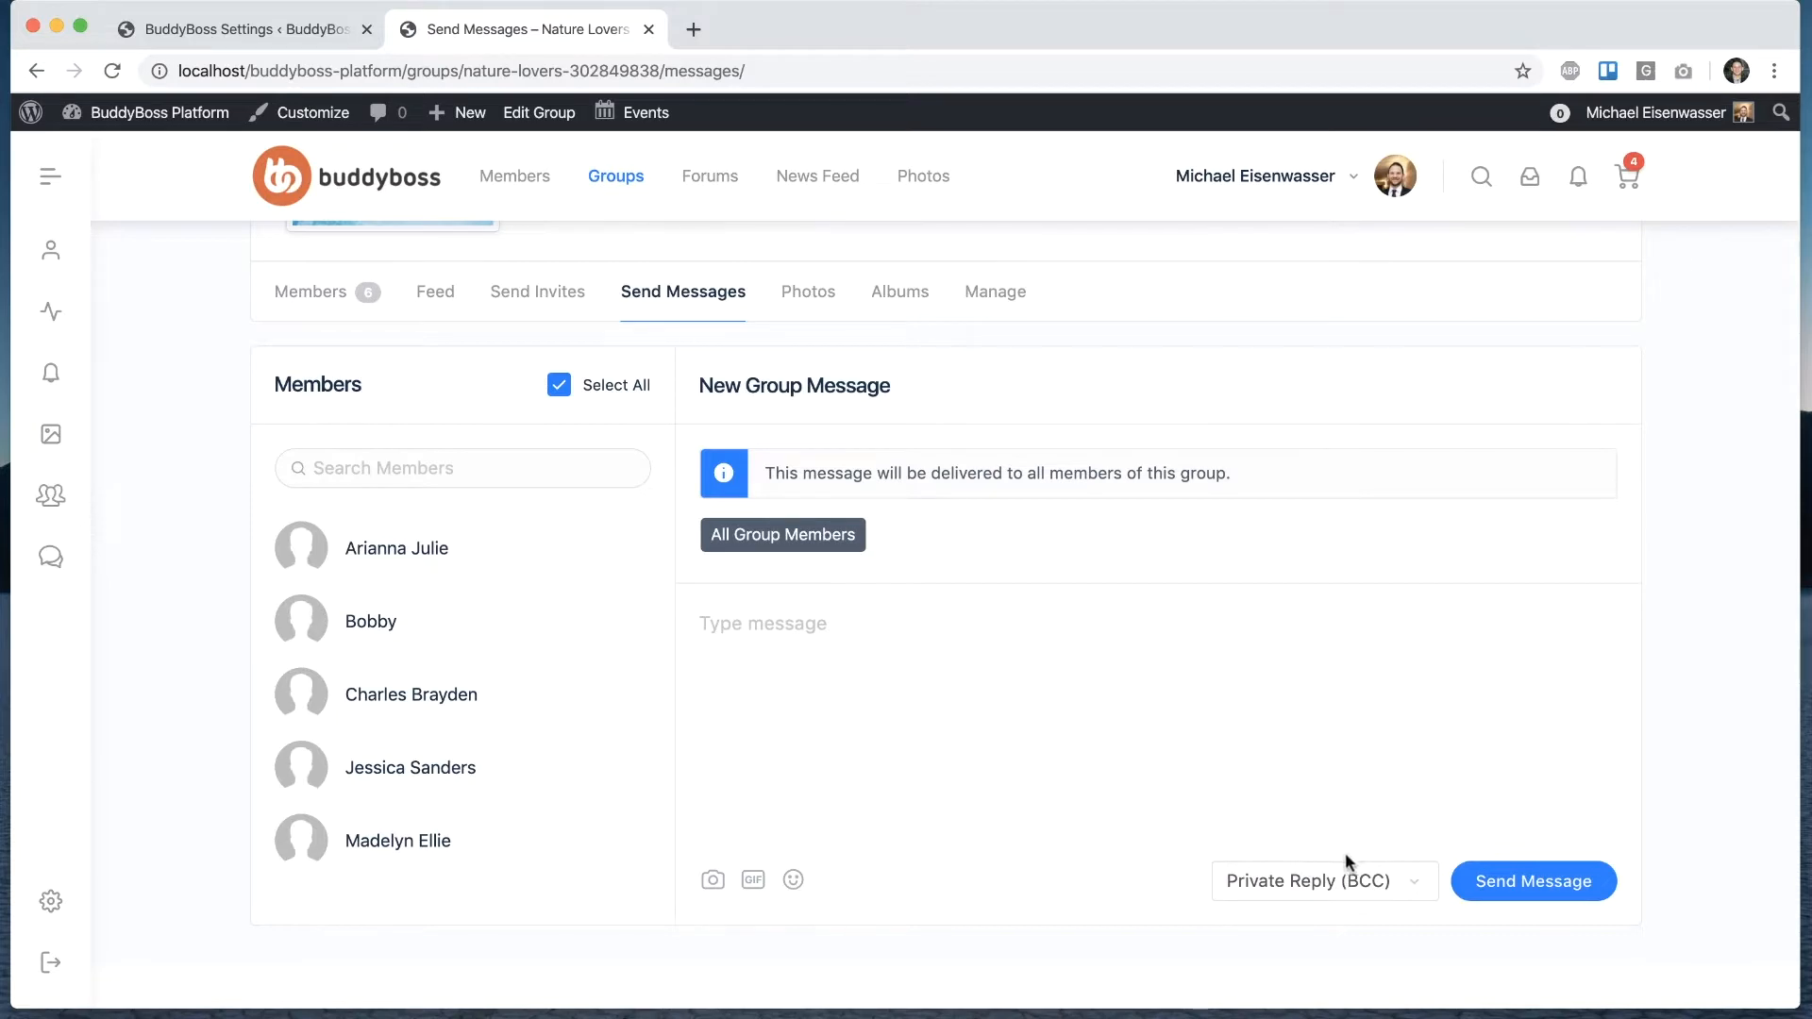
mouse_move(1327, 887)
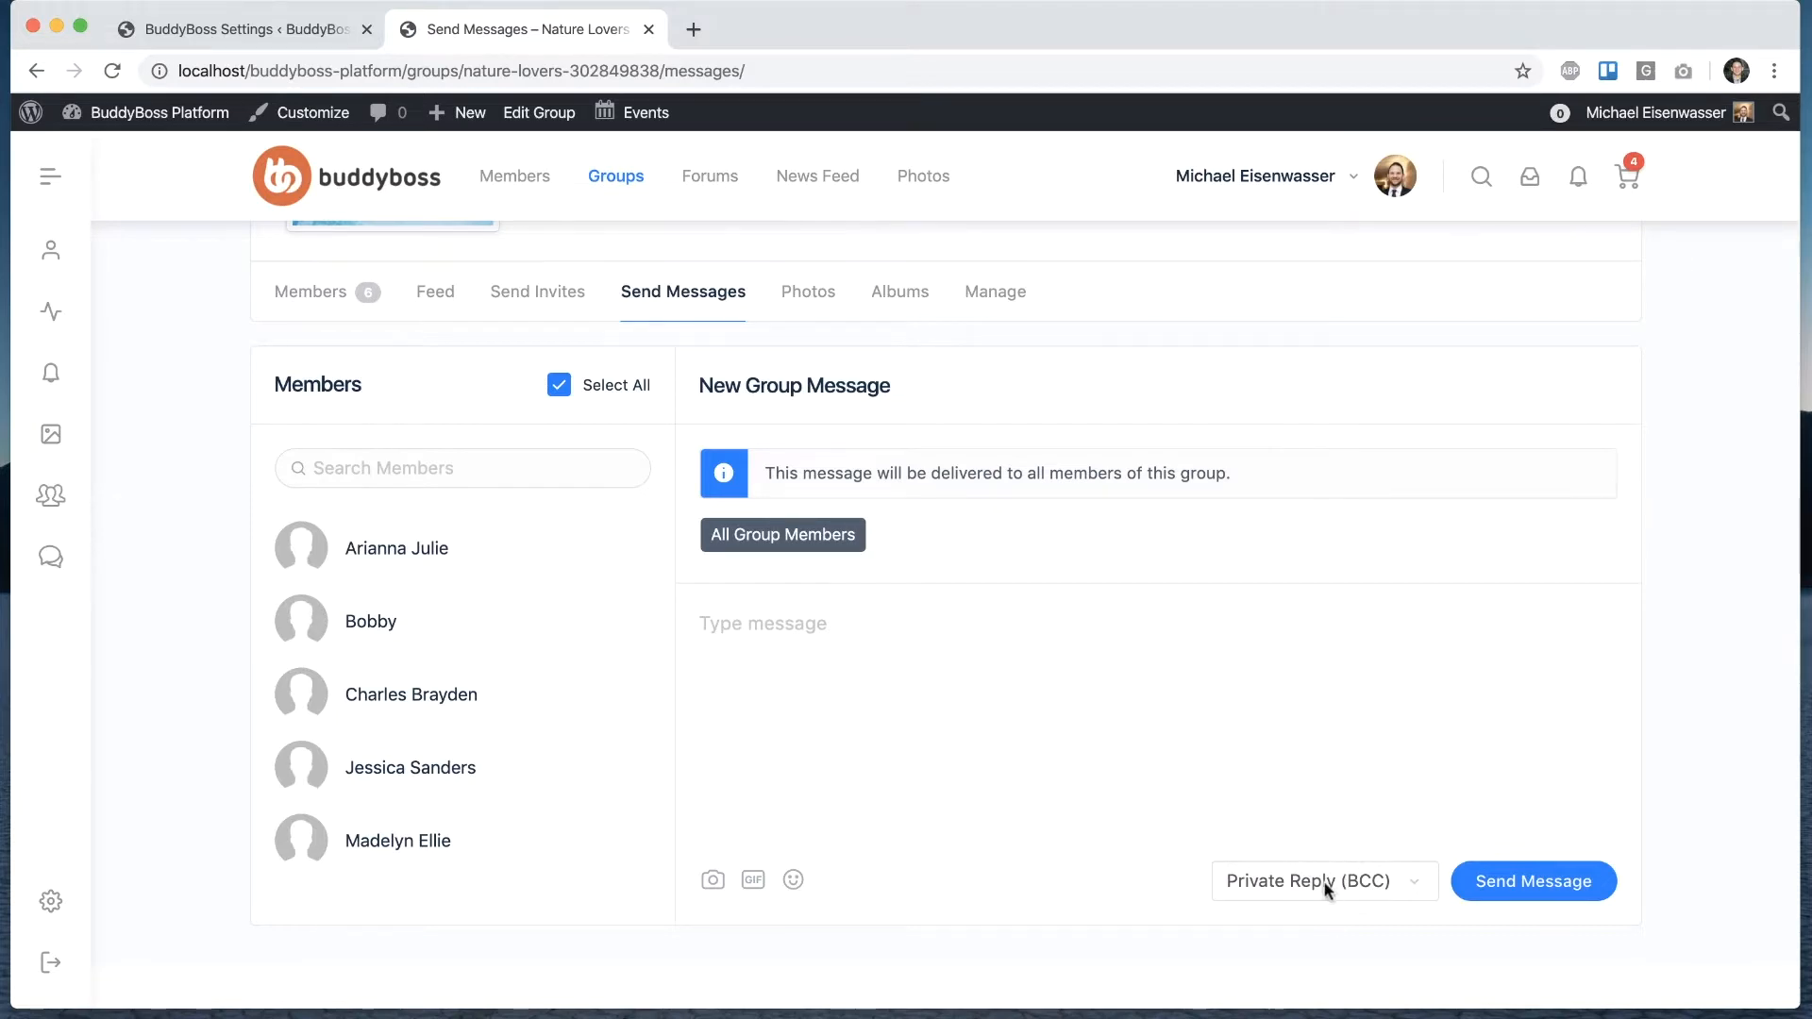
left_click(1323, 882)
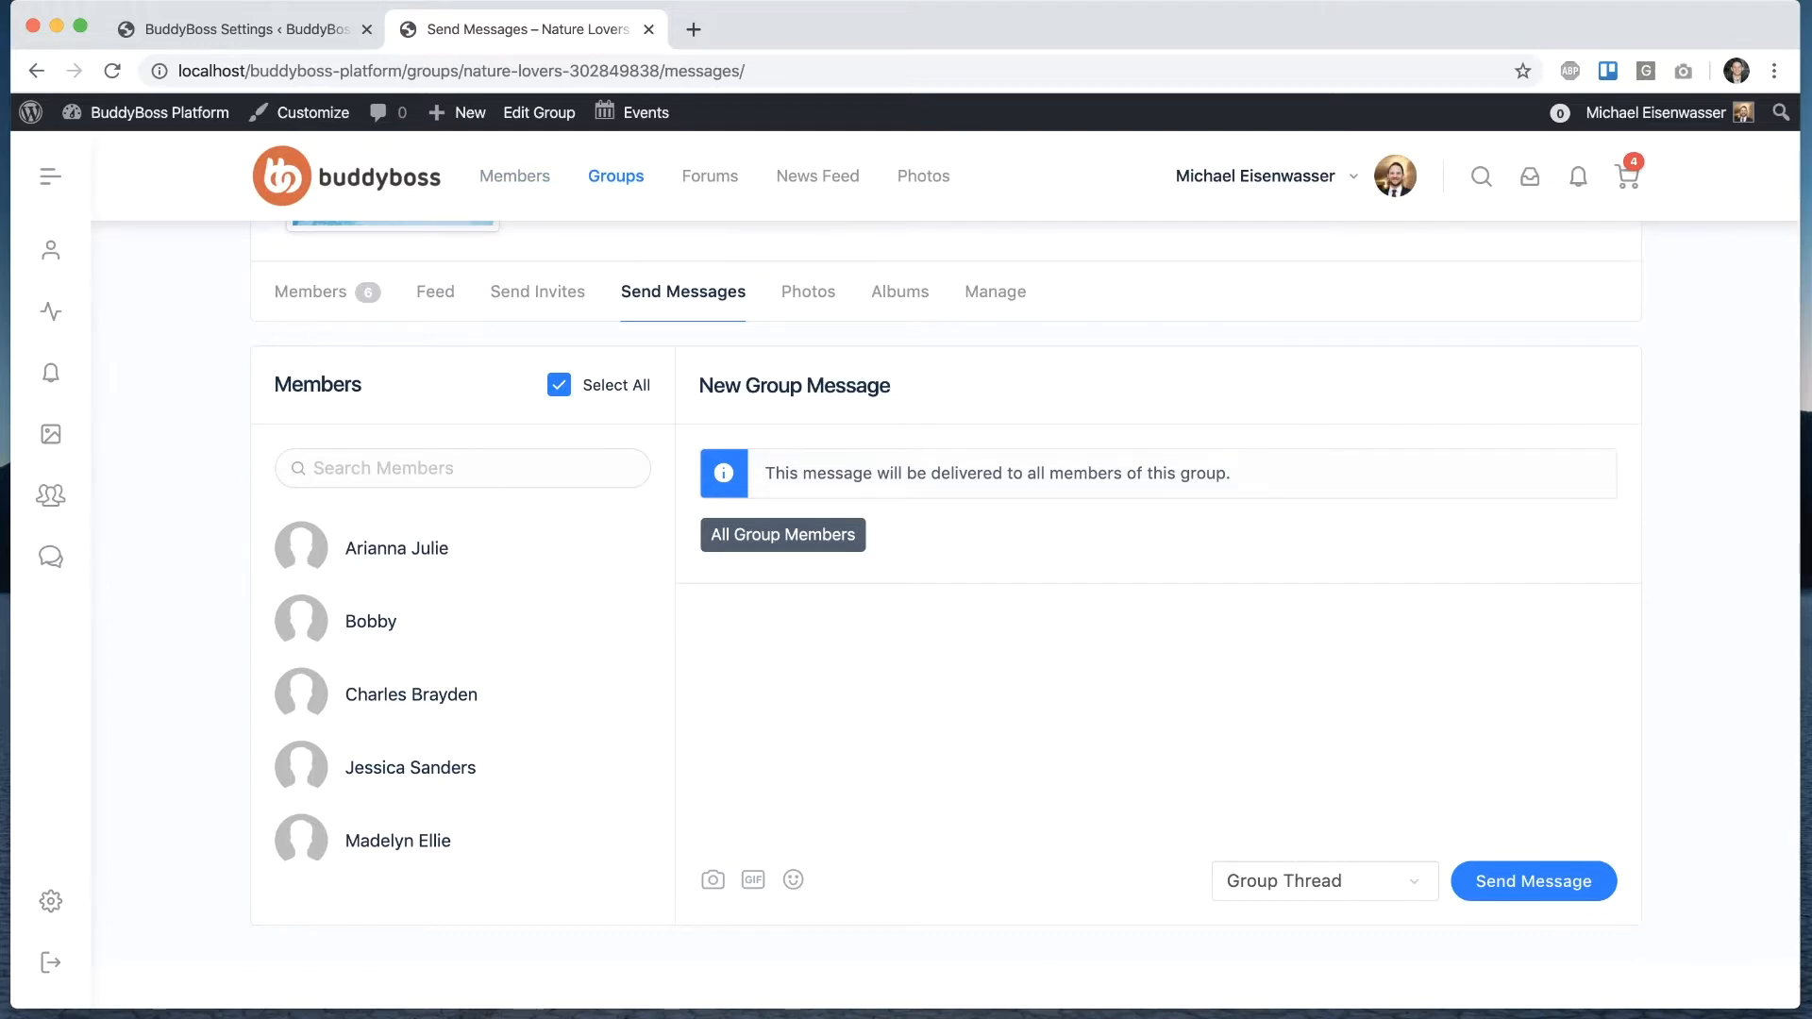
- Enter the message "Hey guys, make sure to join our group session on Friday."
type("Hey guys, ma")
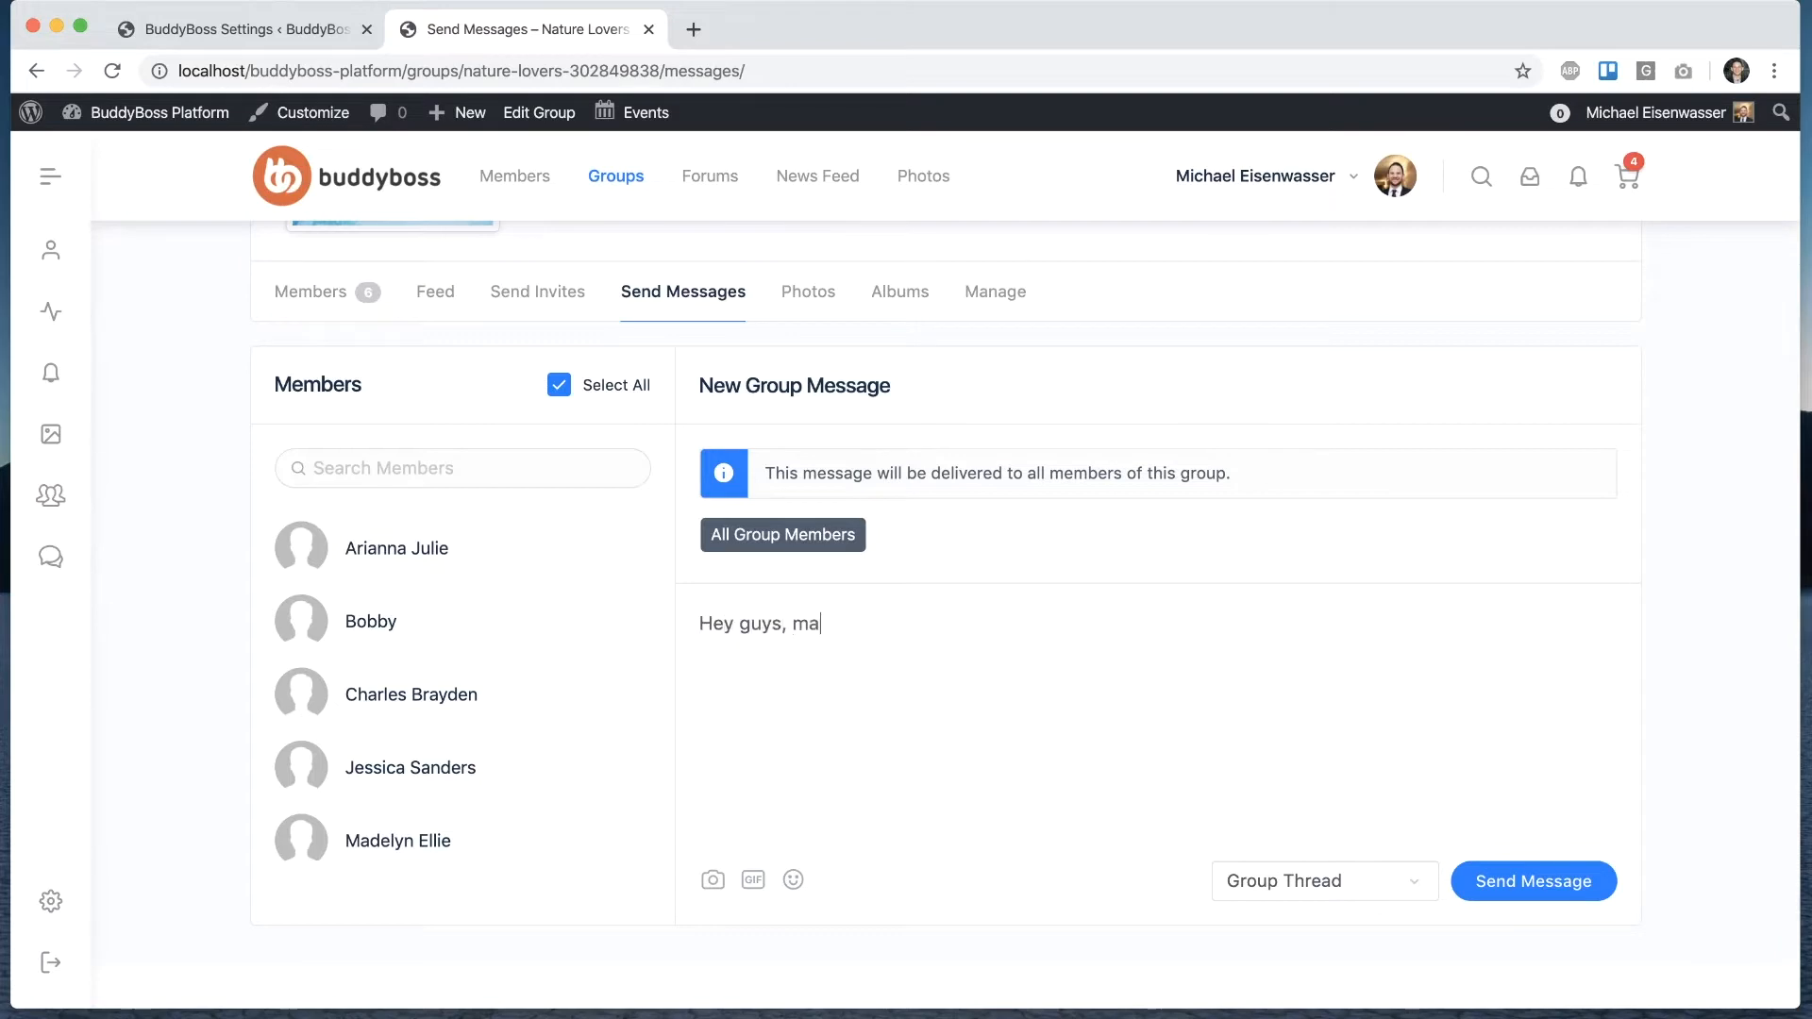
type("ke sure to join our")
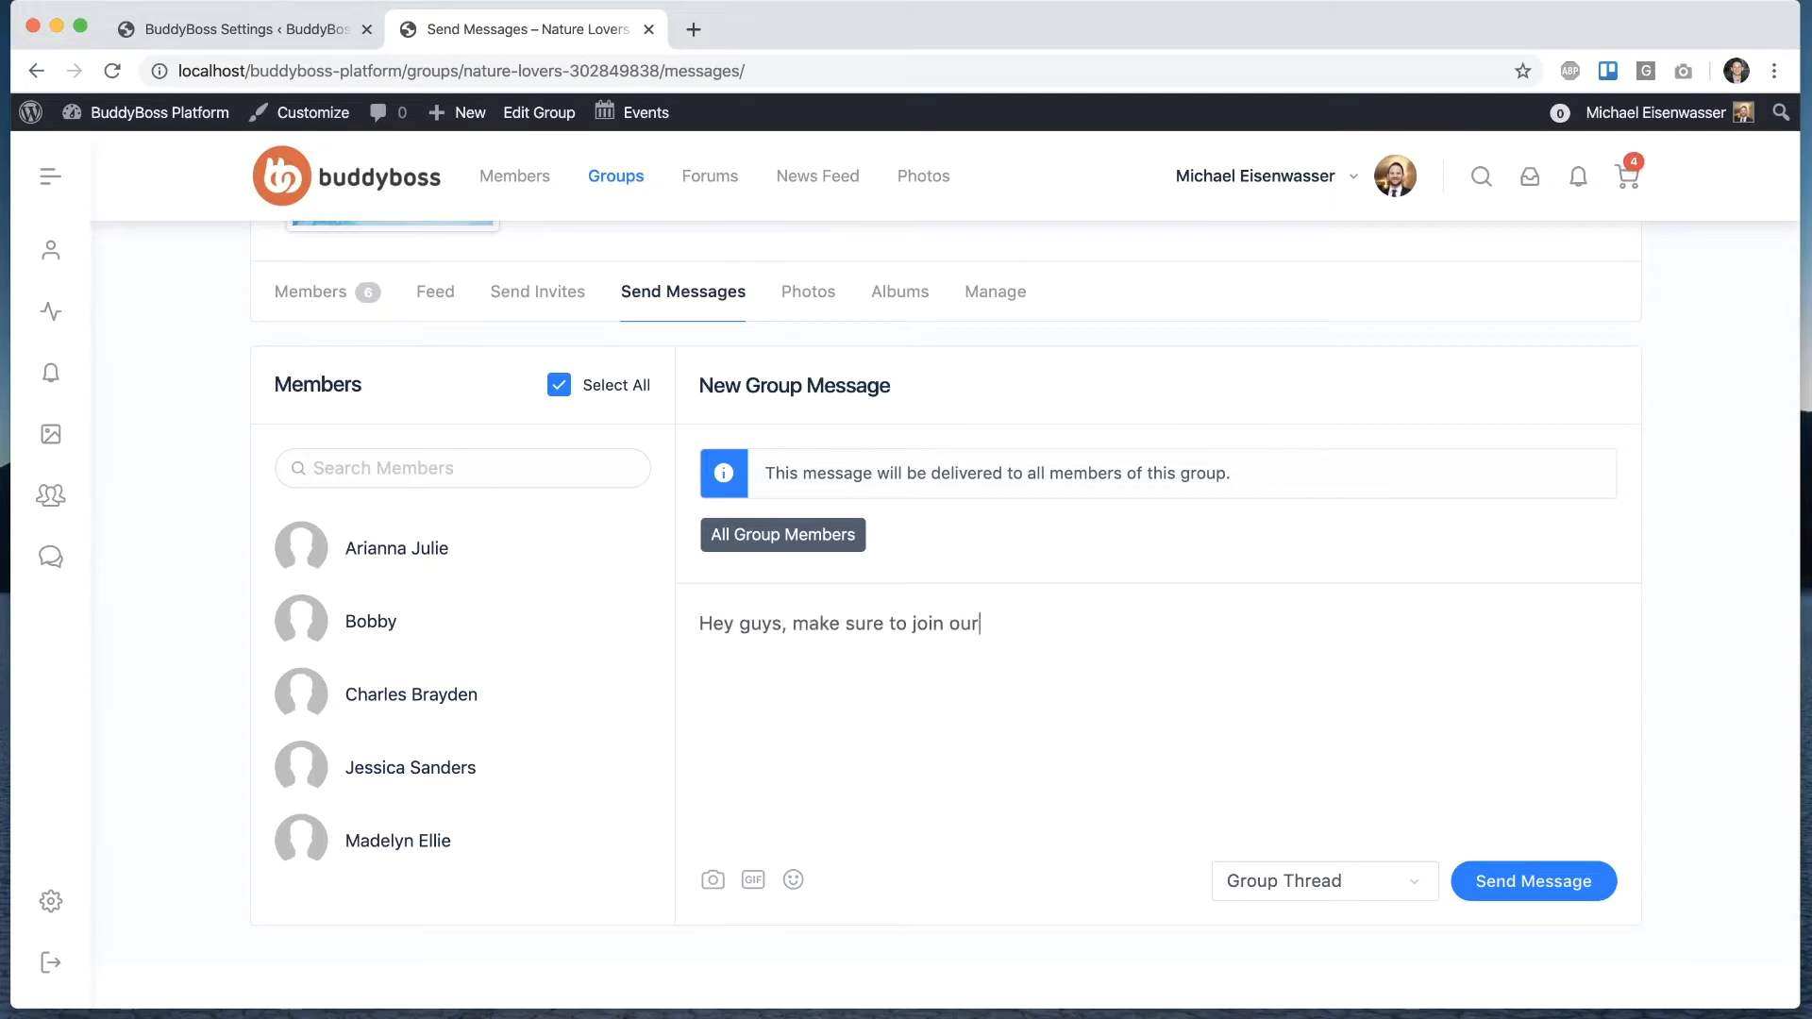
type("group session o")
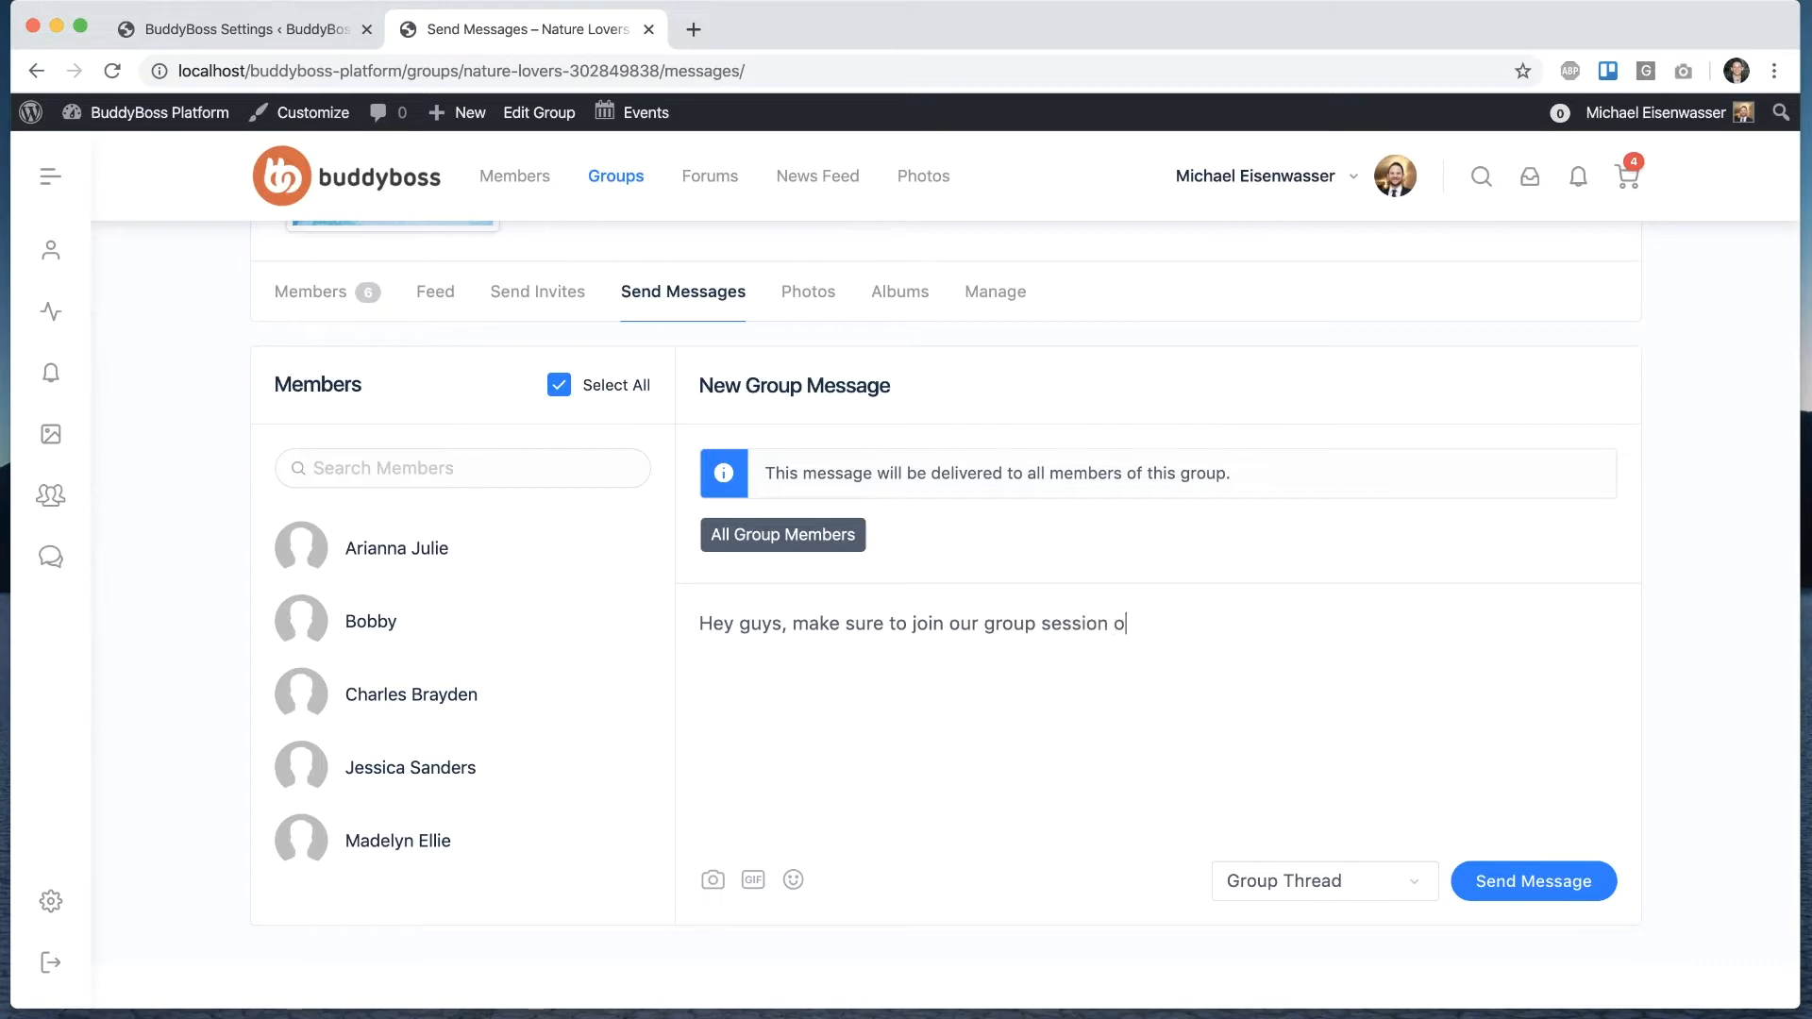
type("n Friday.")
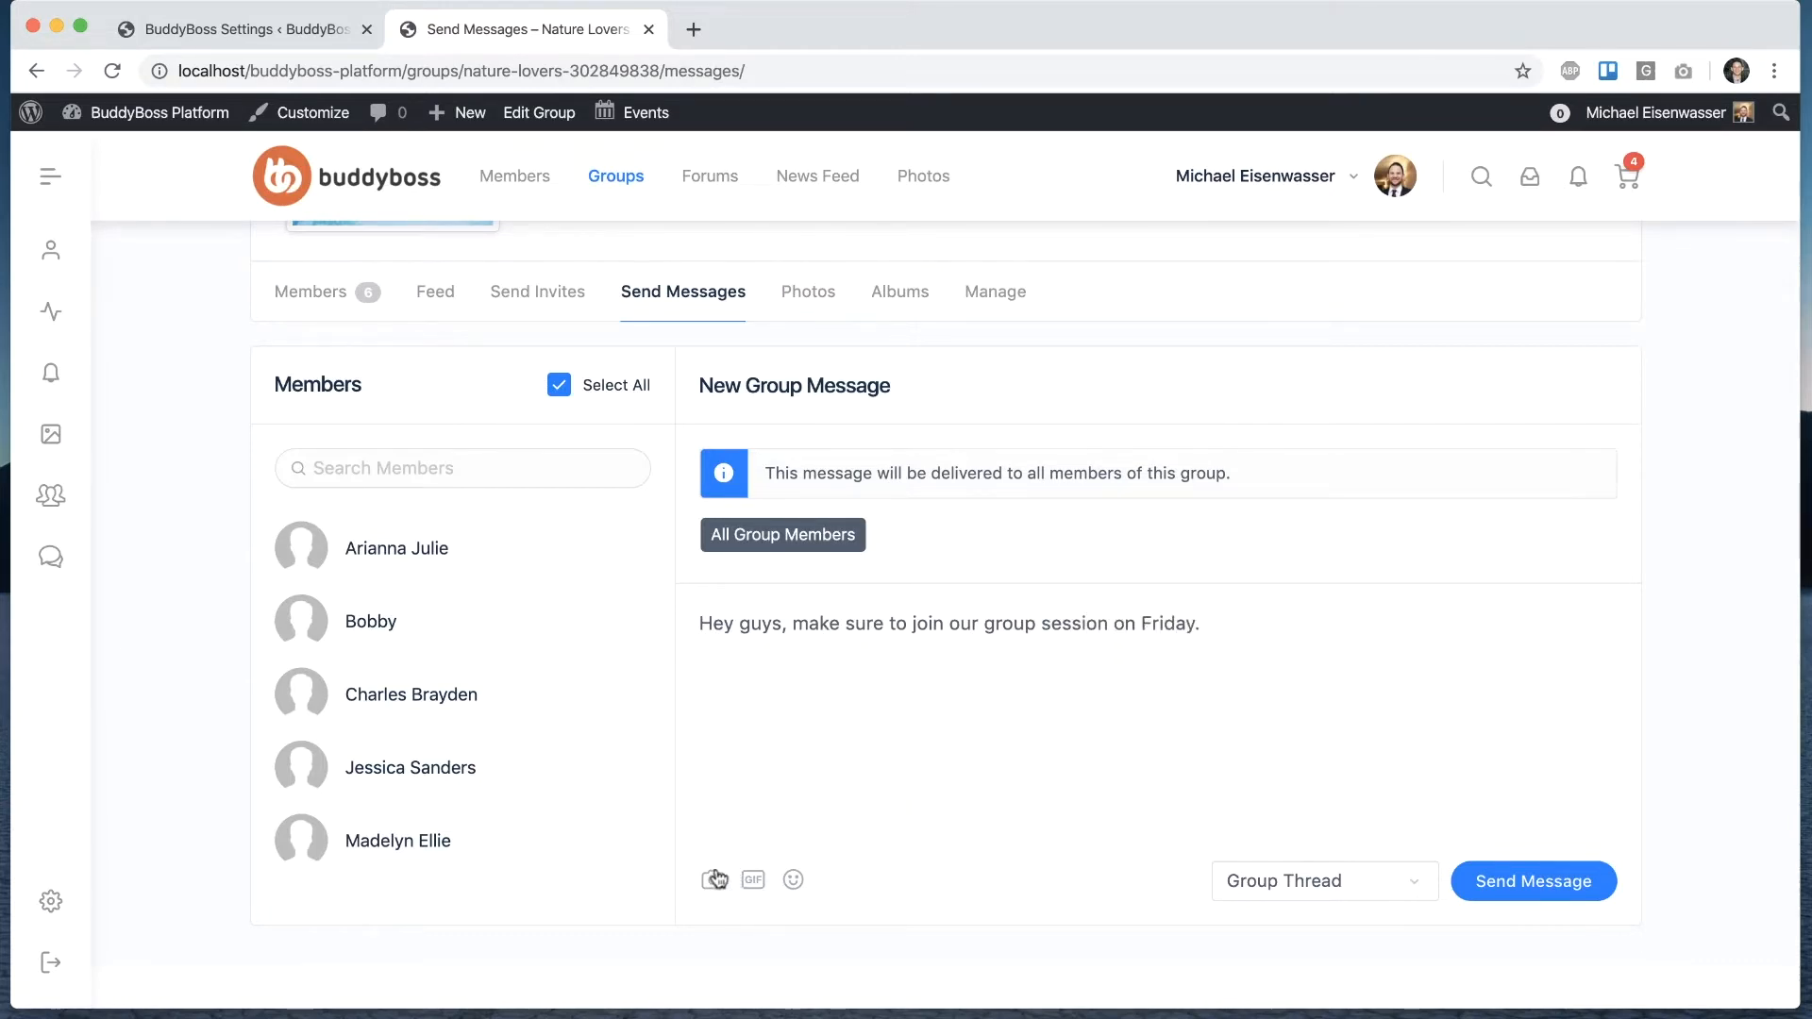
mouse_move(793, 880)
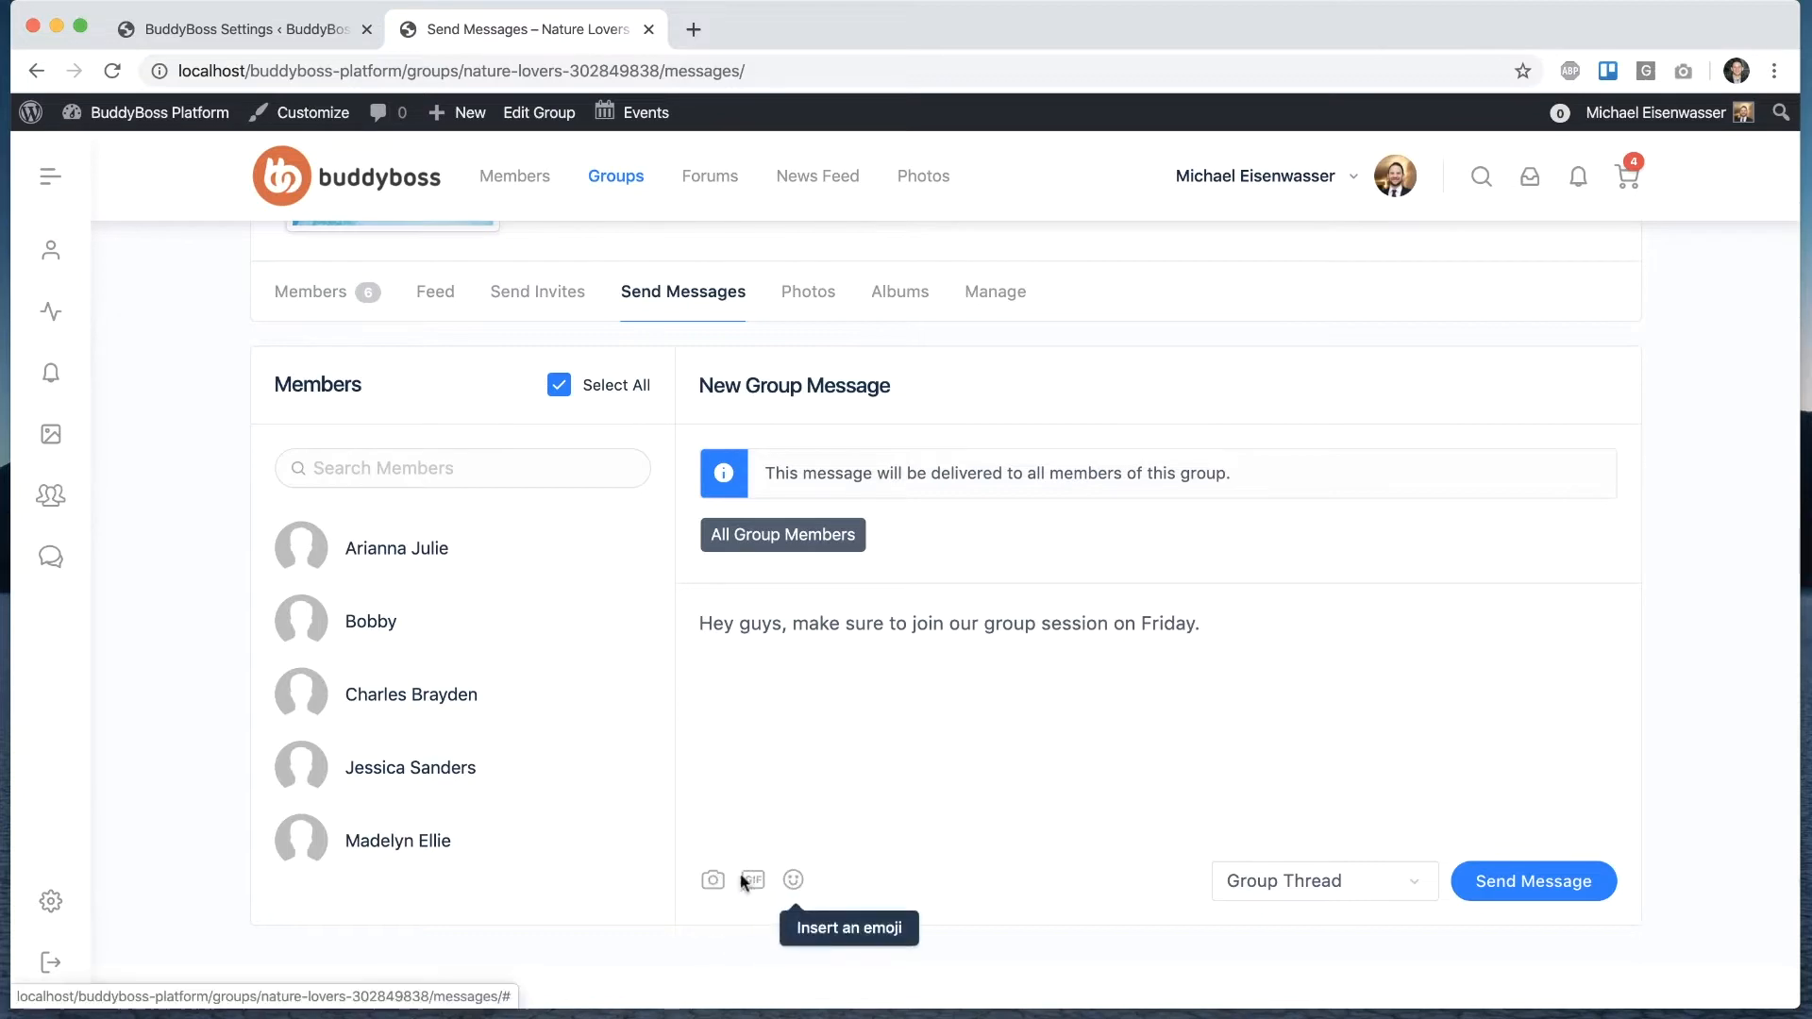
mouse_move(753, 881)
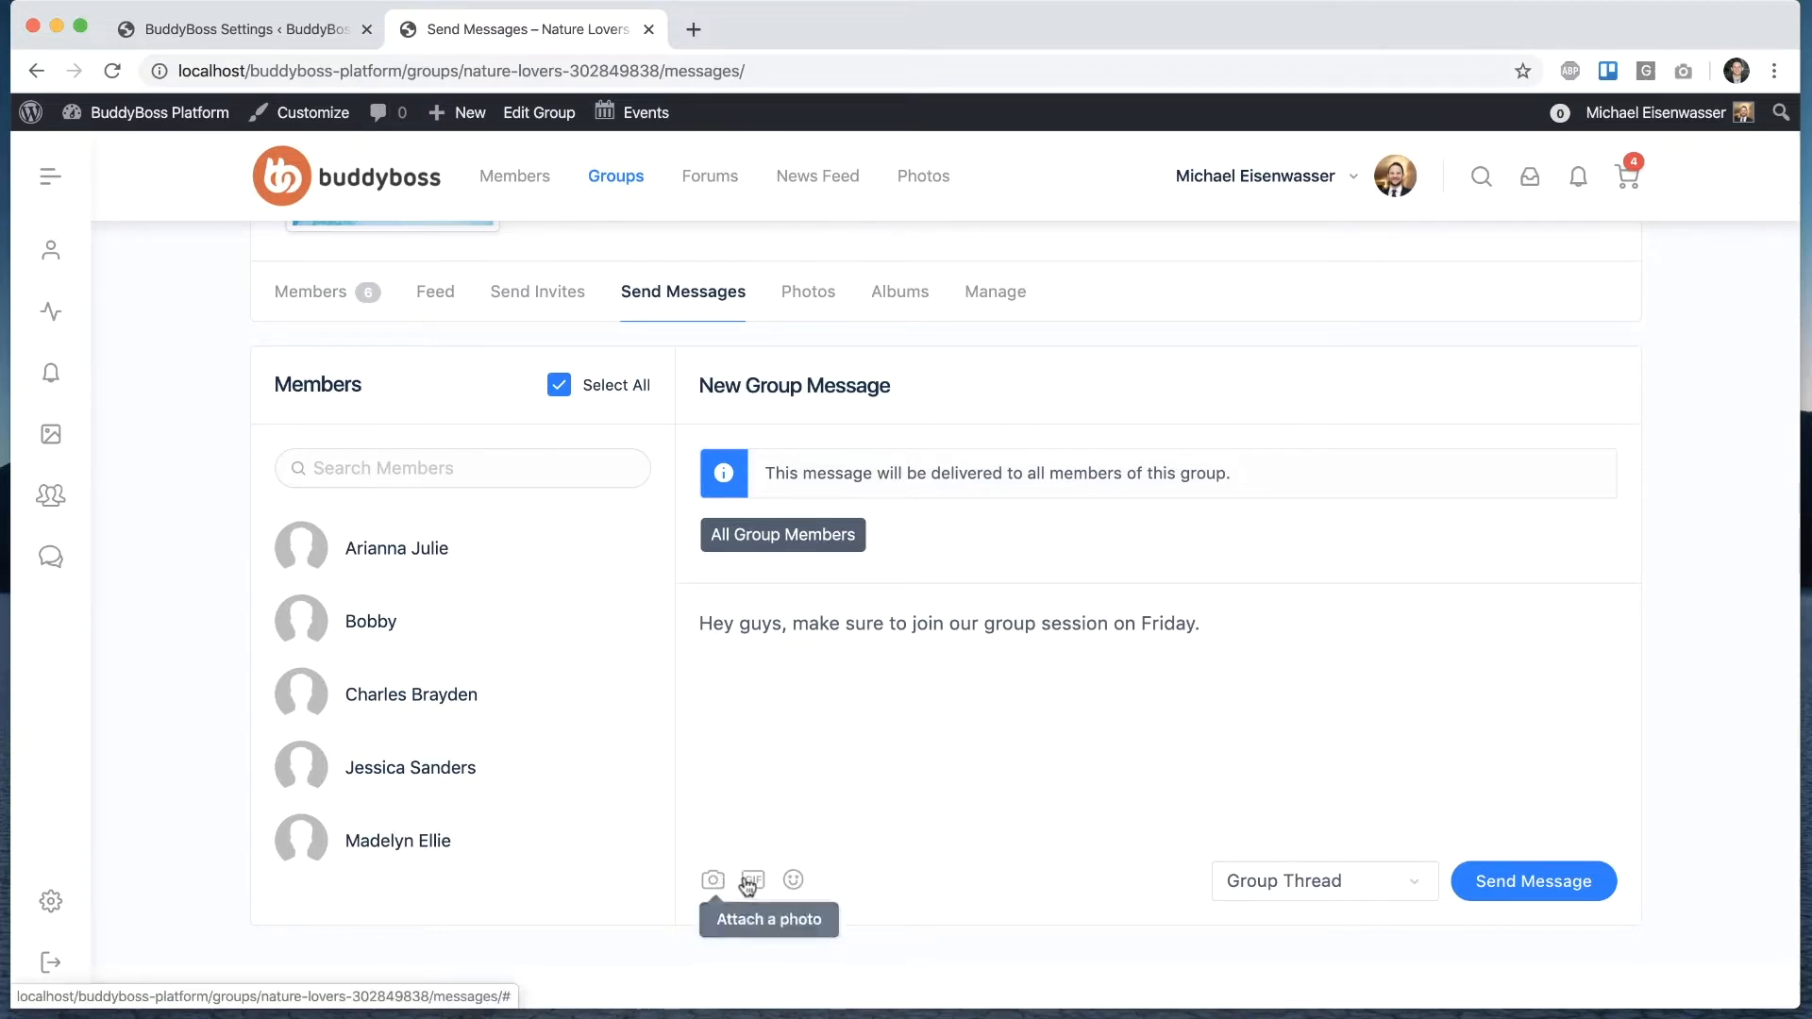
mouse_move(793, 882)
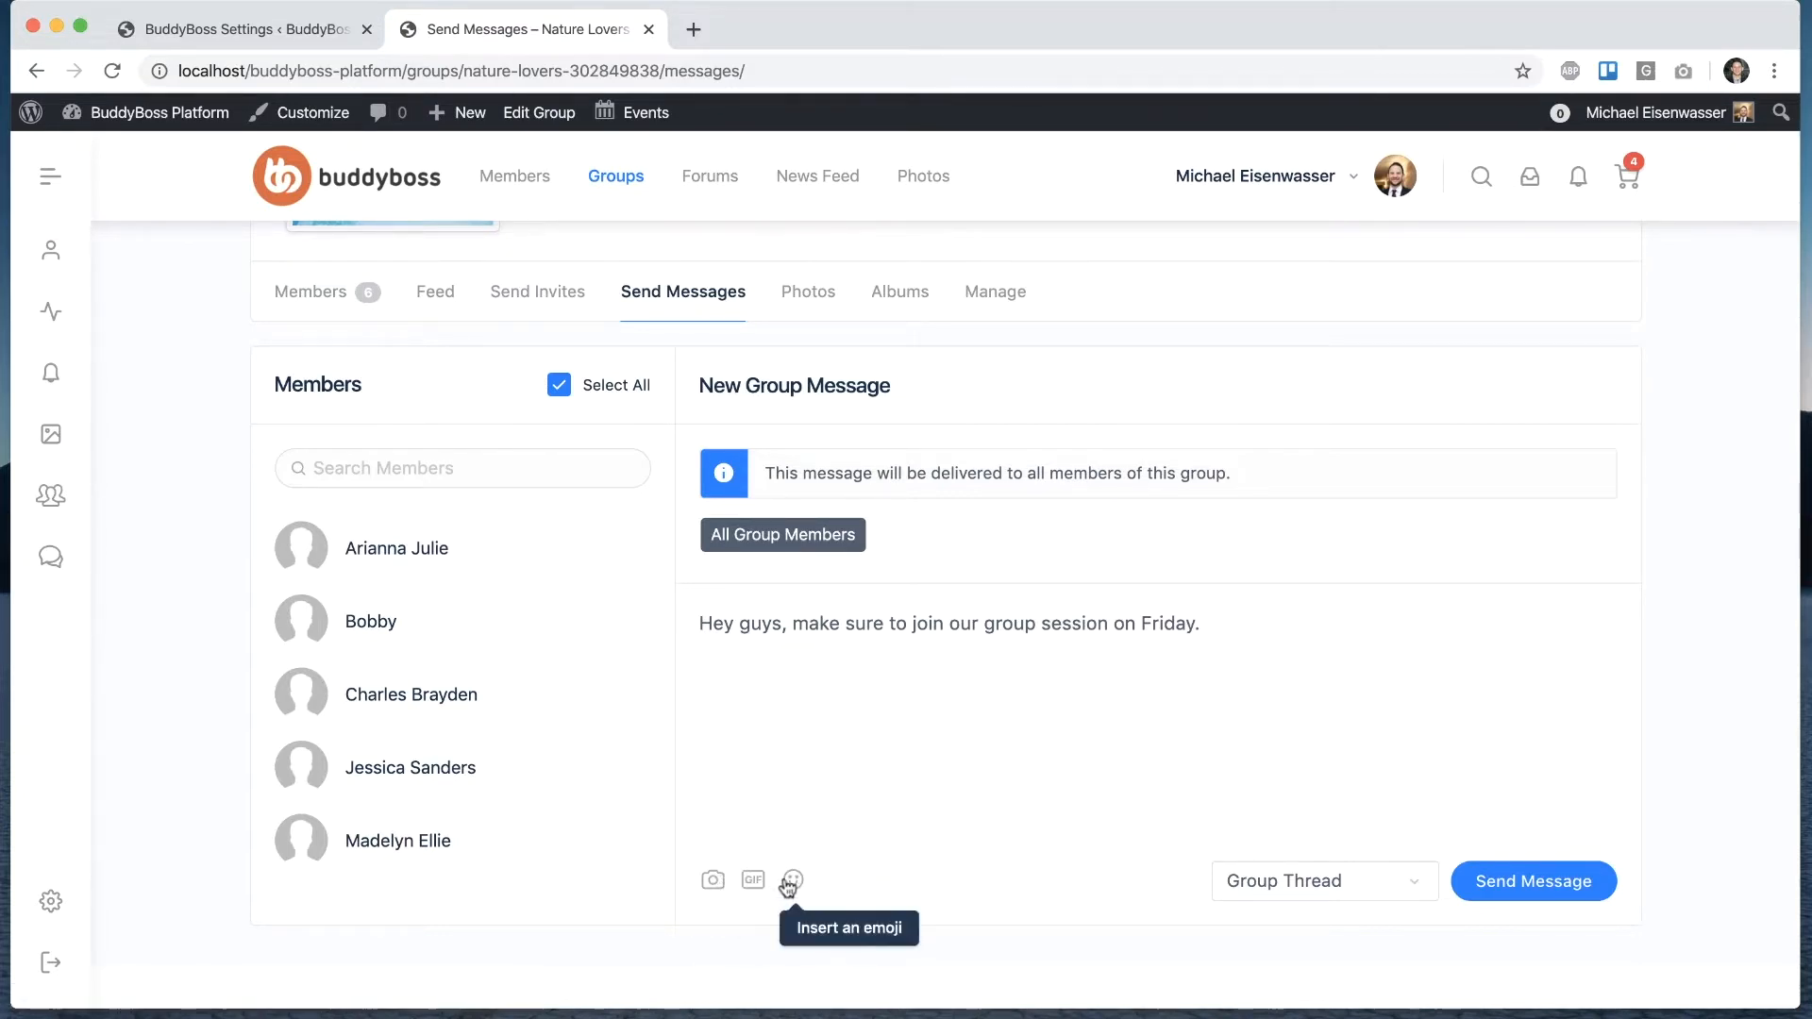
mouse_move(985, 707)
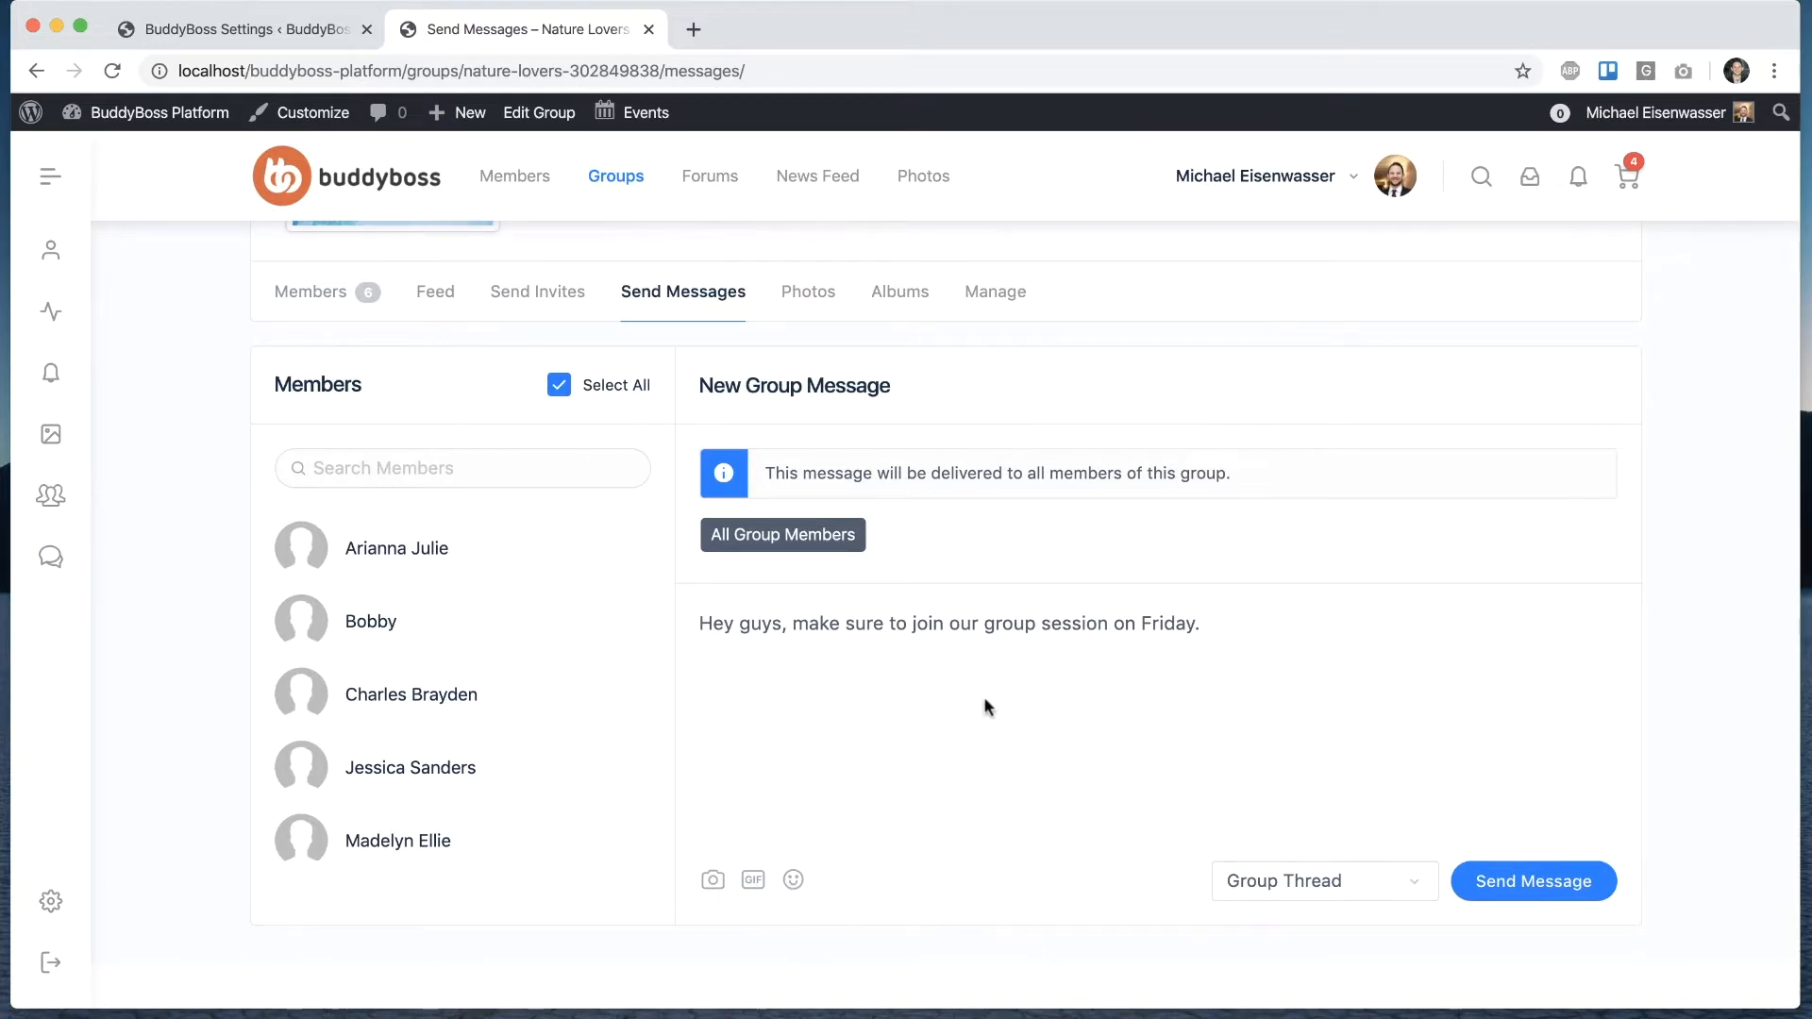
mouse_move(1355, 763)
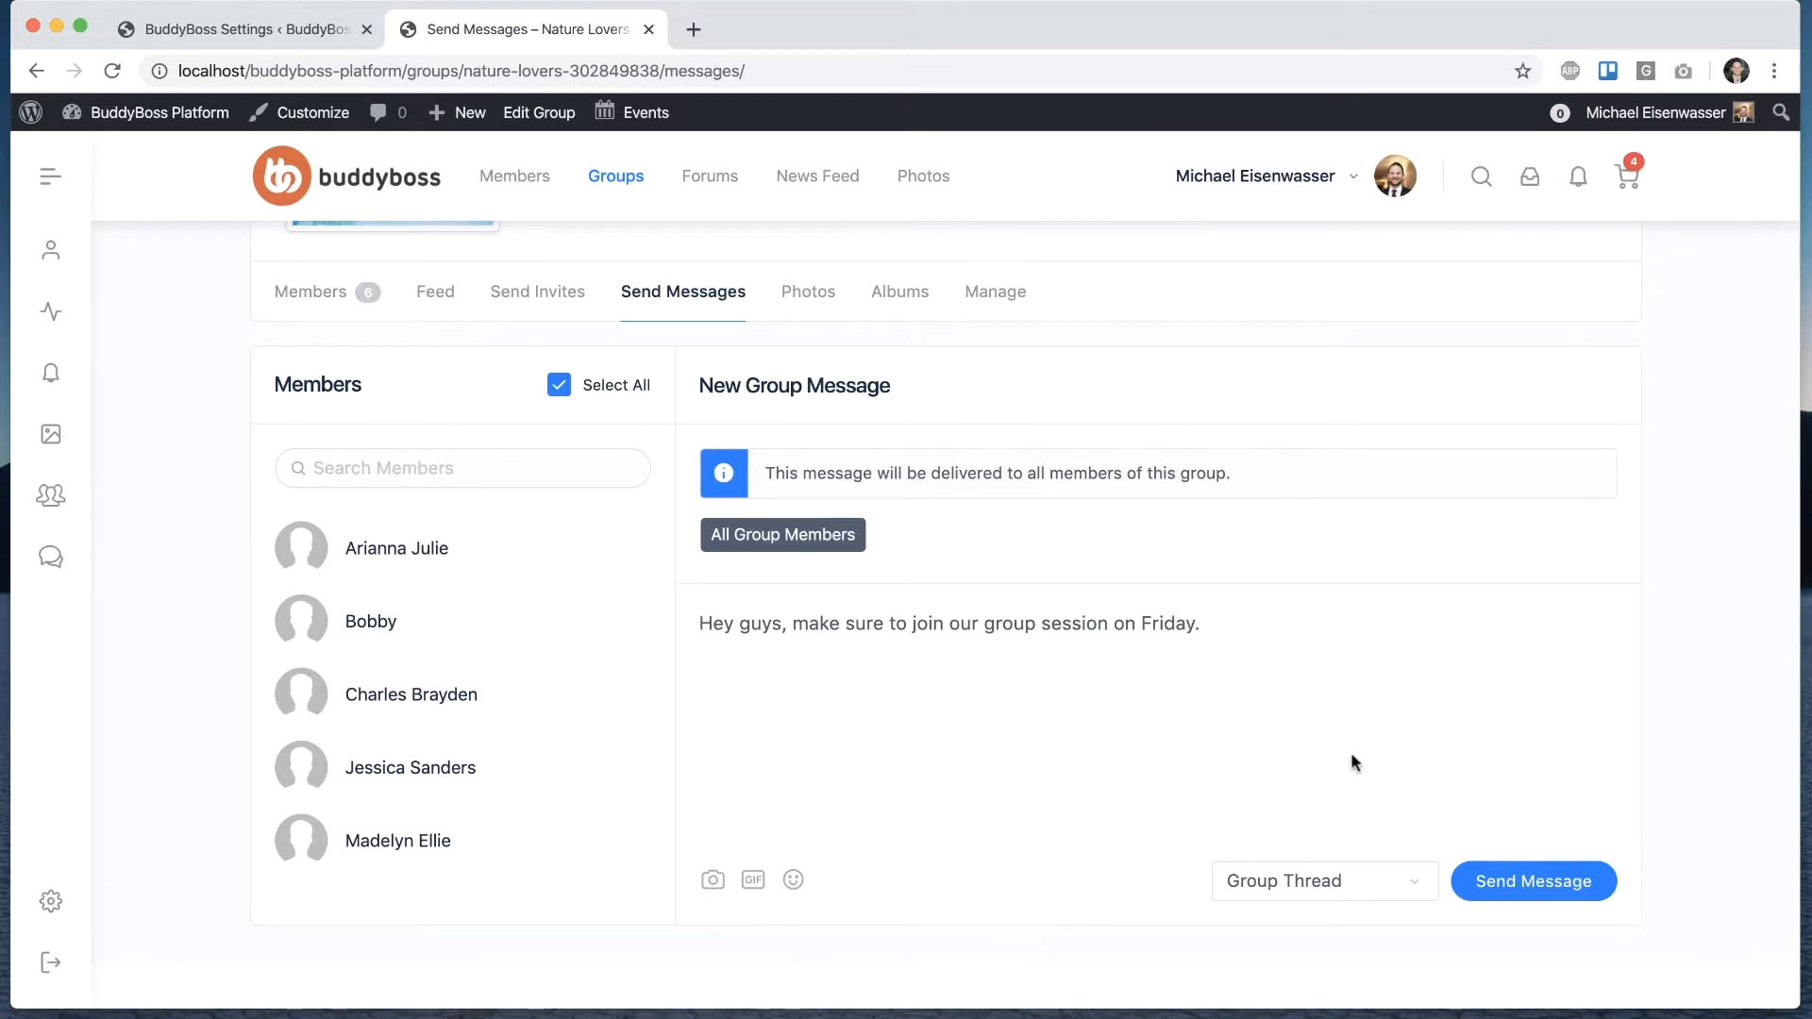
mouse_move(1131, 387)
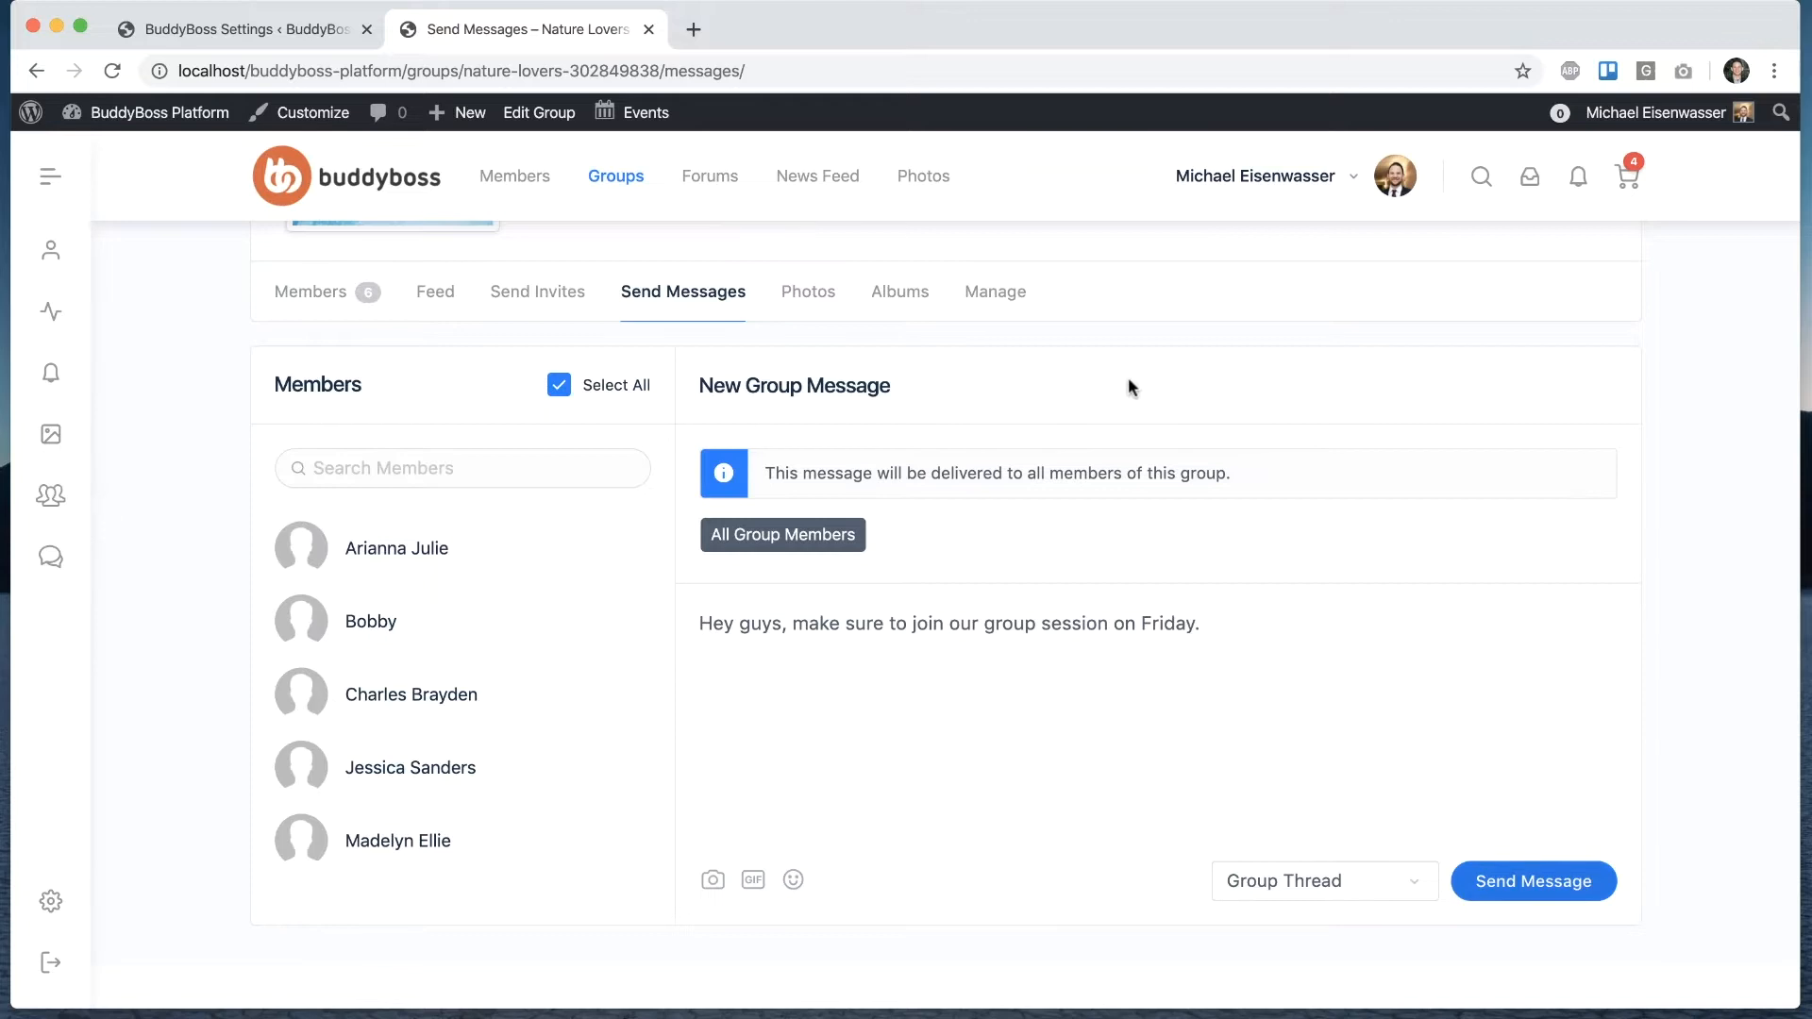
- Send the Friday session message to all members and review the Nature Lovers thread in Messages
left_click(1533, 882)
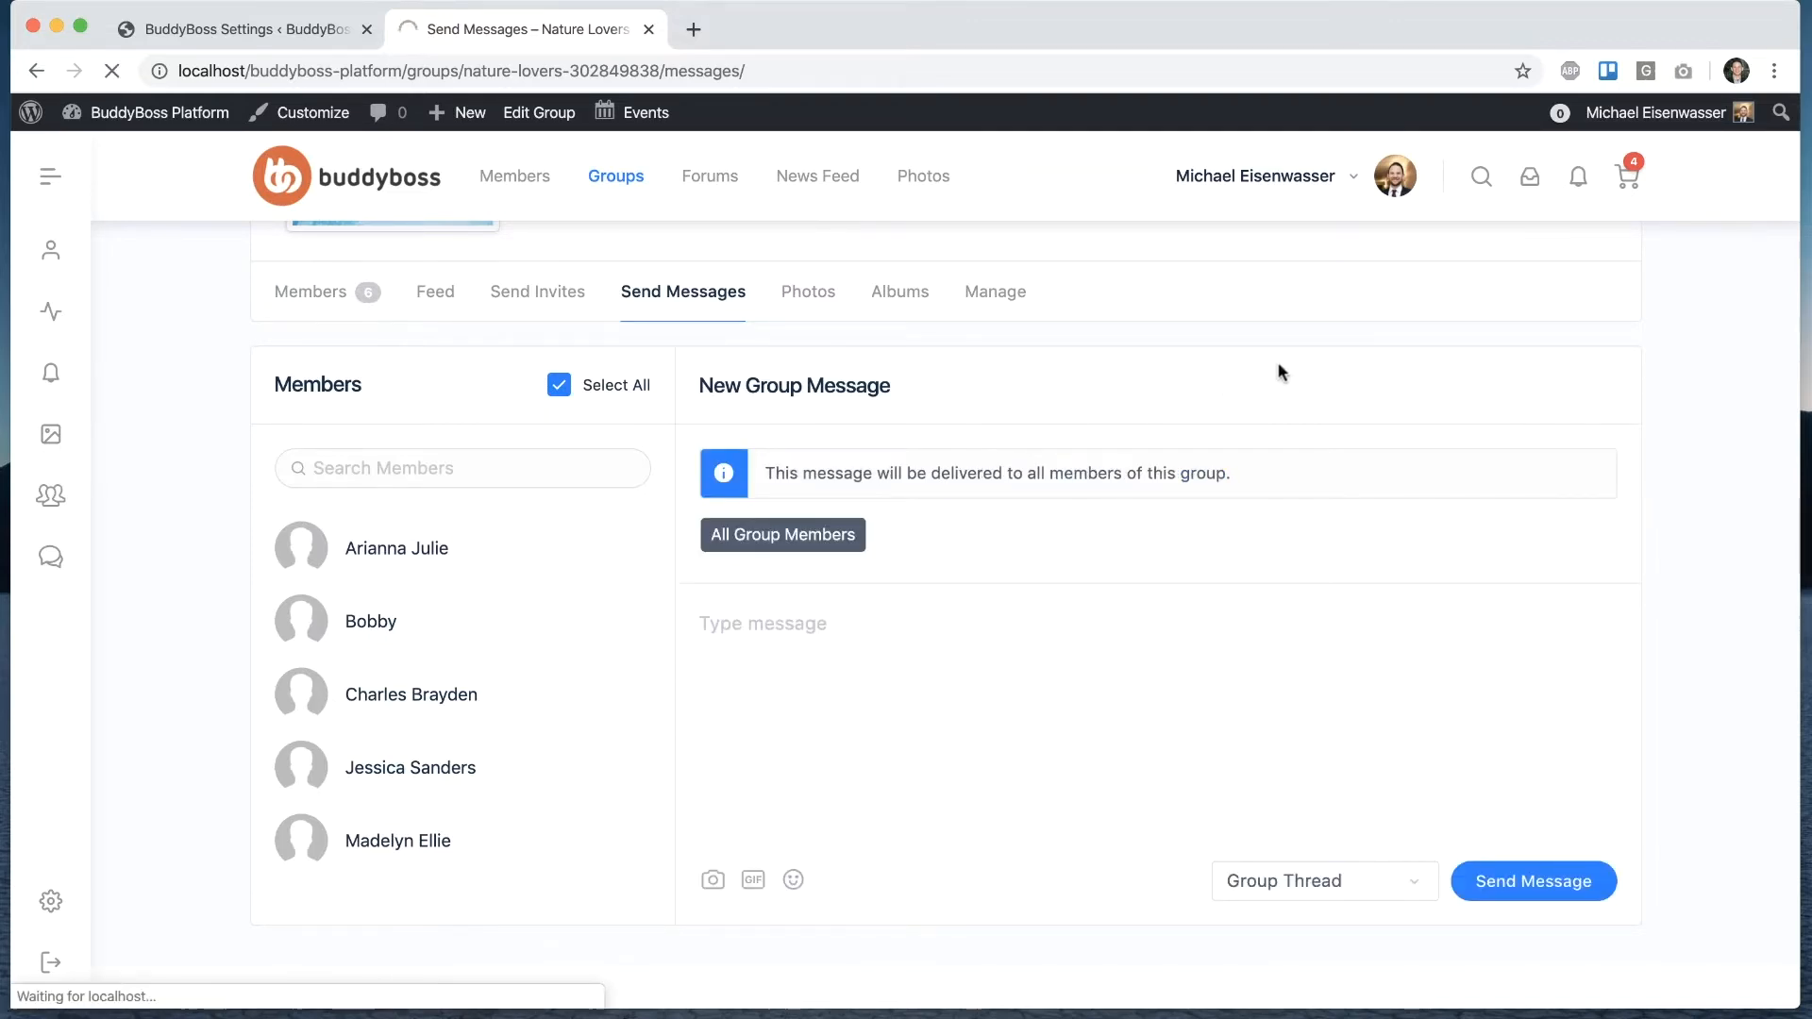
left_click(1533, 882)
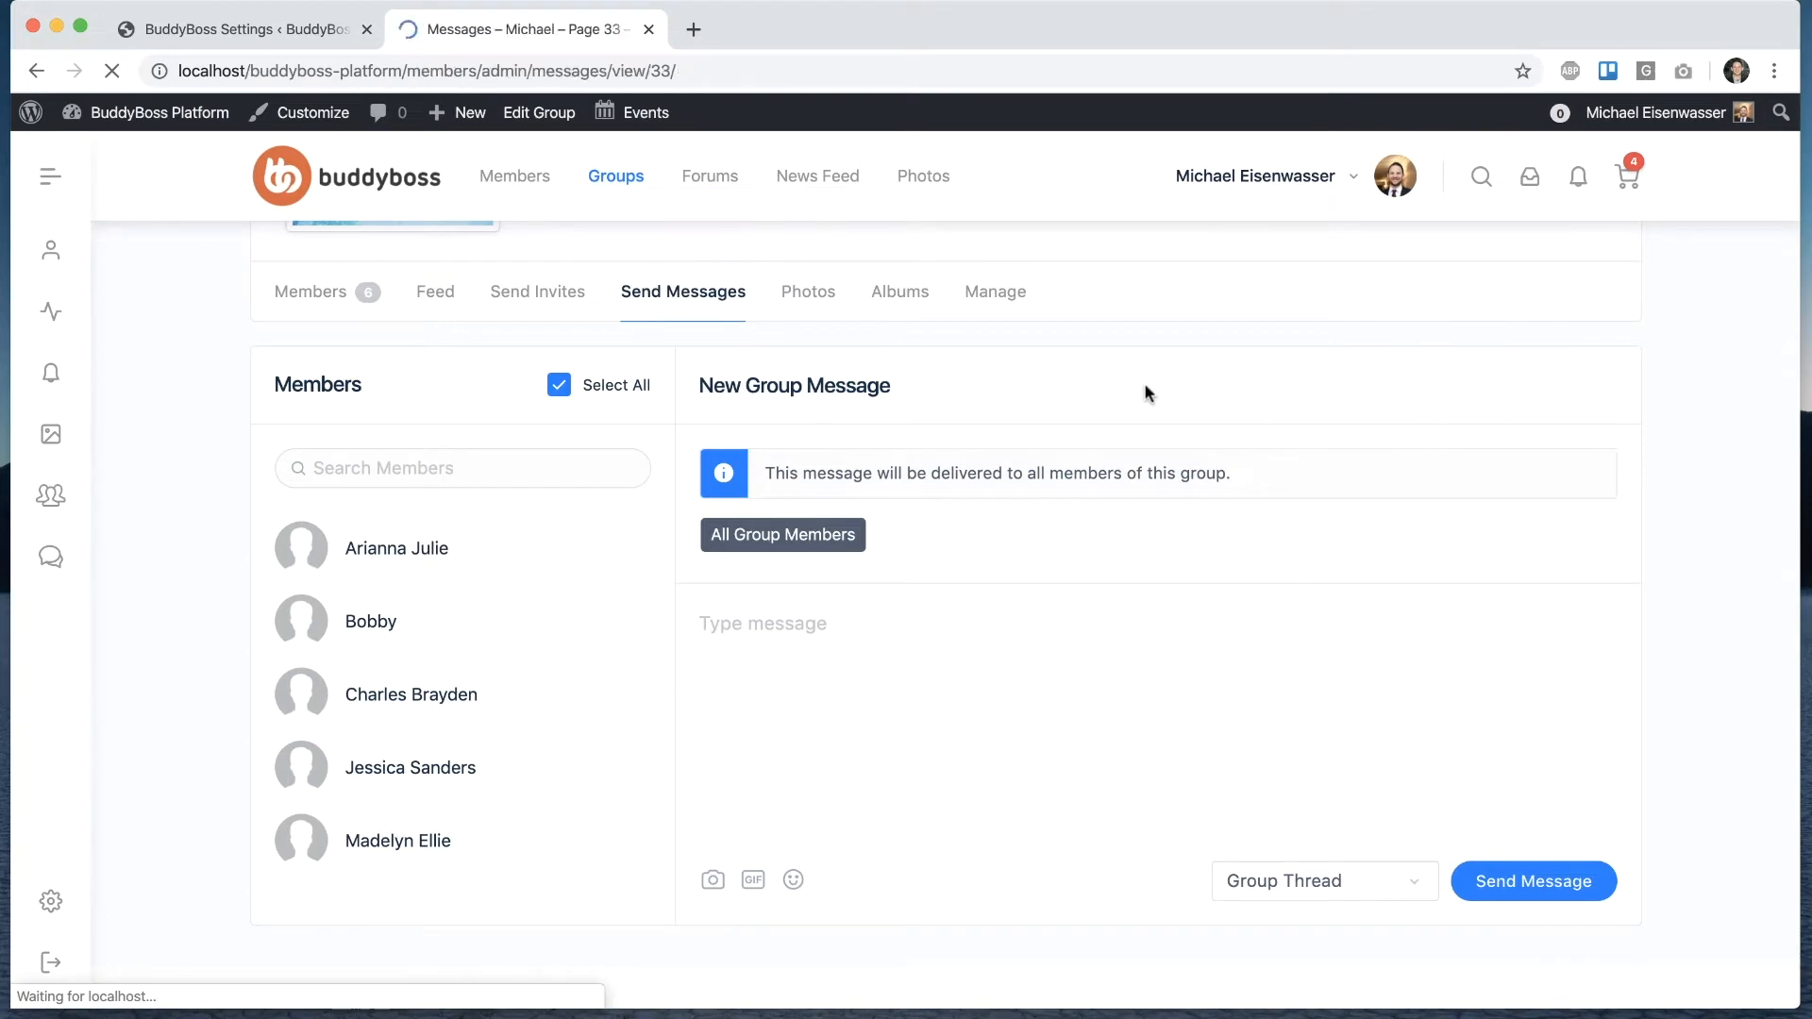
left_click(1533, 881)
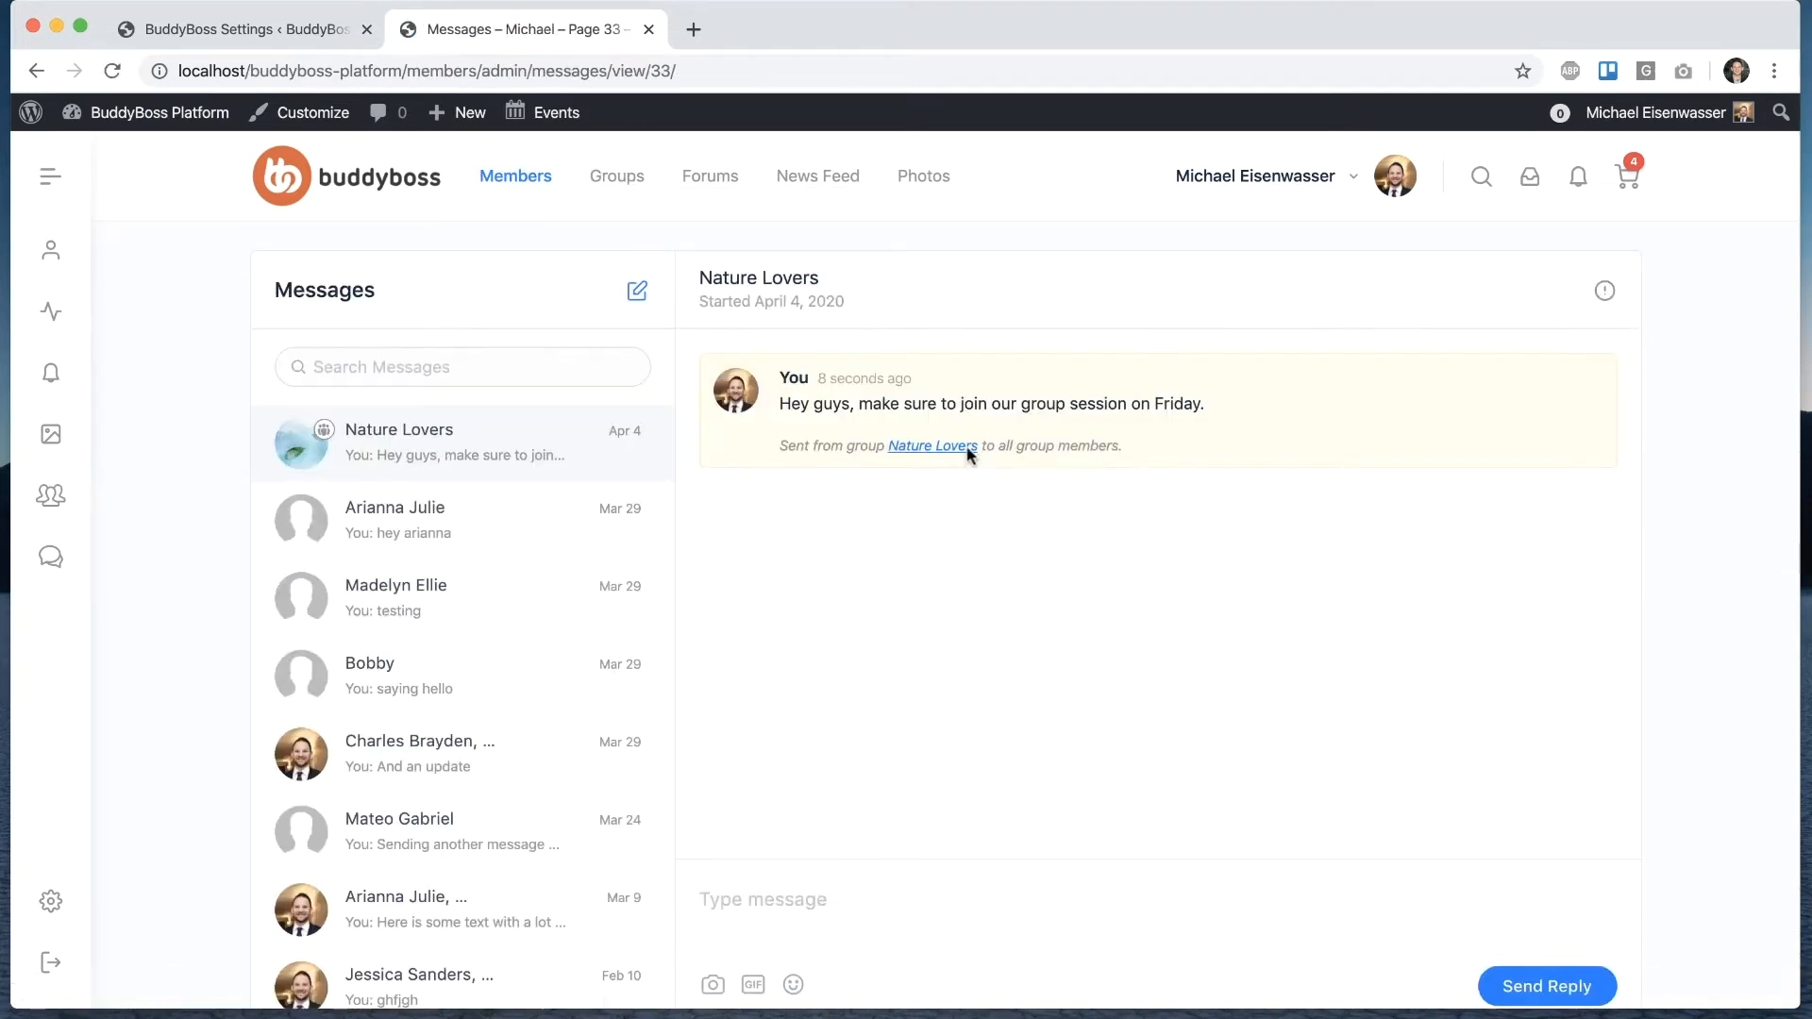
mouse_move(870, 549)
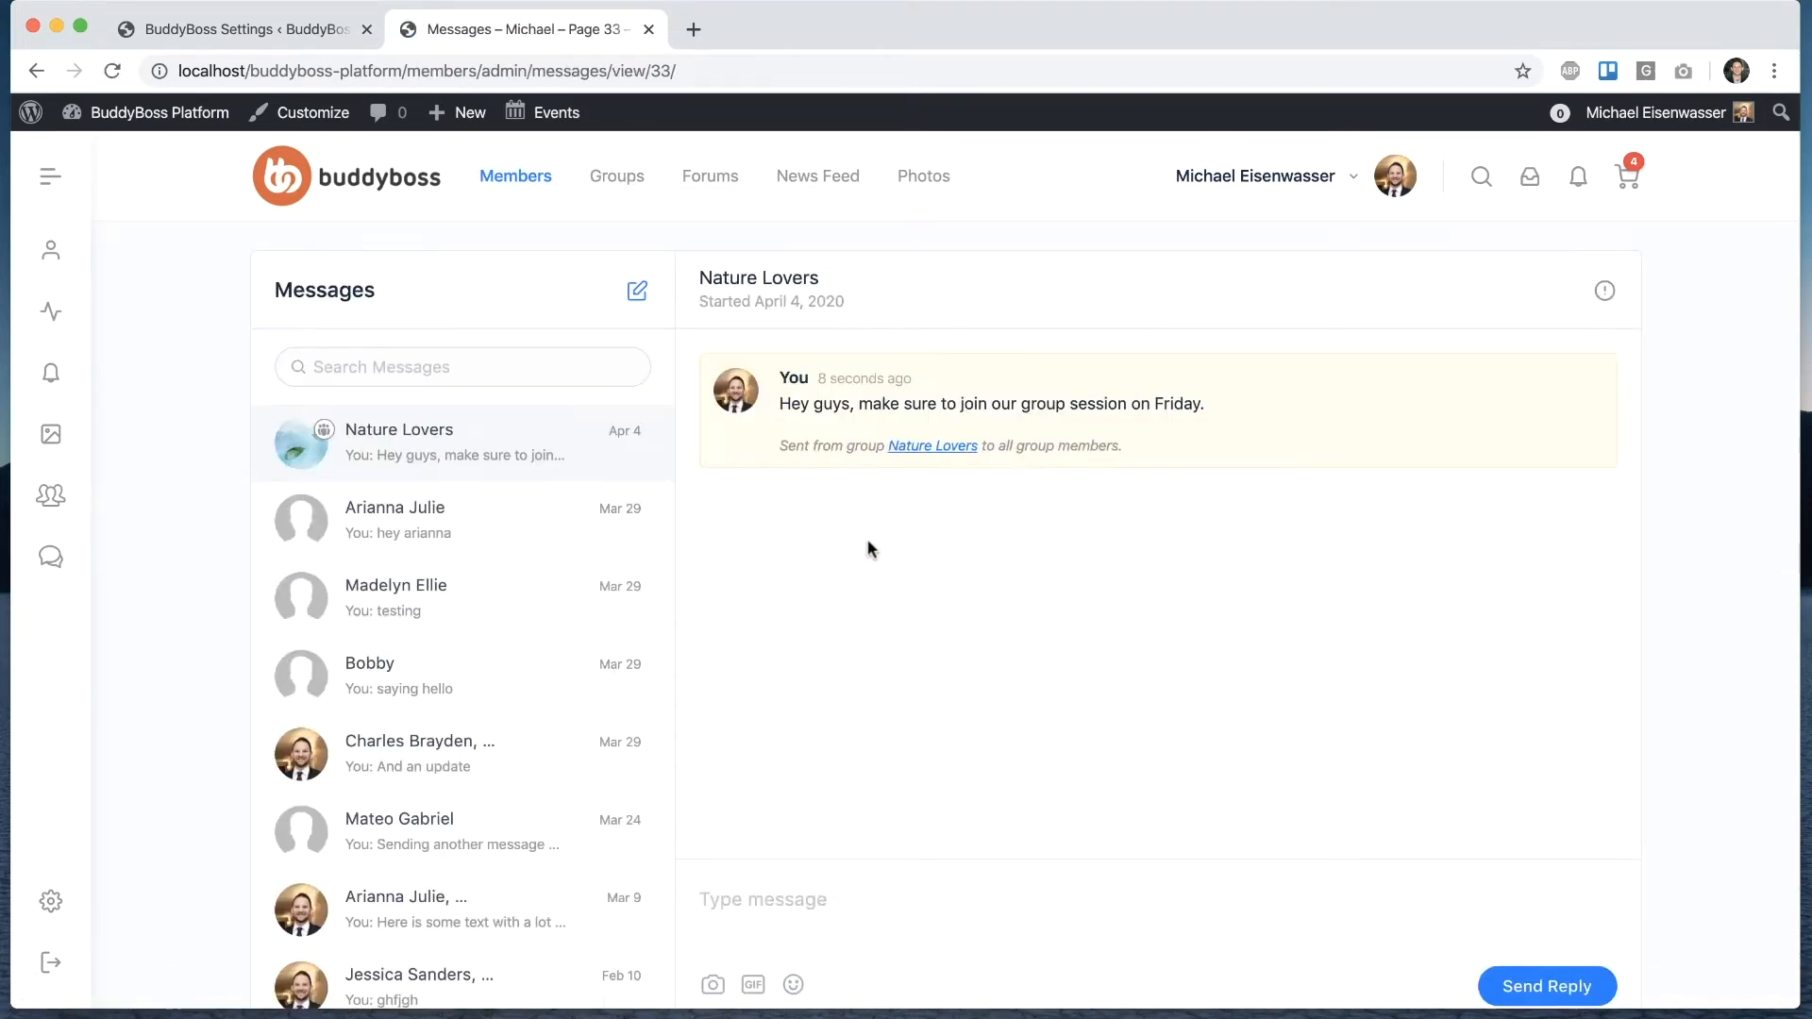
mouse_move(847, 468)
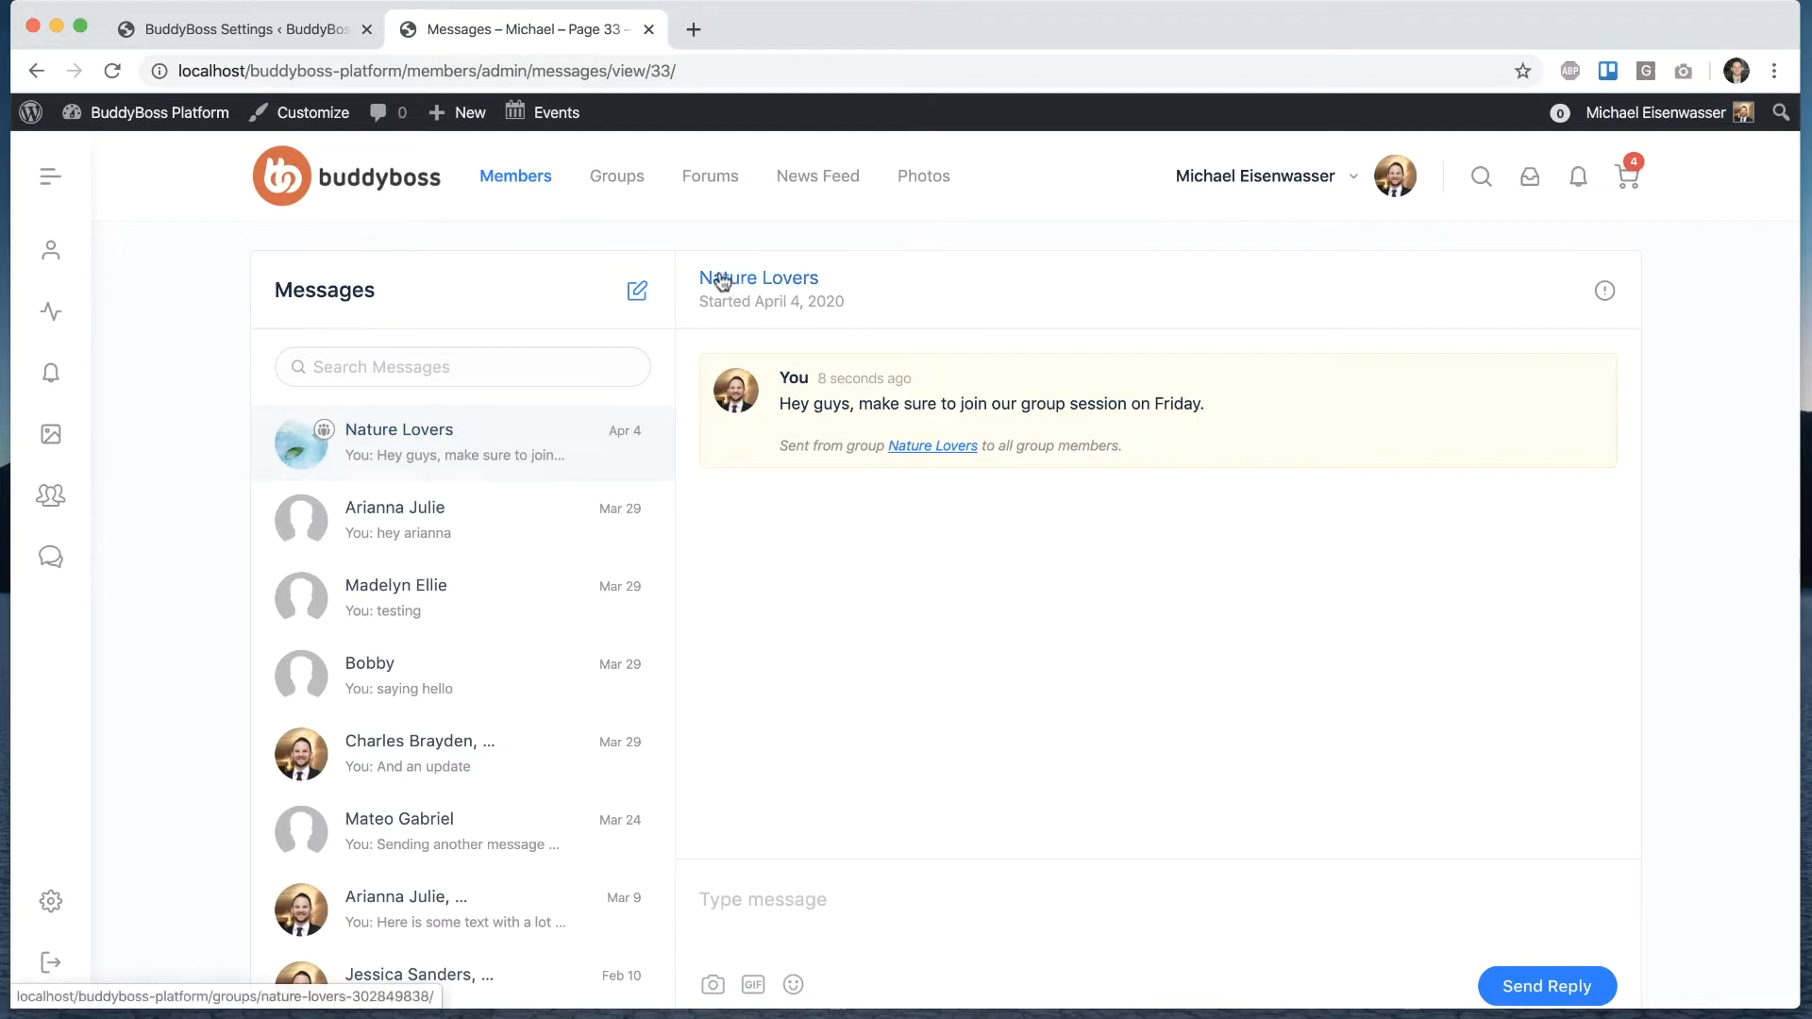
mouse_move(328, 440)
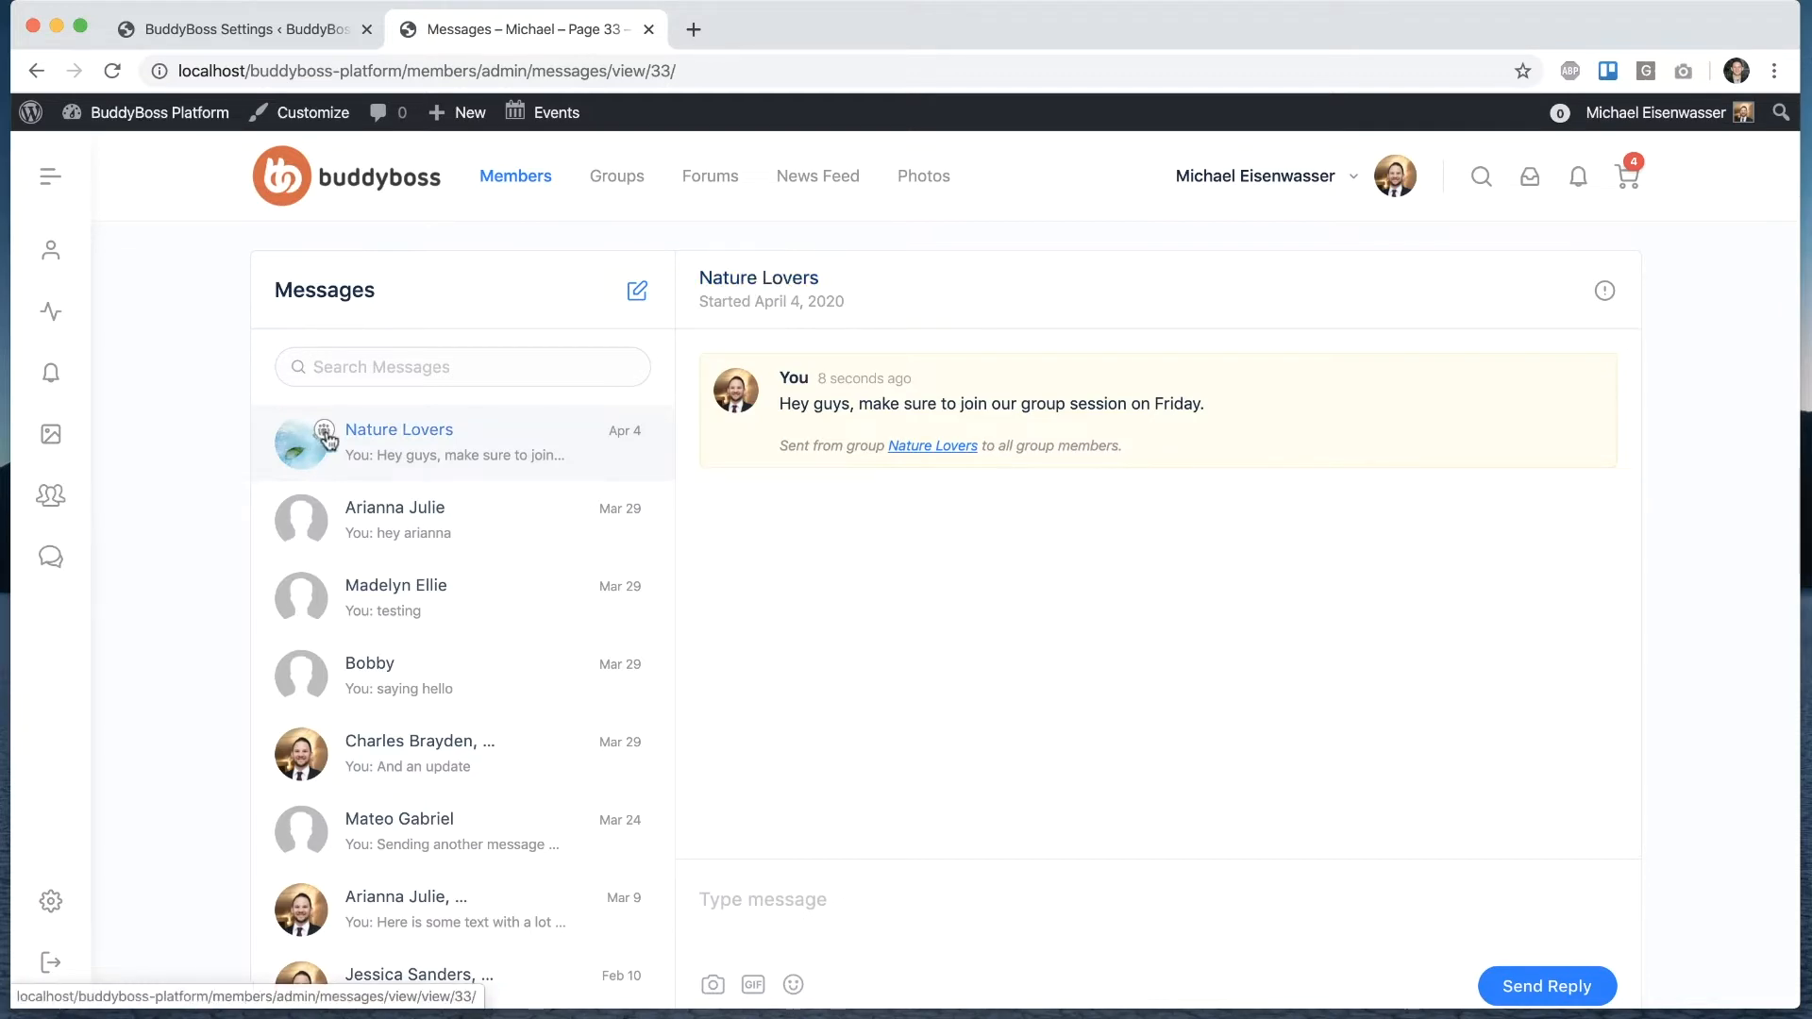
mouse_move(1140, 445)
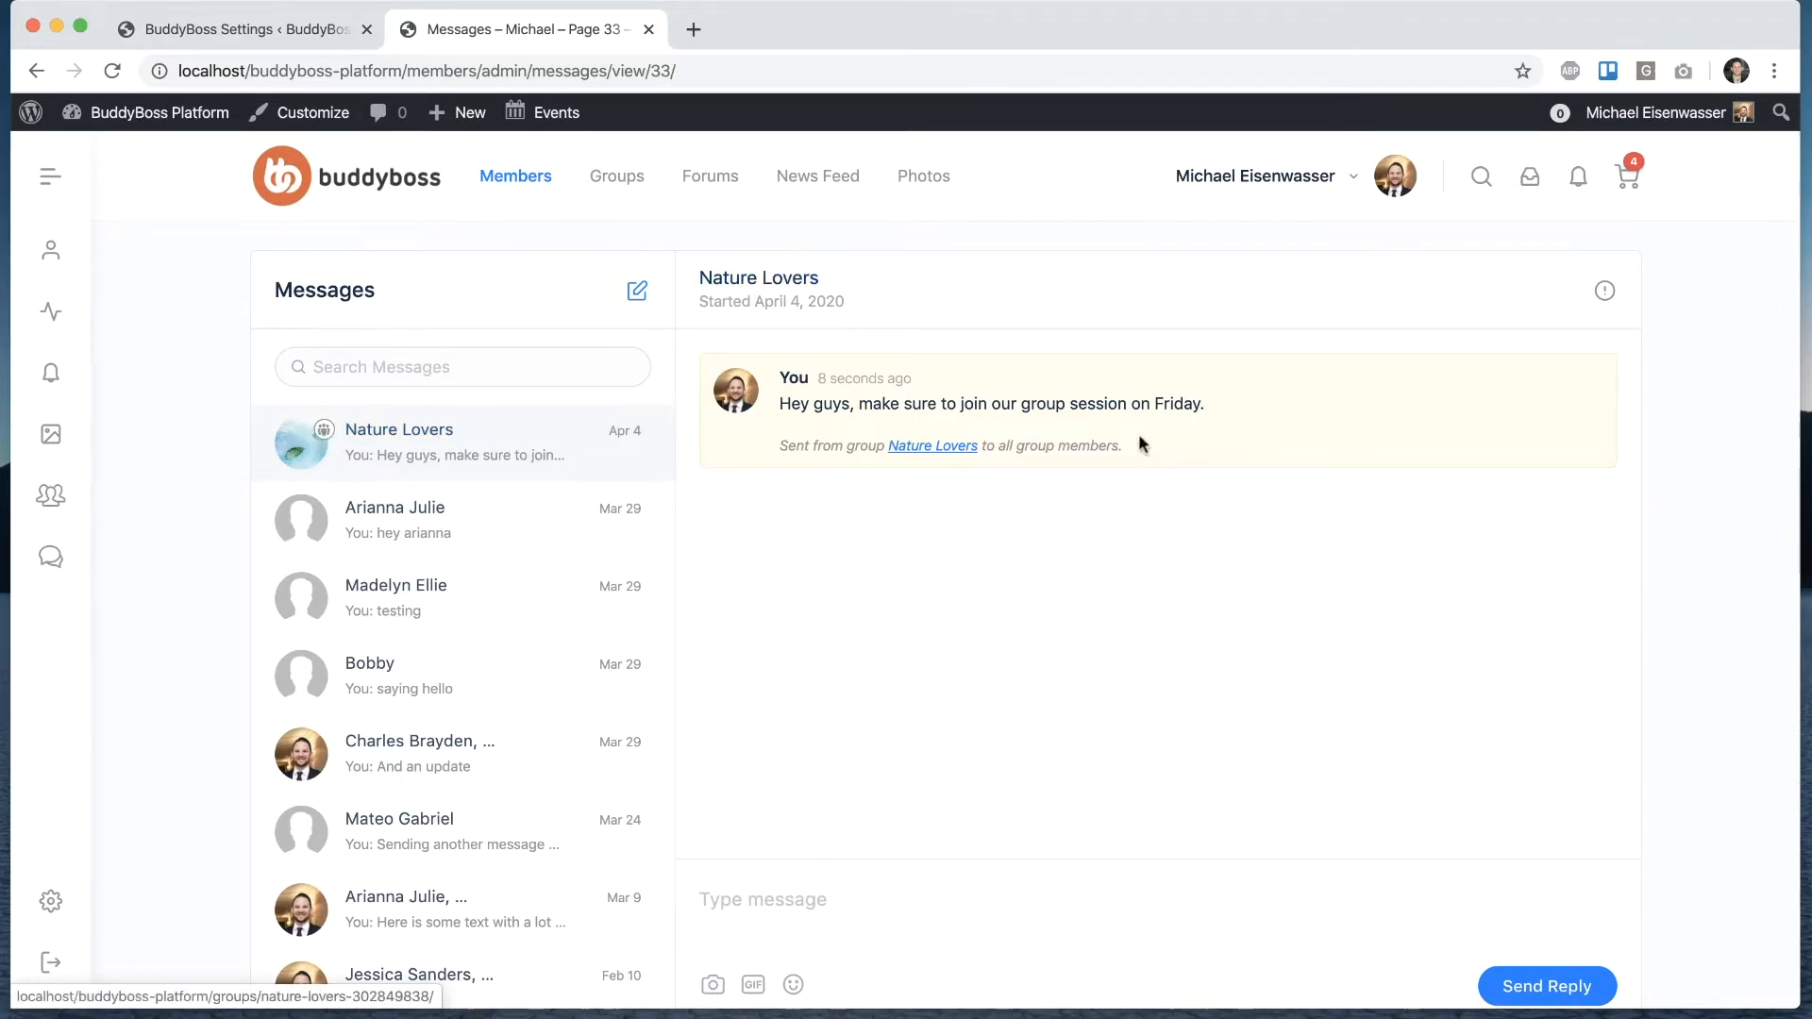
mouse_move(1019, 302)
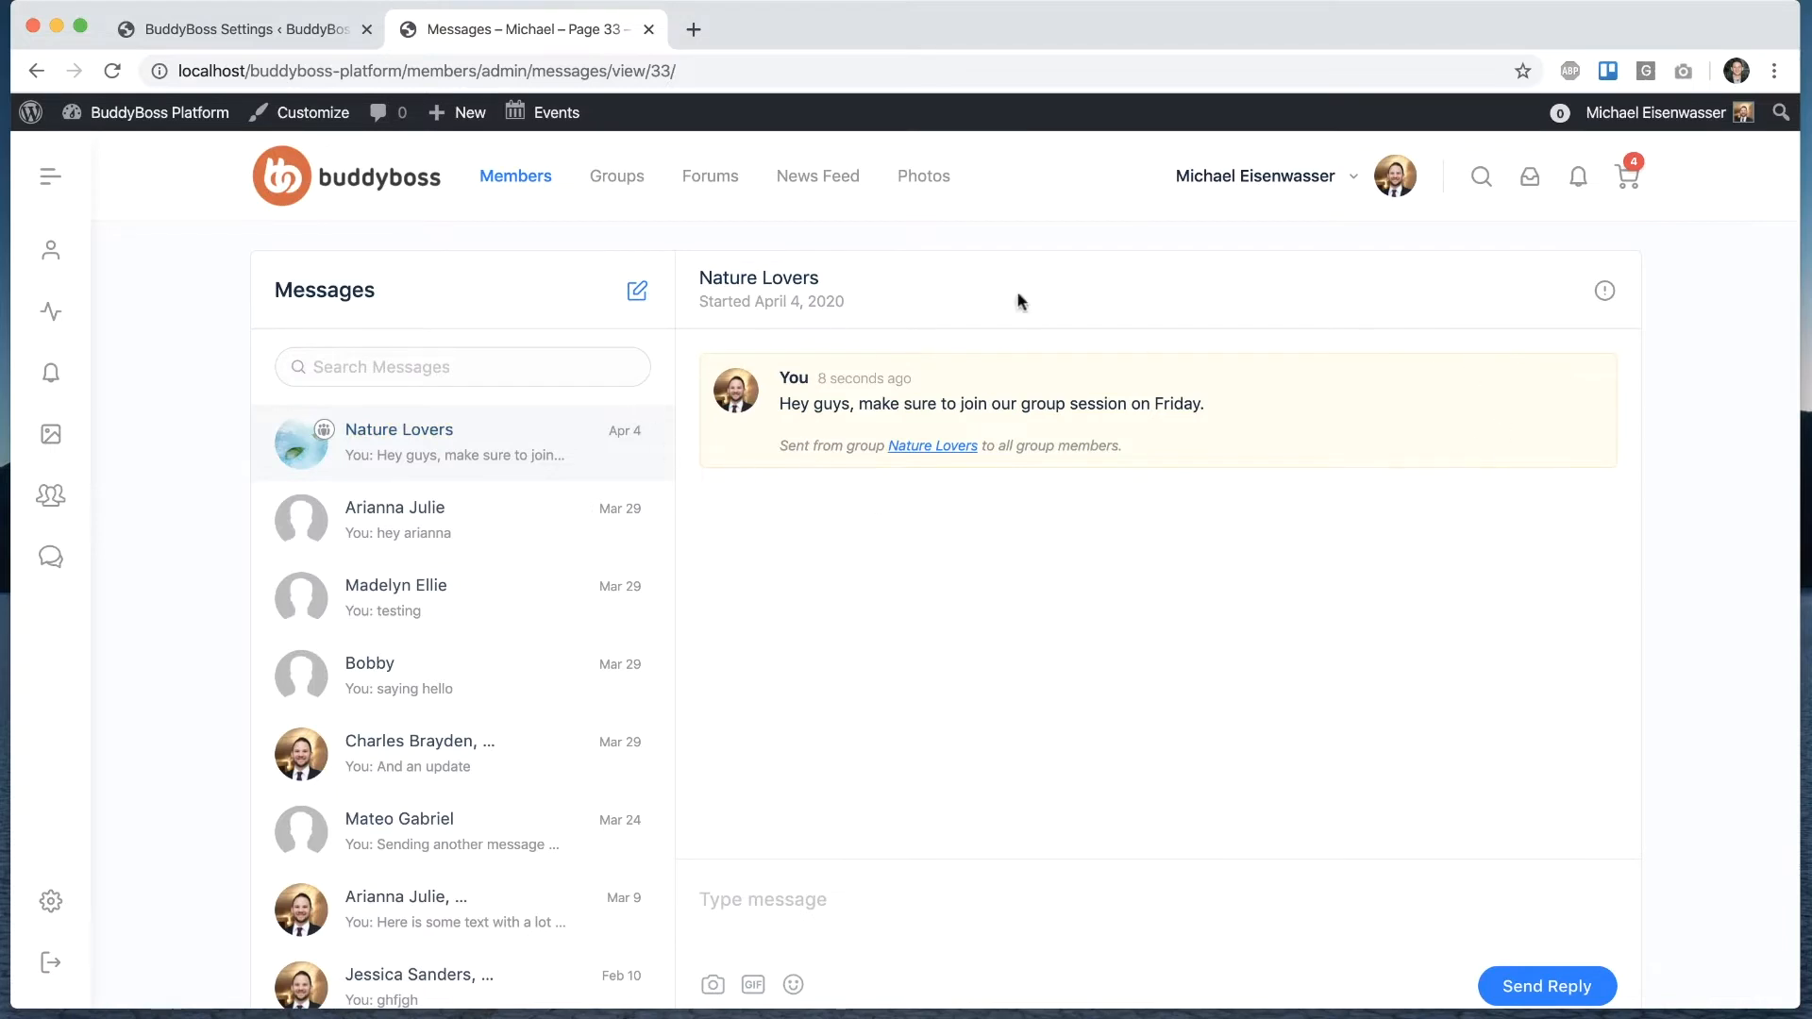
mouse_move(881, 641)
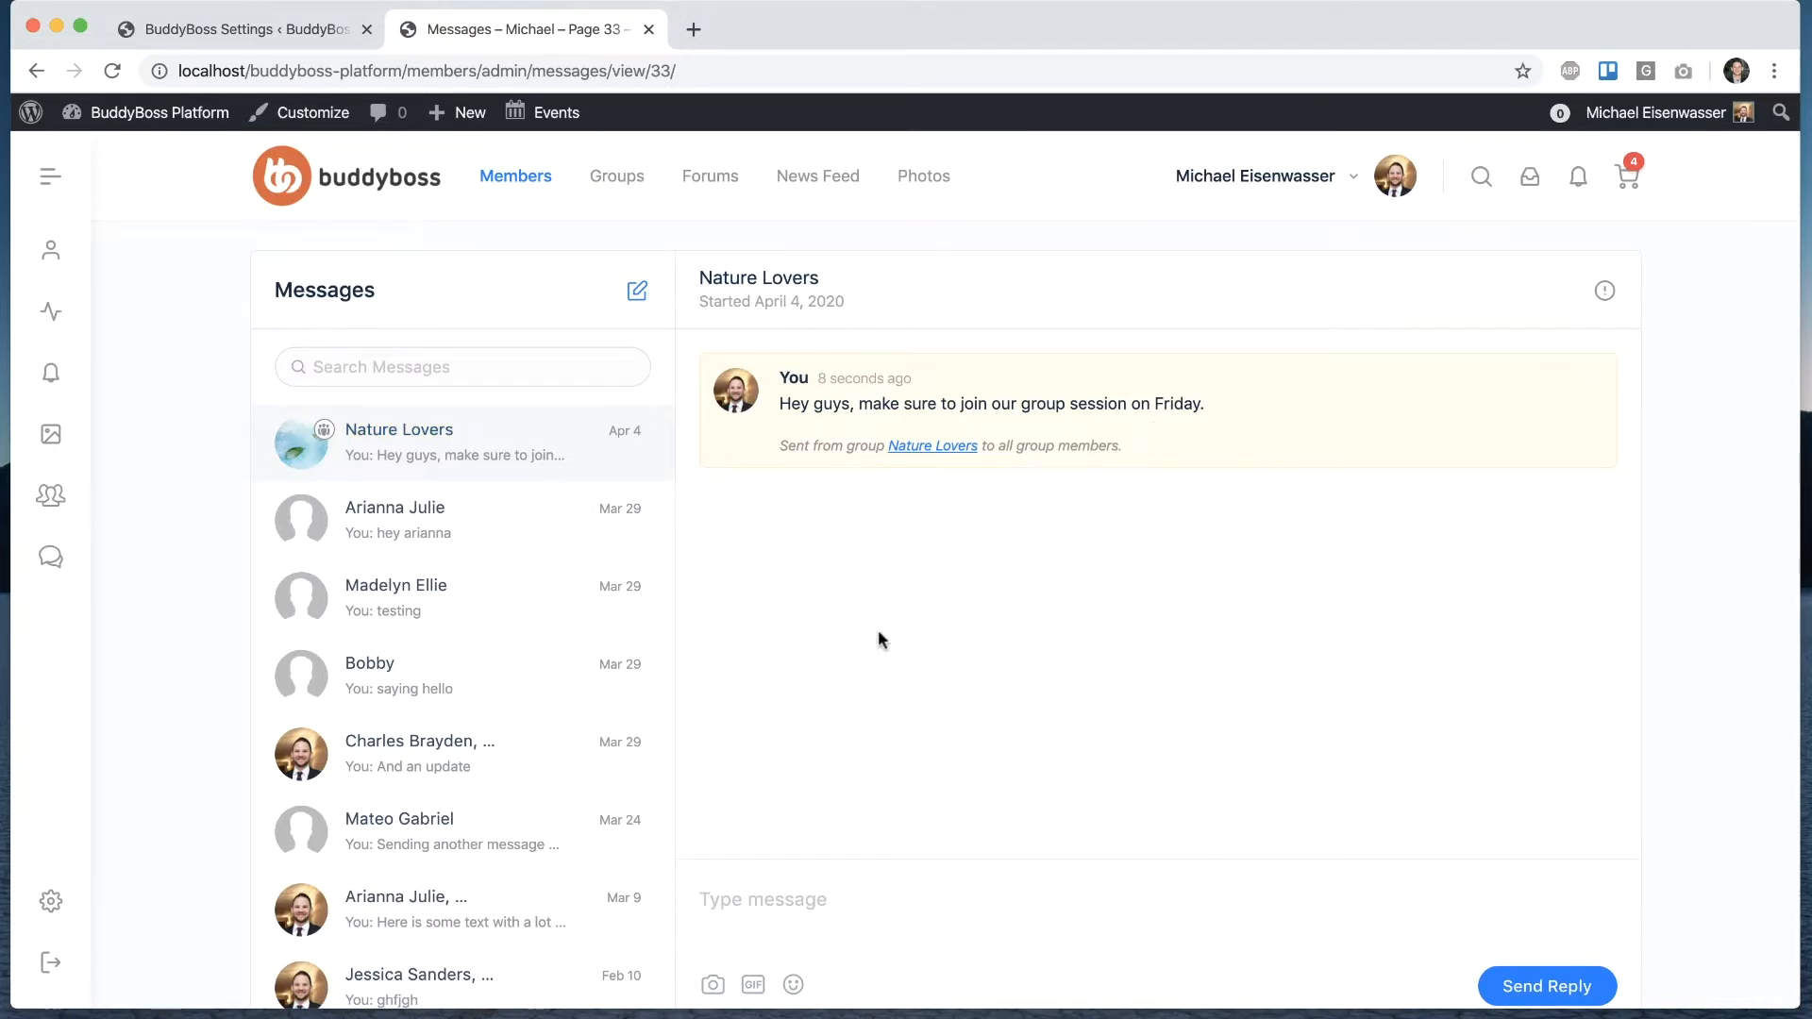
mouse_move(902, 538)
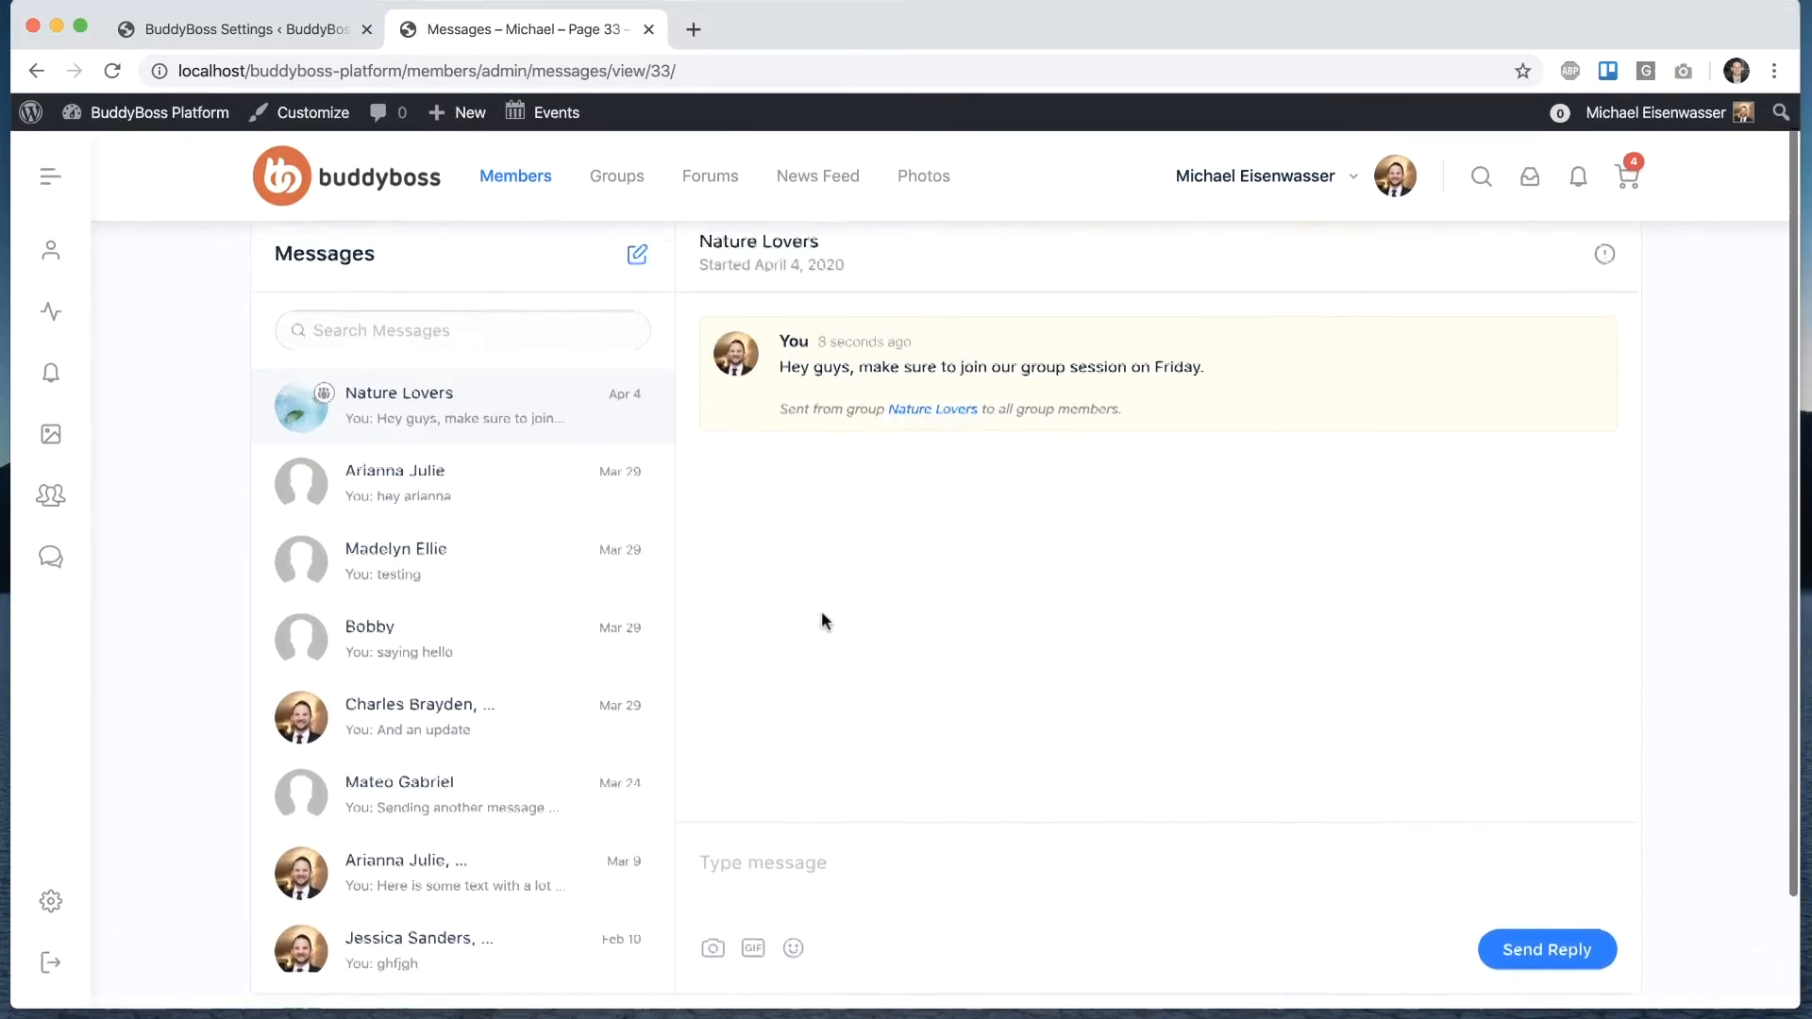
scroll("up", 3)
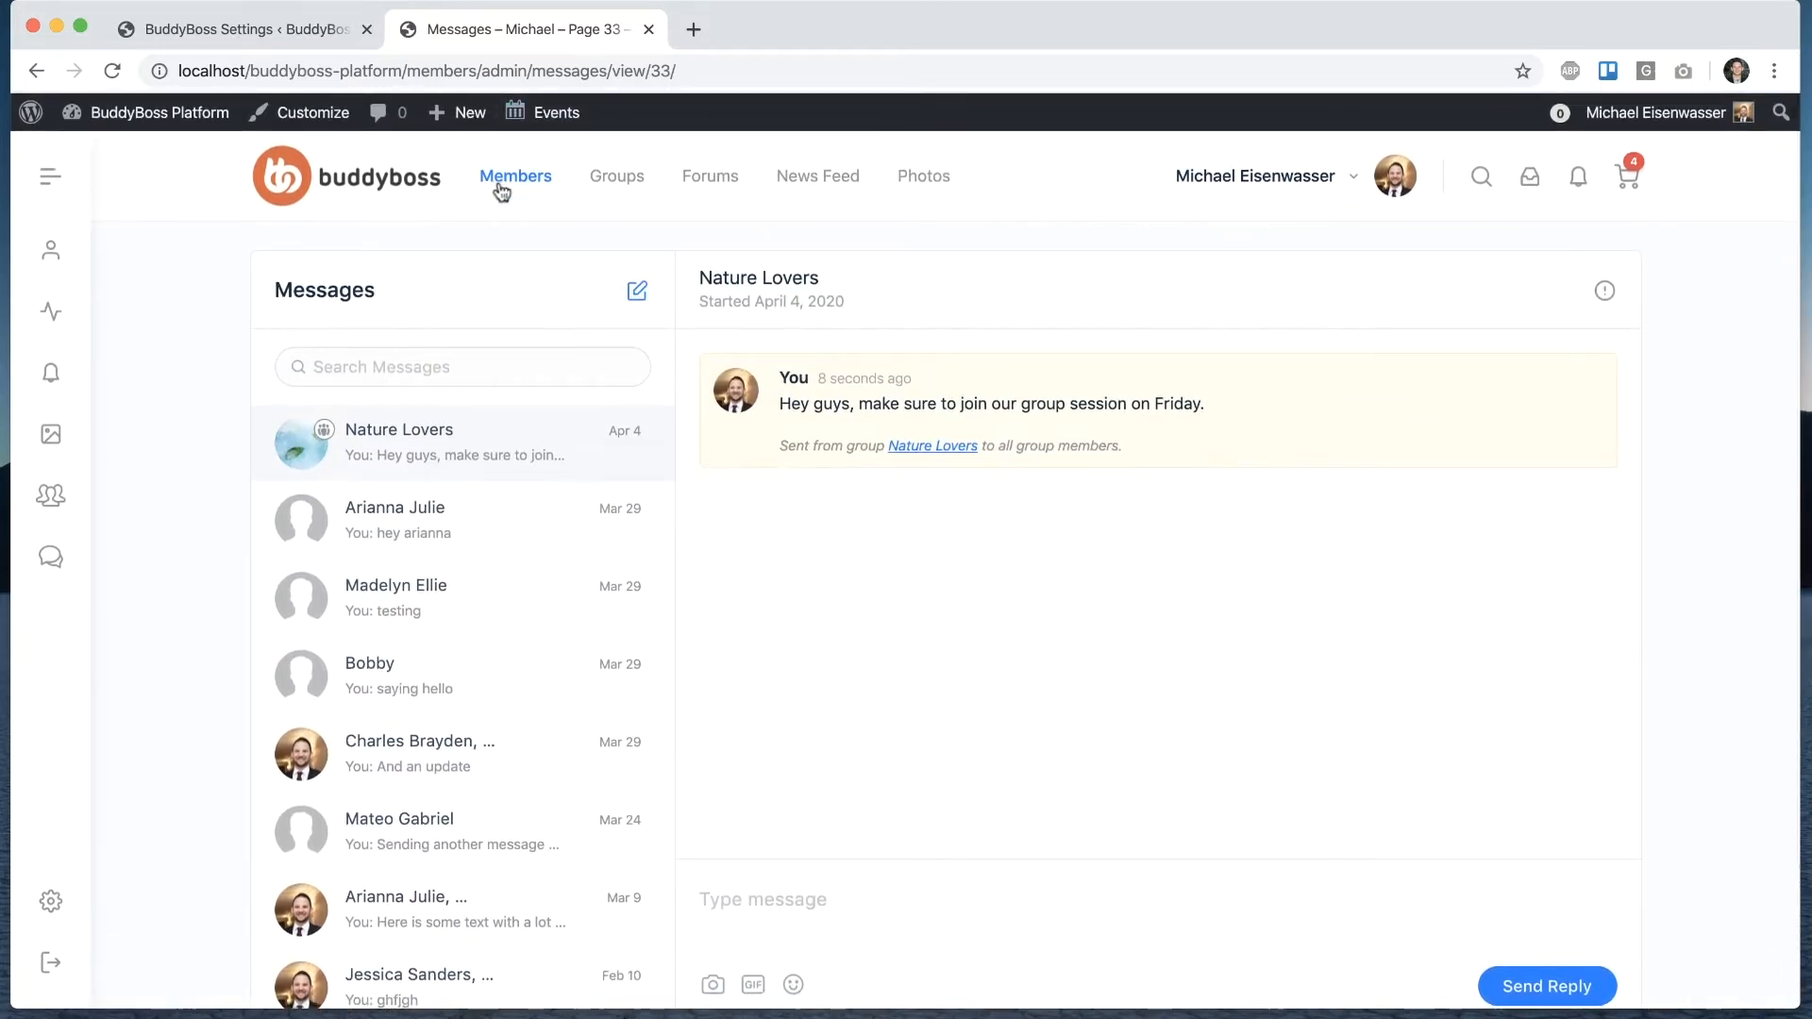
left_click(516, 175)
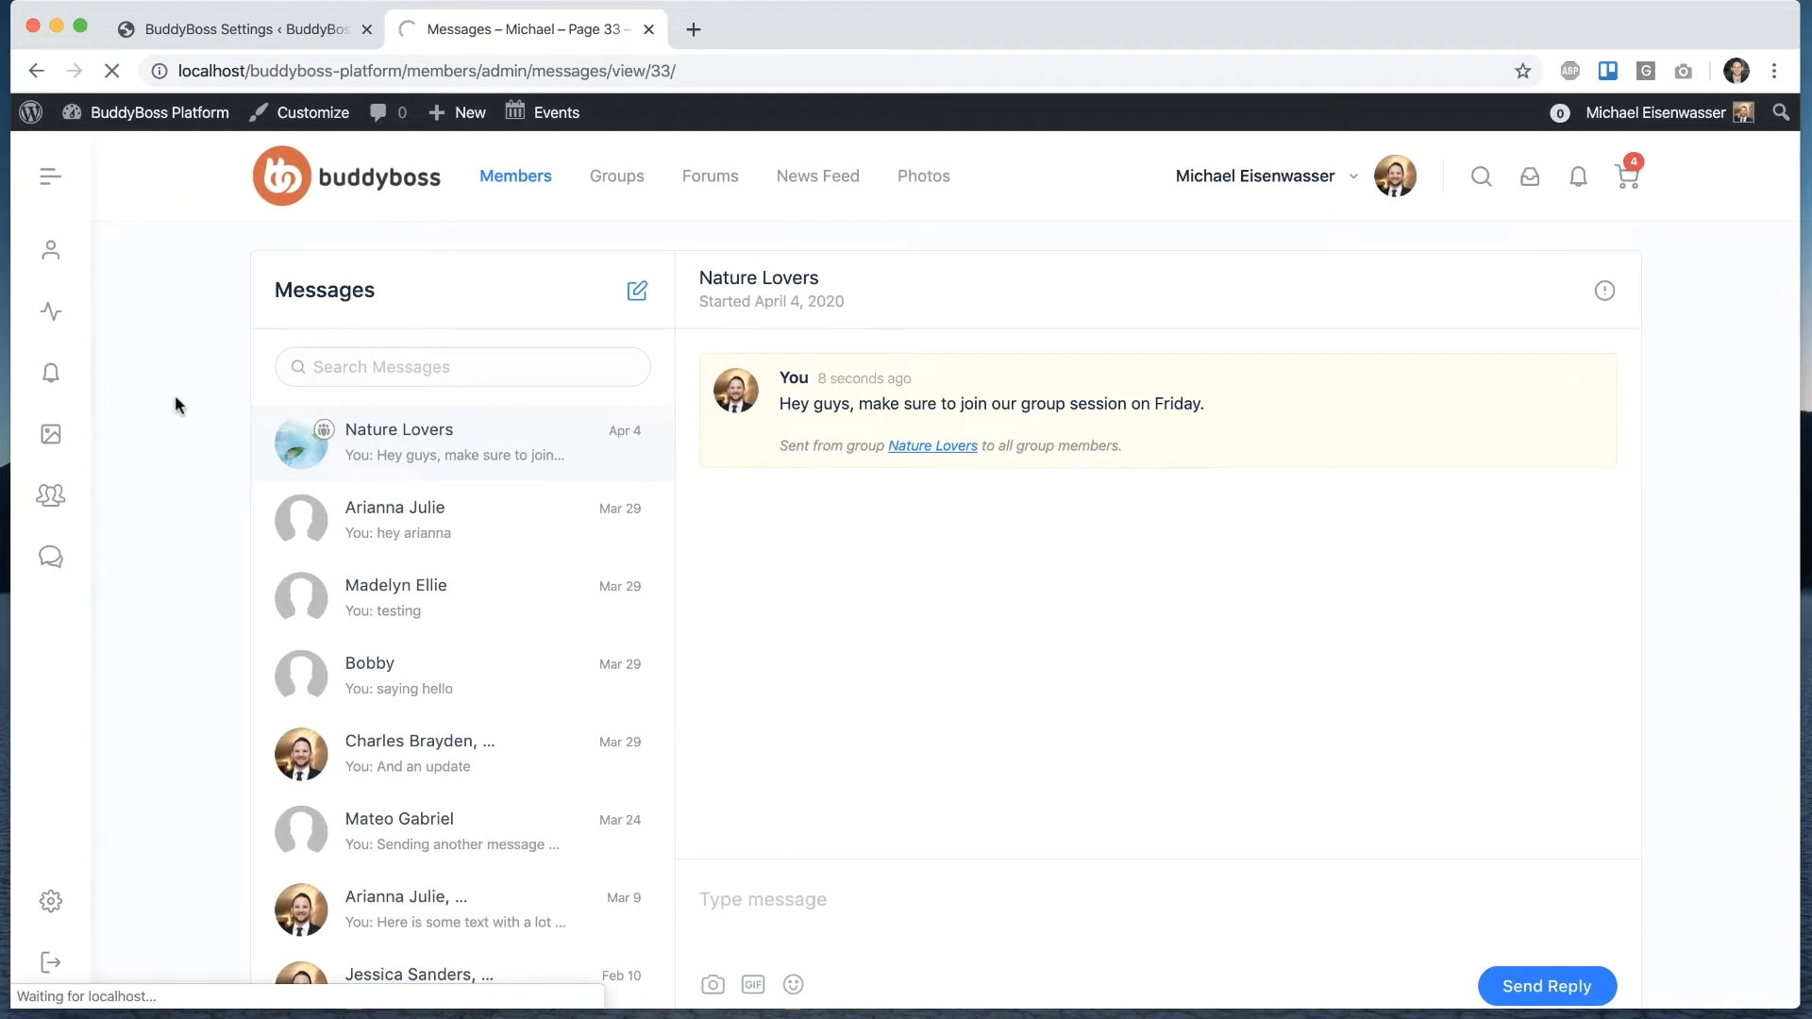
left_click(515, 175)
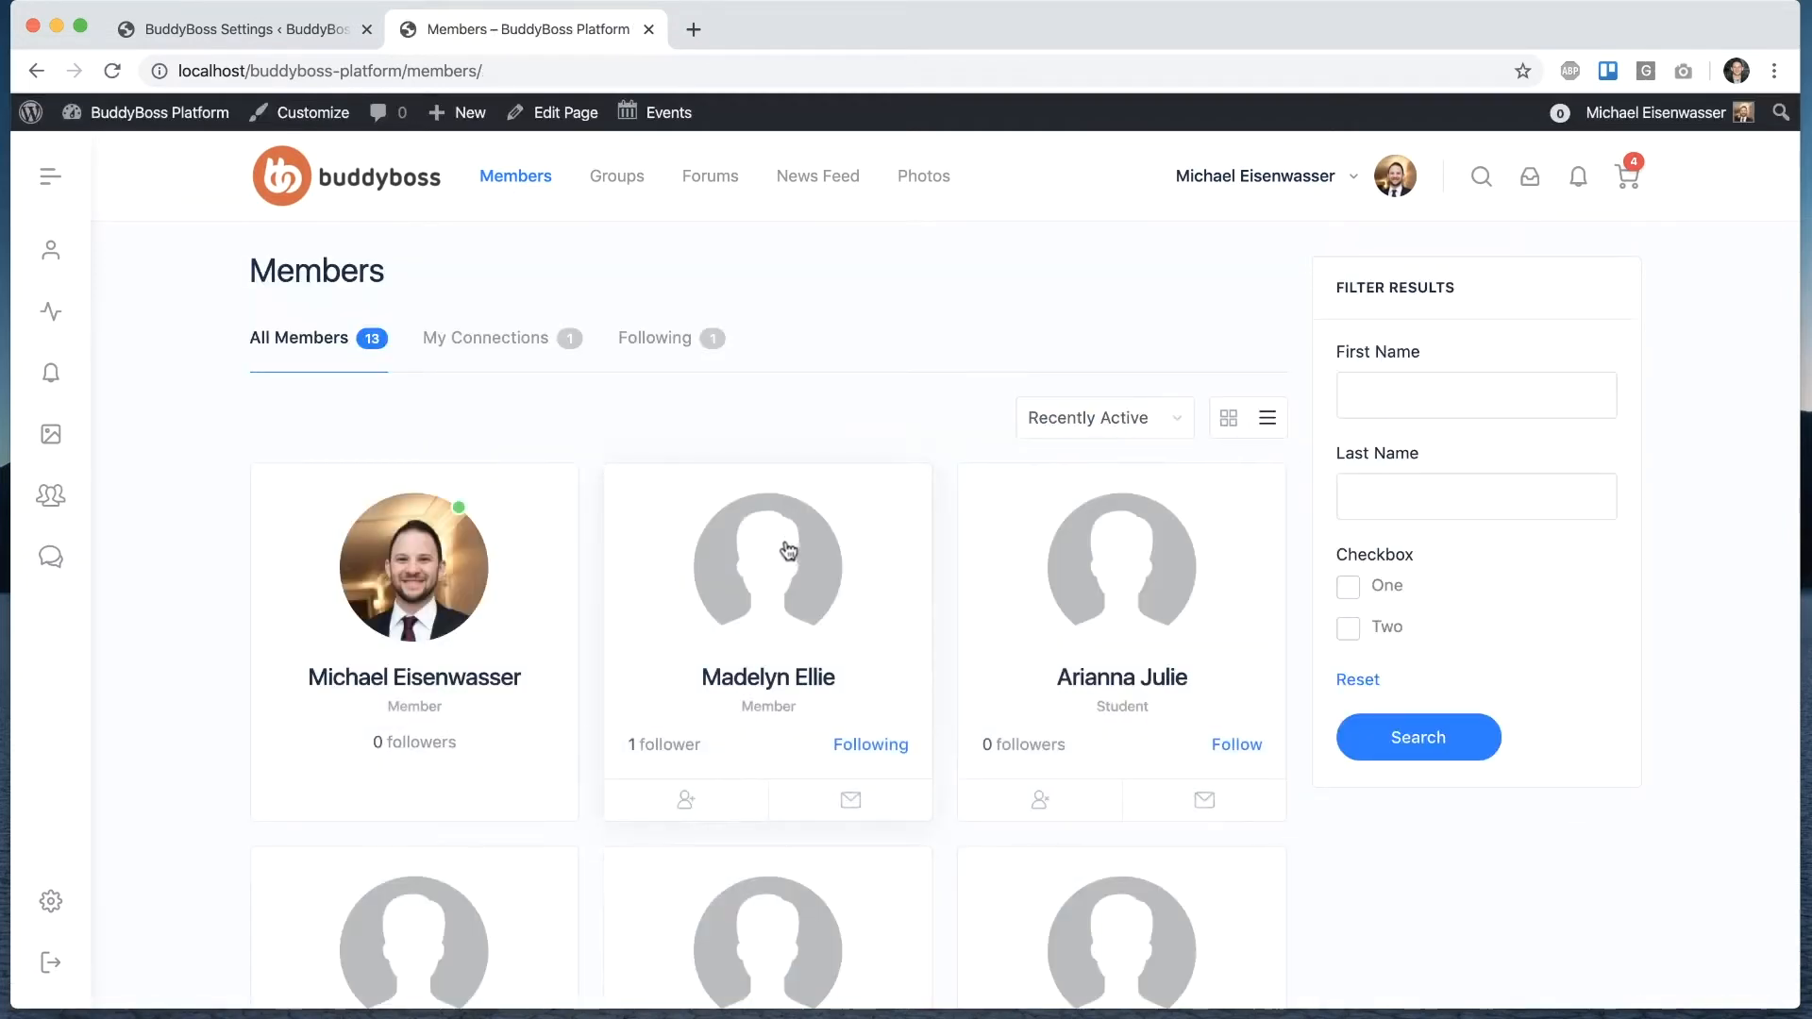
left_click(767, 565)
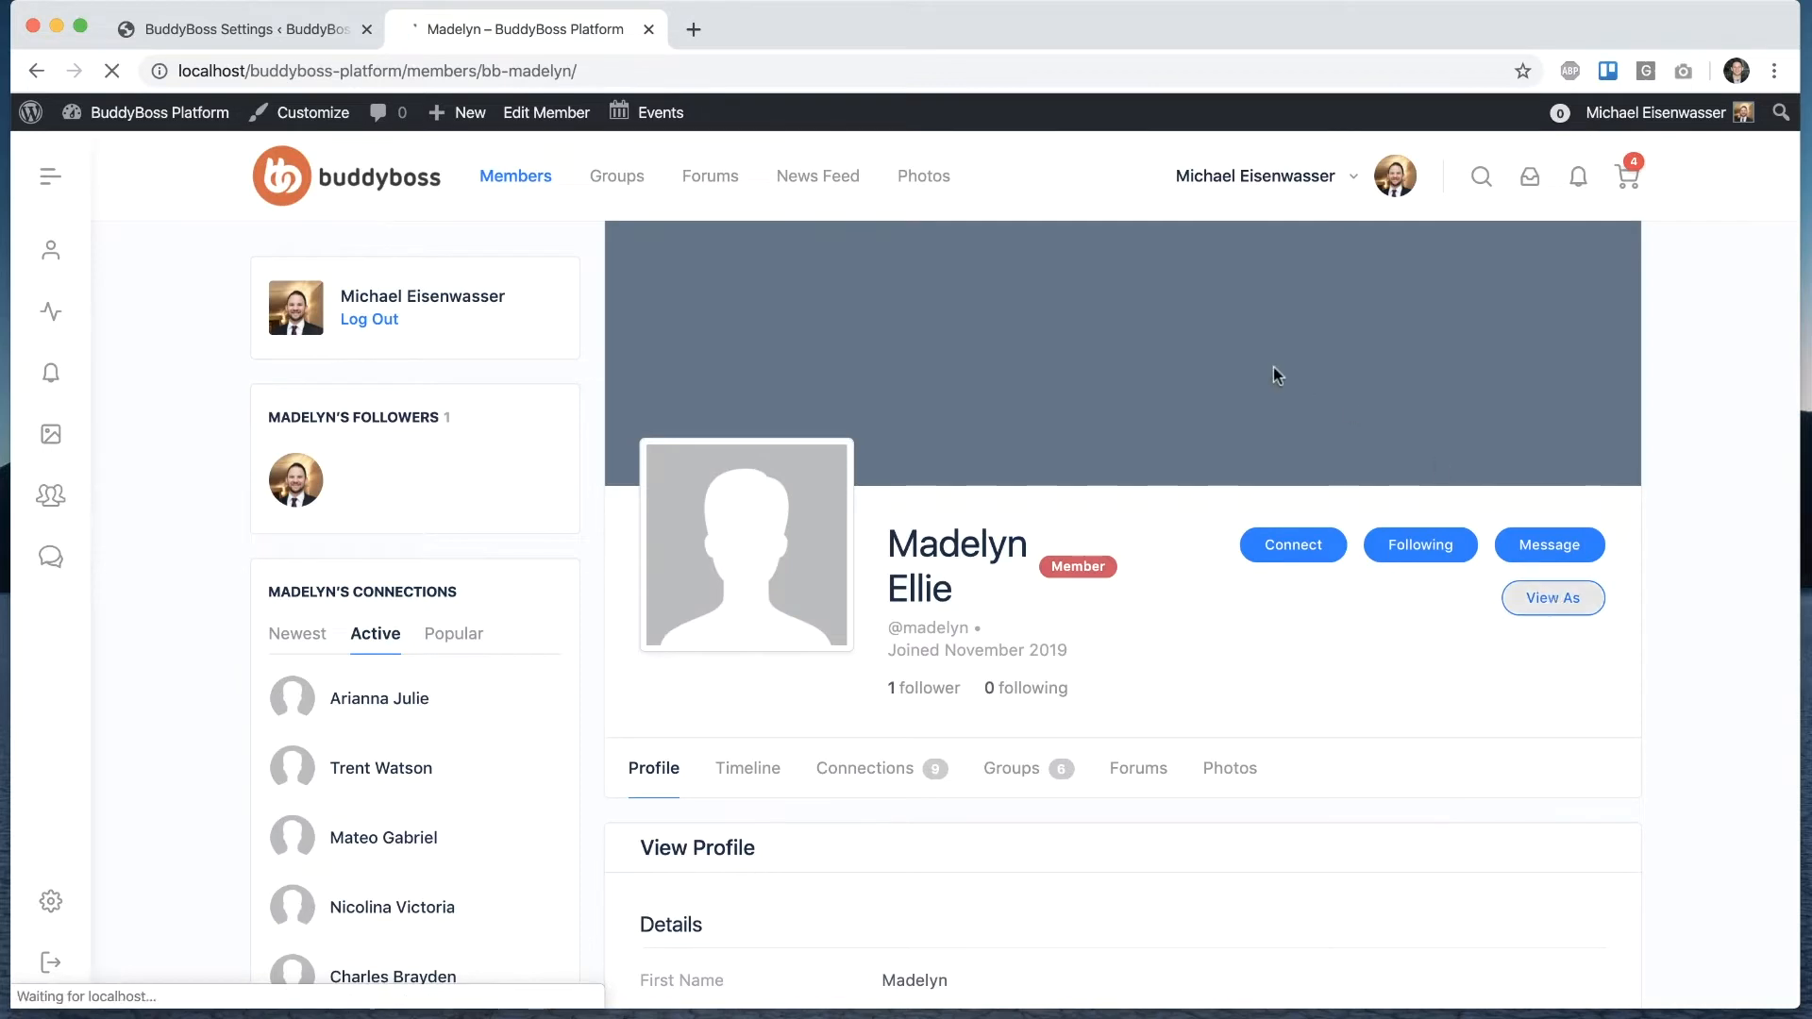
left_click(1552, 598)
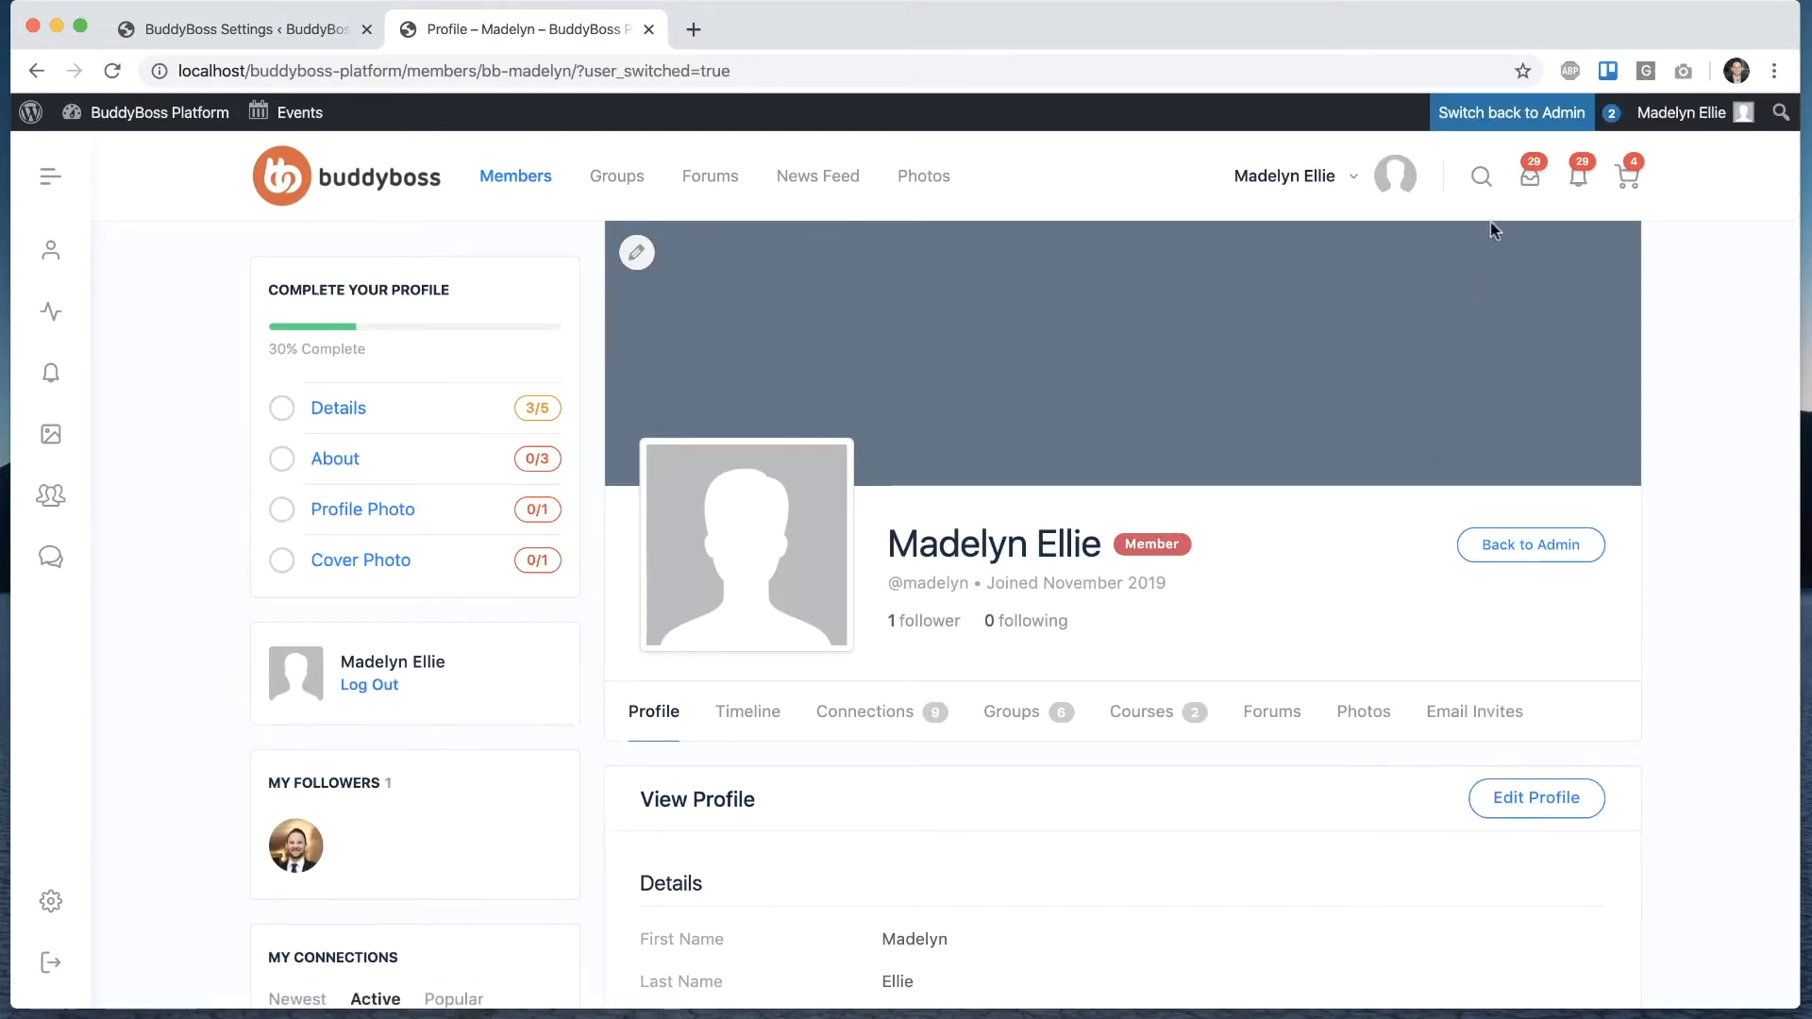
- Reply "Ok I'll be there!" in the Nature Lovers group thread
left_click(1529, 176)
type("Ok I")
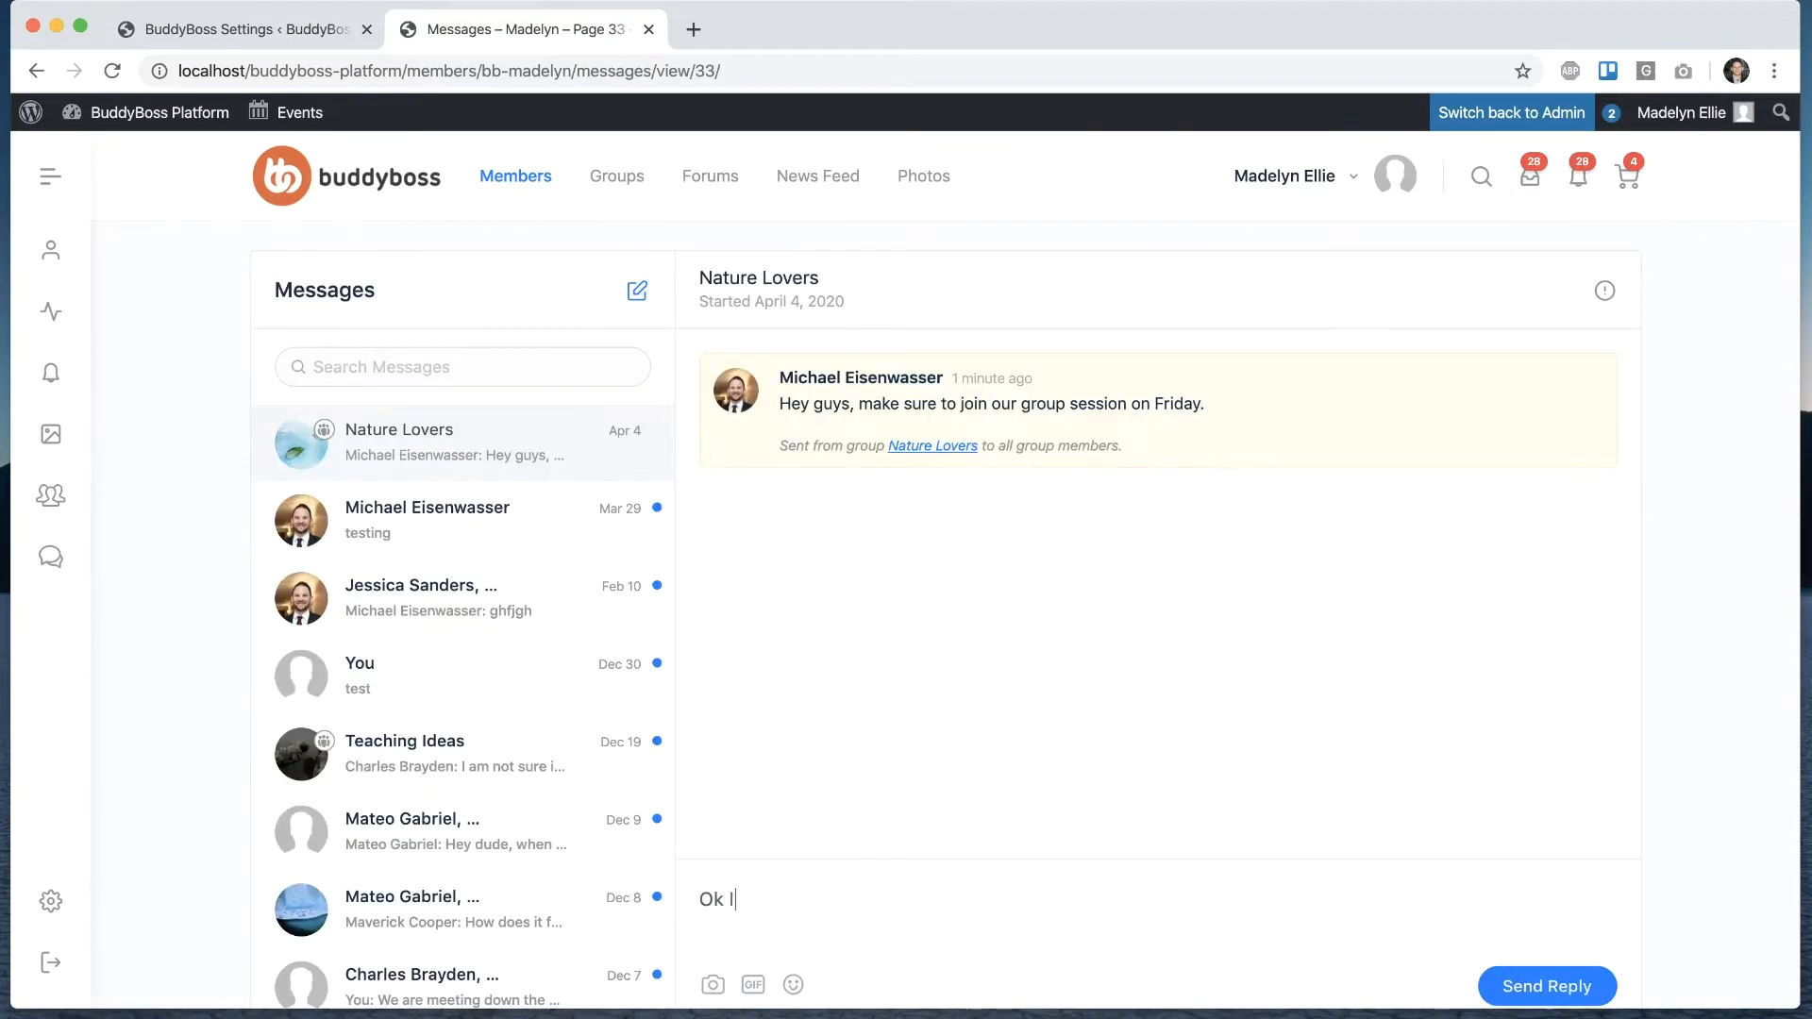
type("'ll be there")
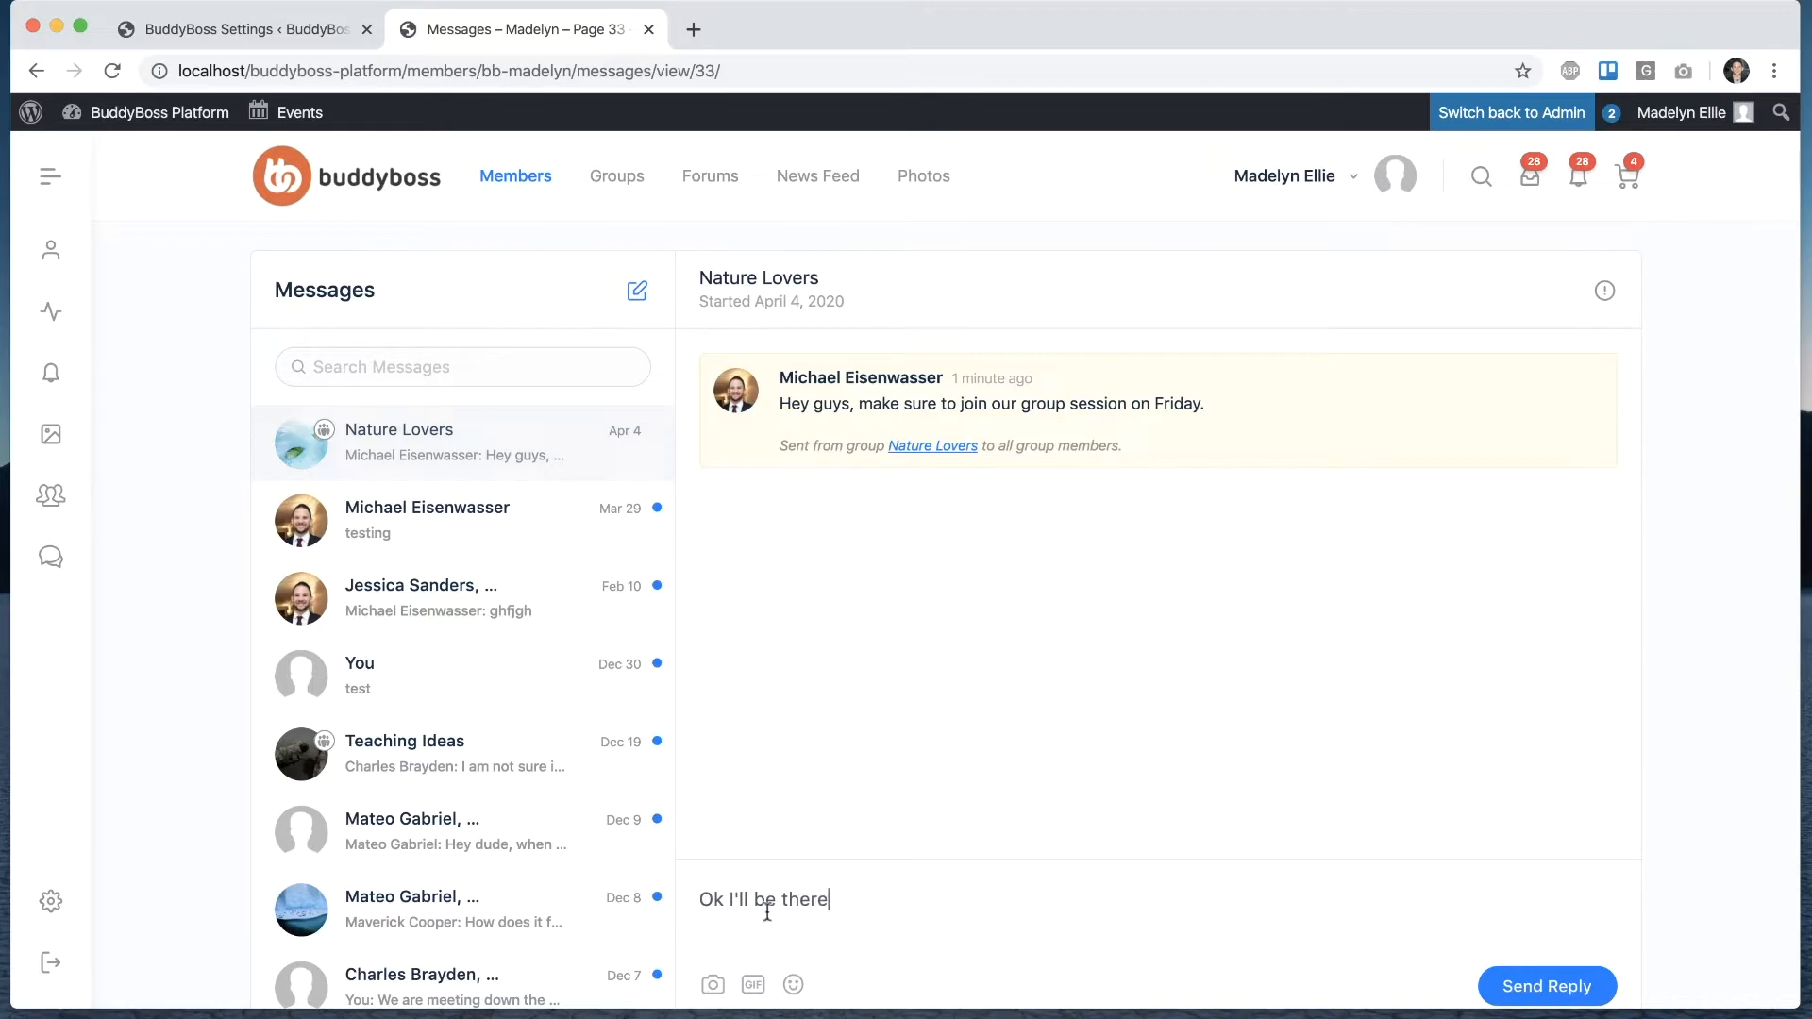
type("!")
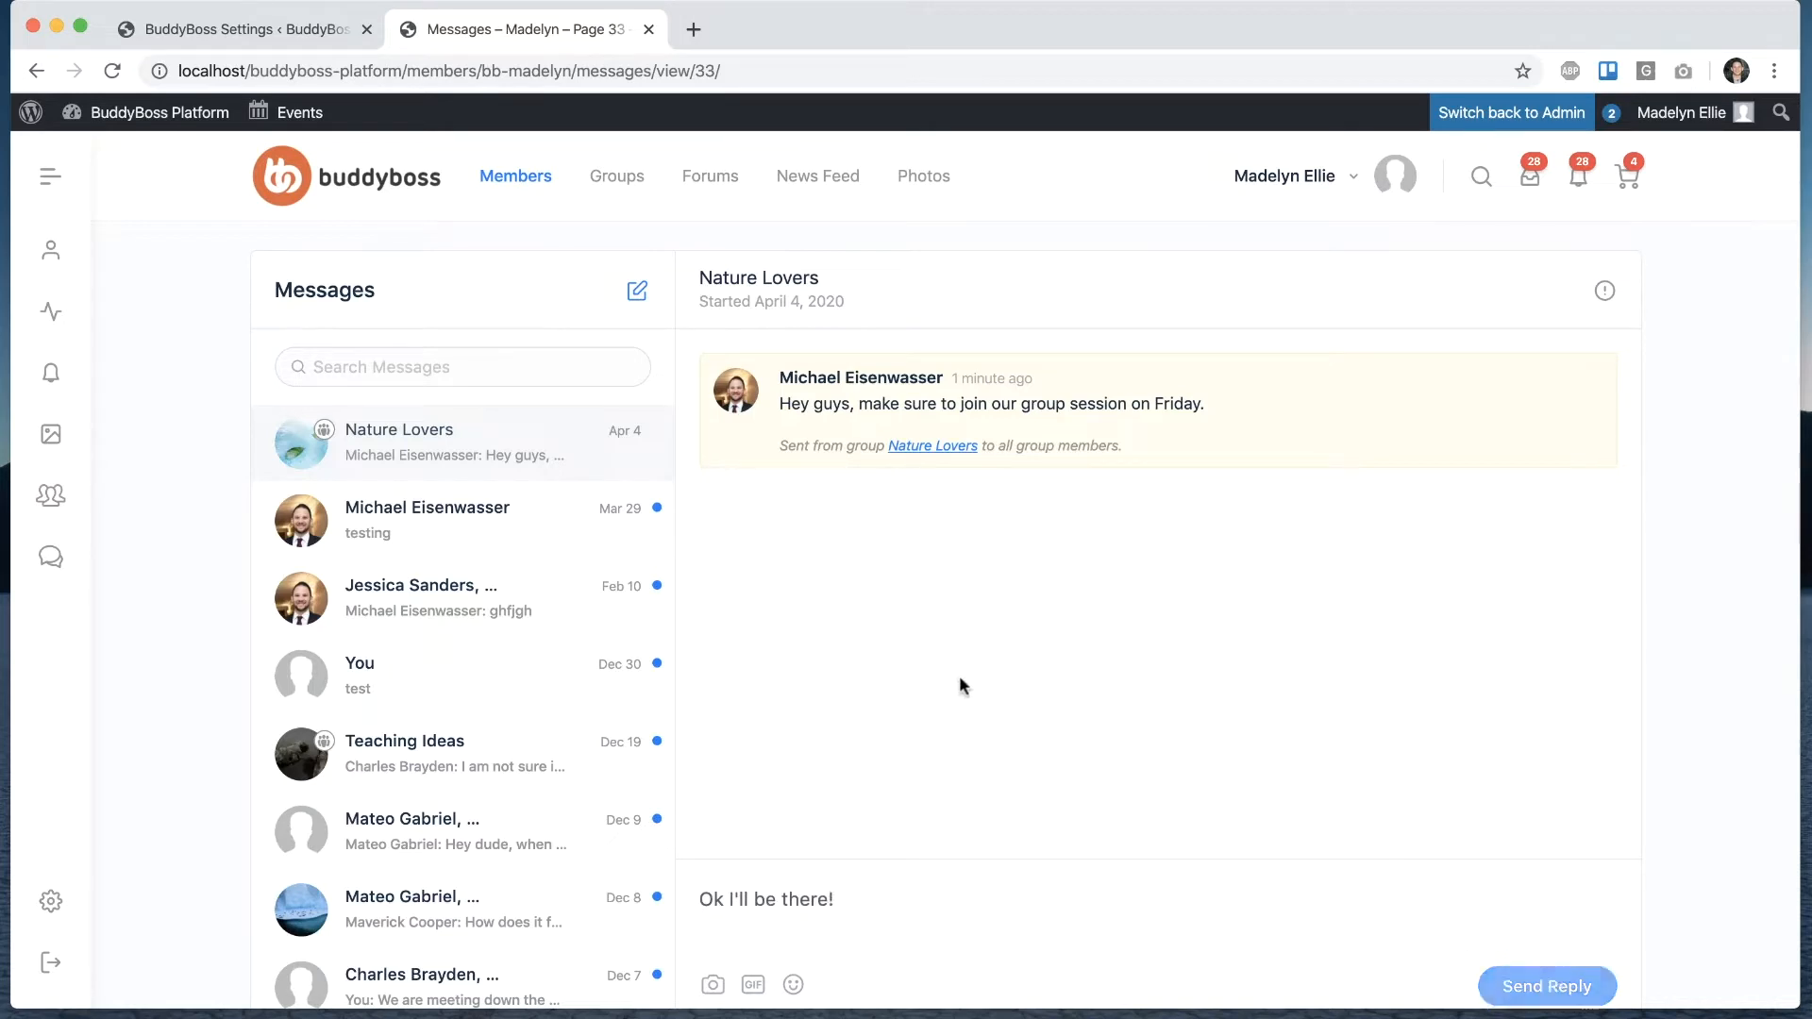
left_click(1546, 985)
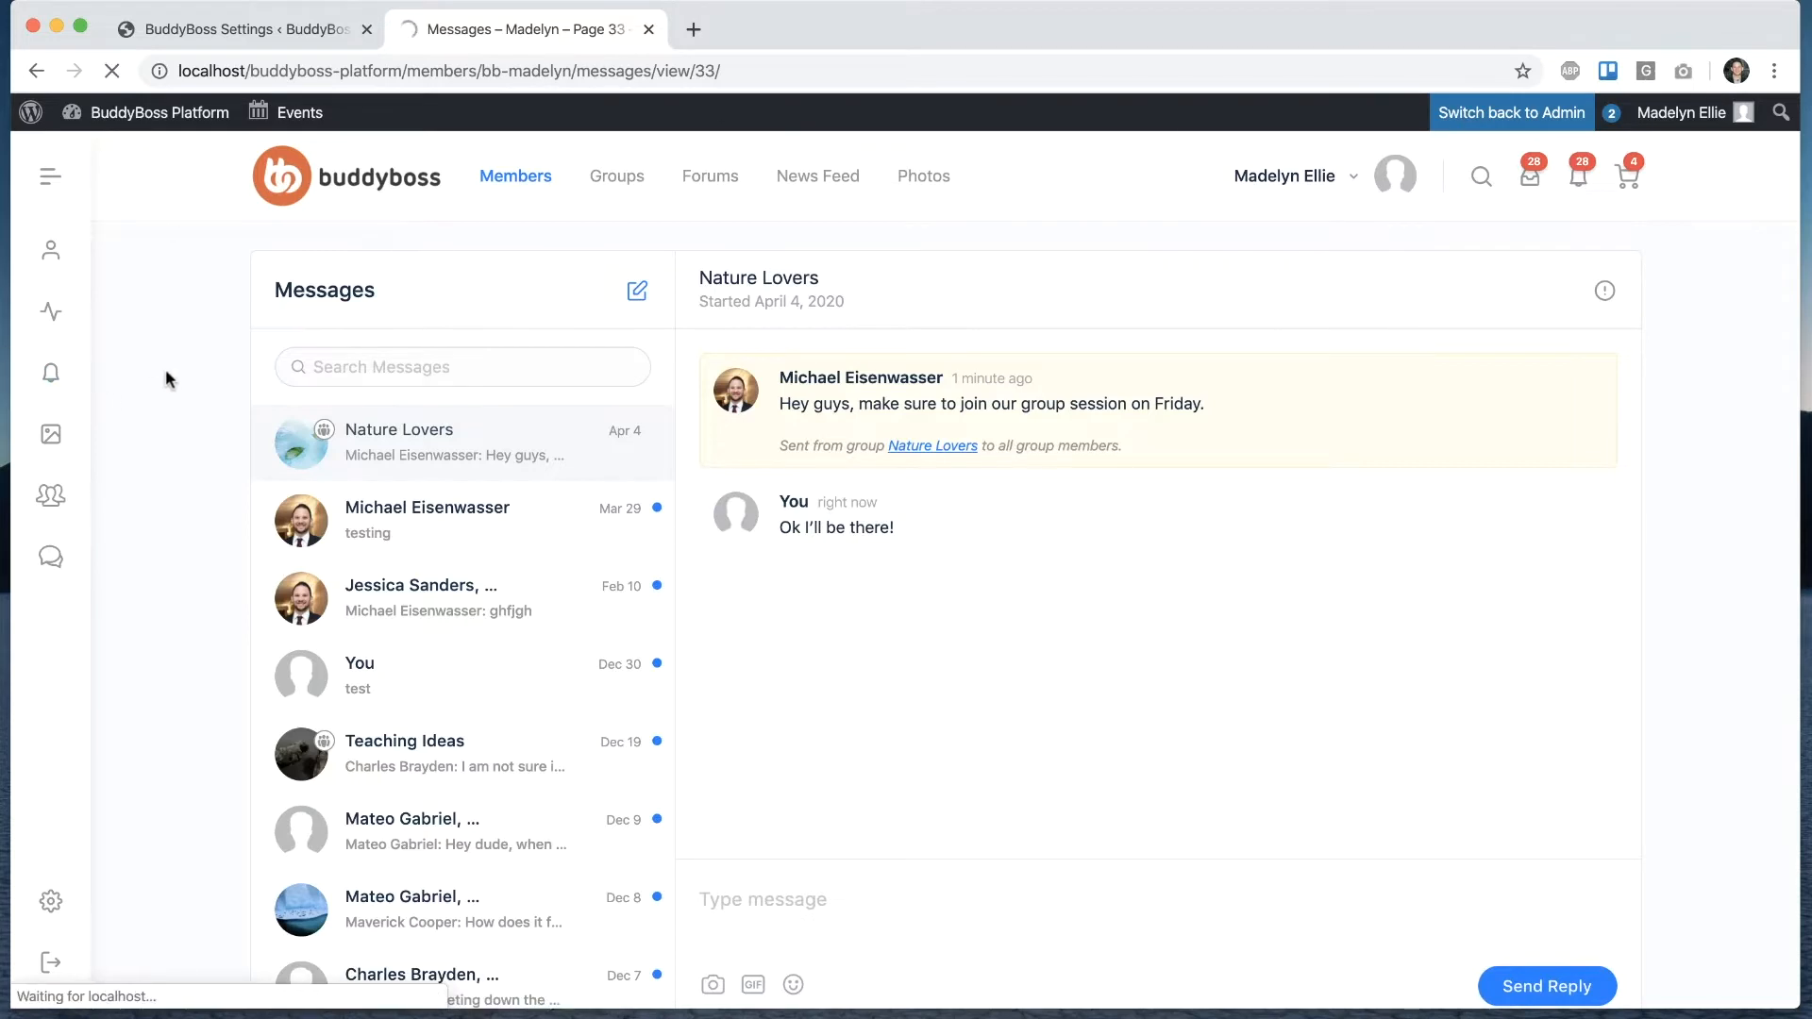
- Switch back to admin and reach Nature Lovers' Send Messages form with all members selected
left_click(1510, 112)
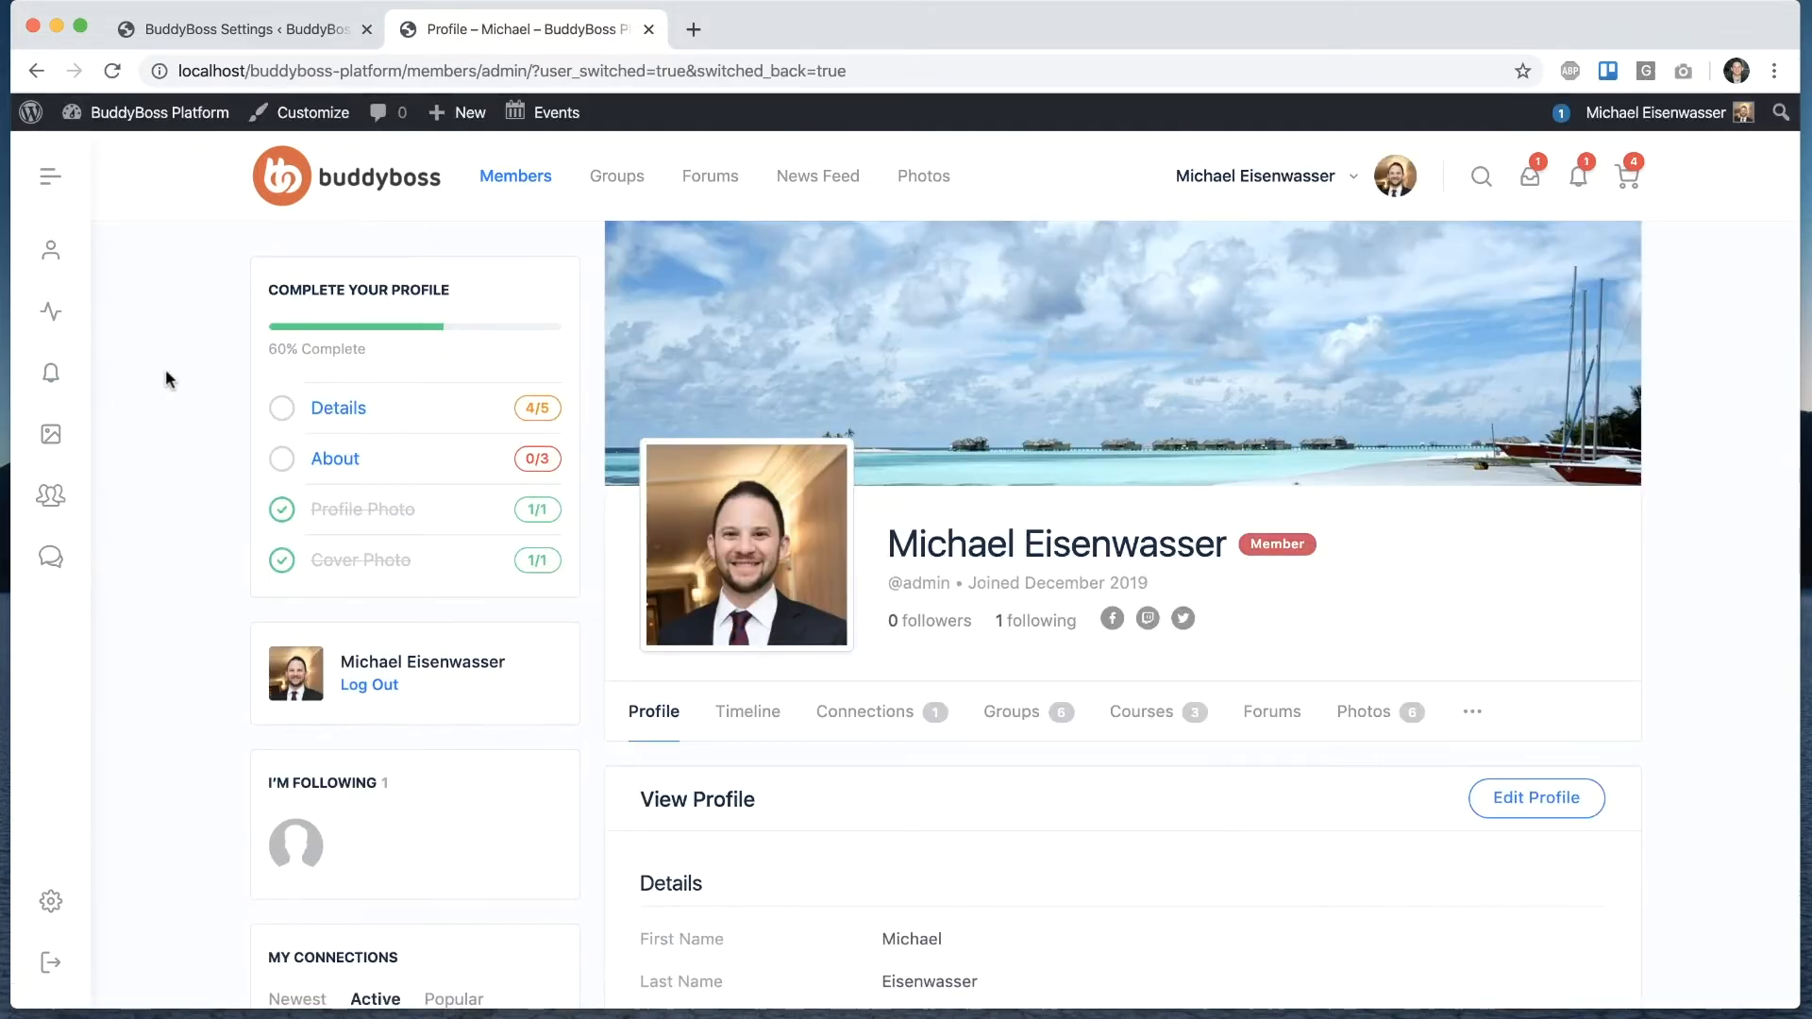
left_click(616, 175)
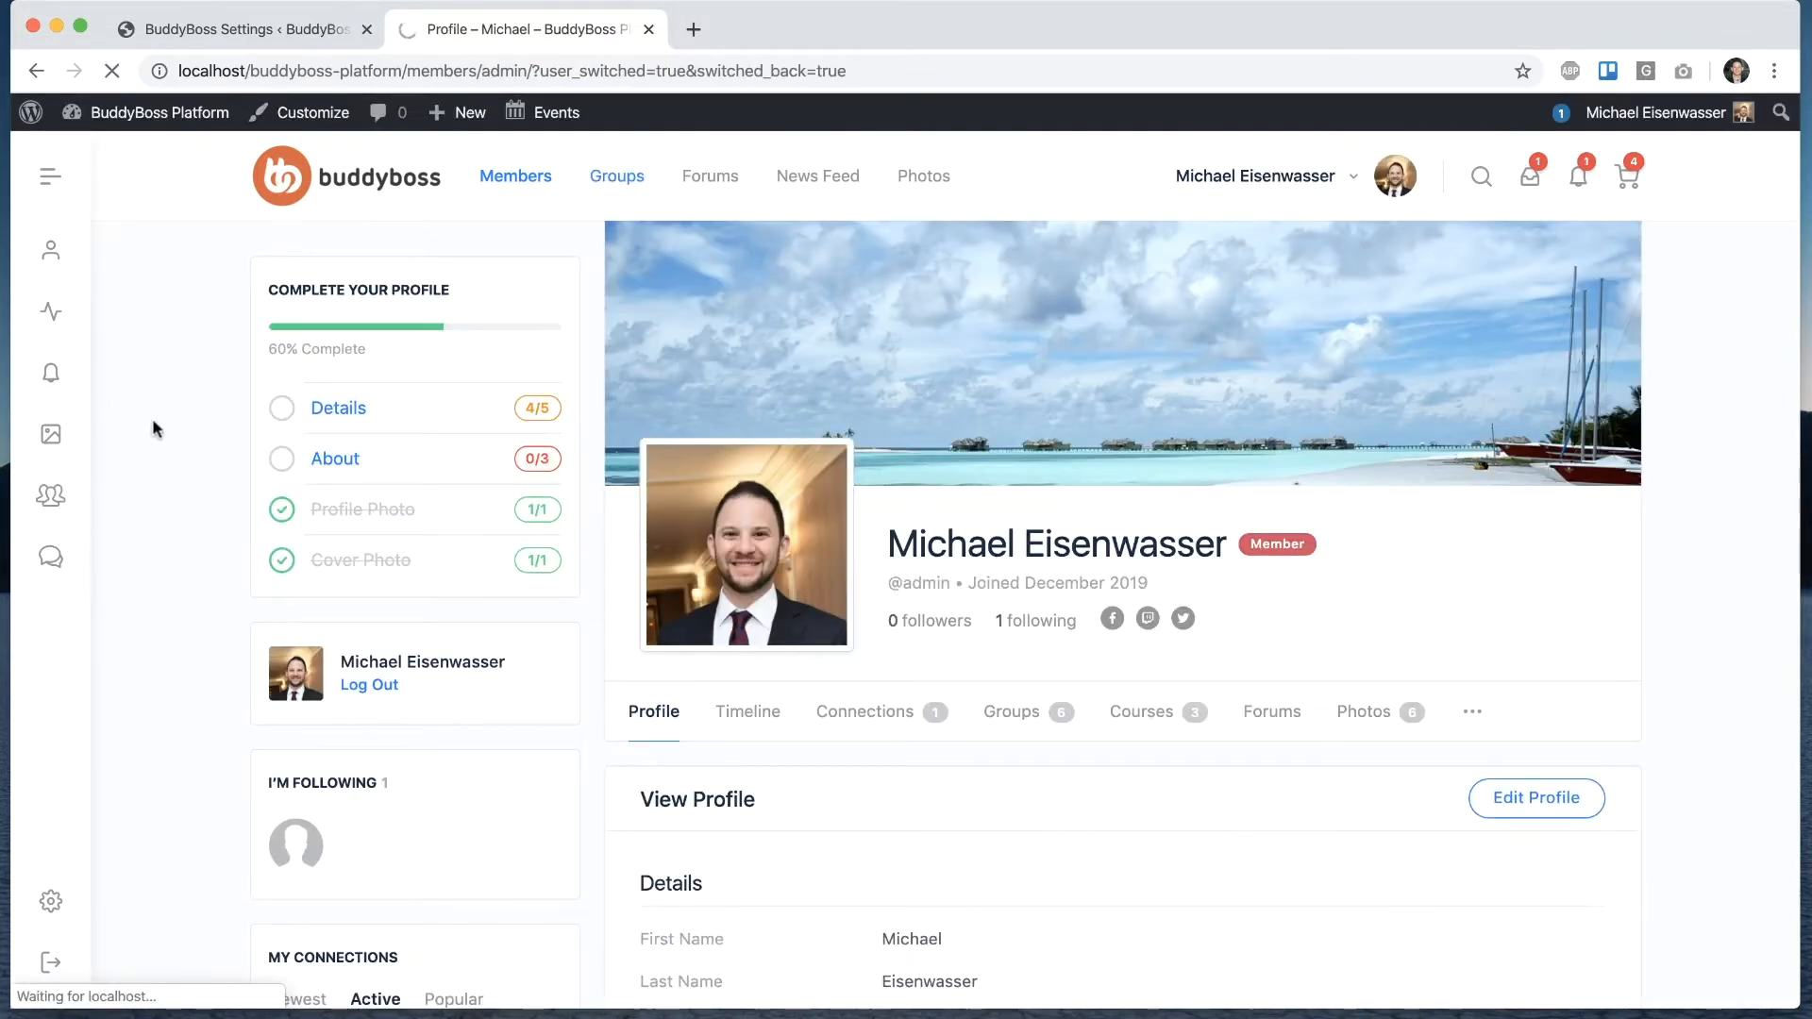
left_click(615, 175)
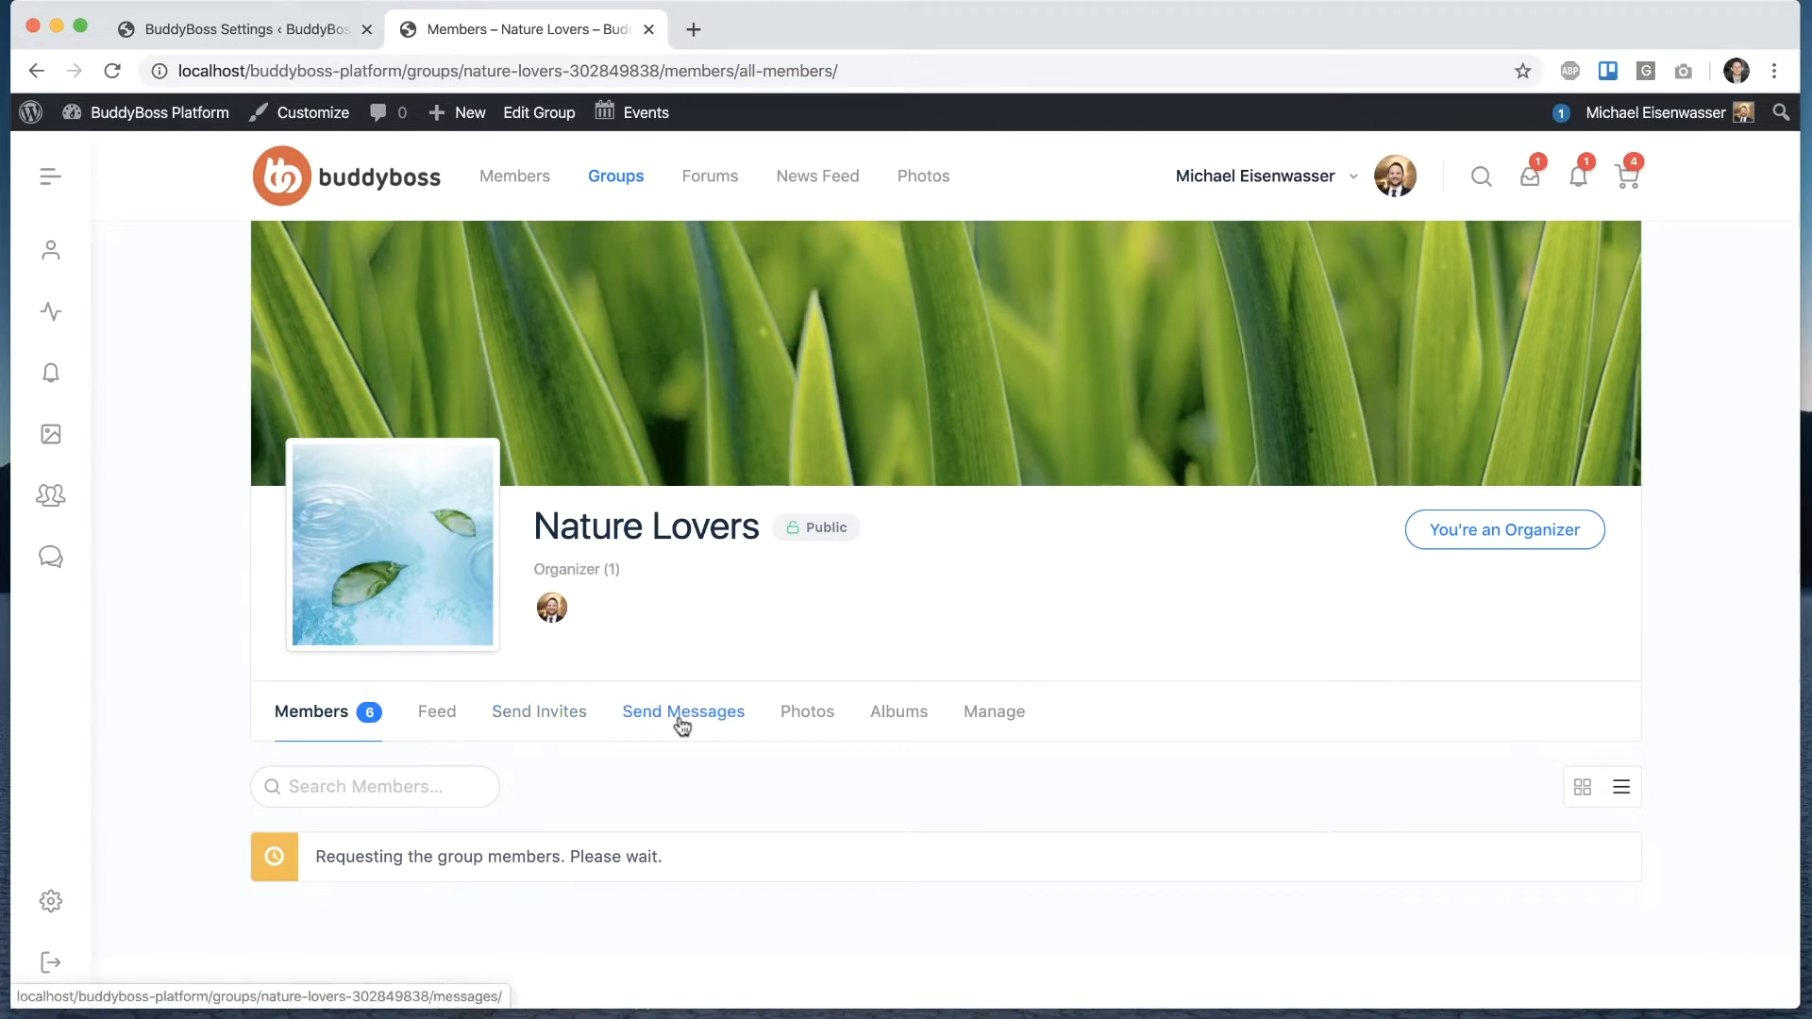
left_click(681, 711)
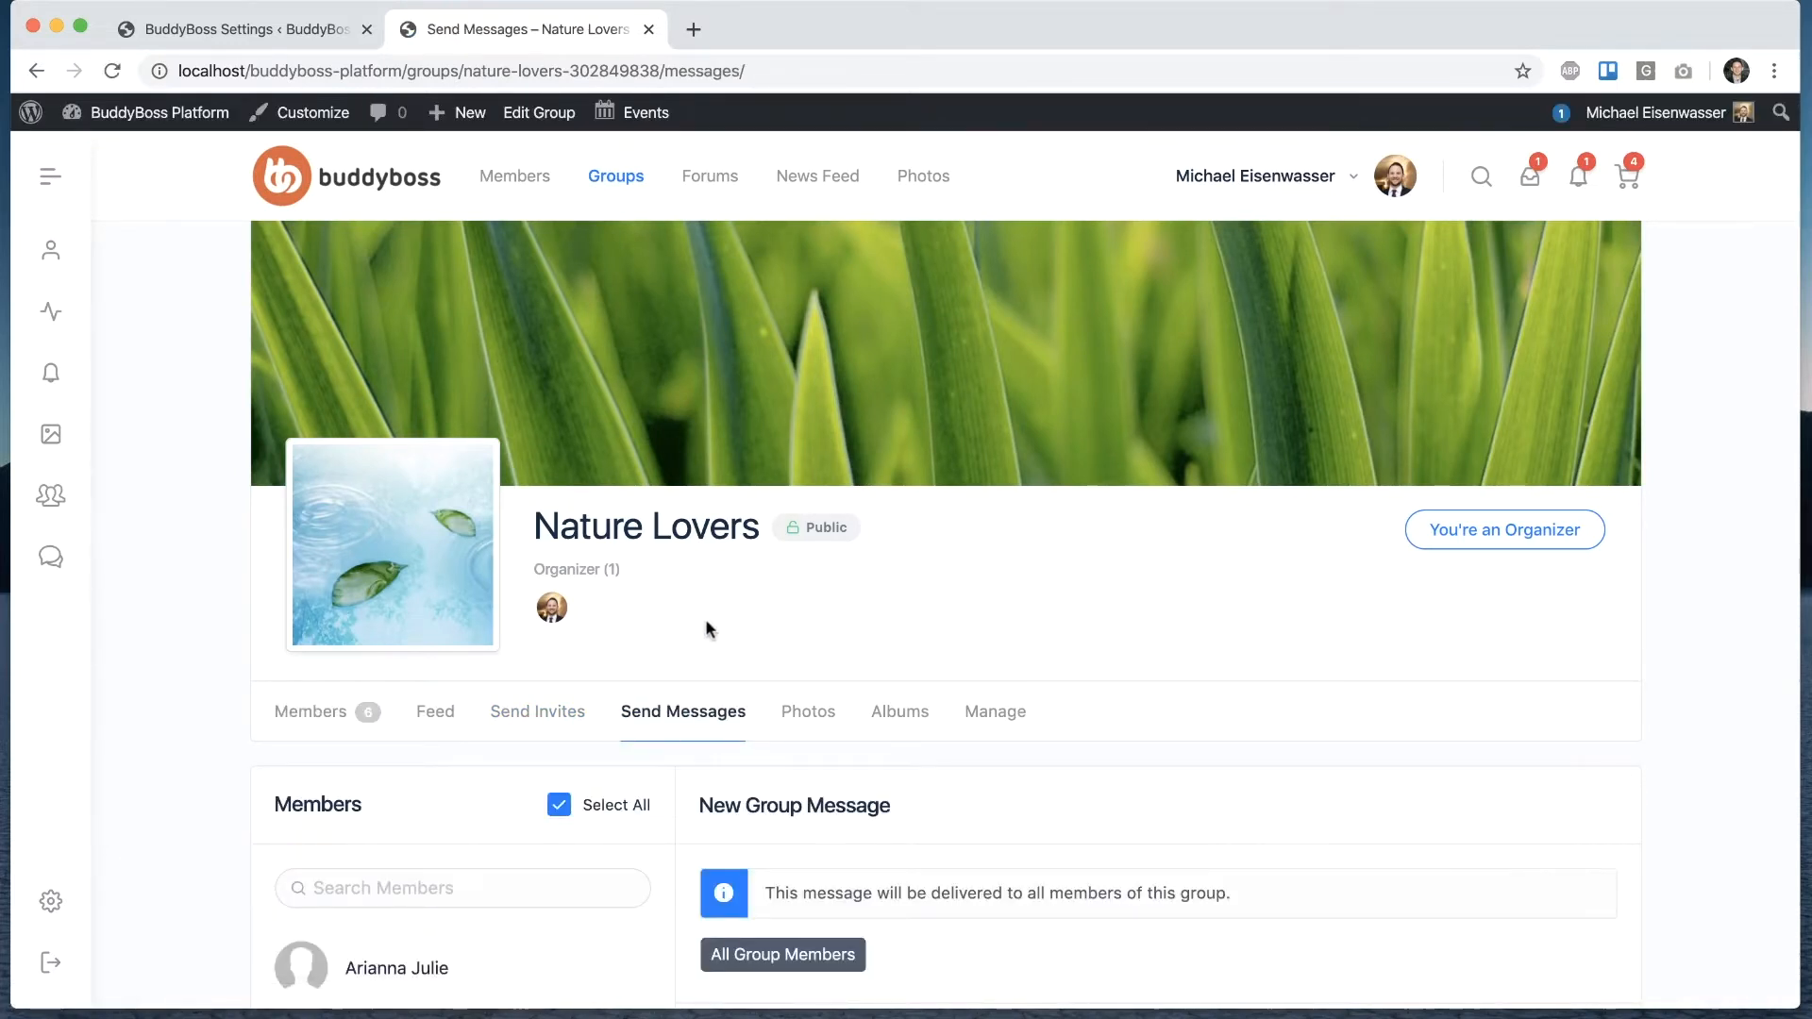
scroll("down", 3)
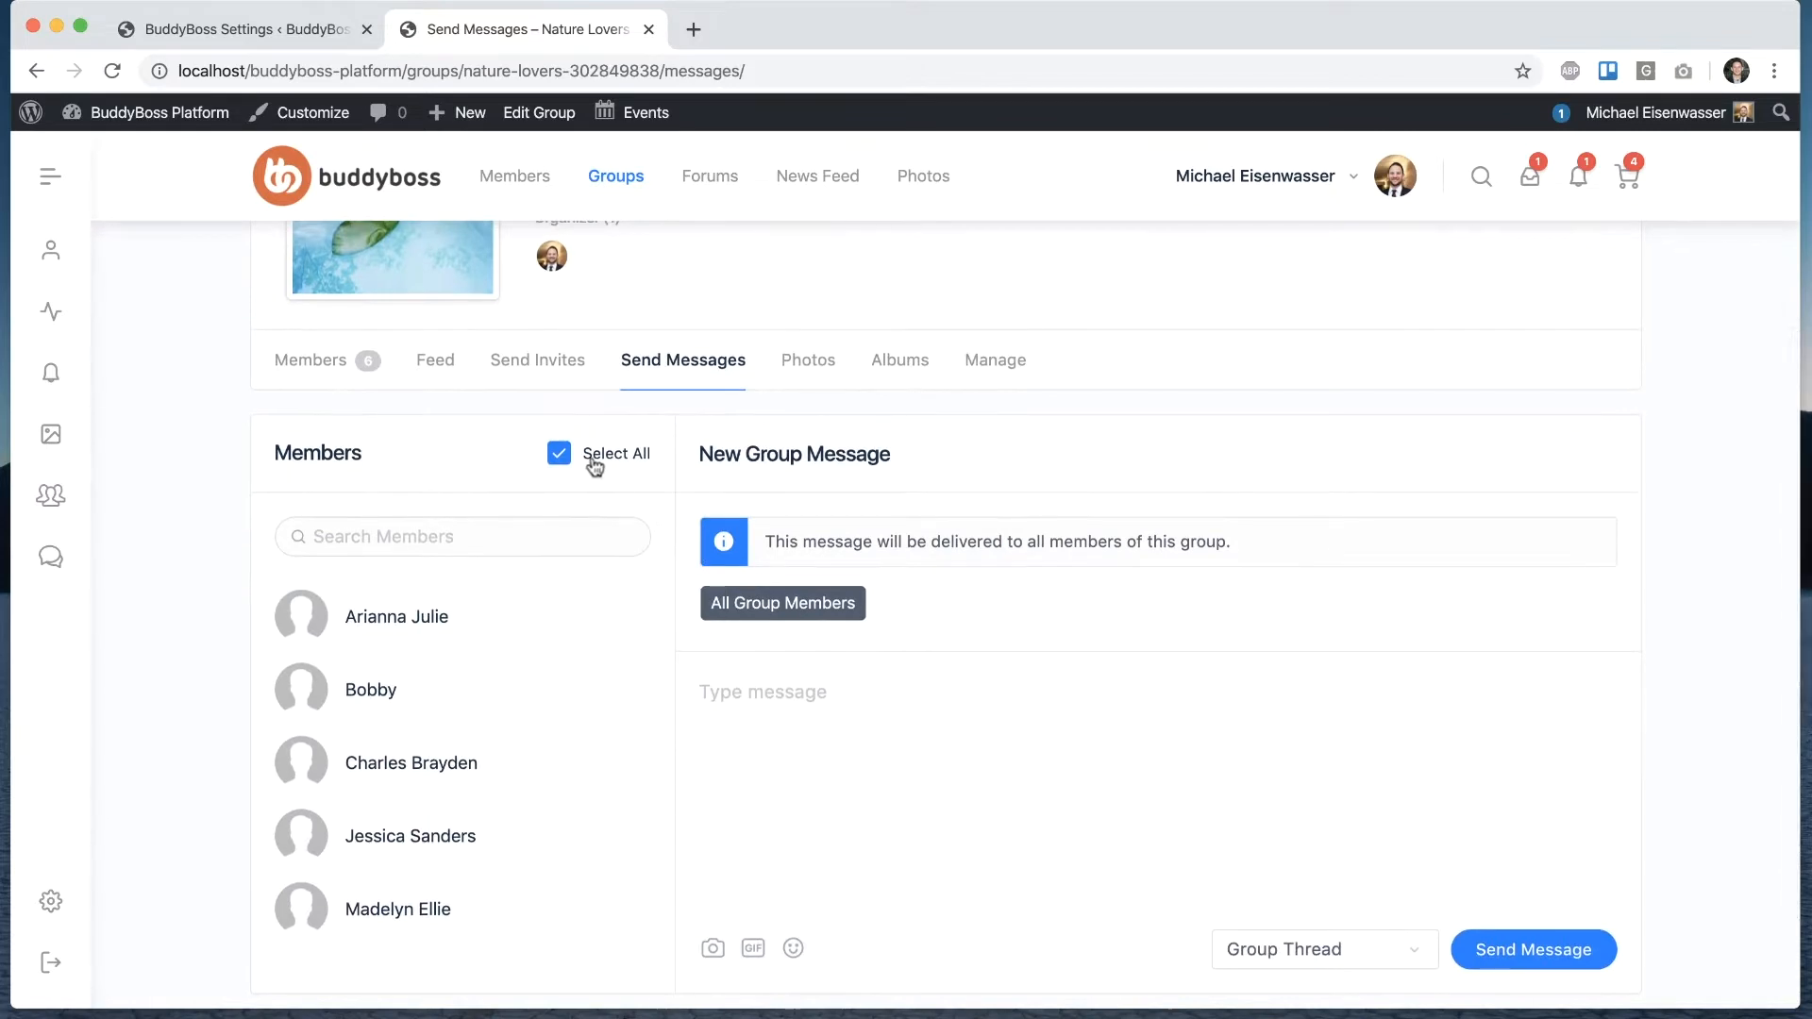
- Send "Please send me your documents for the application." to all members as Private Reply (BCC)
left_click(1323, 950)
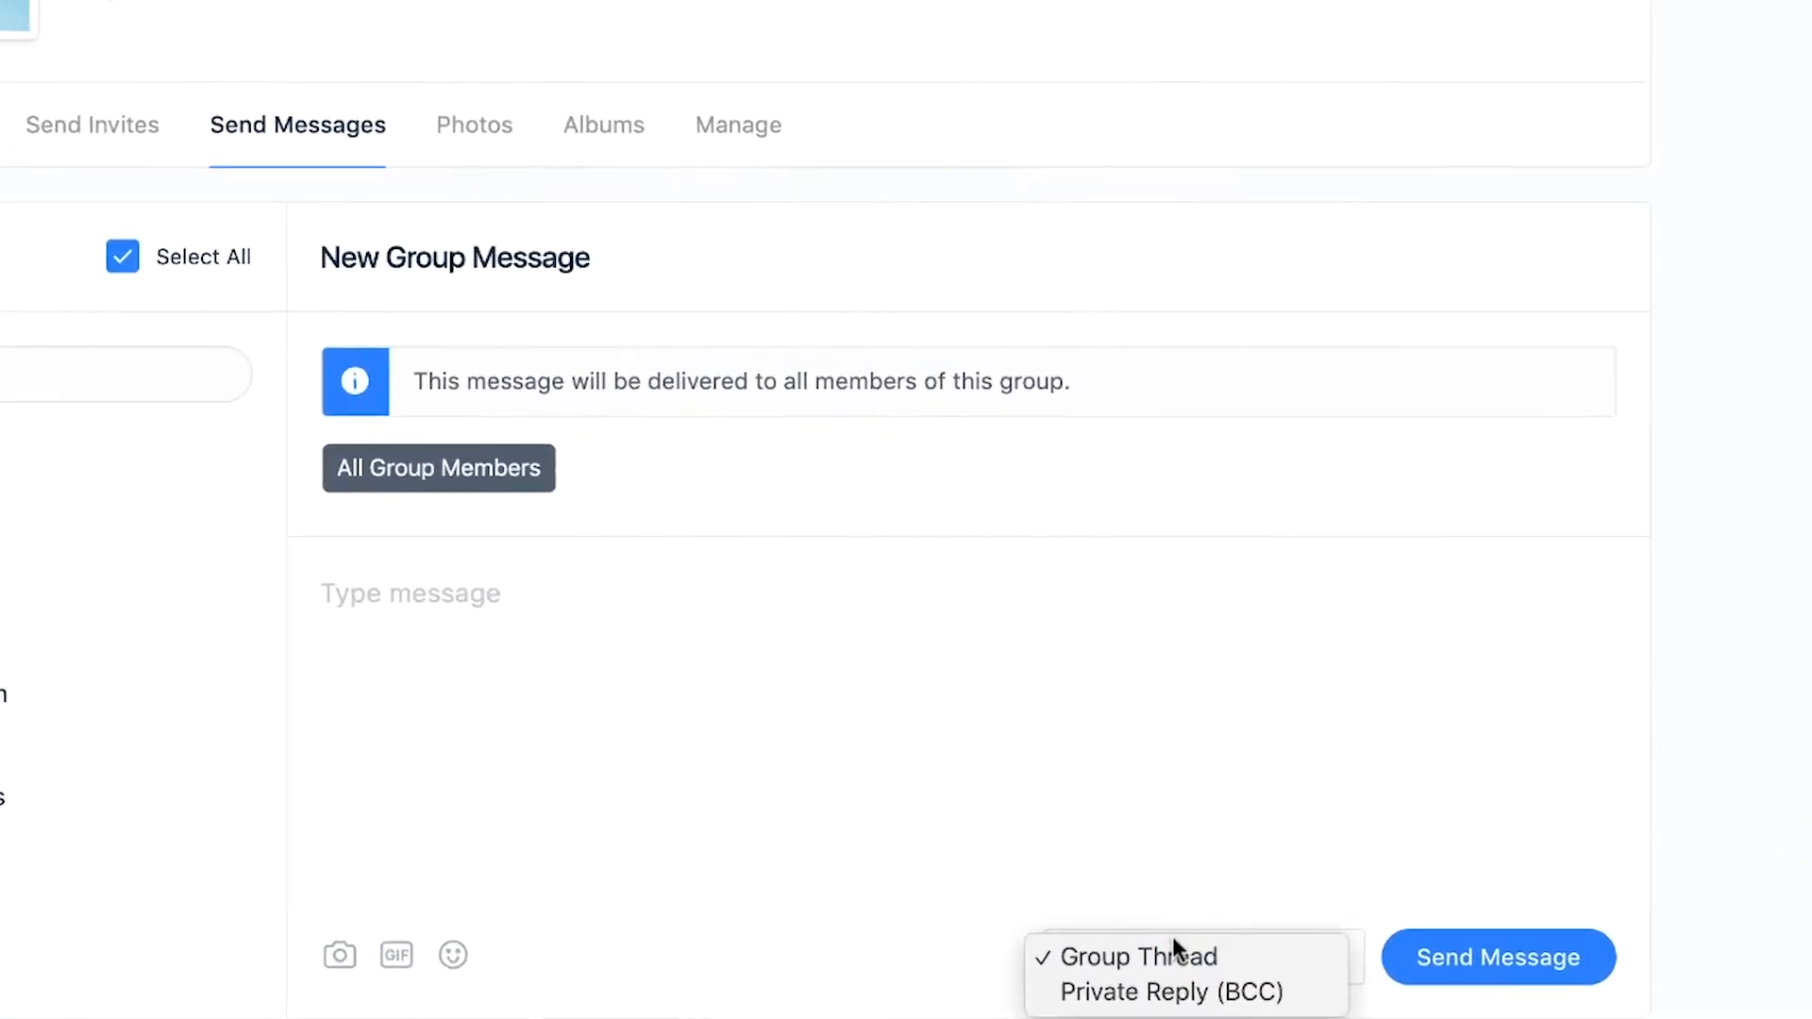
left_click(1165, 991)
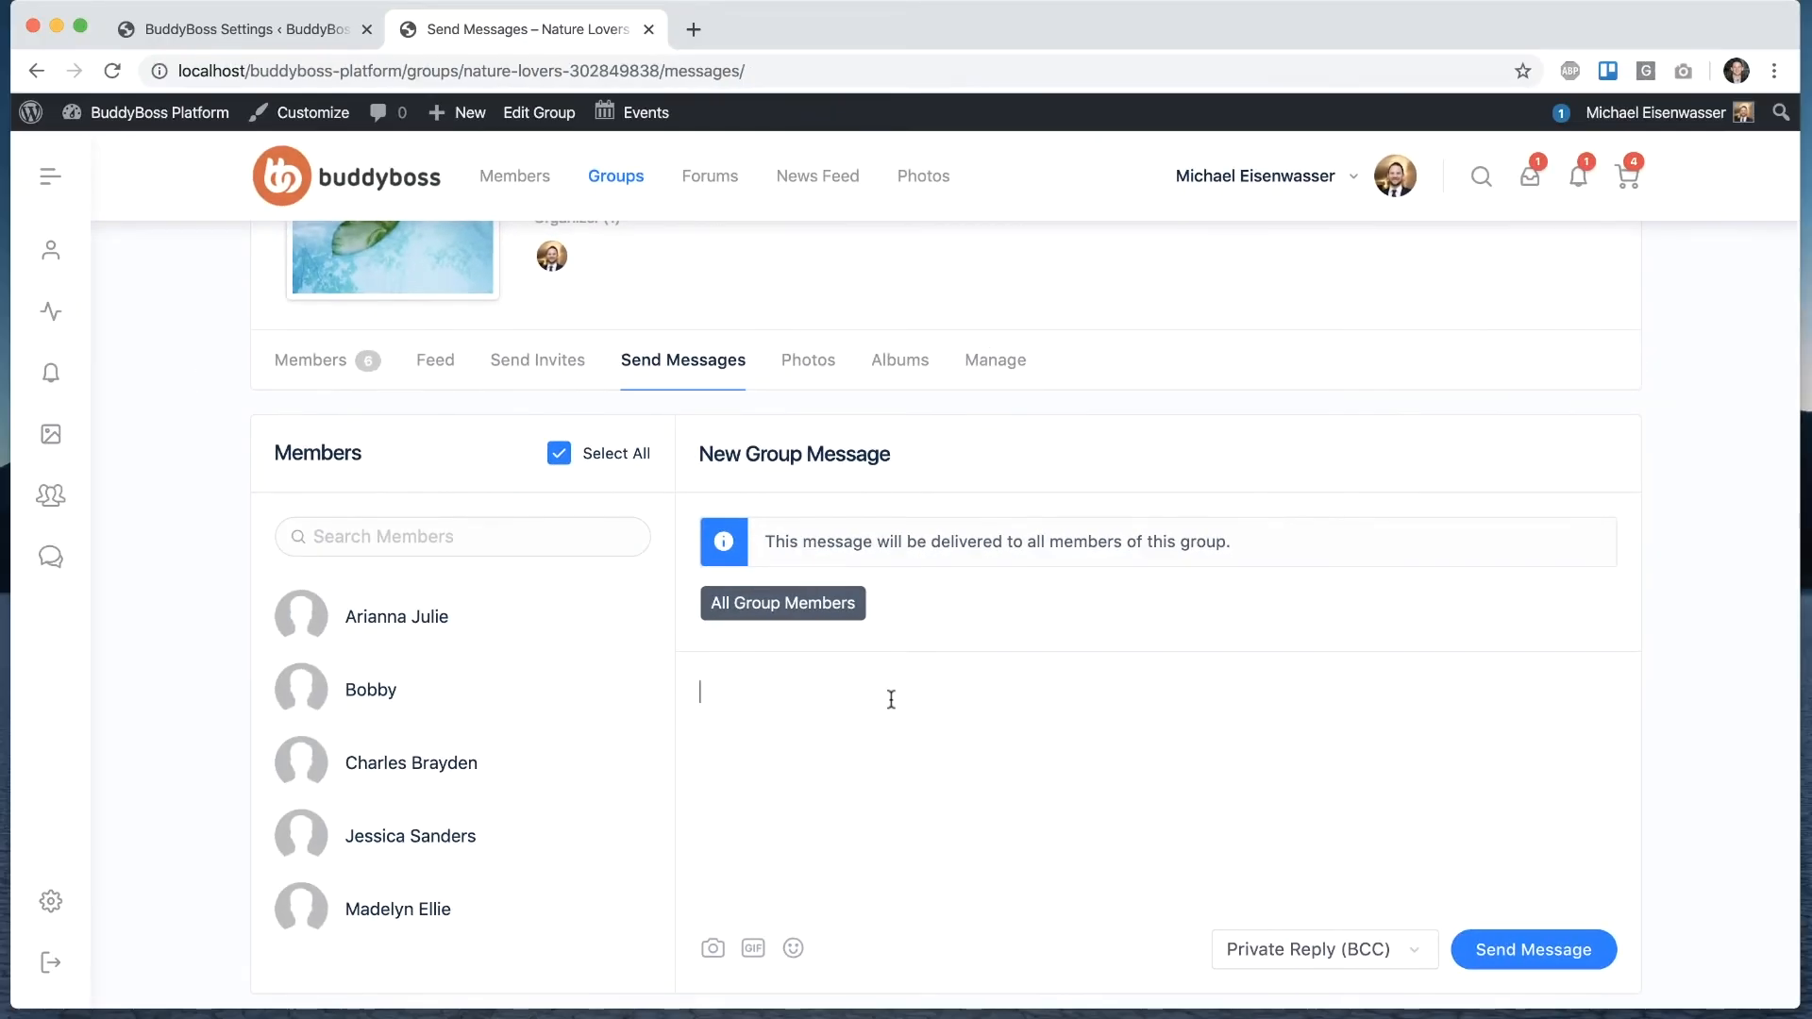
type("Please send me")
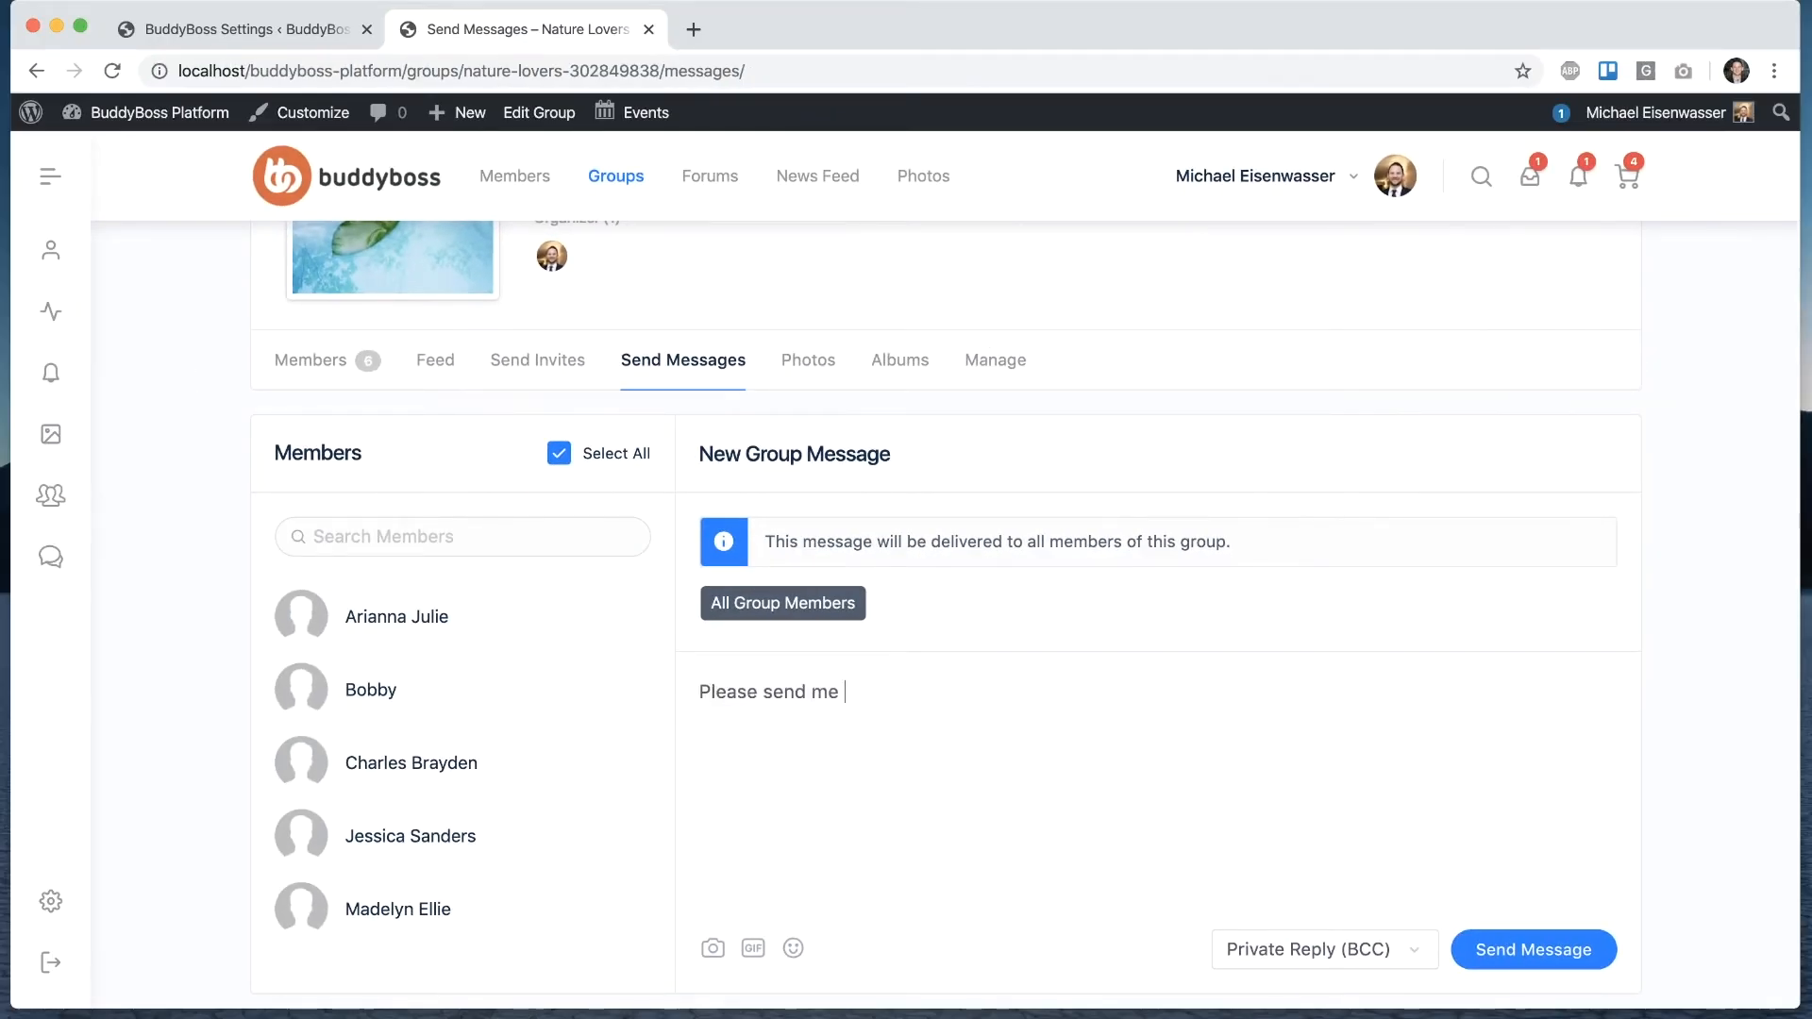
type("your document")
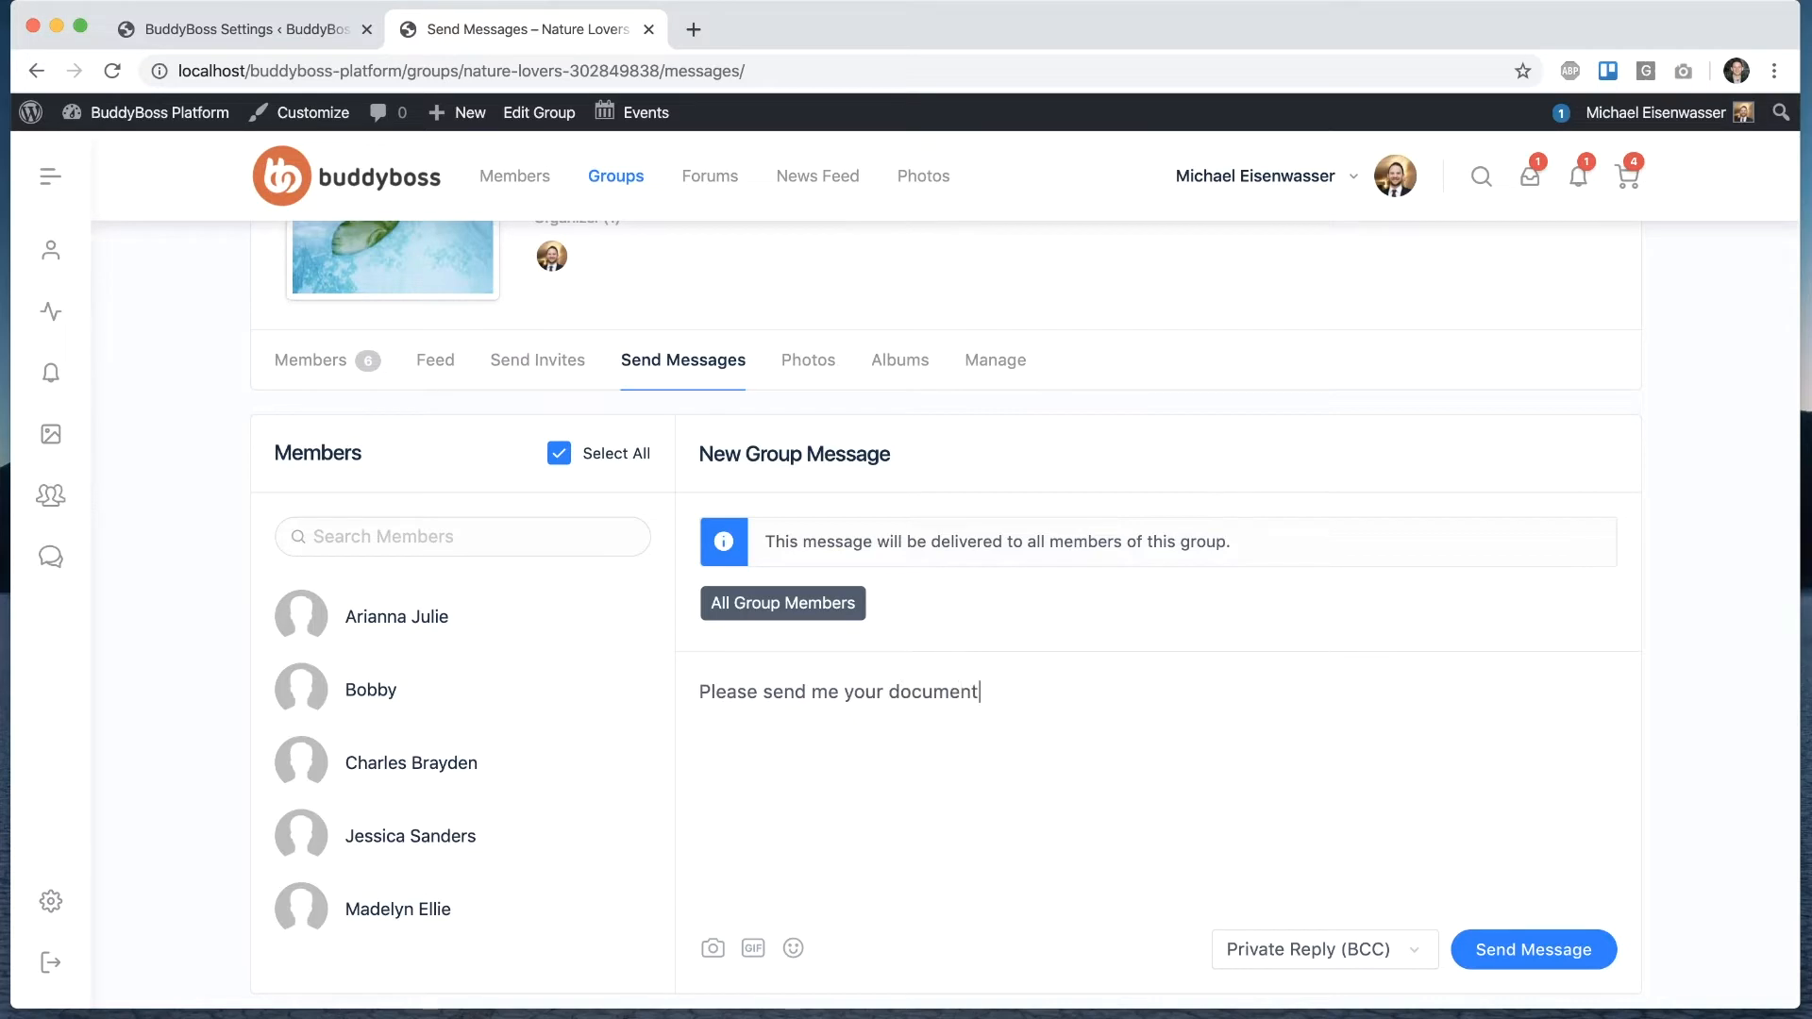
type("s for the appl")
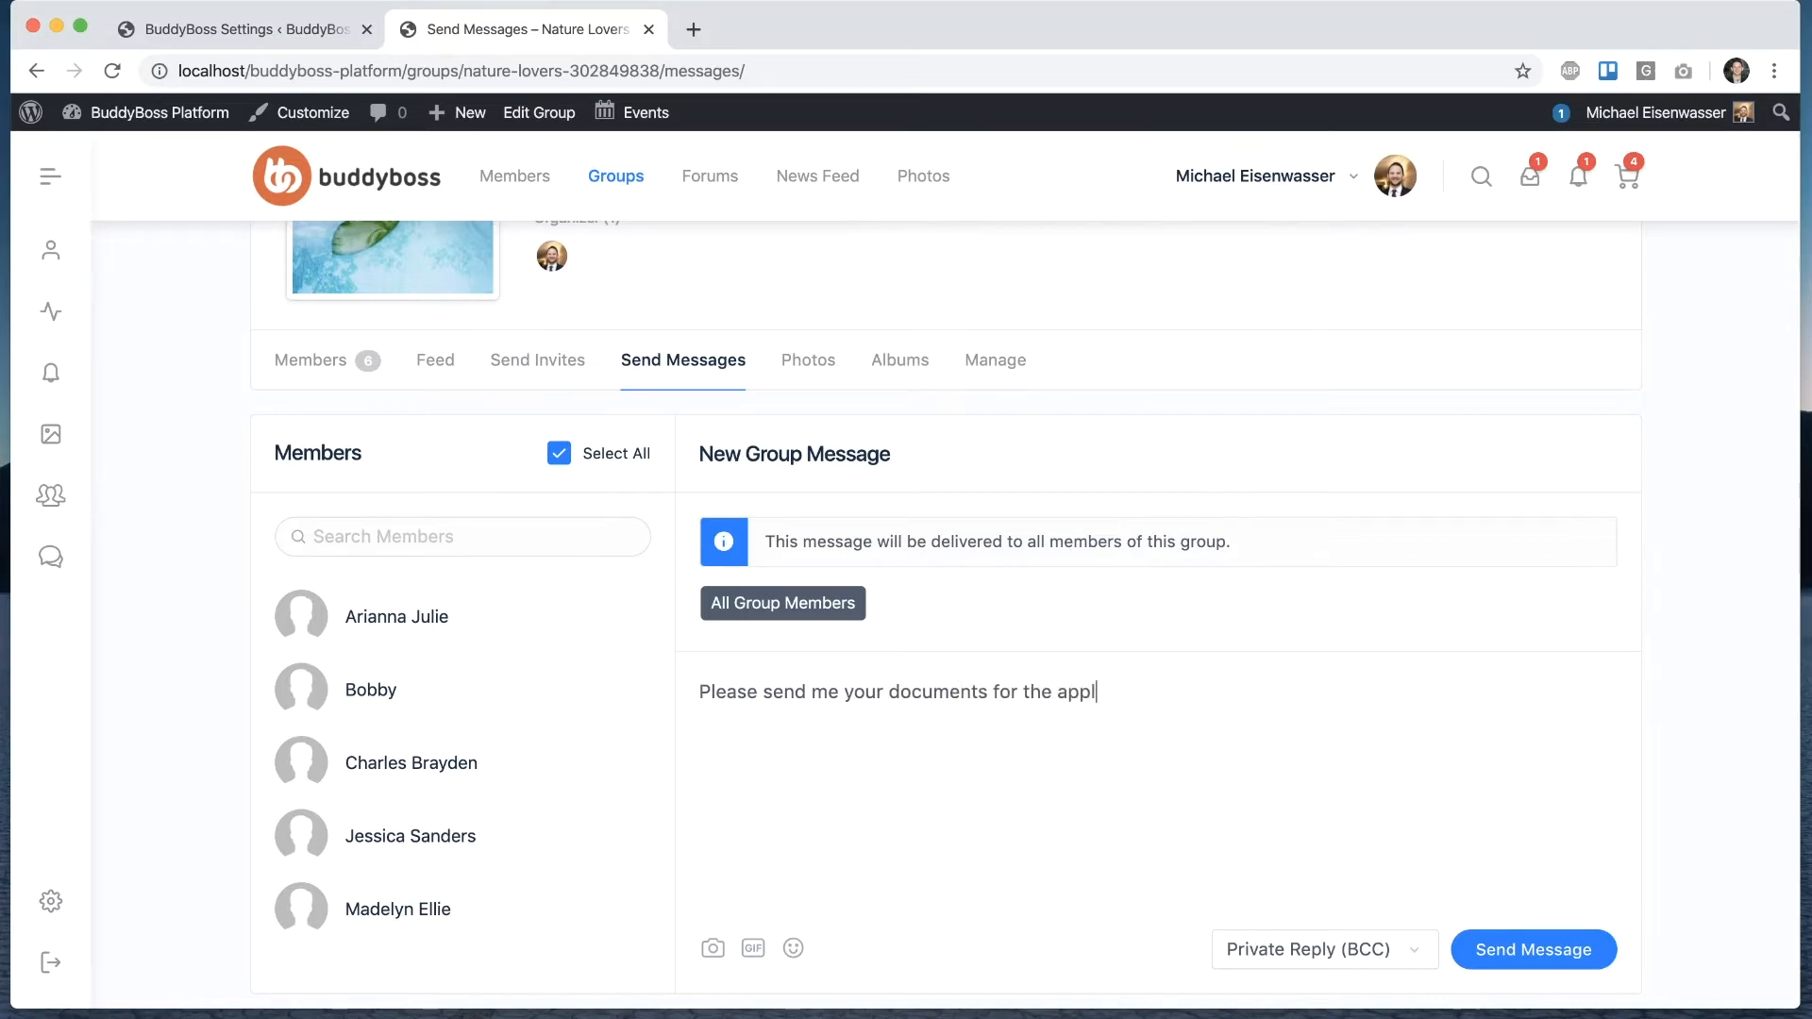
type("ication.")
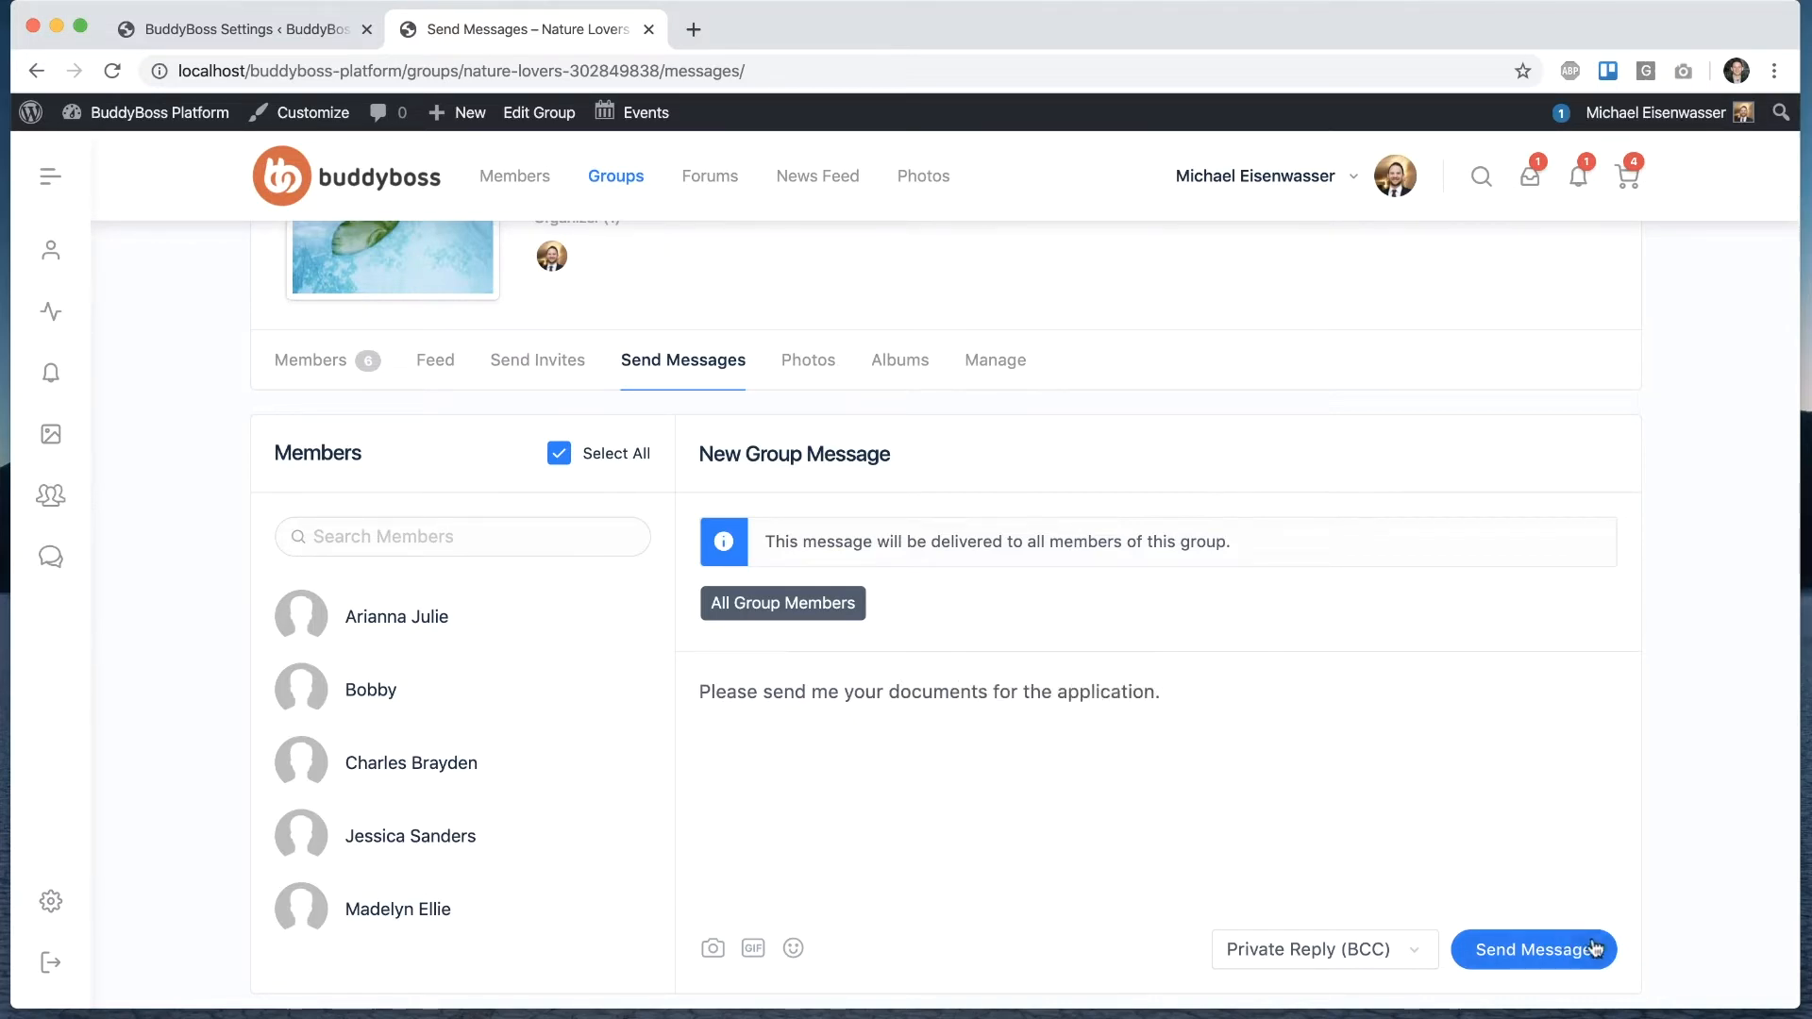
mouse_move(1299, 840)
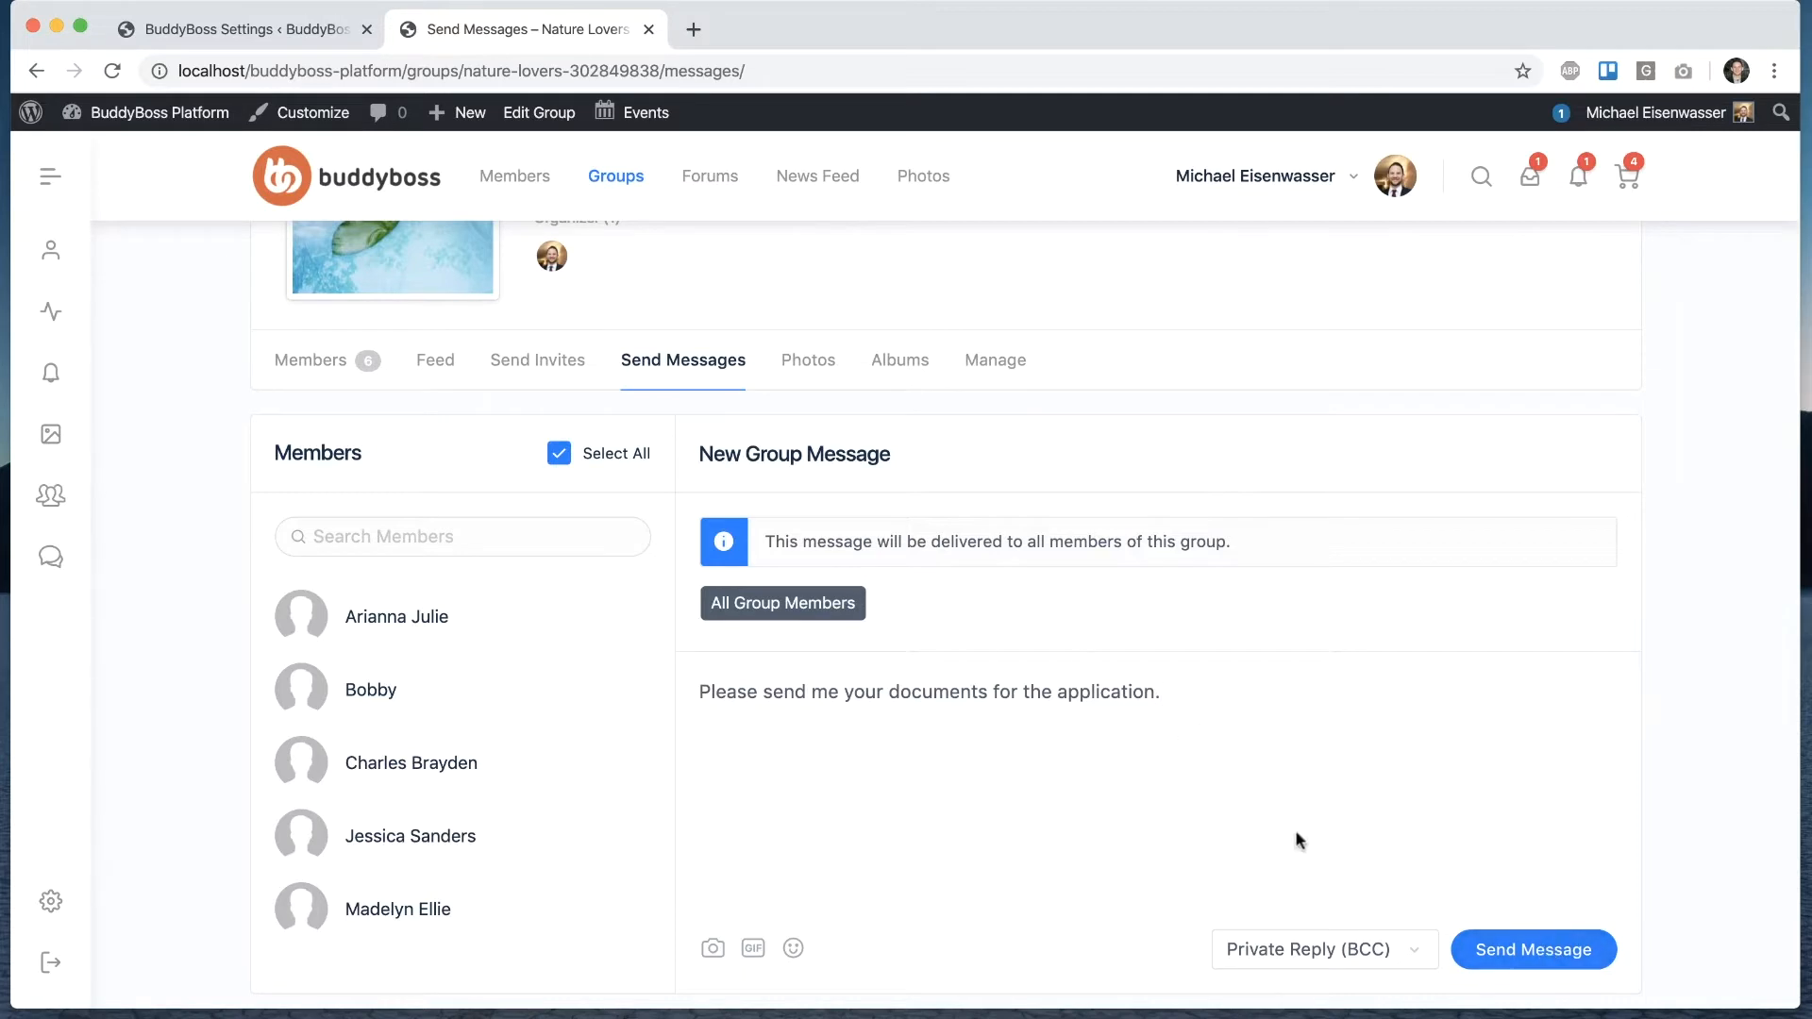
mouse_move(1299, 842)
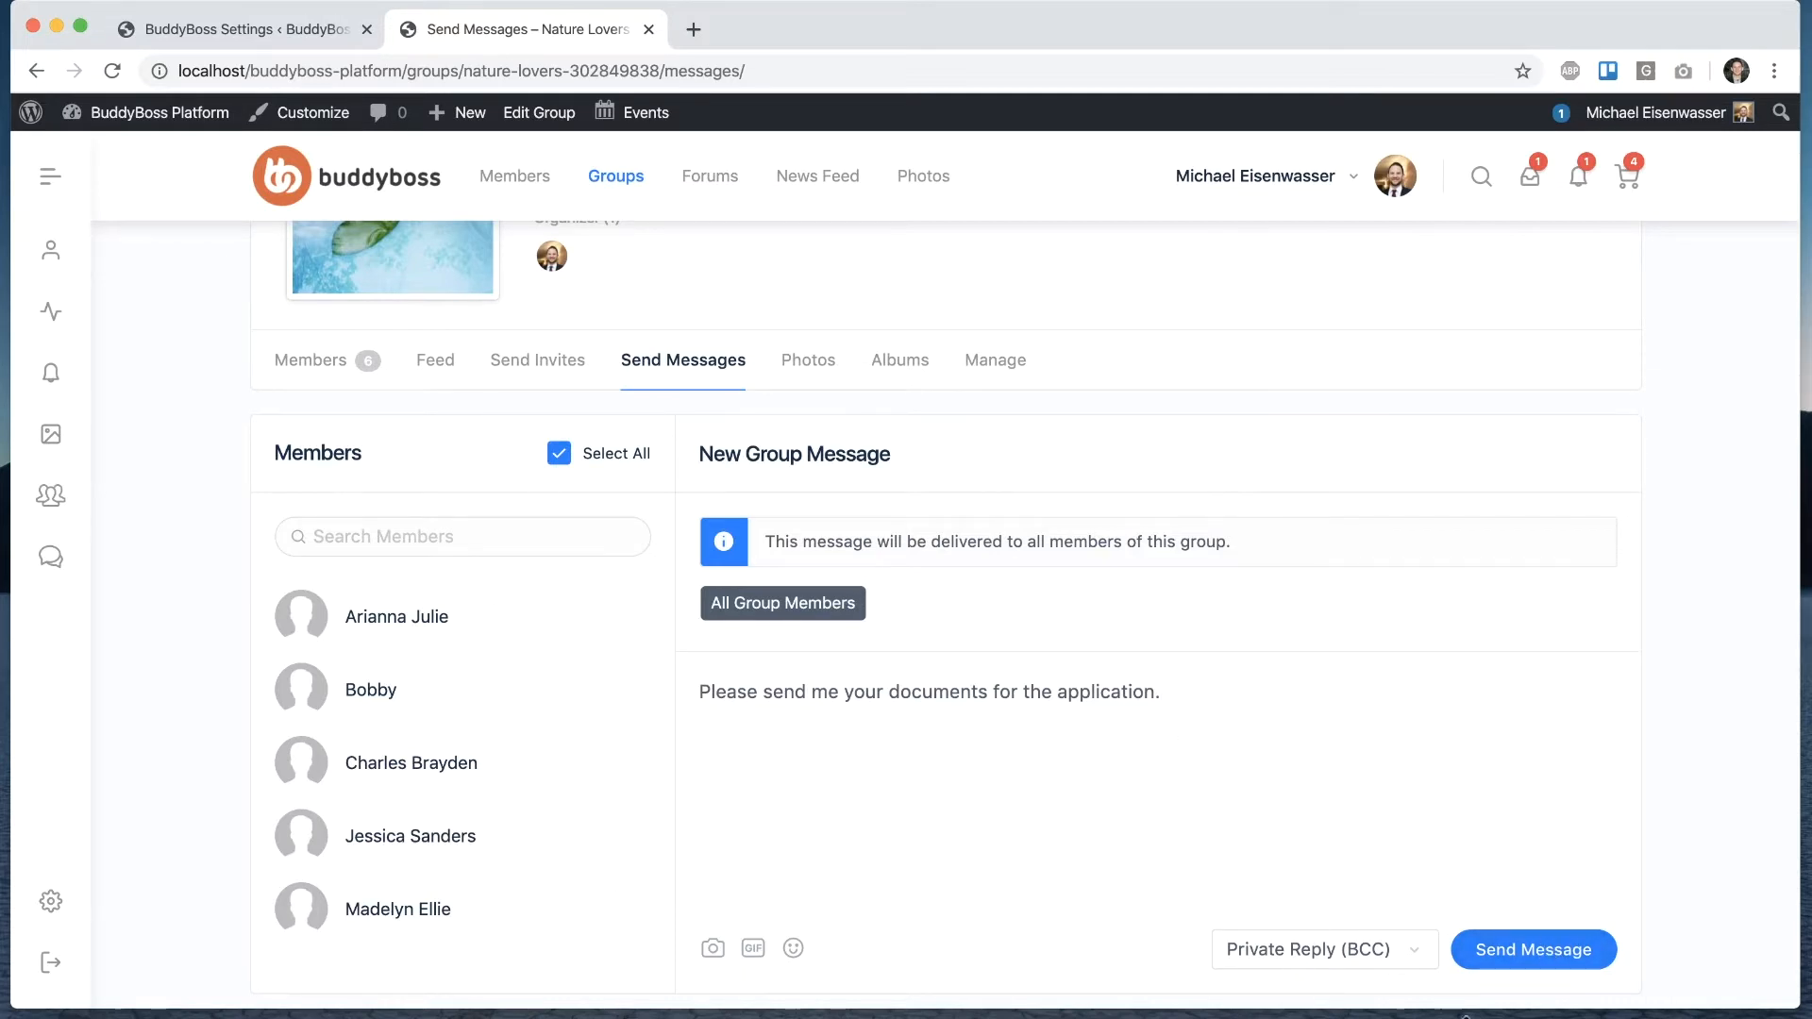
mouse_move(1321, 522)
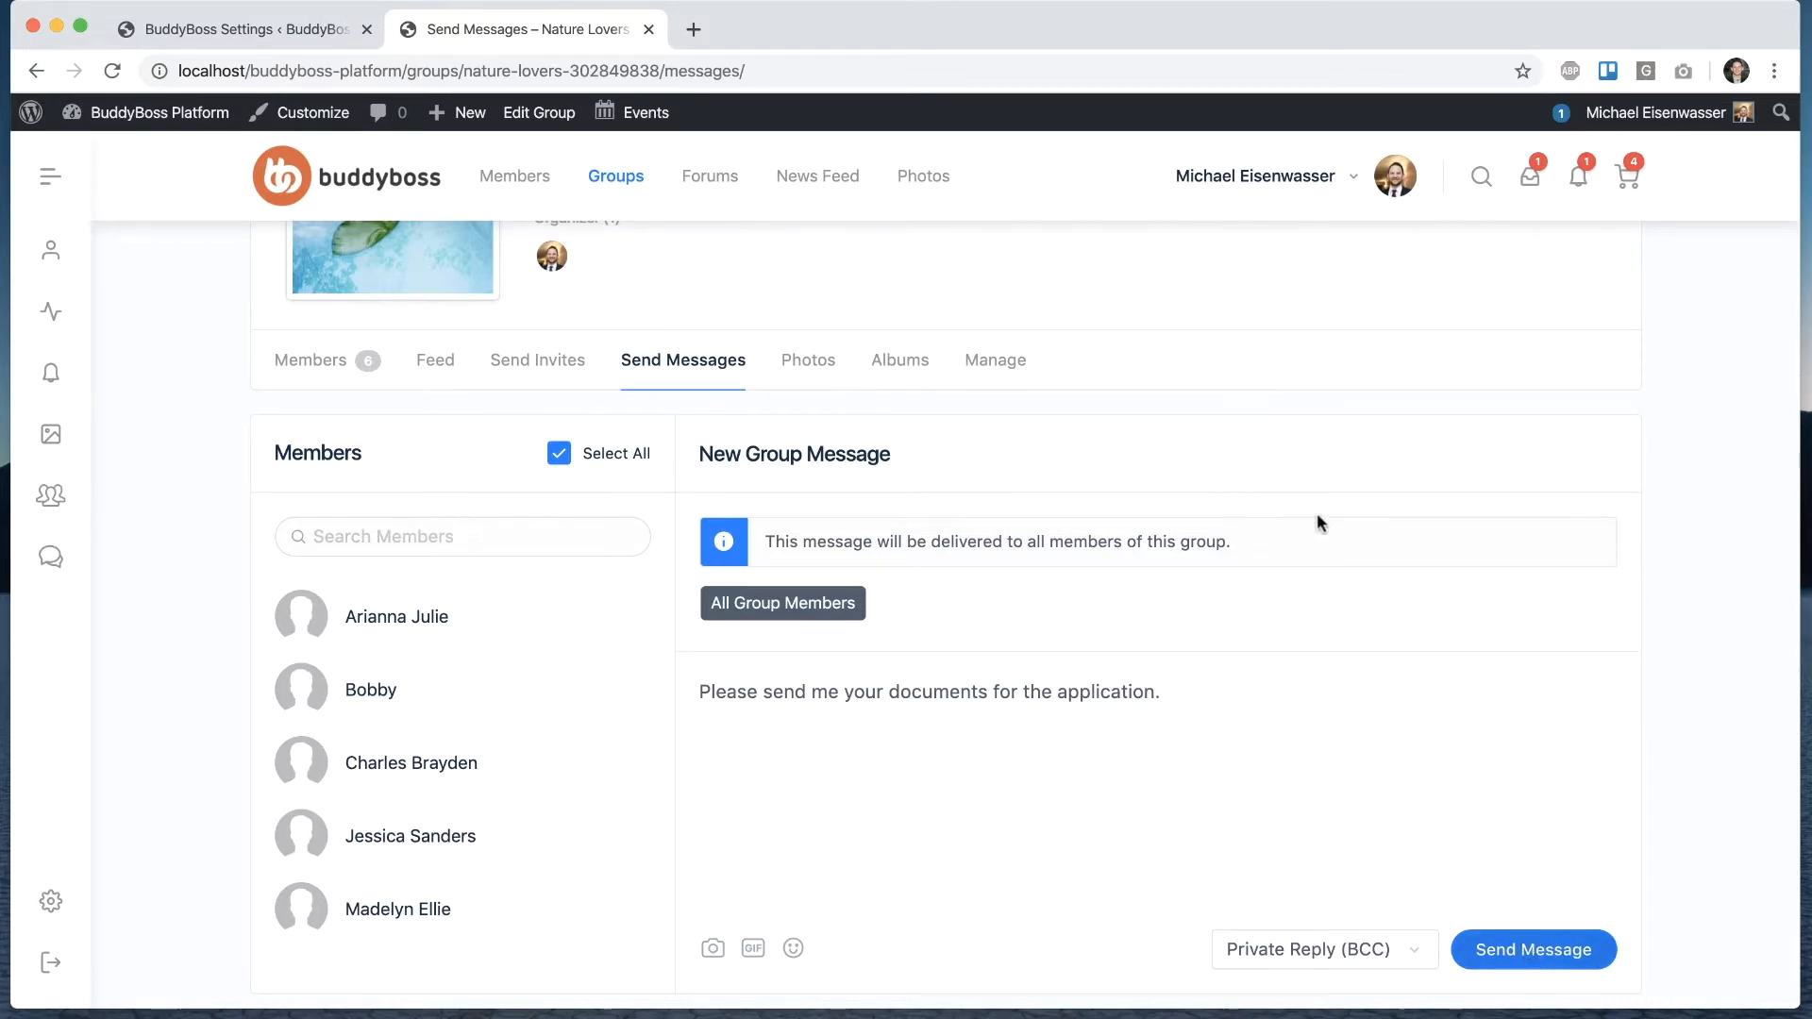
left_click(1533, 950)
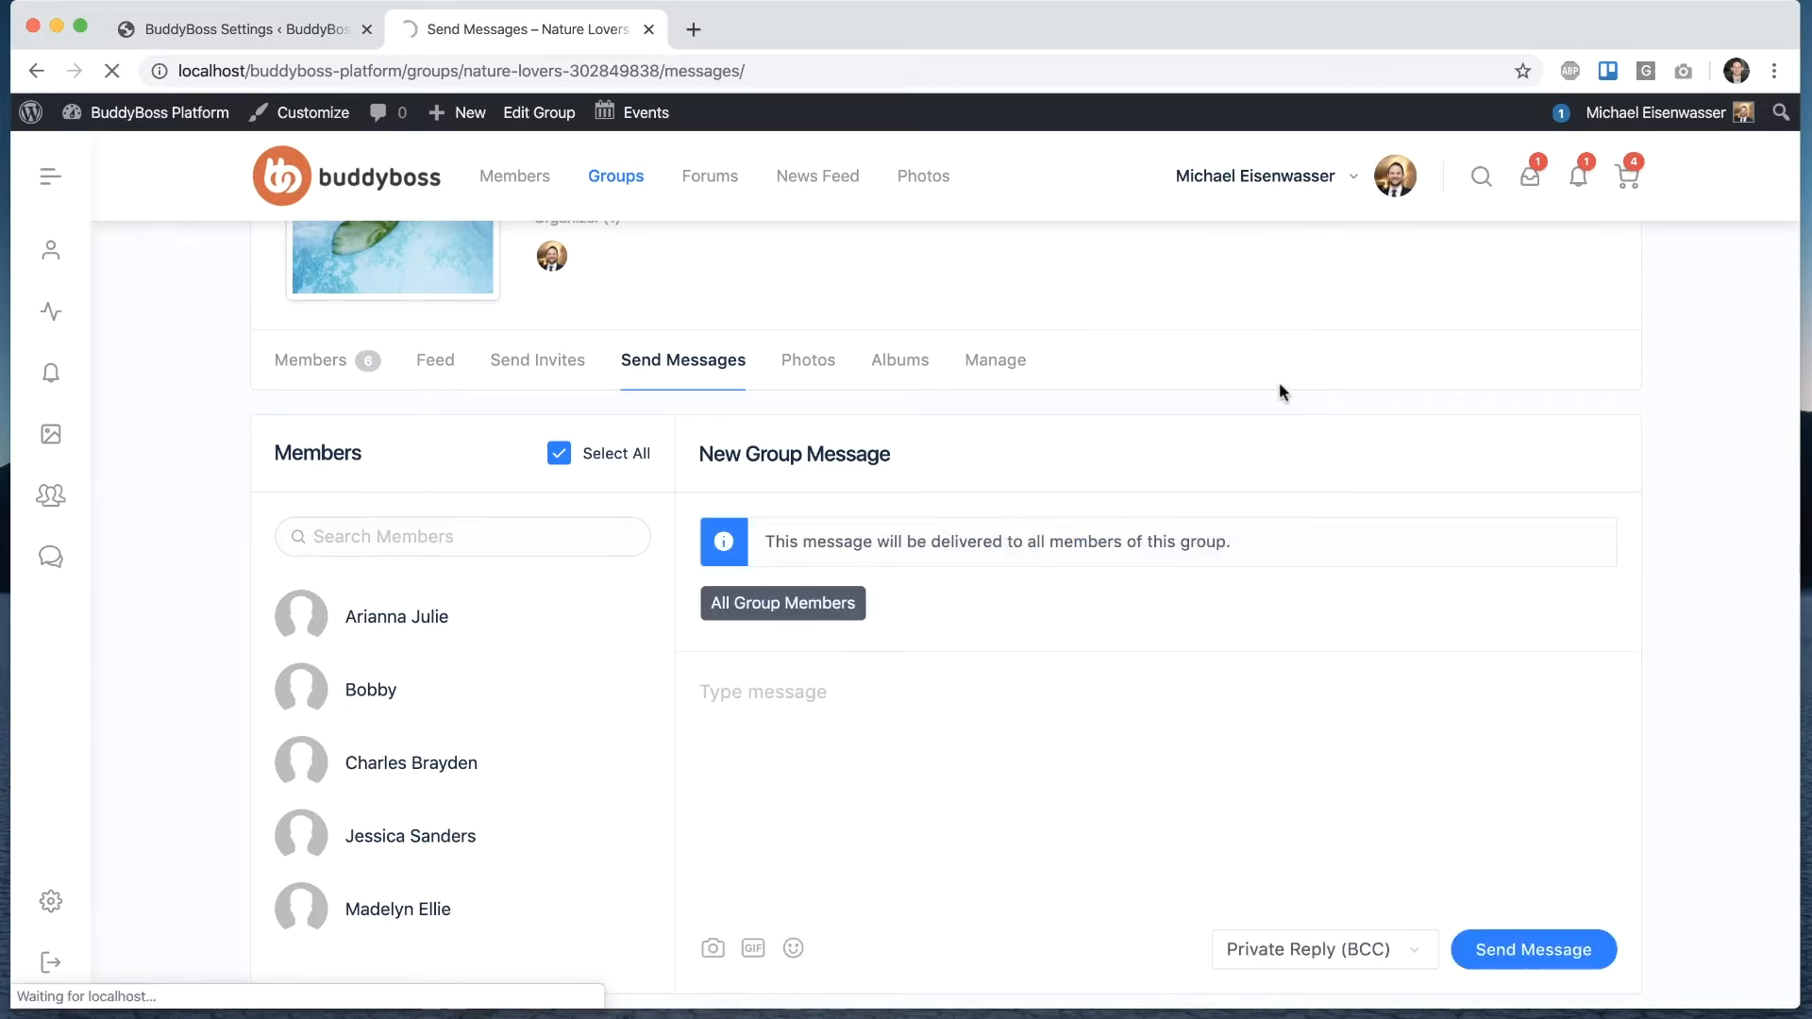
- Check the separate private threads holding the documents request, then return to Groups
left_click(1532, 949)
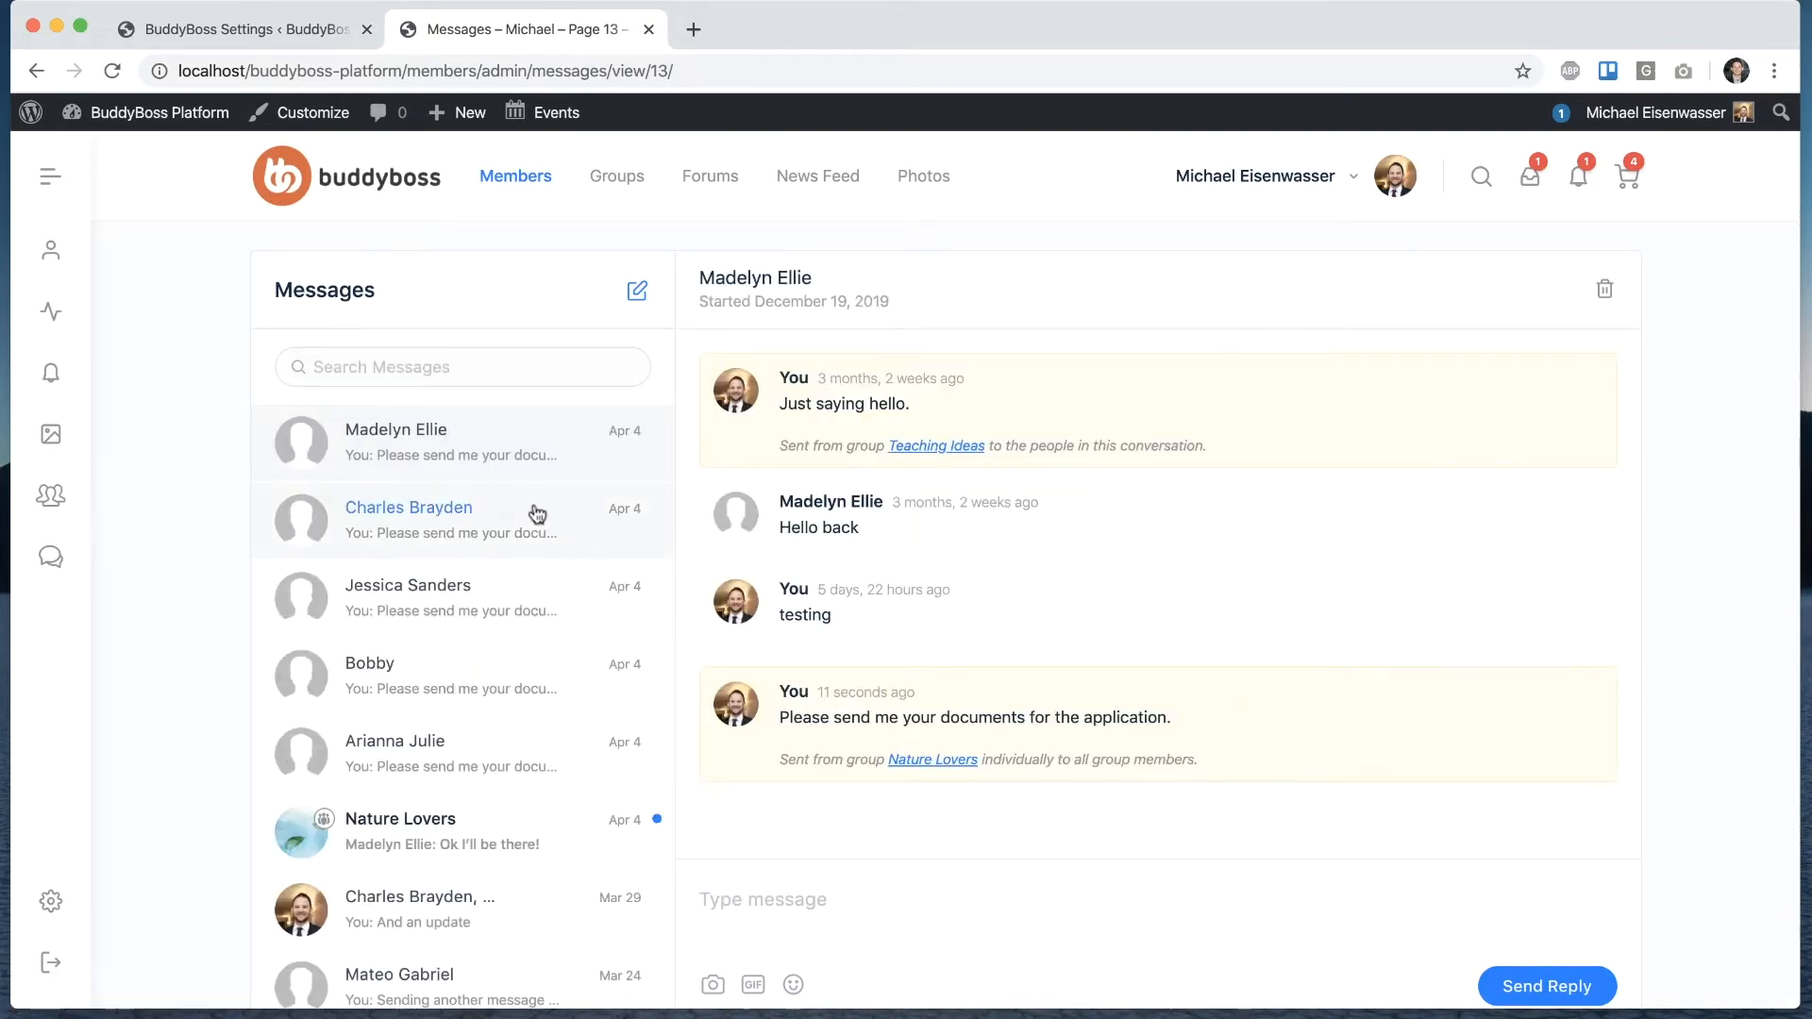
mouse_move(468, 710)
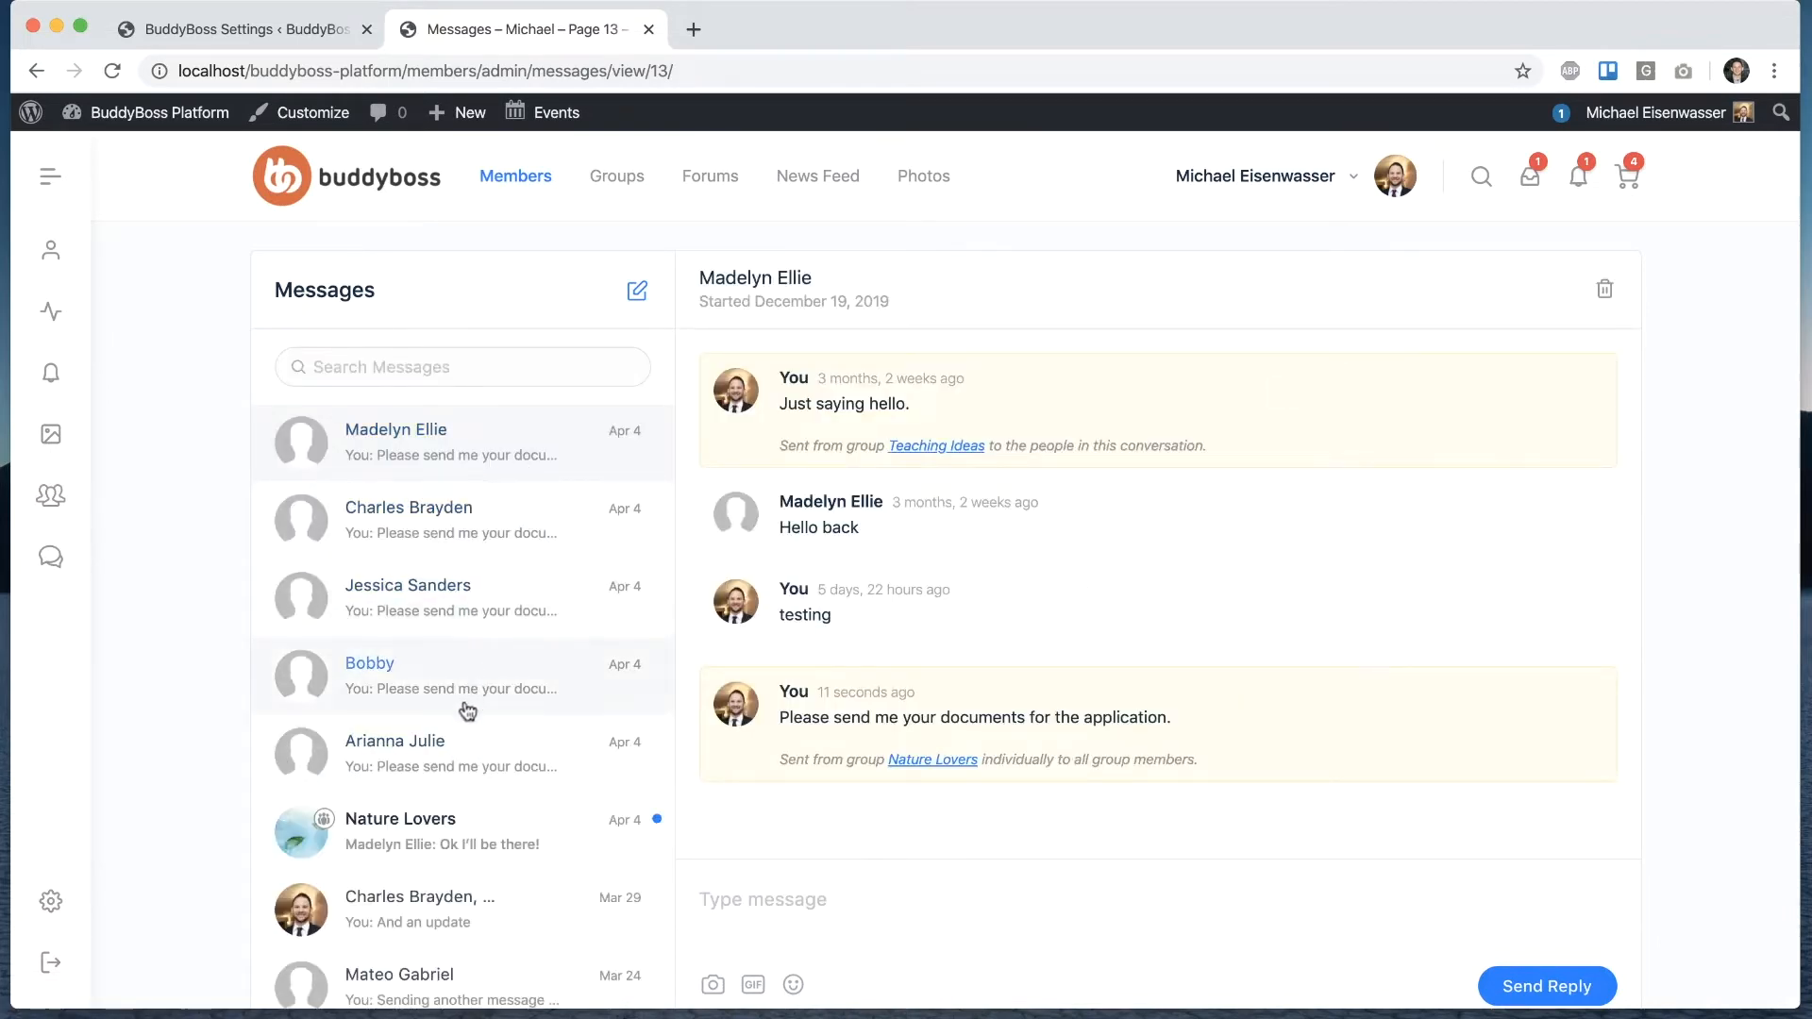
left_click(395, 740)
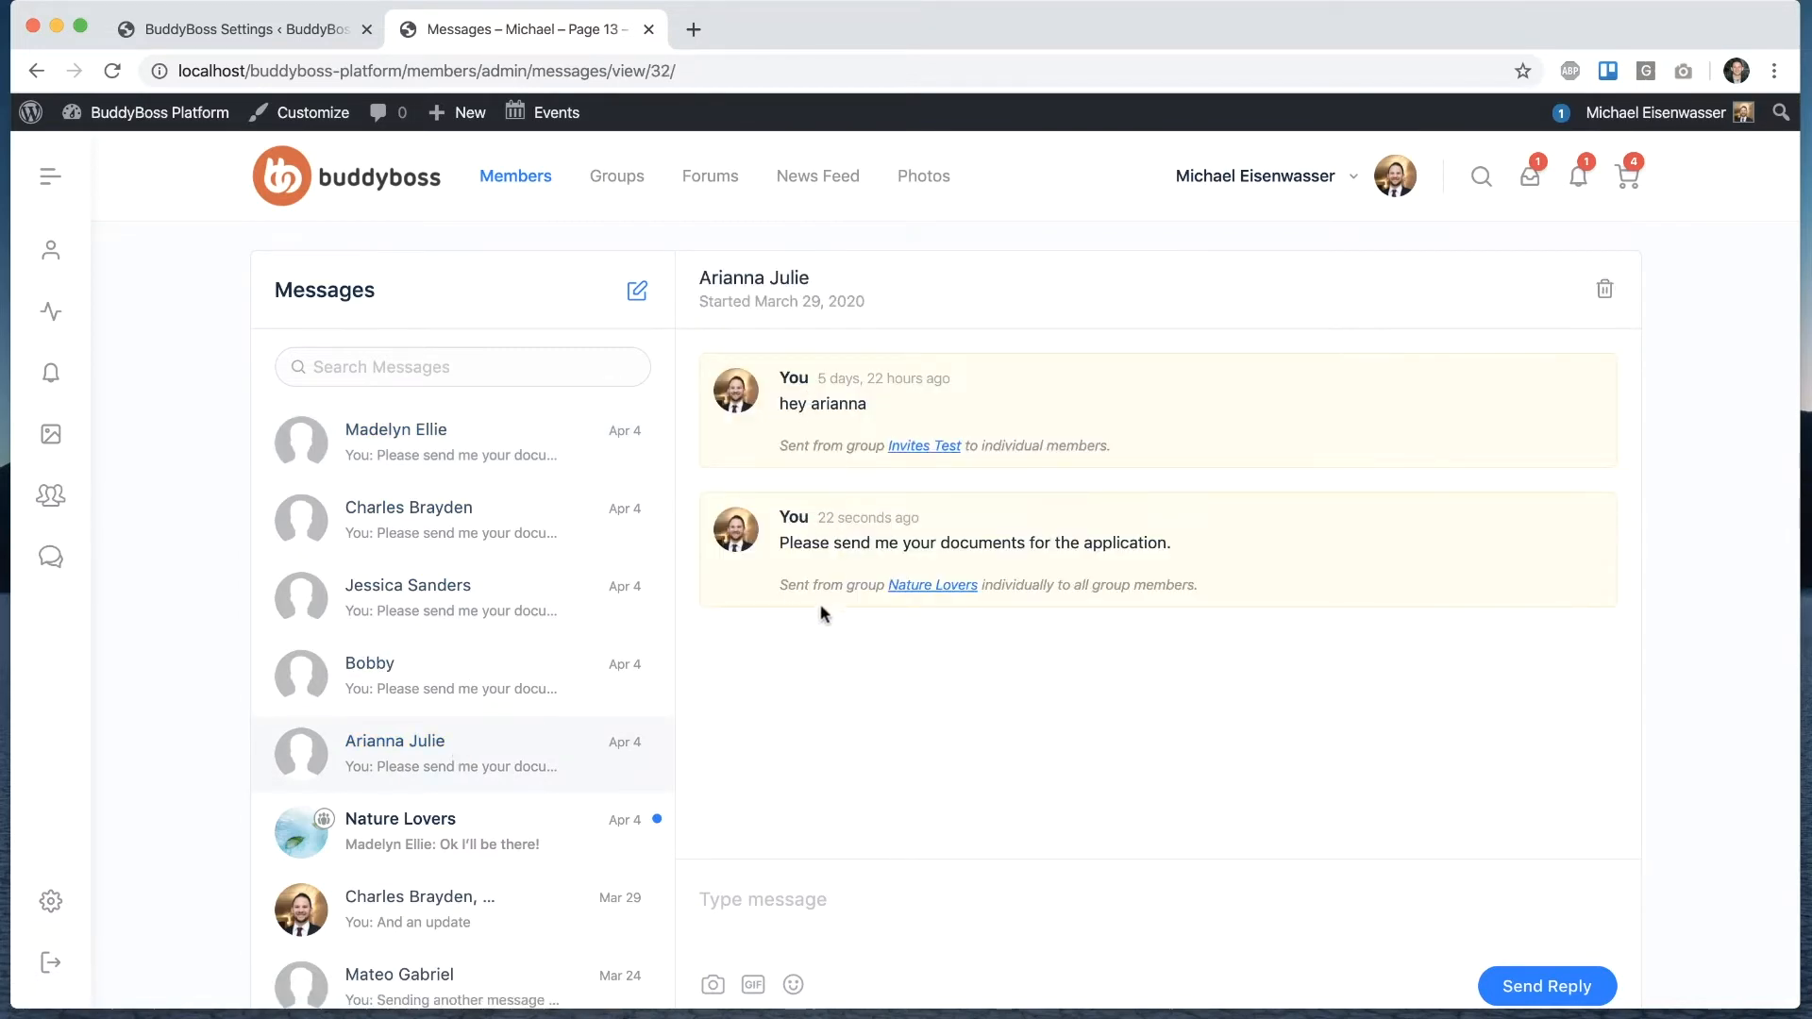
mouse_move(791, 578)
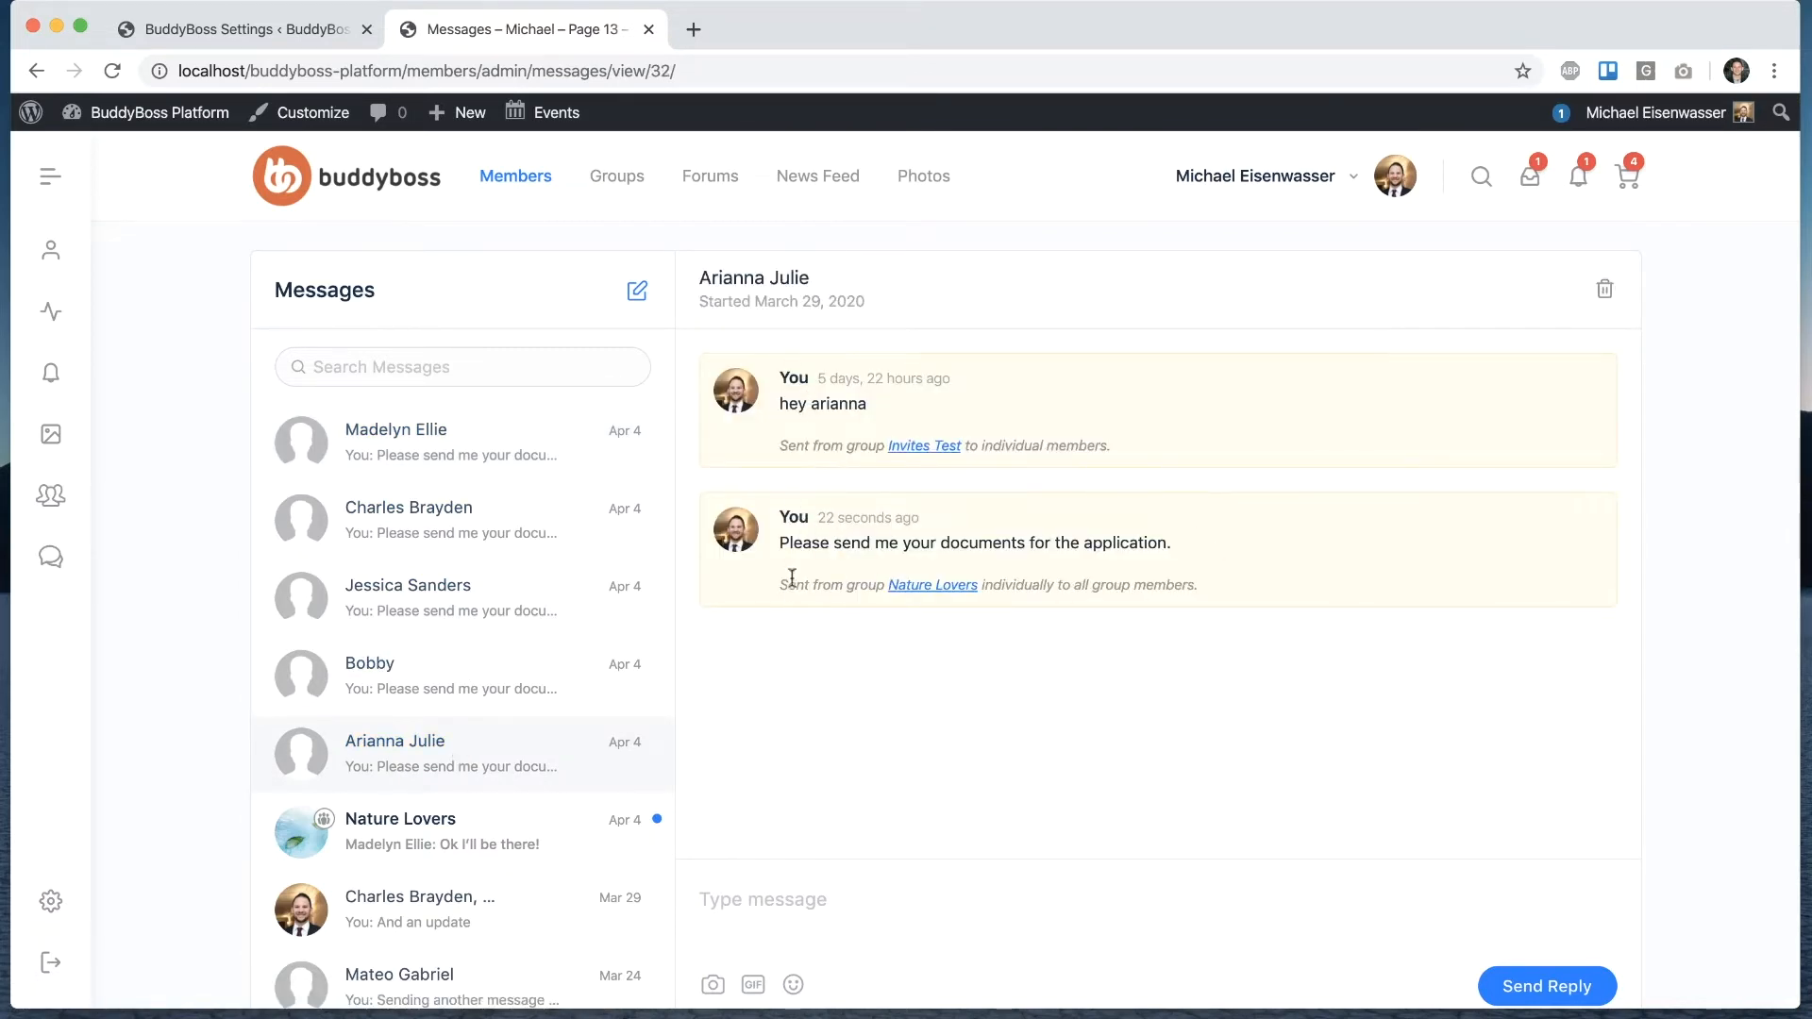
mouse_move(827, 400)
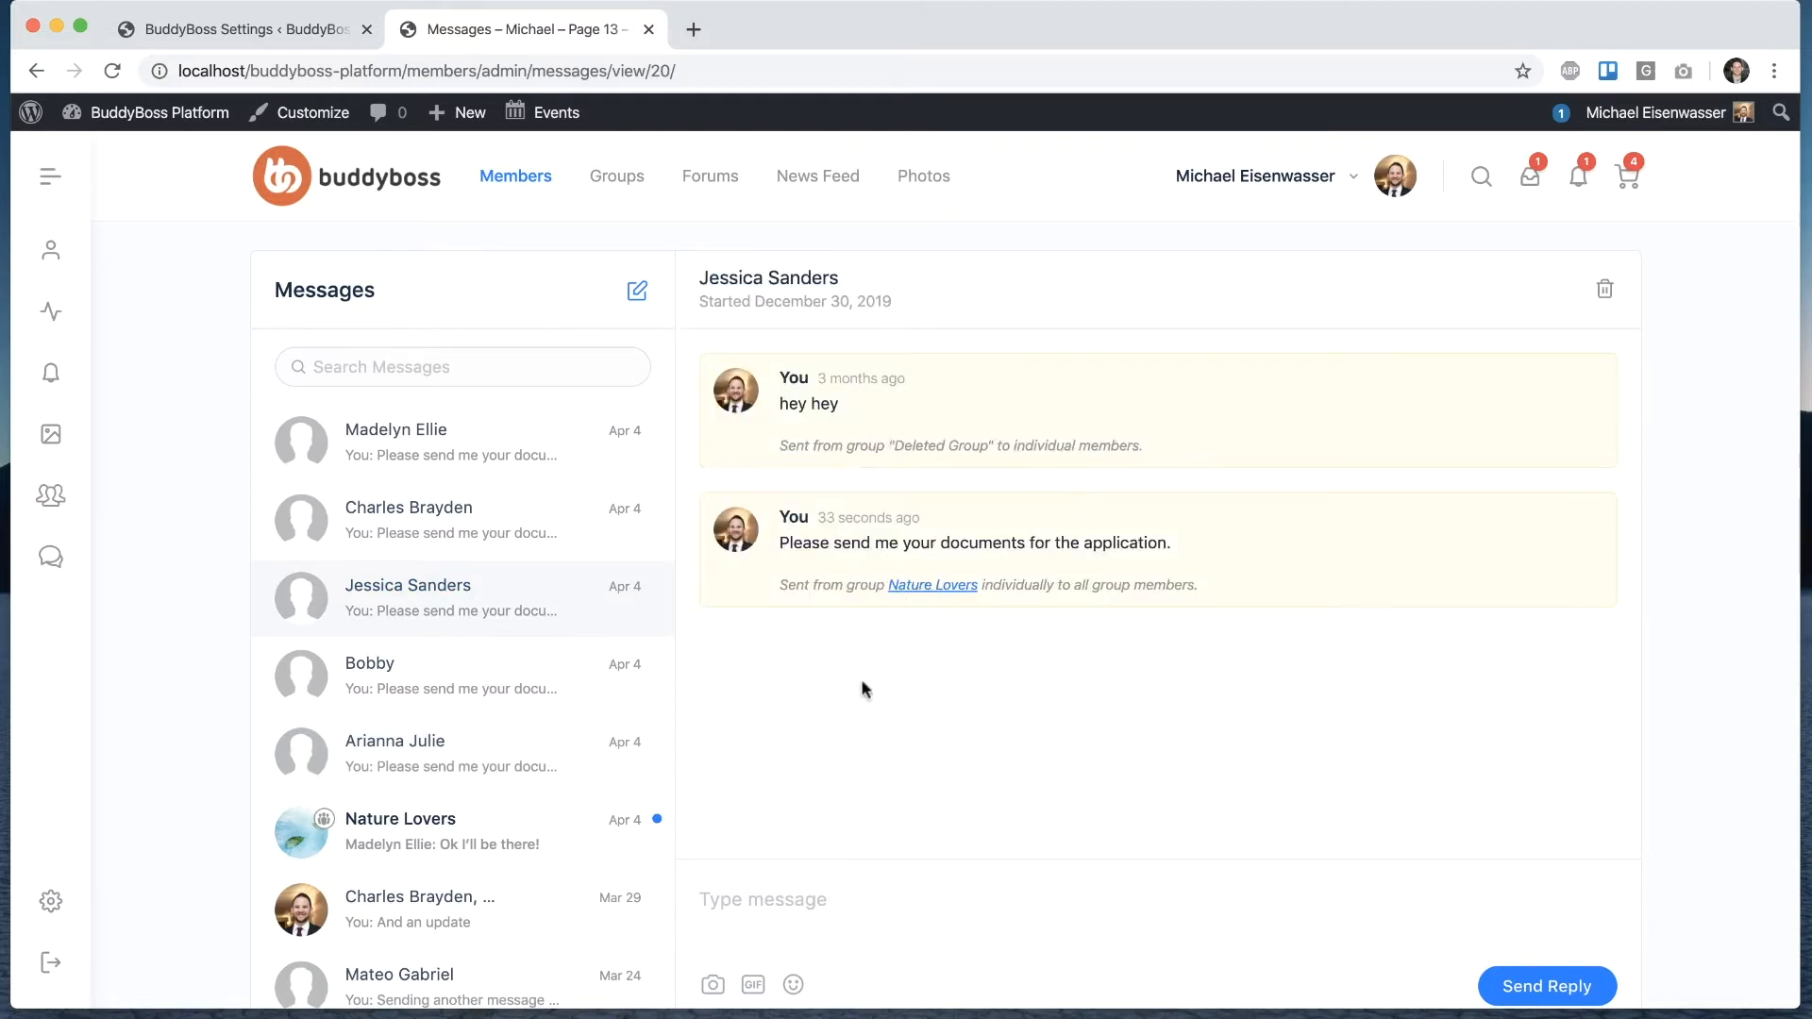
mouse_move(779, 676)
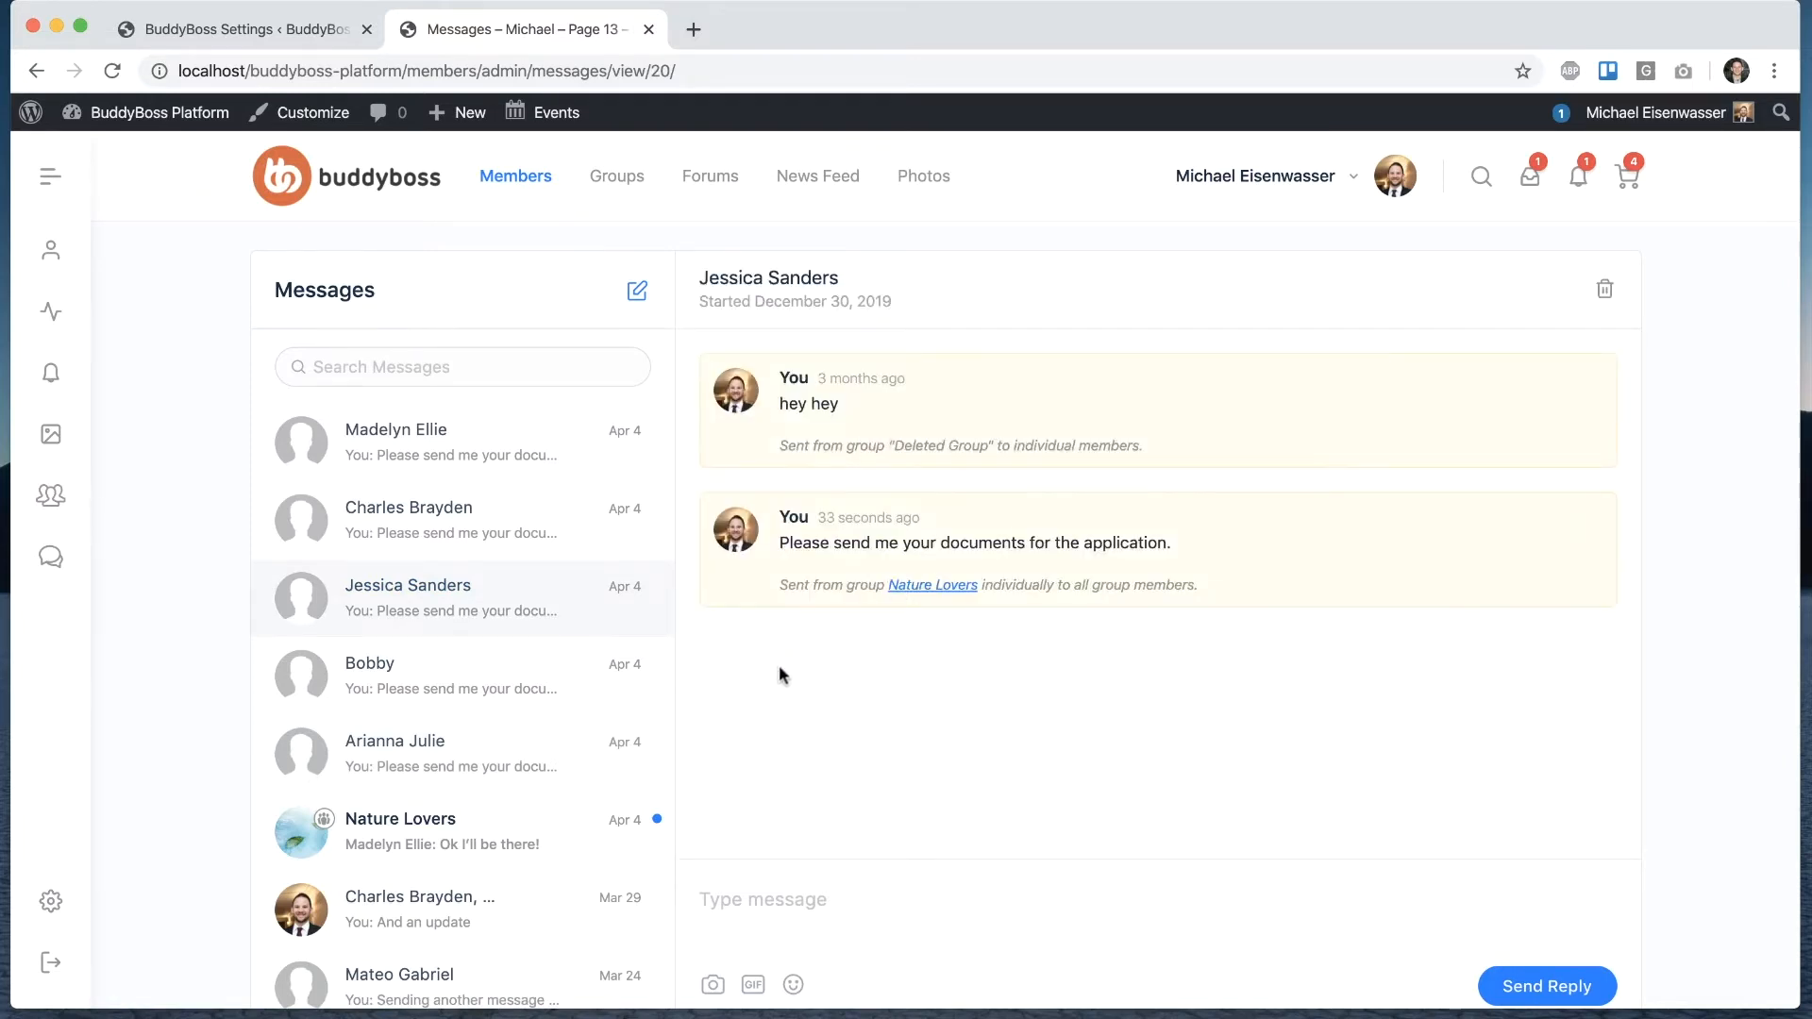
mouse_move(764, 700)
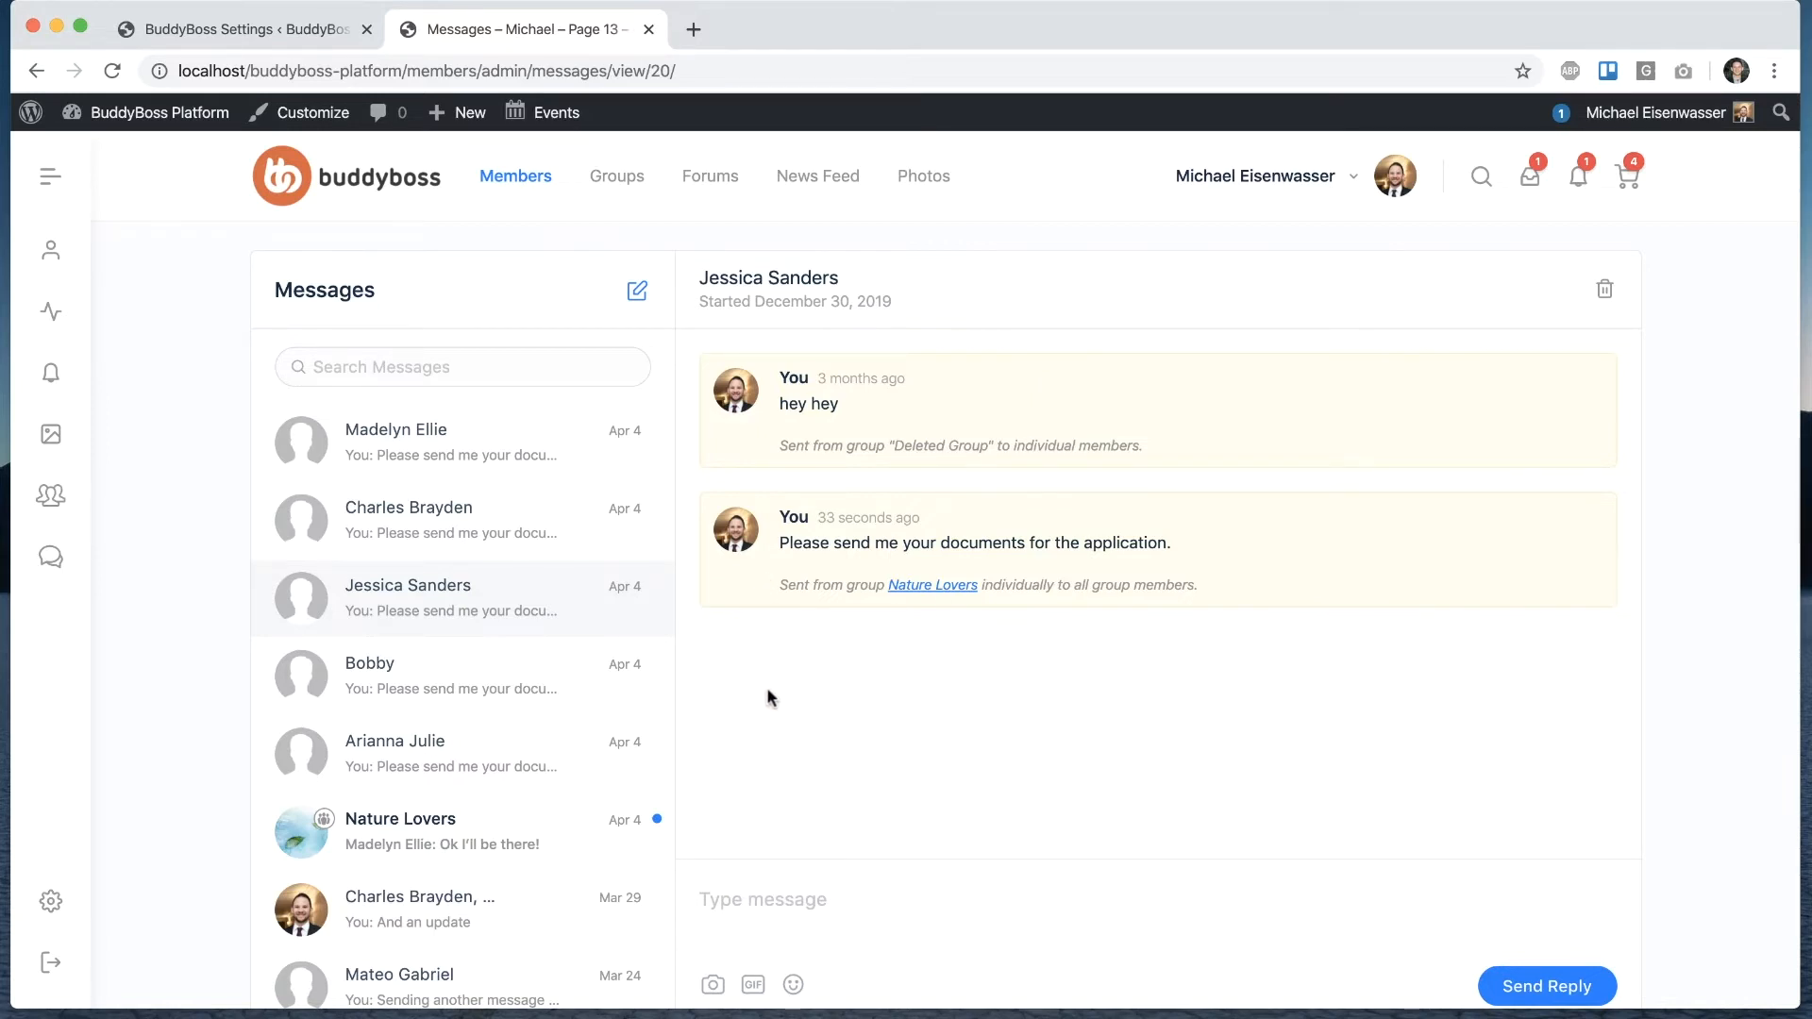
mouse_move(1223, 559)
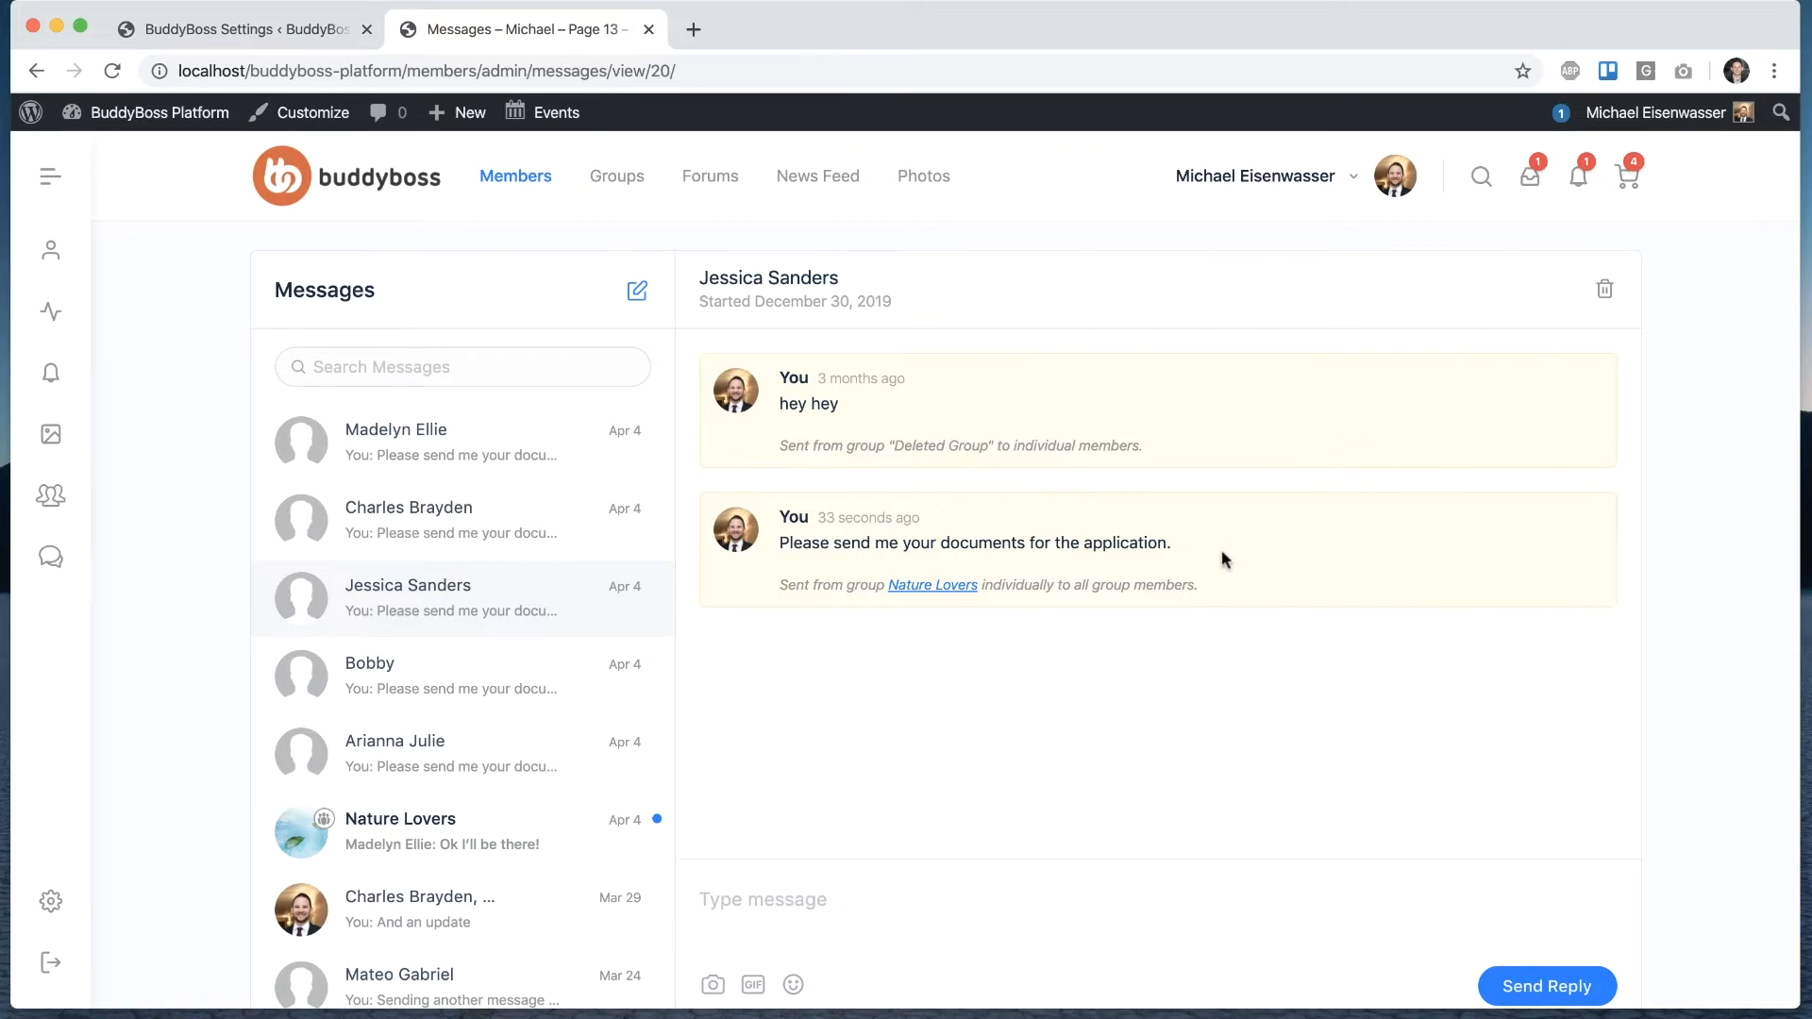
mouse_move(818, 502)
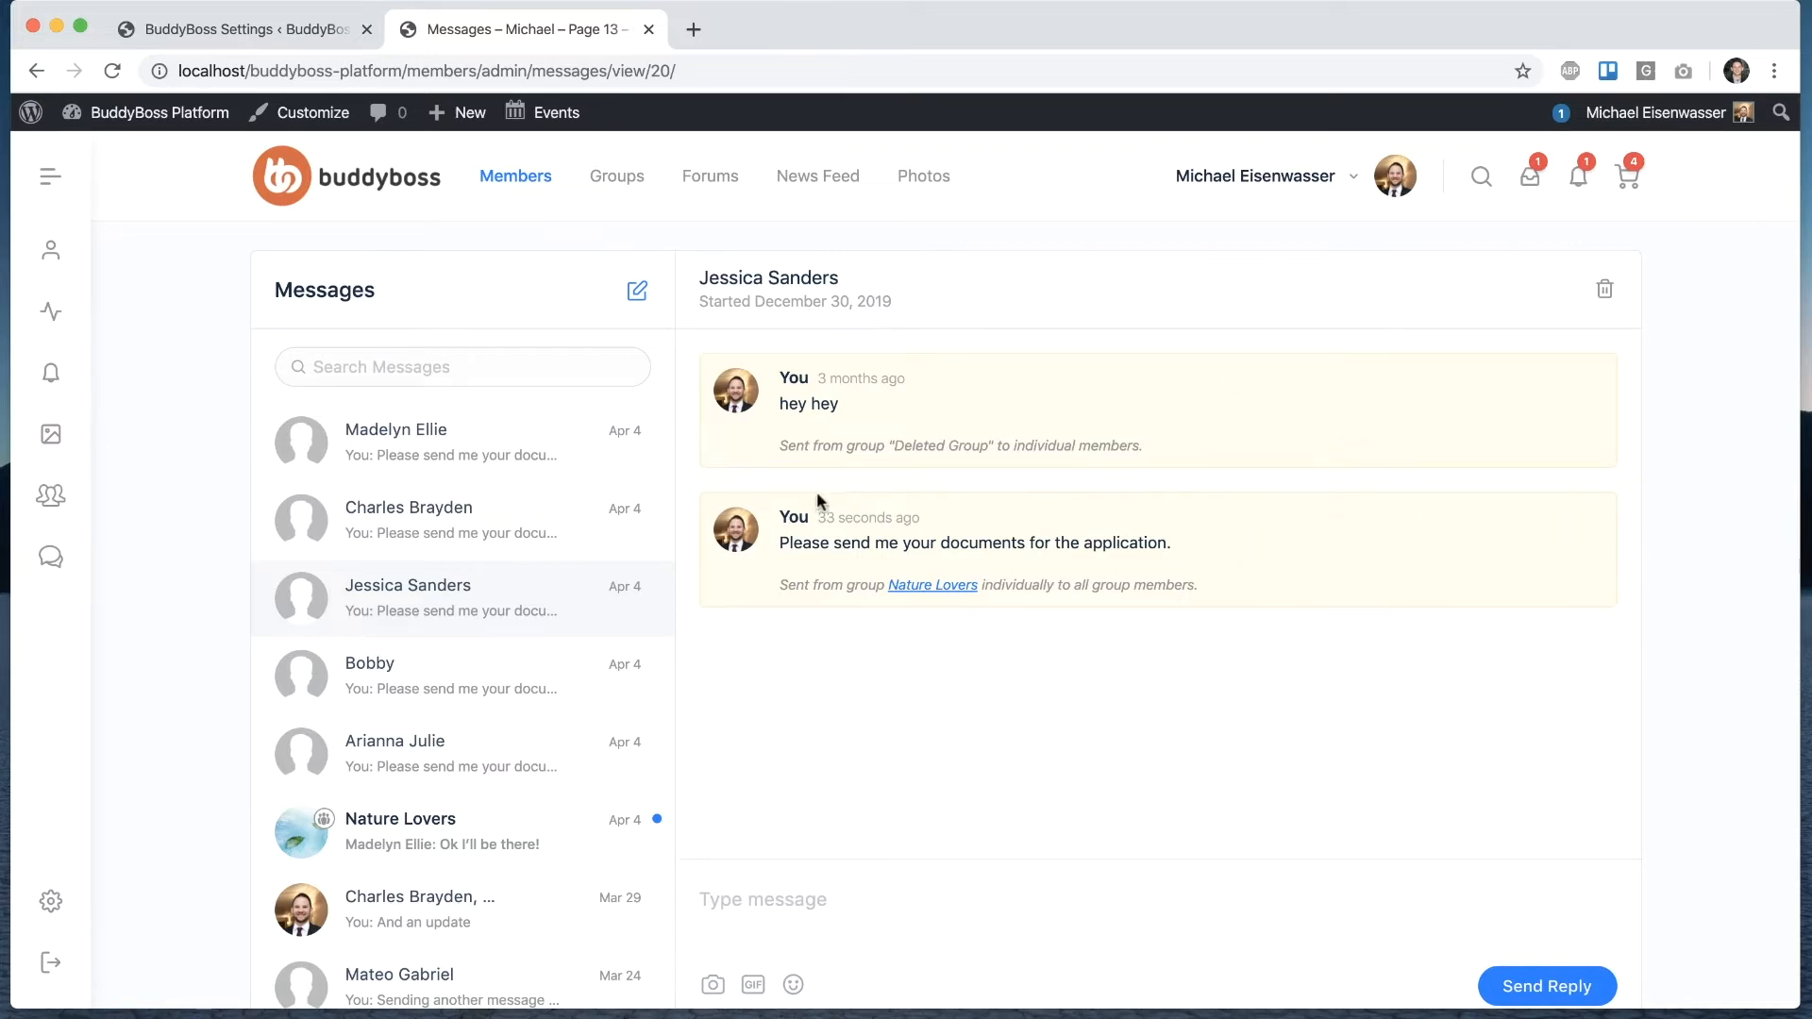
mouse_move(872, 655)
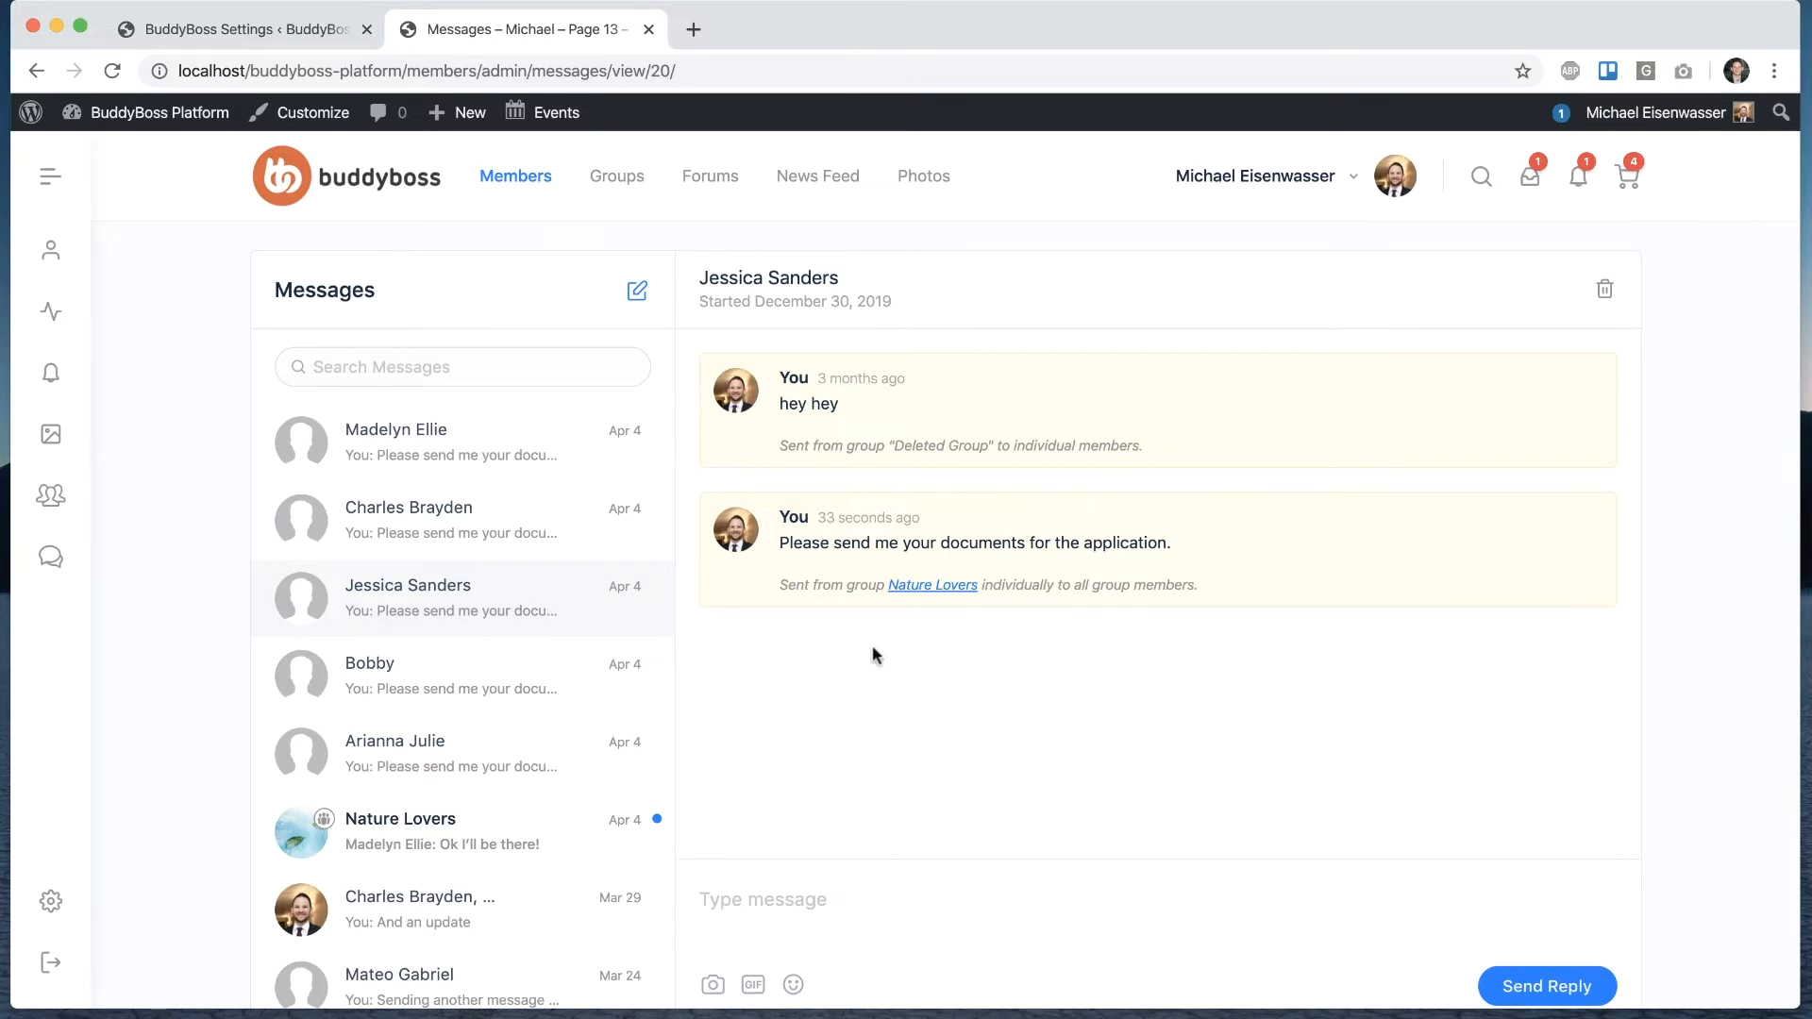
left_click(615, 175)
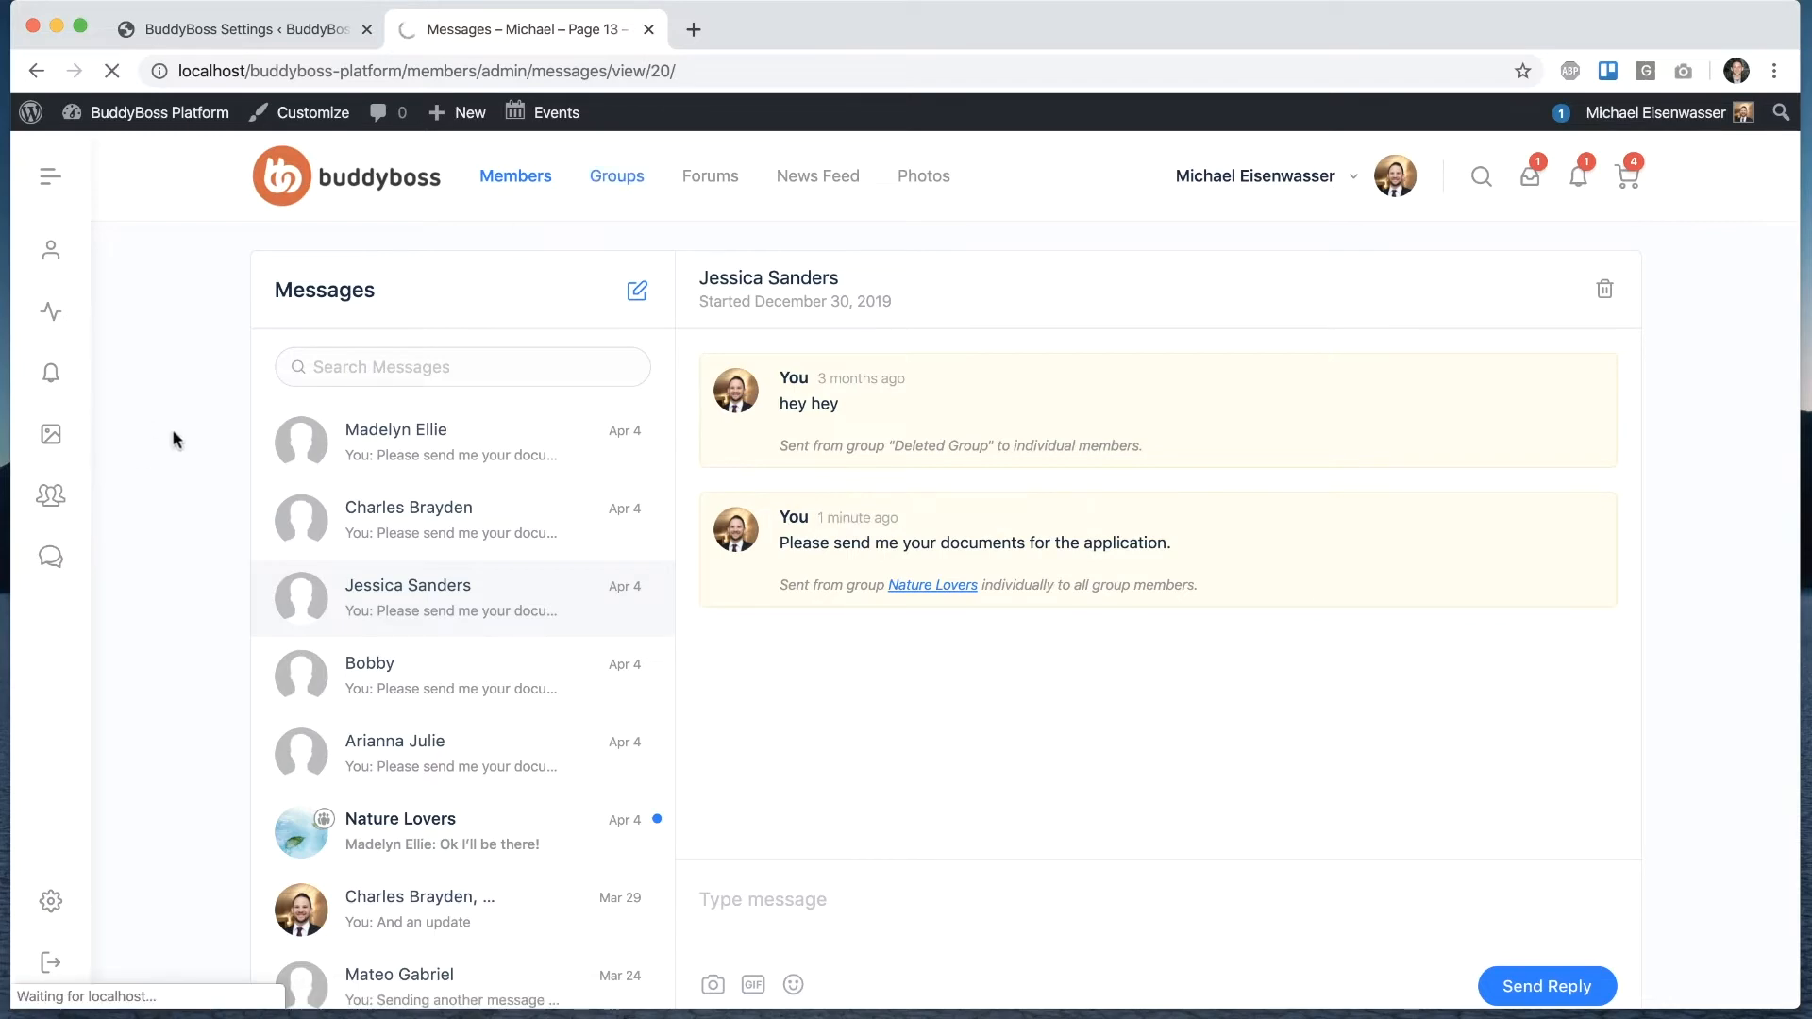
left_click(930, 585)
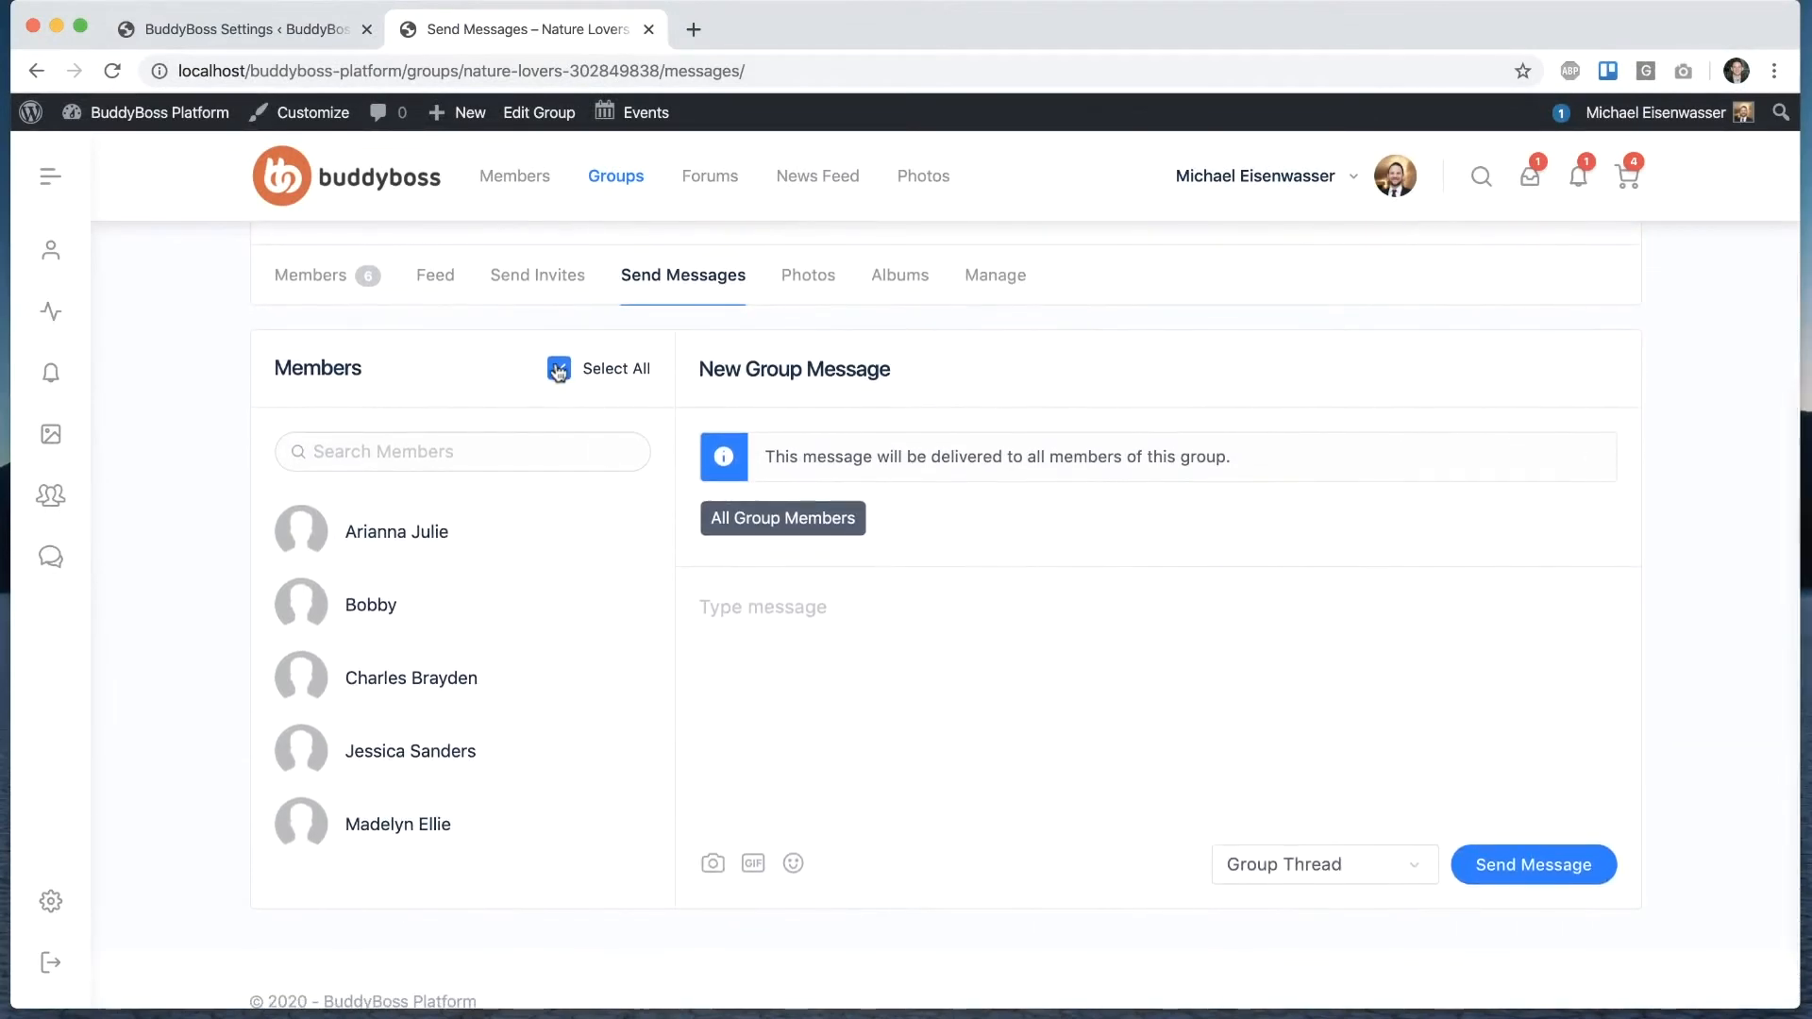
left_click(559, 368)
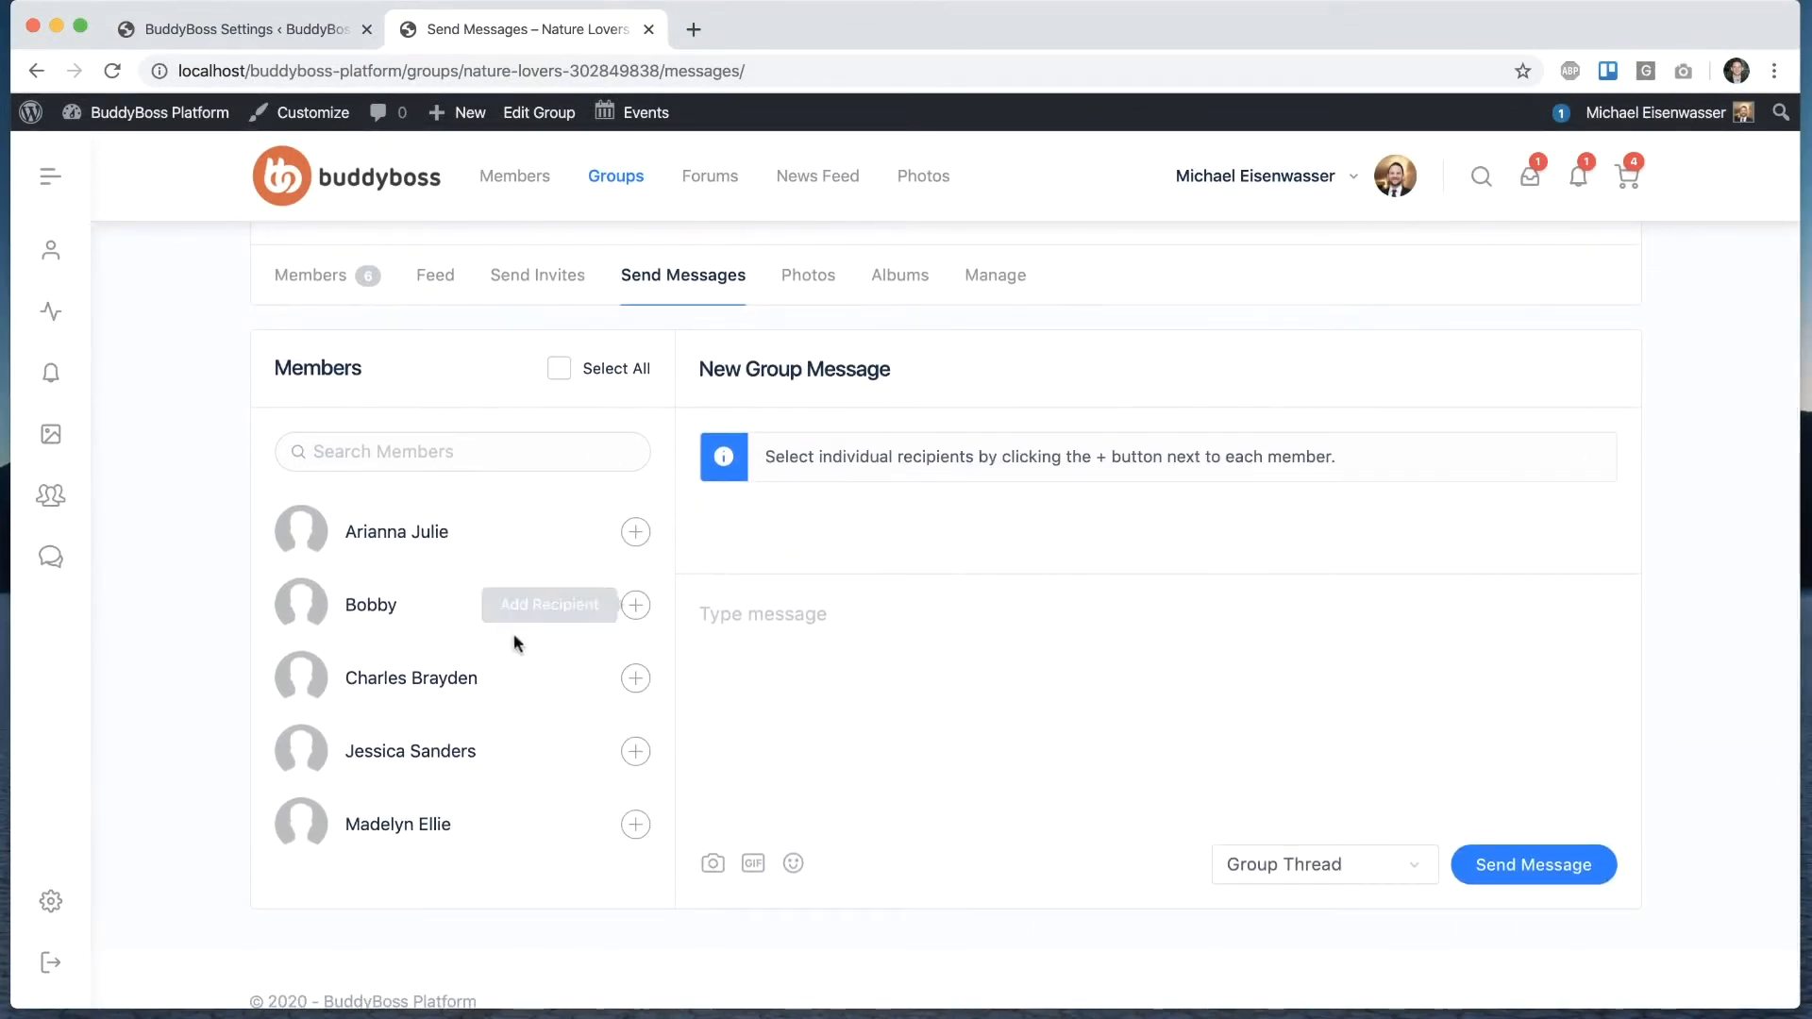
mouse_move(634, 678)
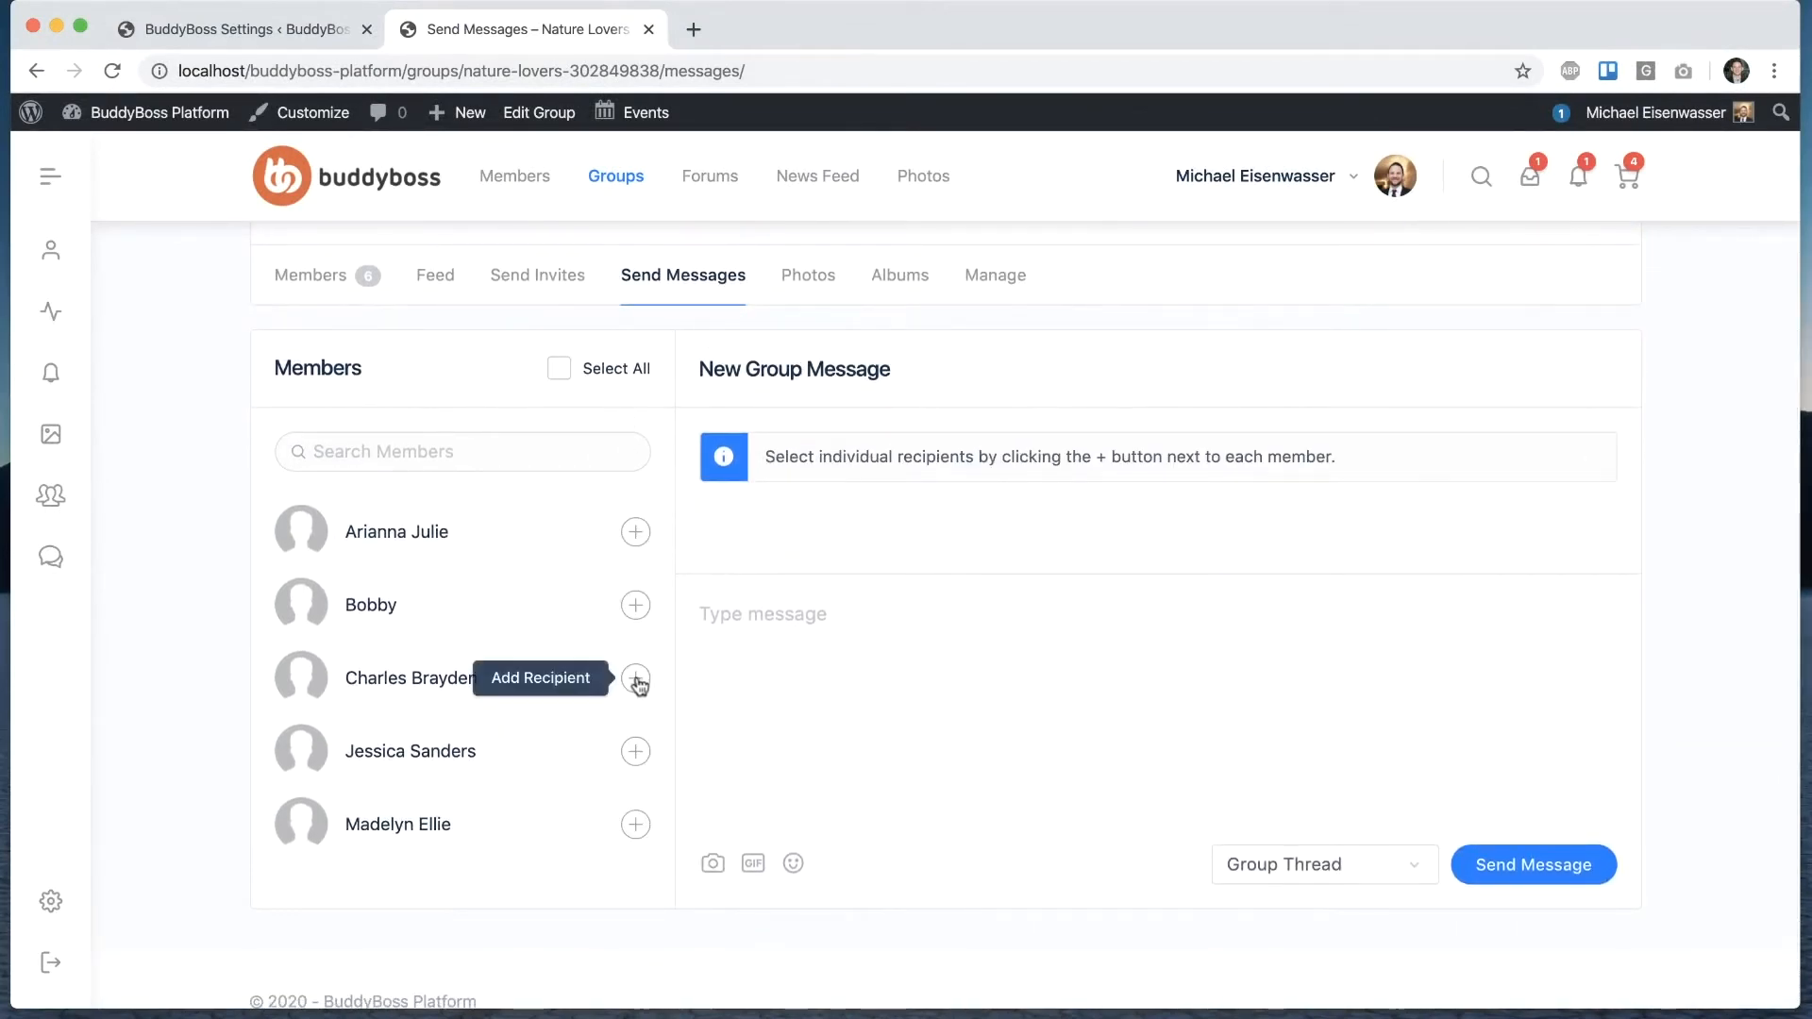
left_click(634, 677)
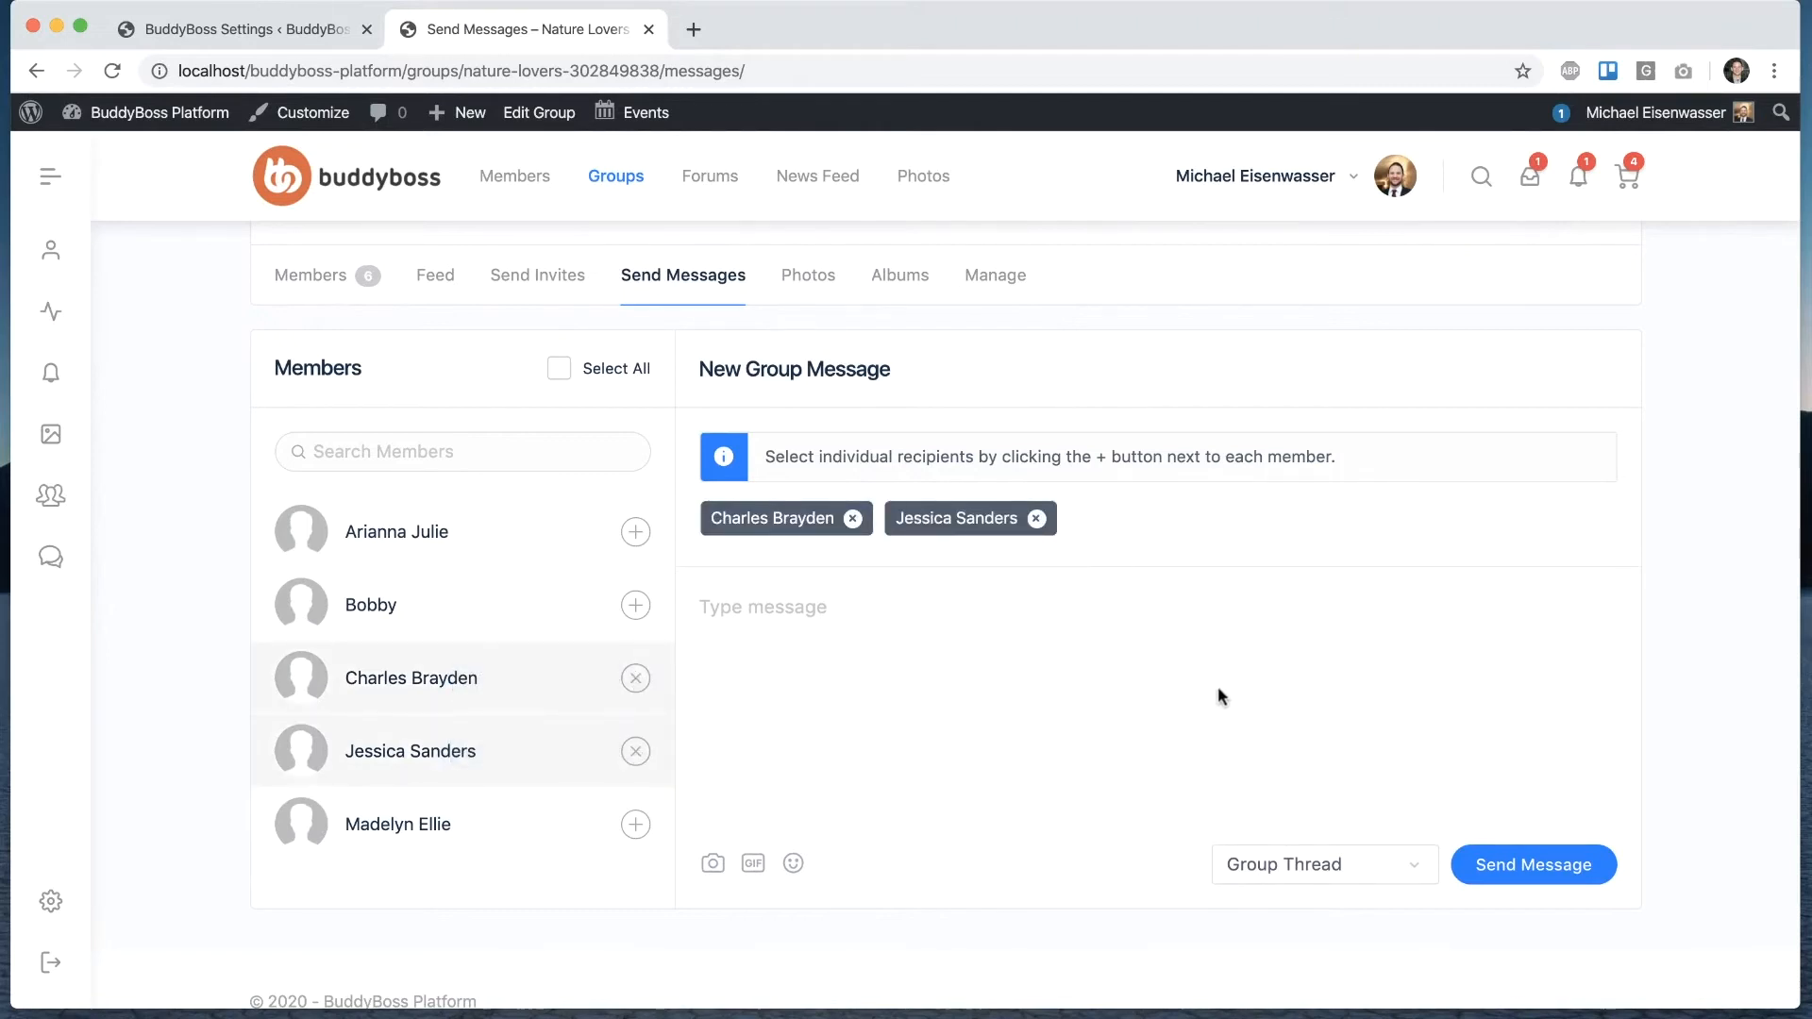
left_click(1323, 864)
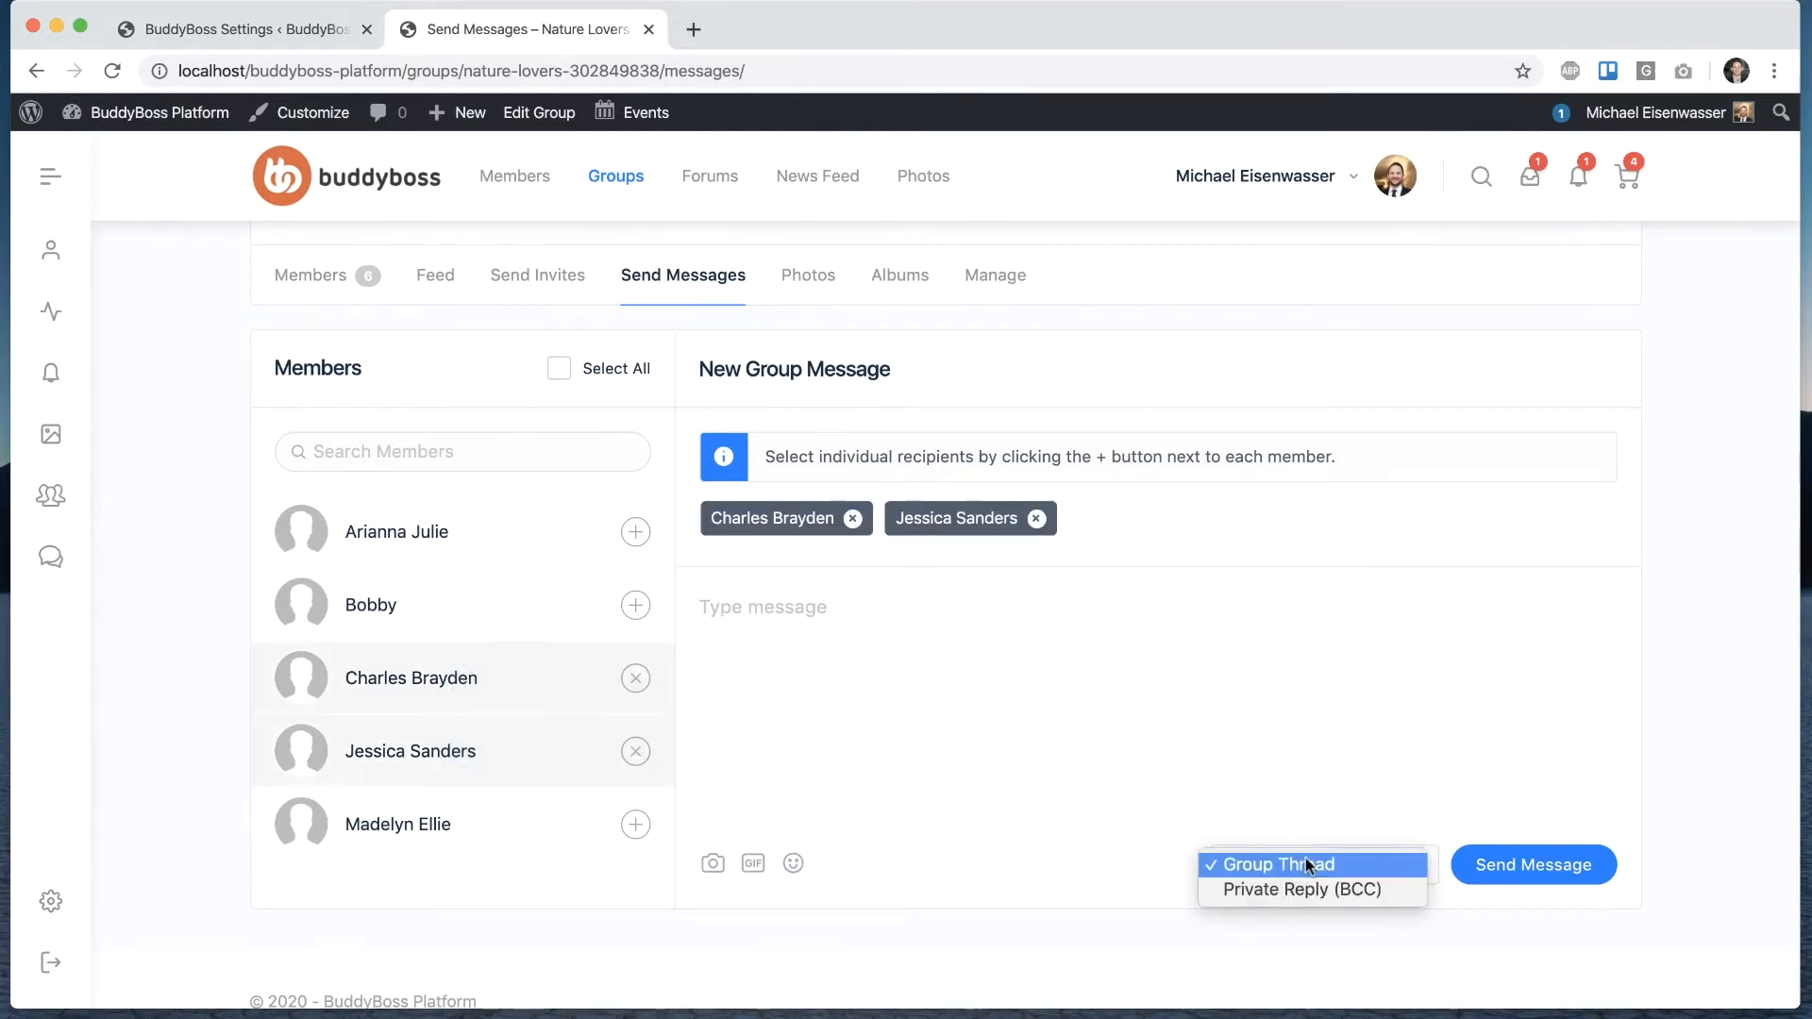
left_click(1278, 864)
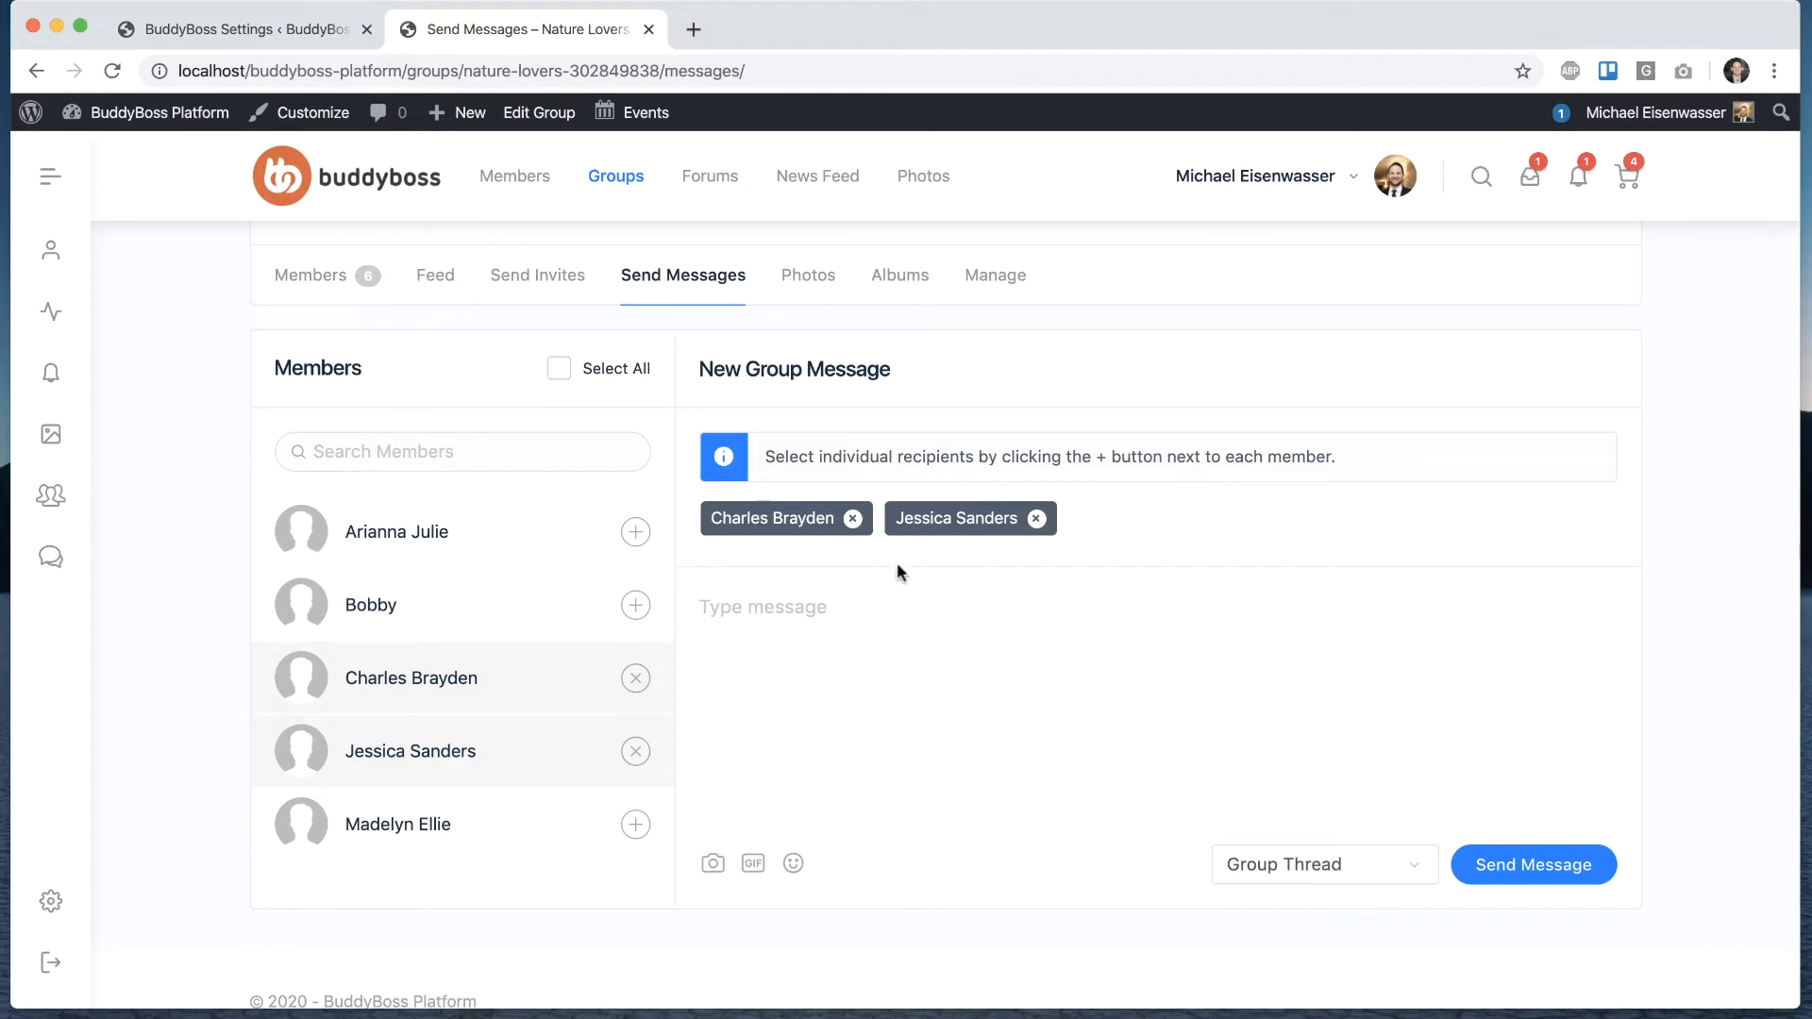
mouse_move(1319, 904)
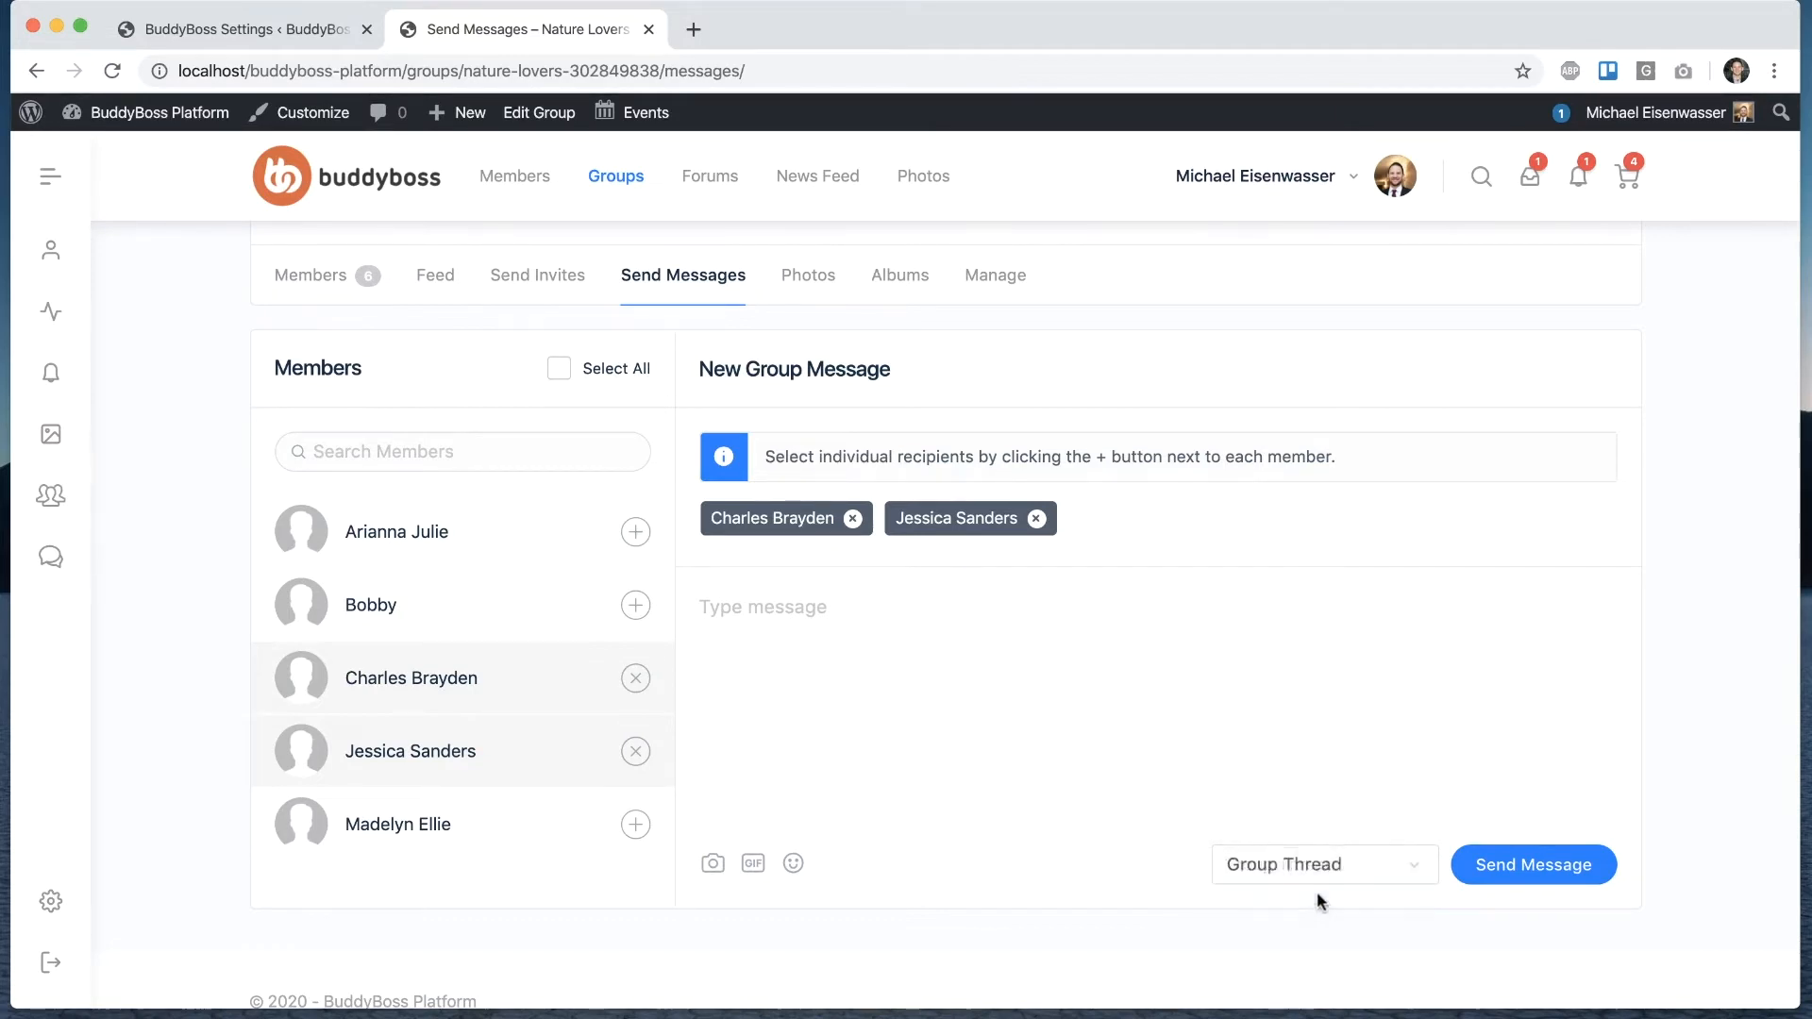
- Write "Hey Charles and Jessica, Let's coordinate for our presentation on Friday."
left_click(884, 600)
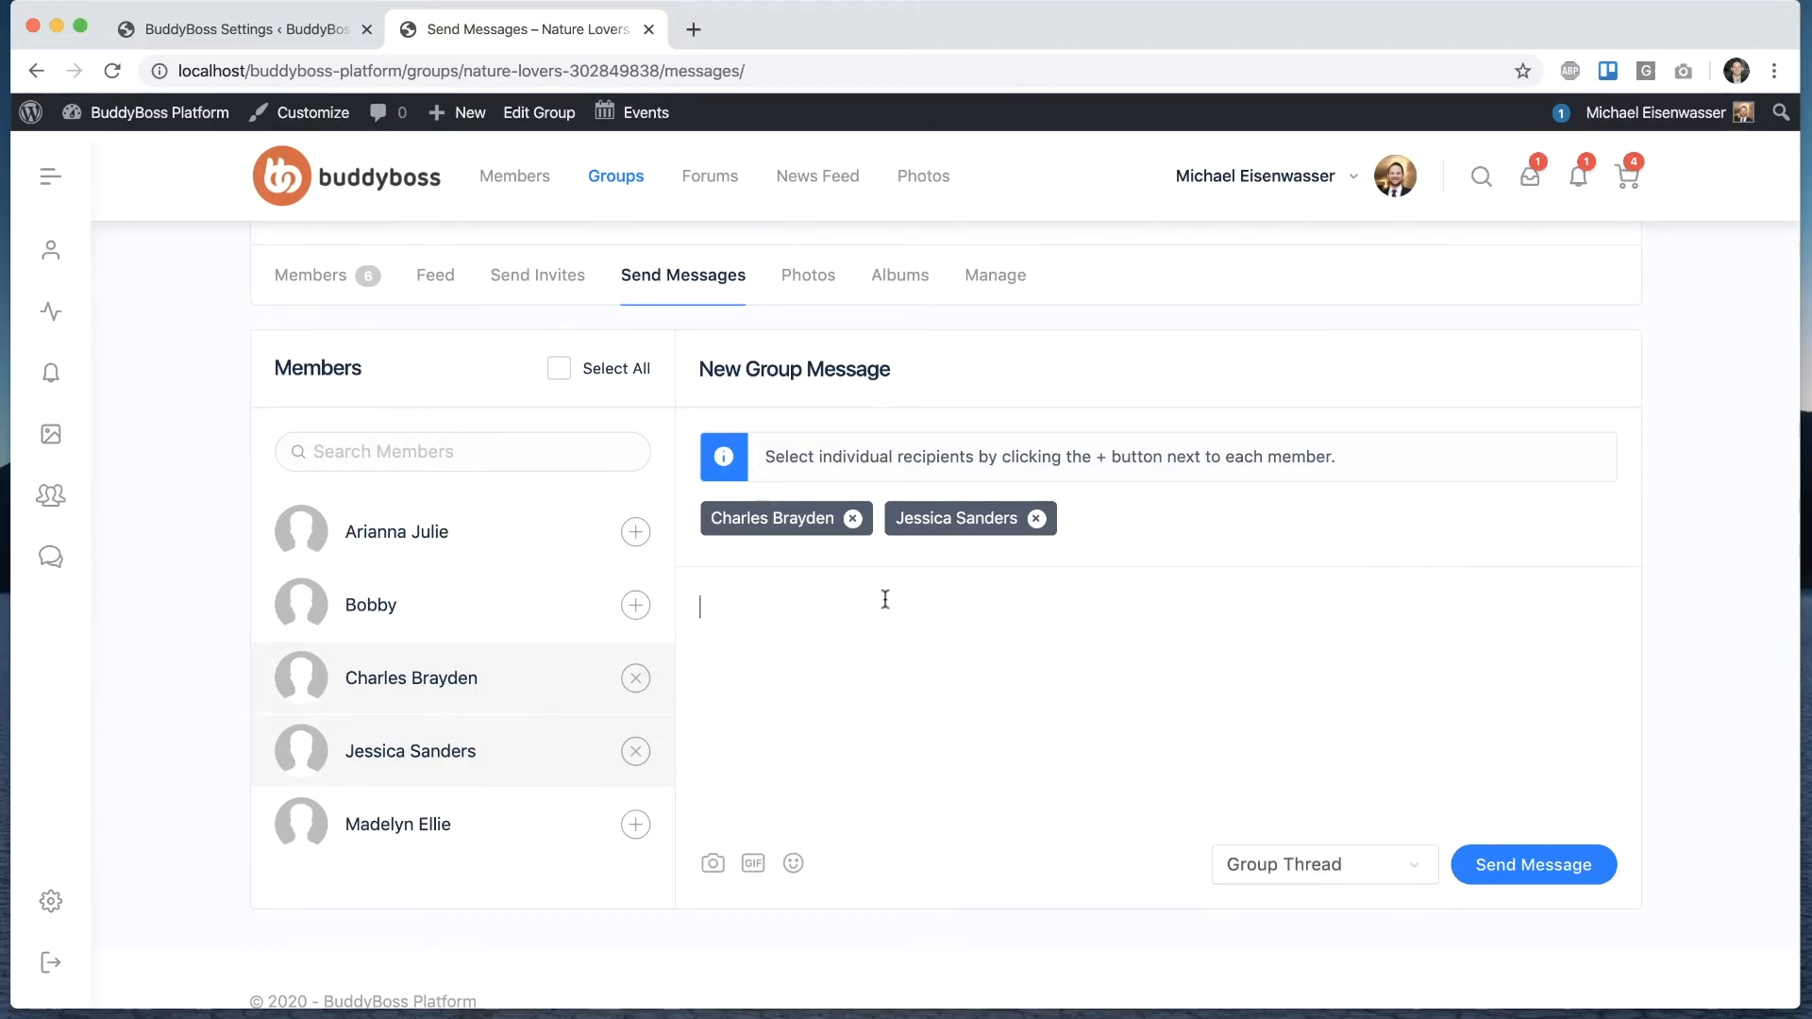
mouse_move(1008, 660)
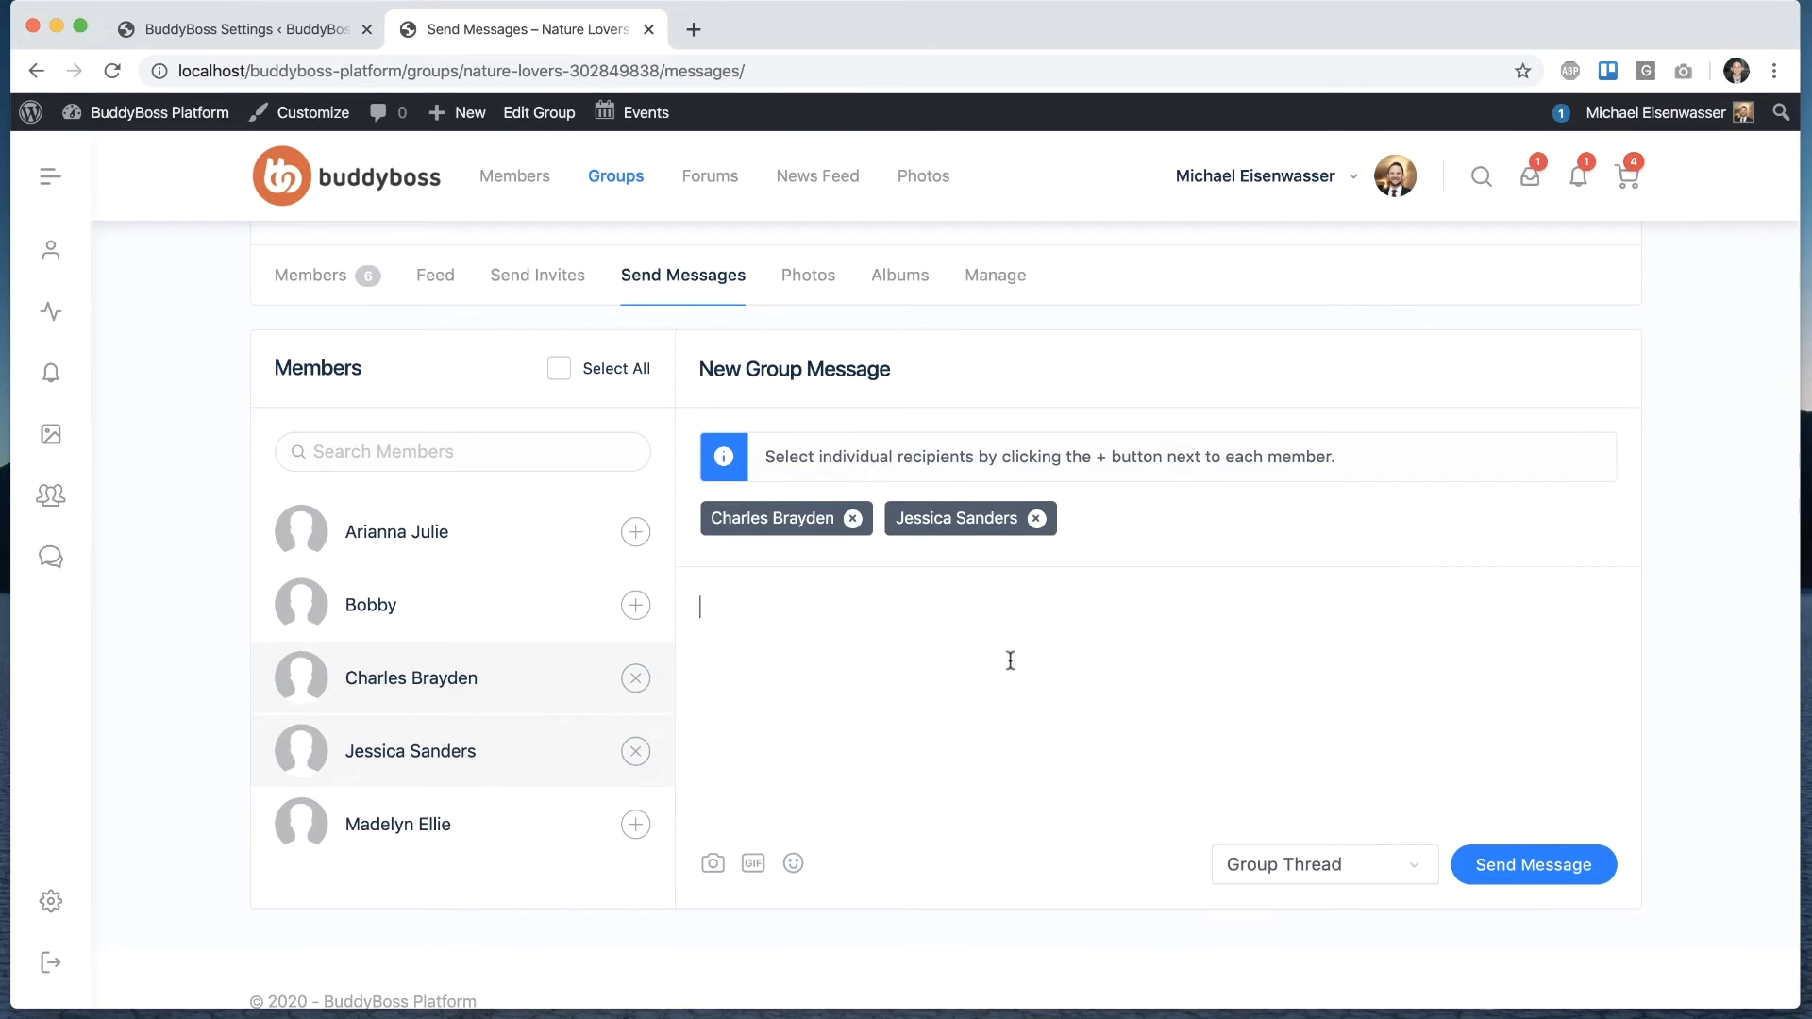
type("Hey Charles and Jessica,")
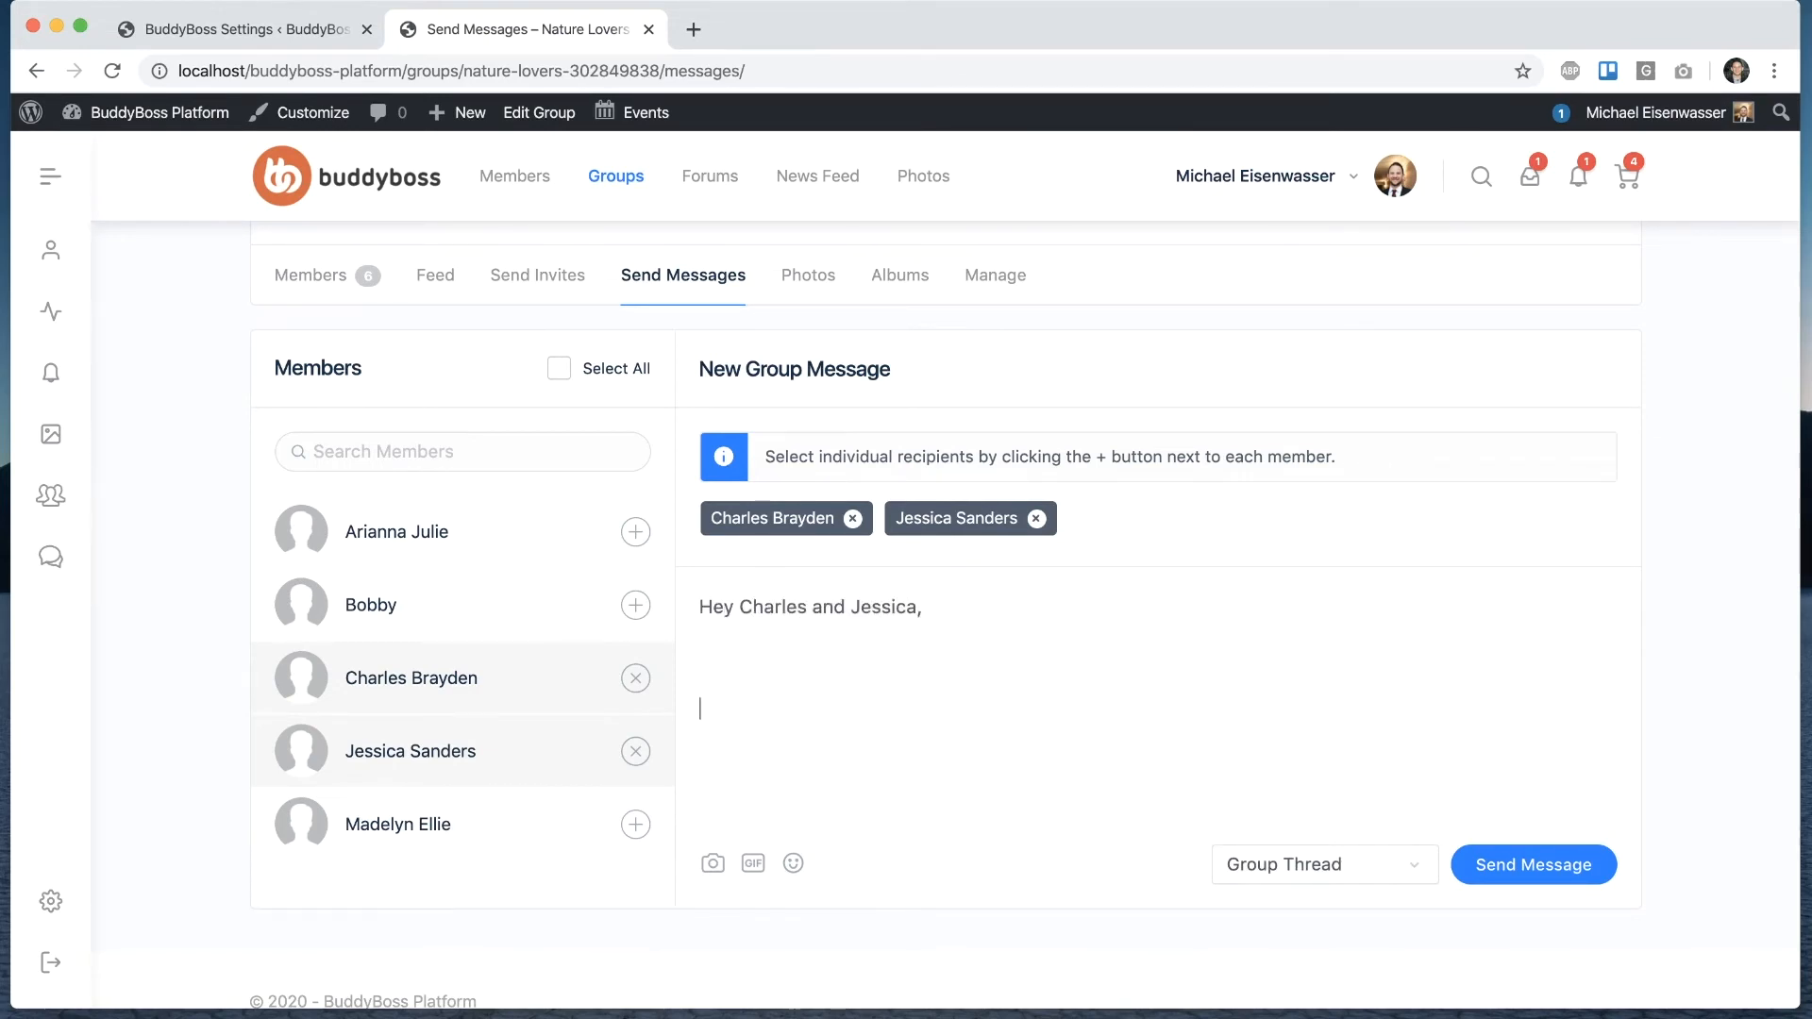
type("Let's coo")
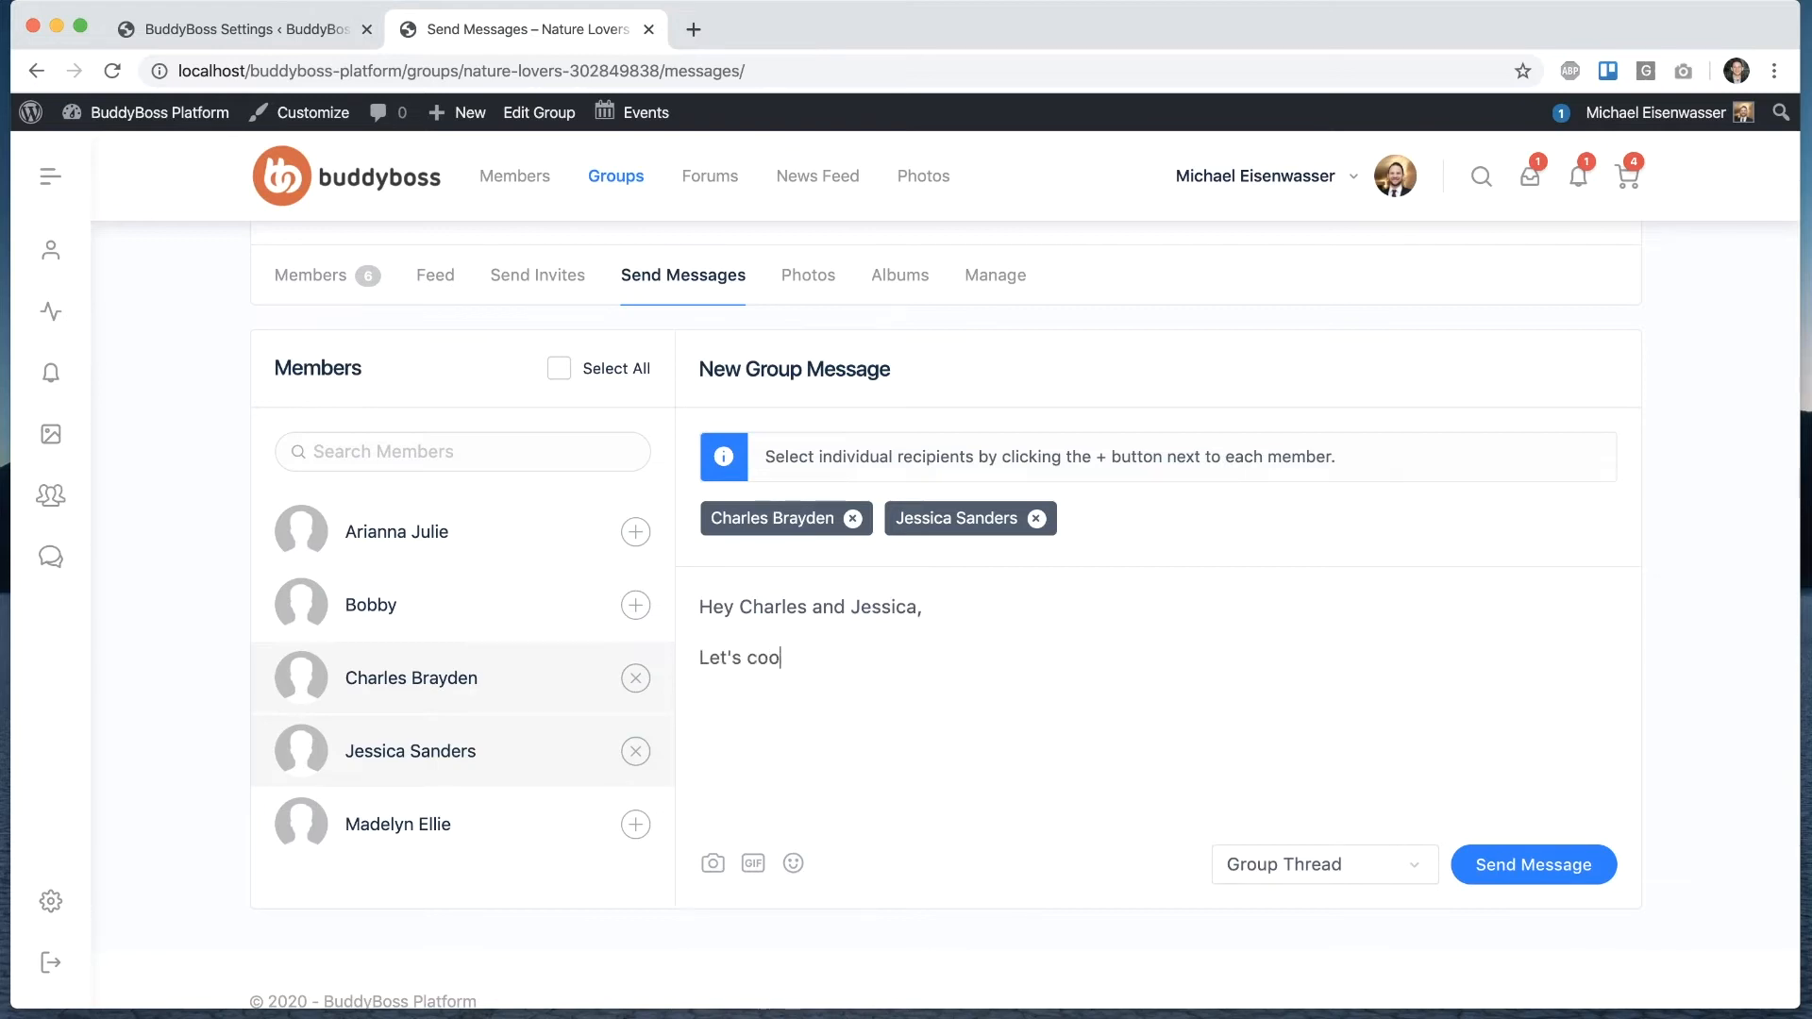
type("rdinate for our")
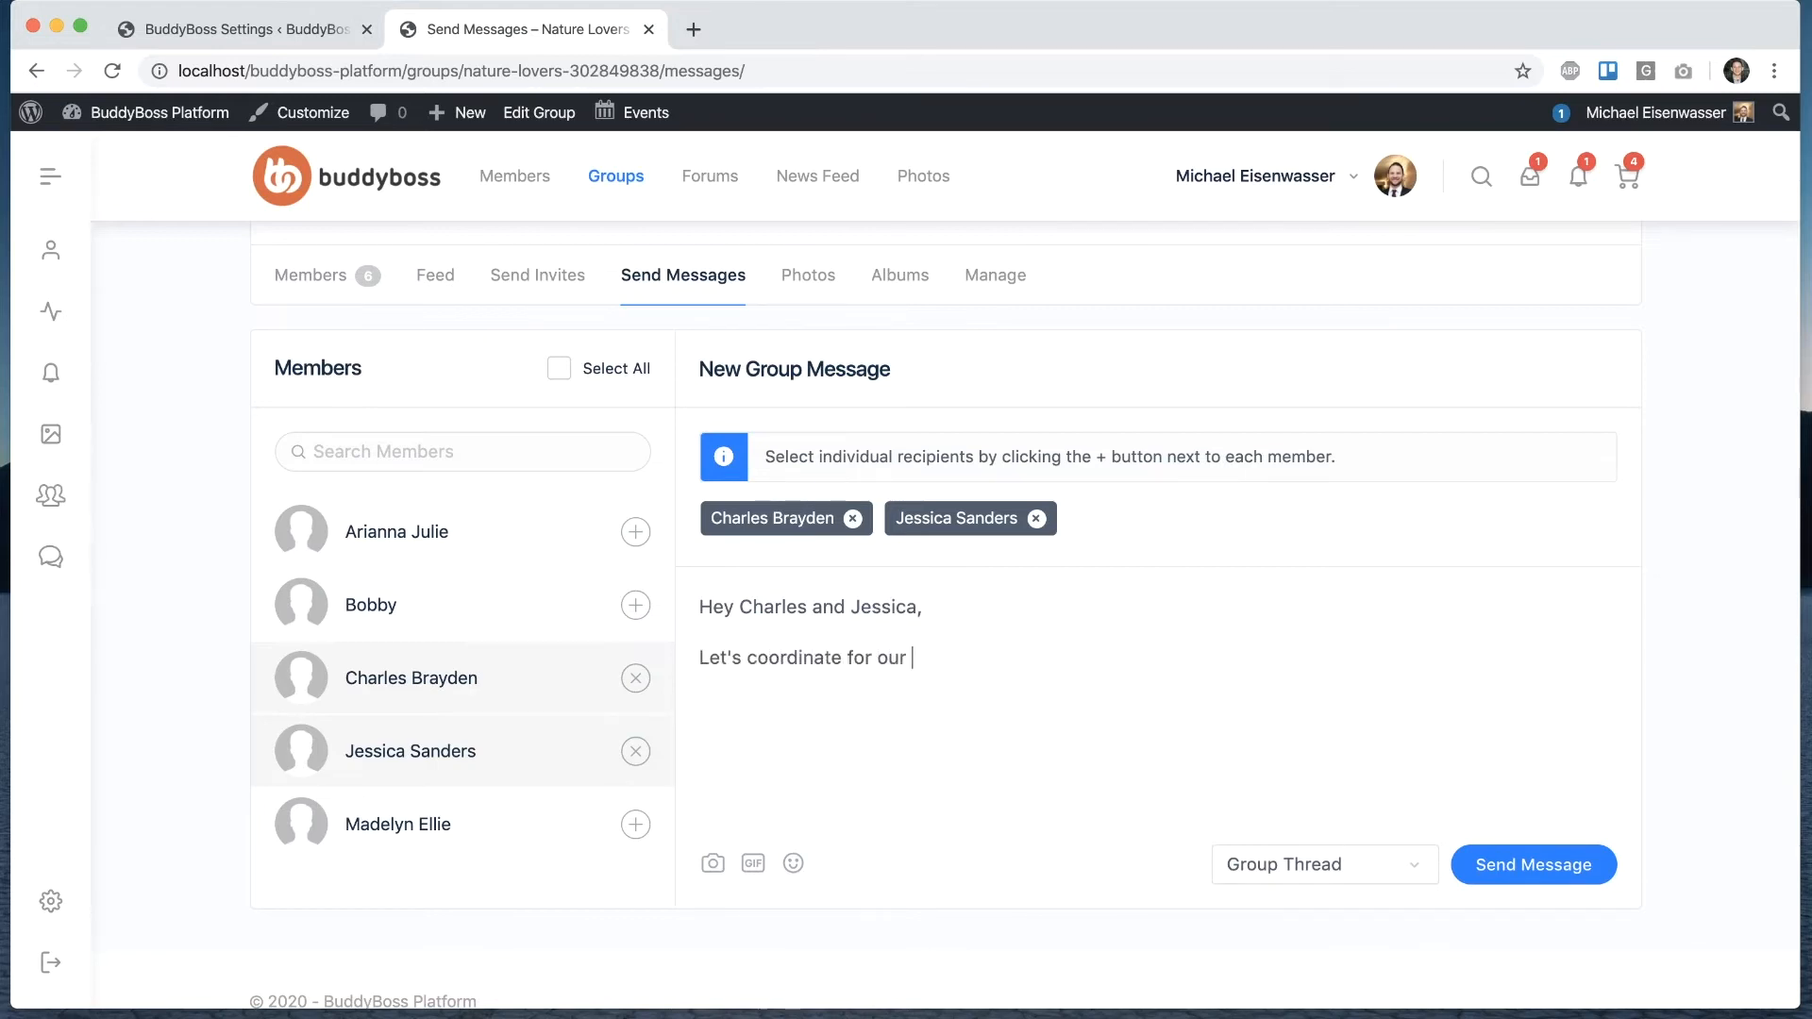
type("presentation")
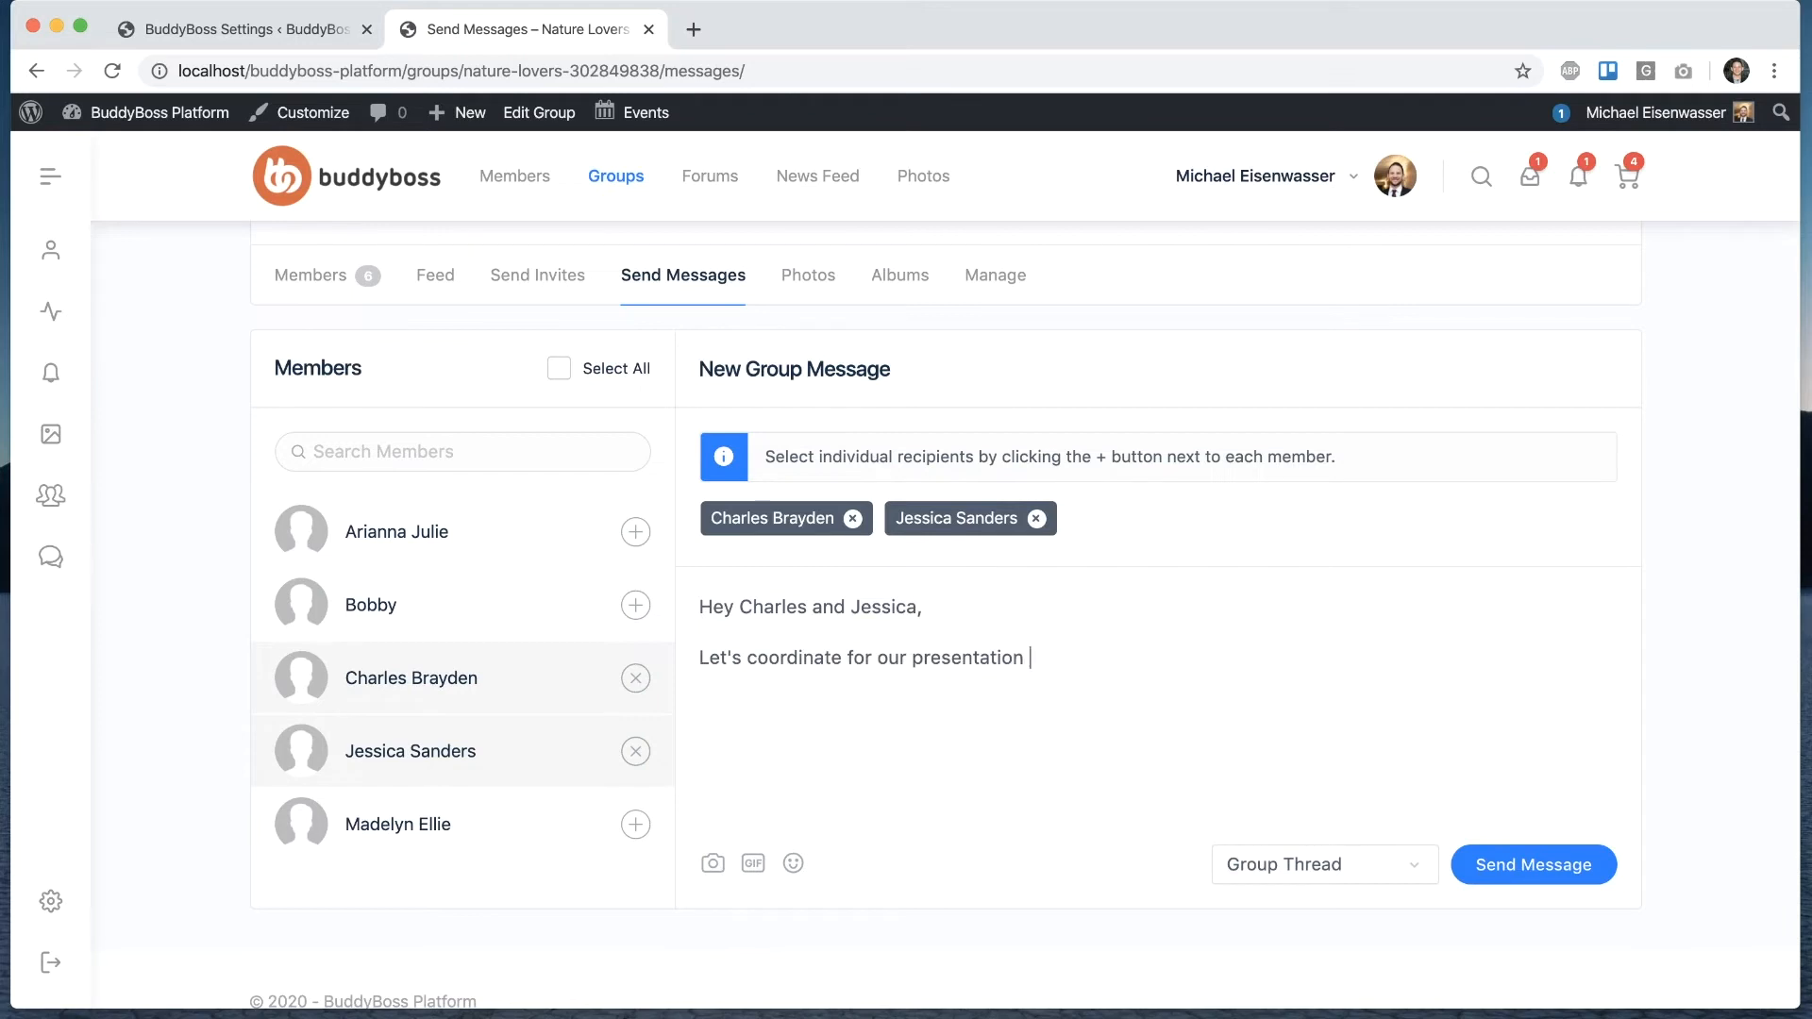
type("on Friday.")
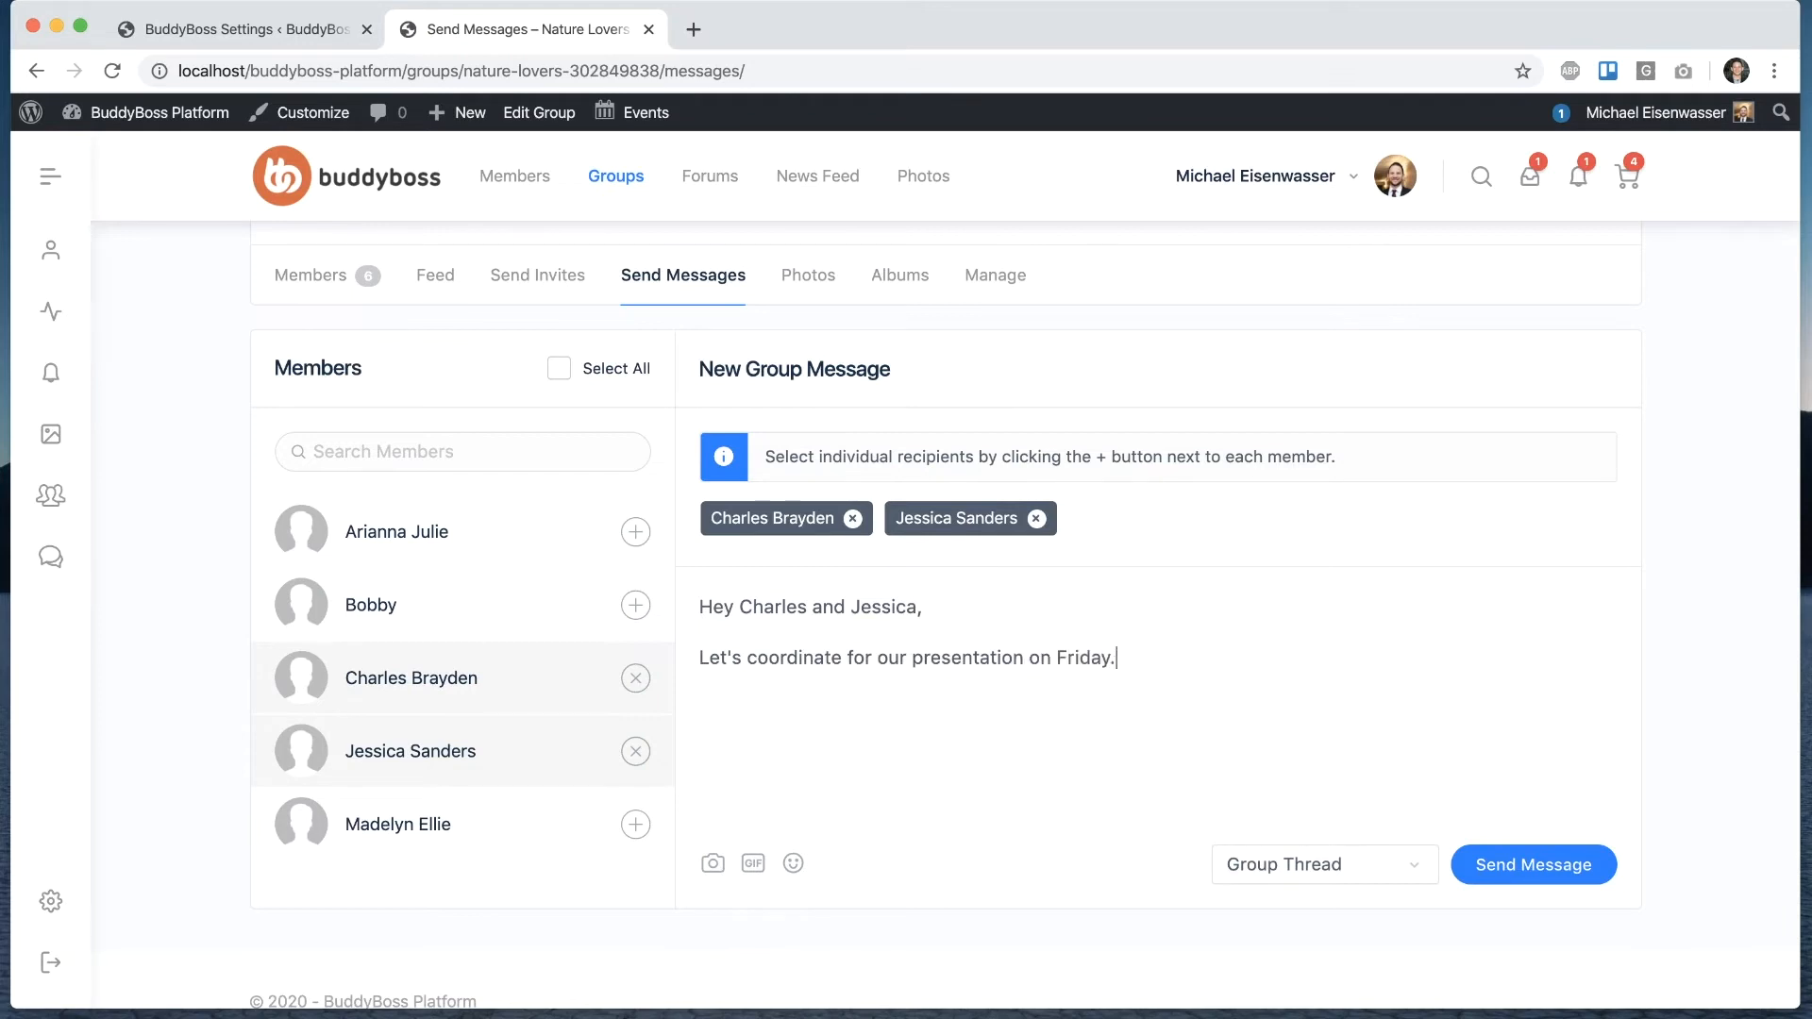
mouse_move(1176, 673)
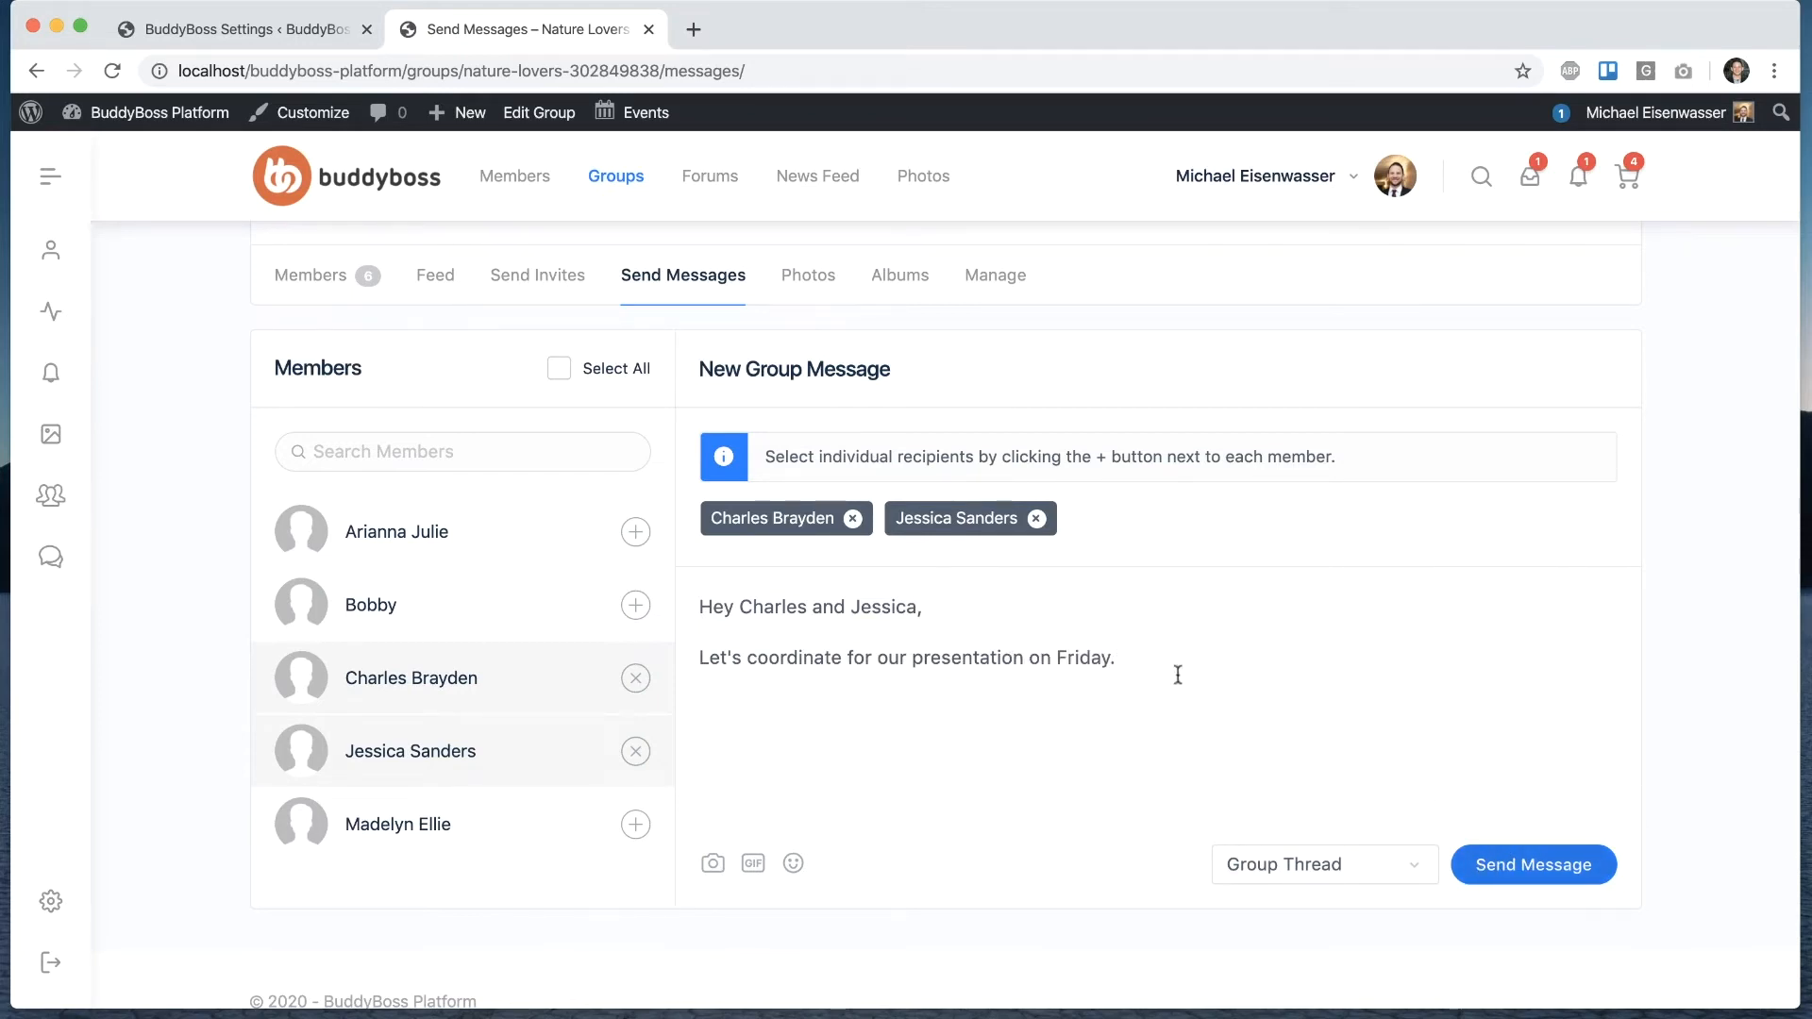
left_click(1533, 865)
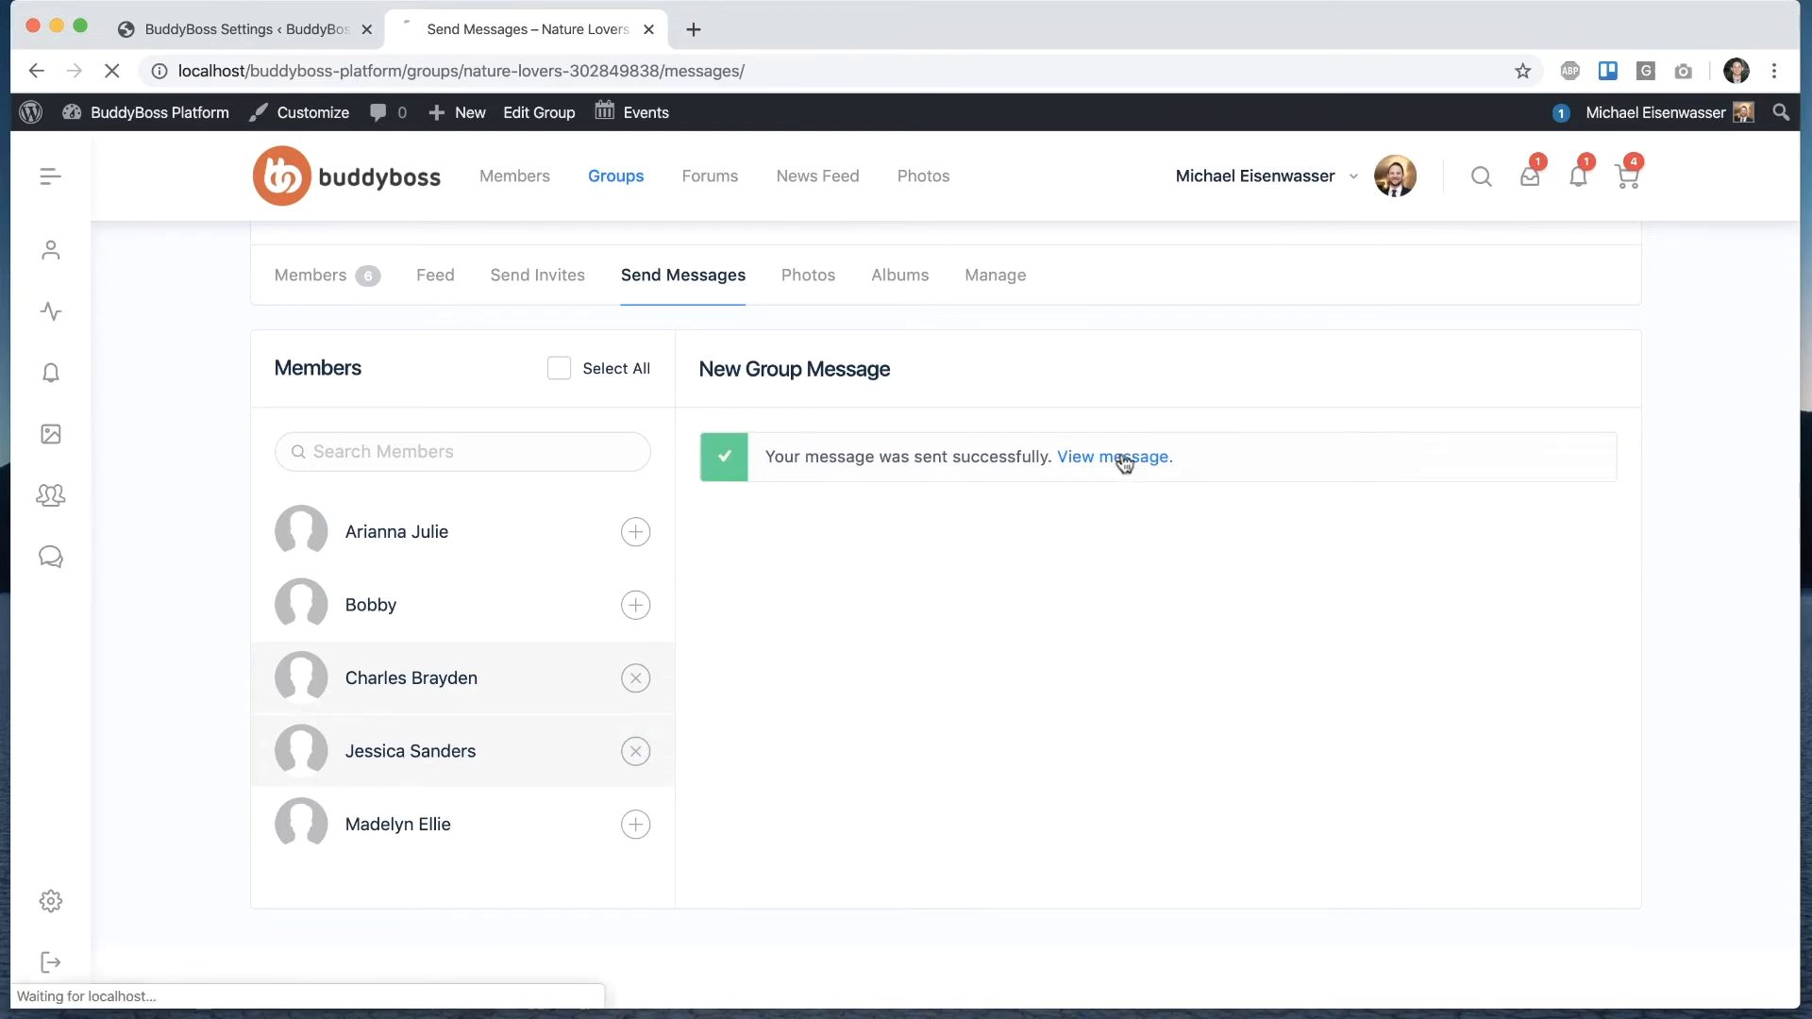
left_click(559, 368)
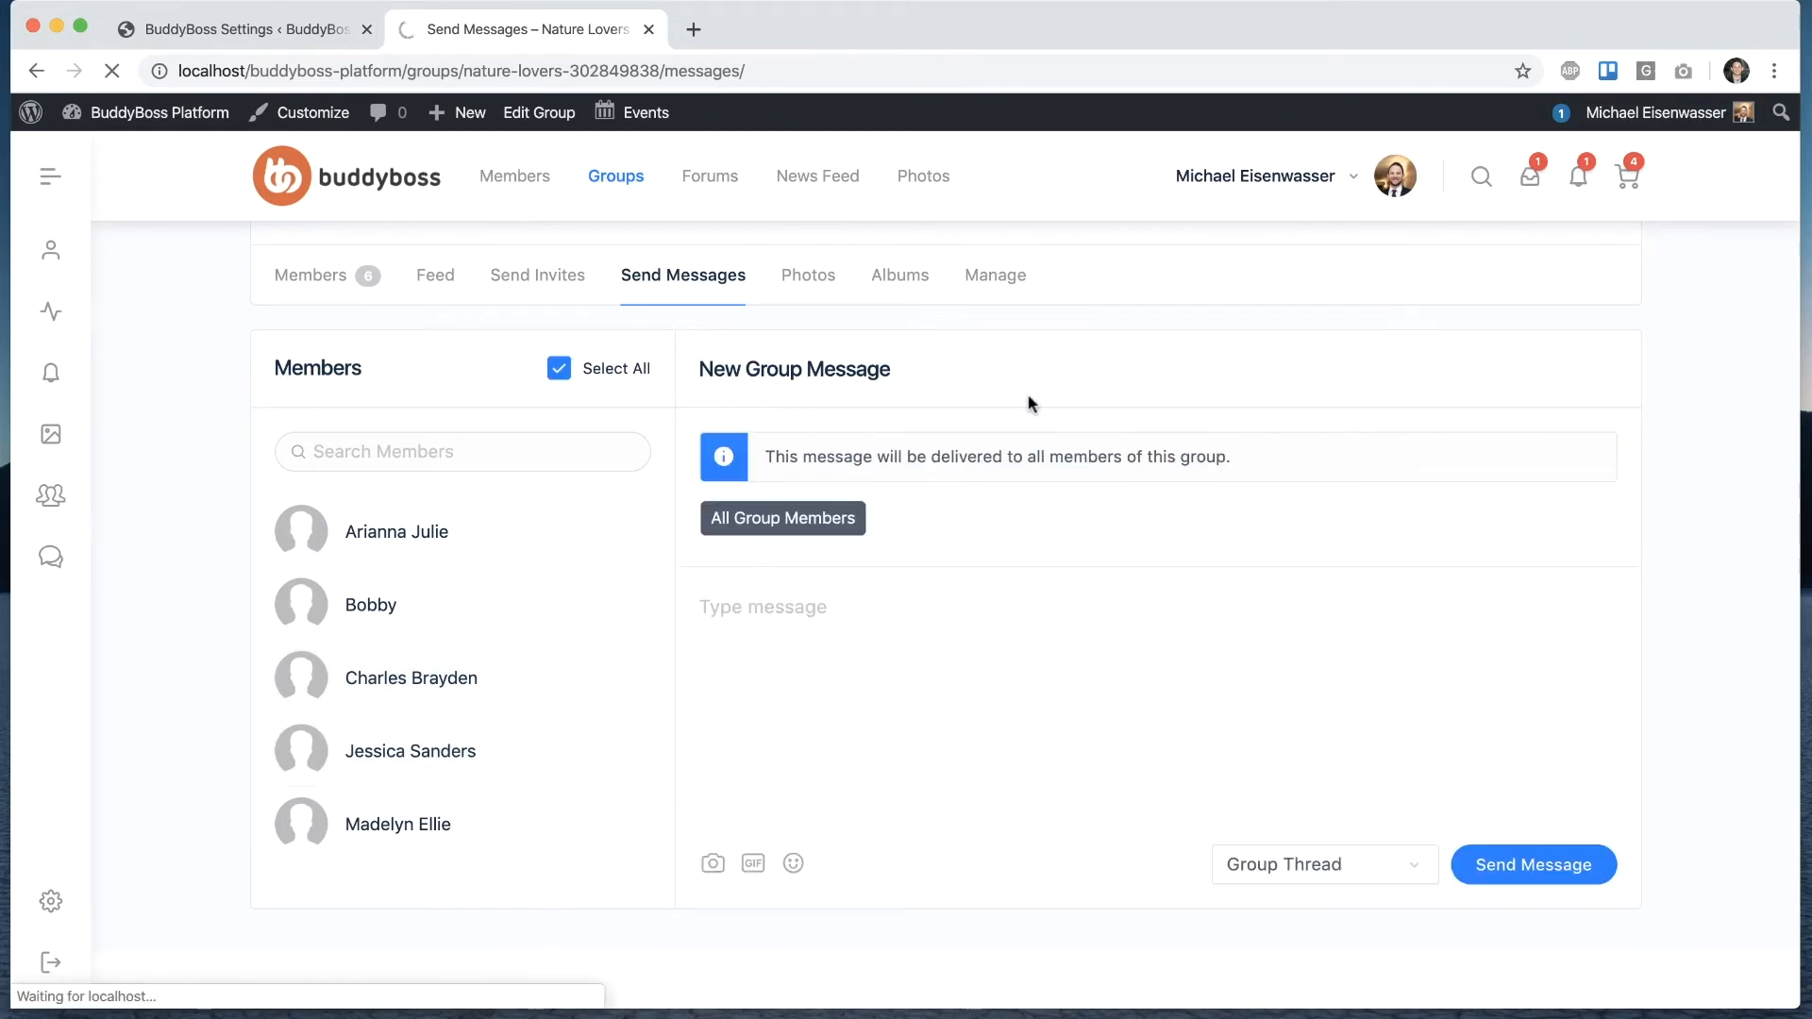
left_click(1532, 865)
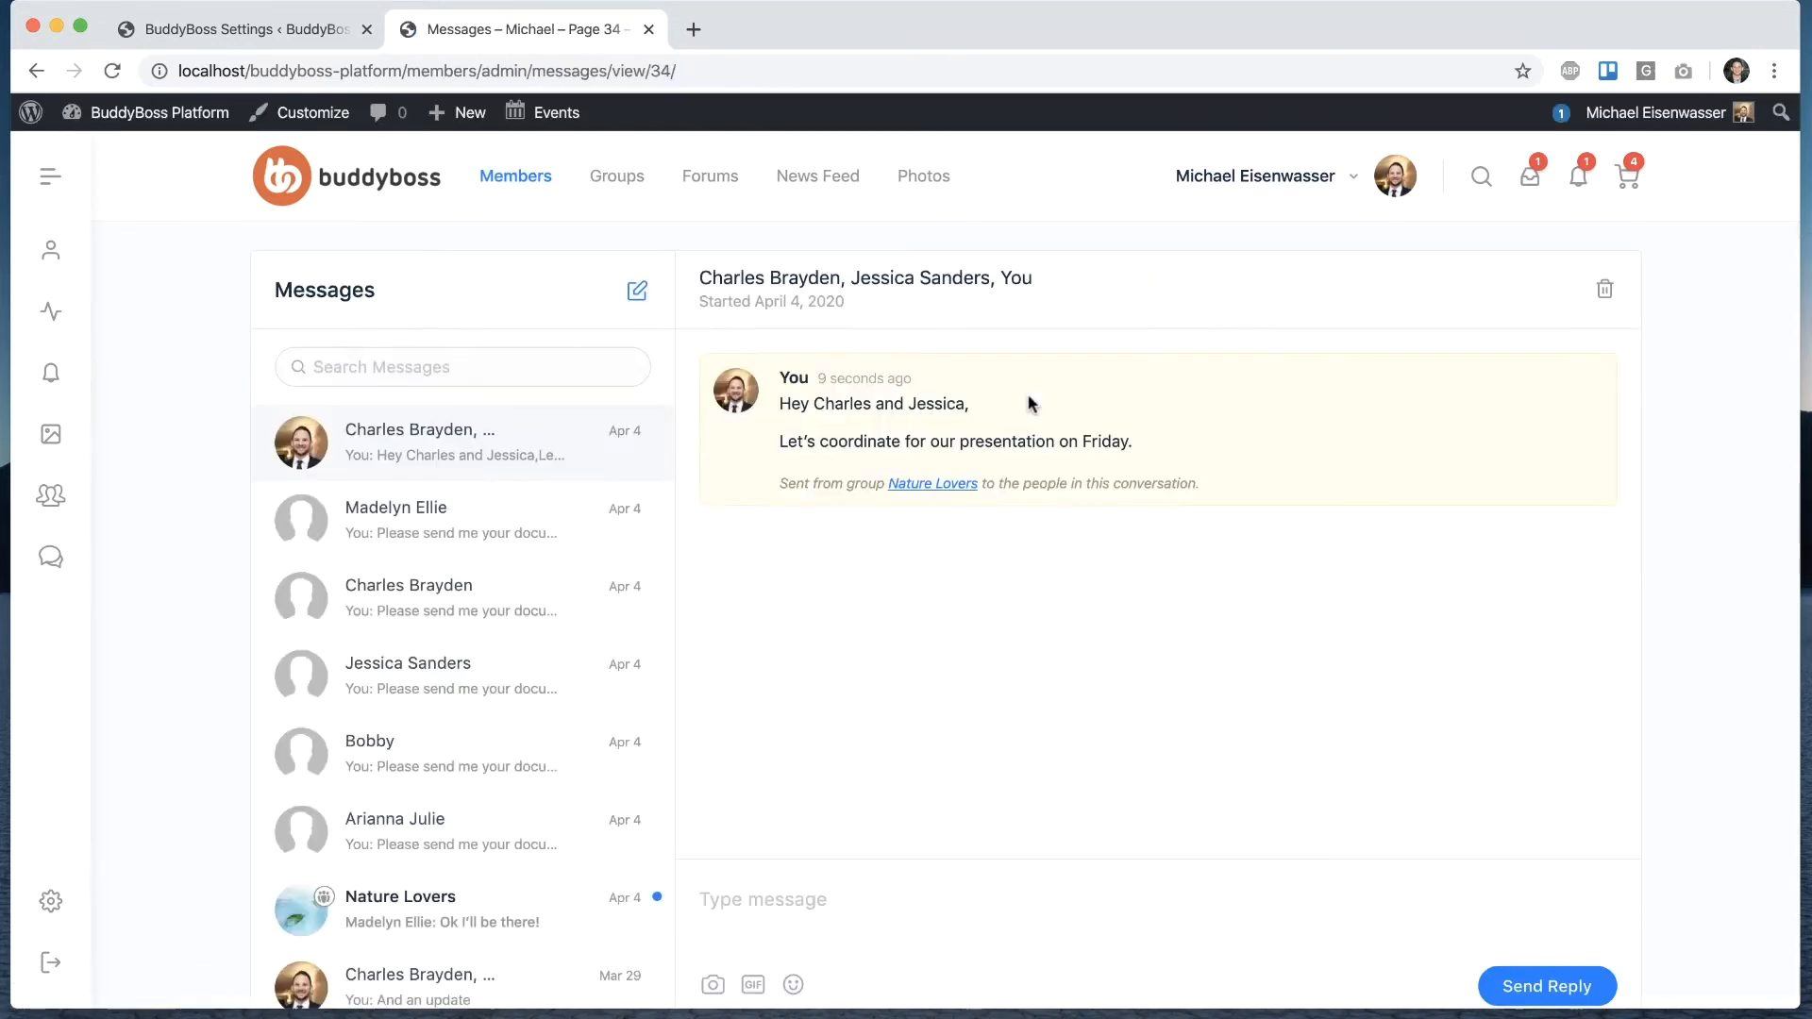
mouse_move(1008, 380)
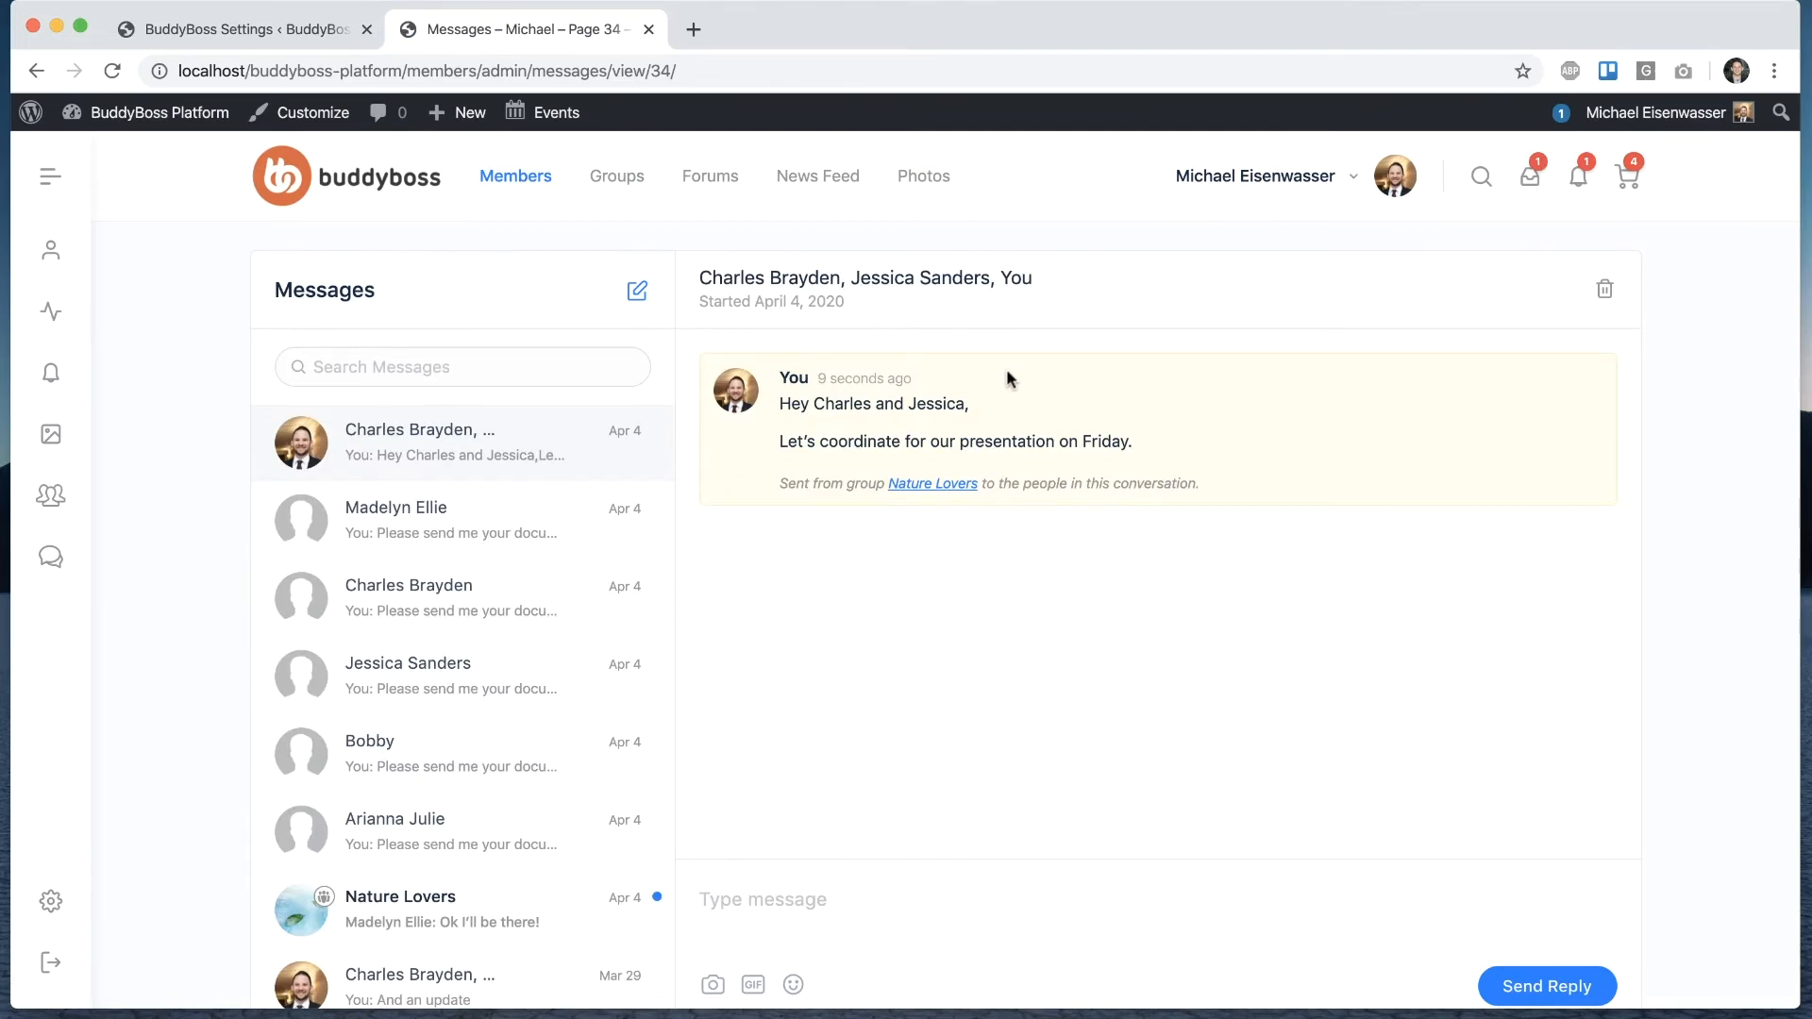
mouse_move(1002, 230)
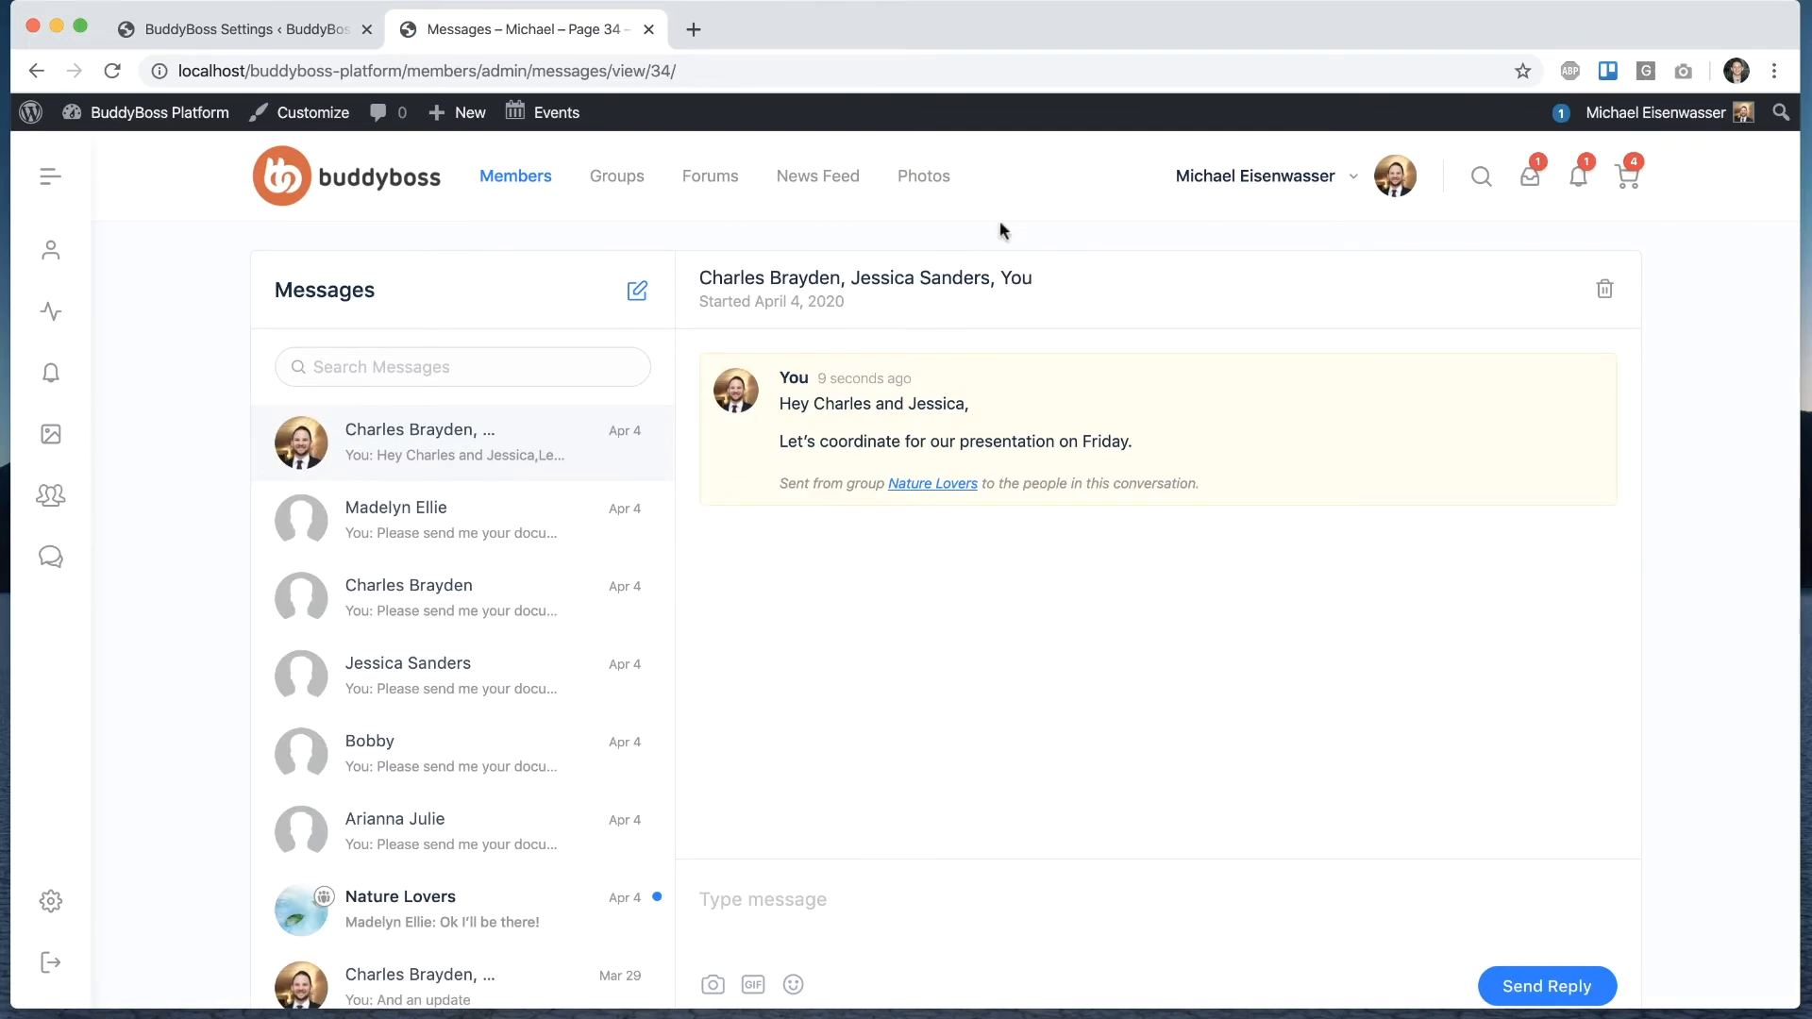
mouse_move(1017, 404)
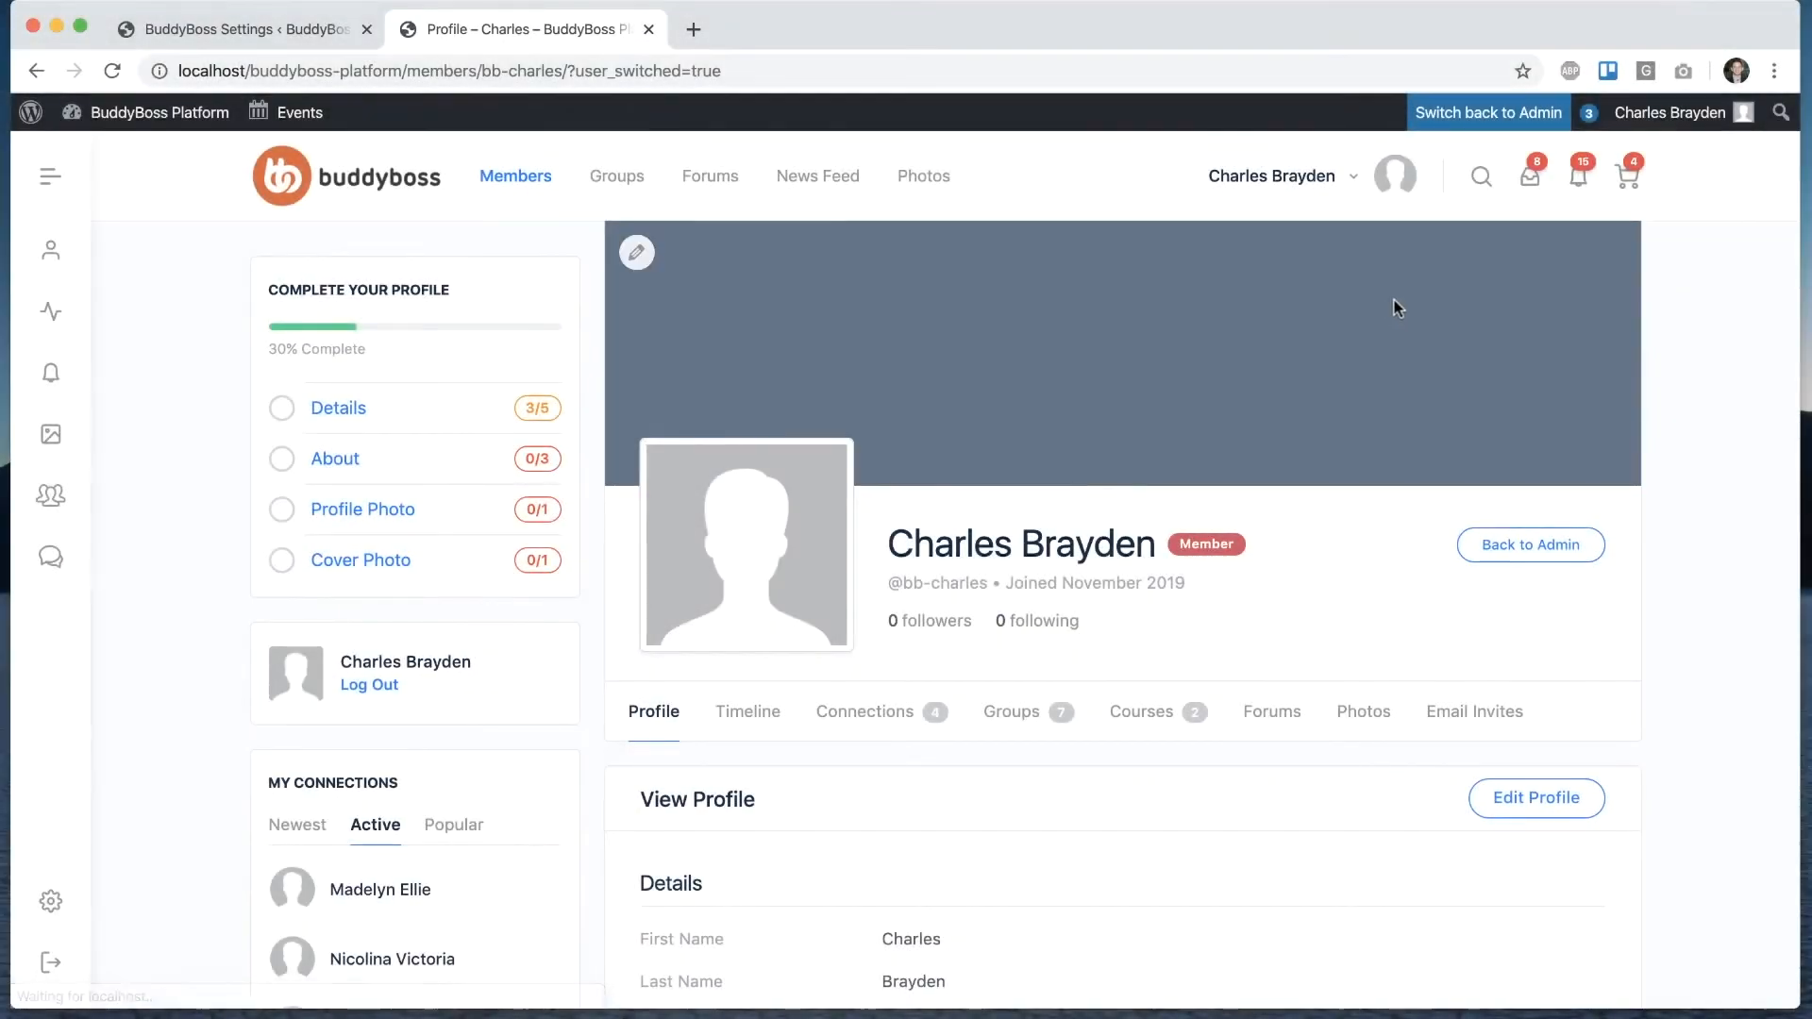
- From Charles's recent messages, open the new three-person group conversation
left_click(1527, 176)
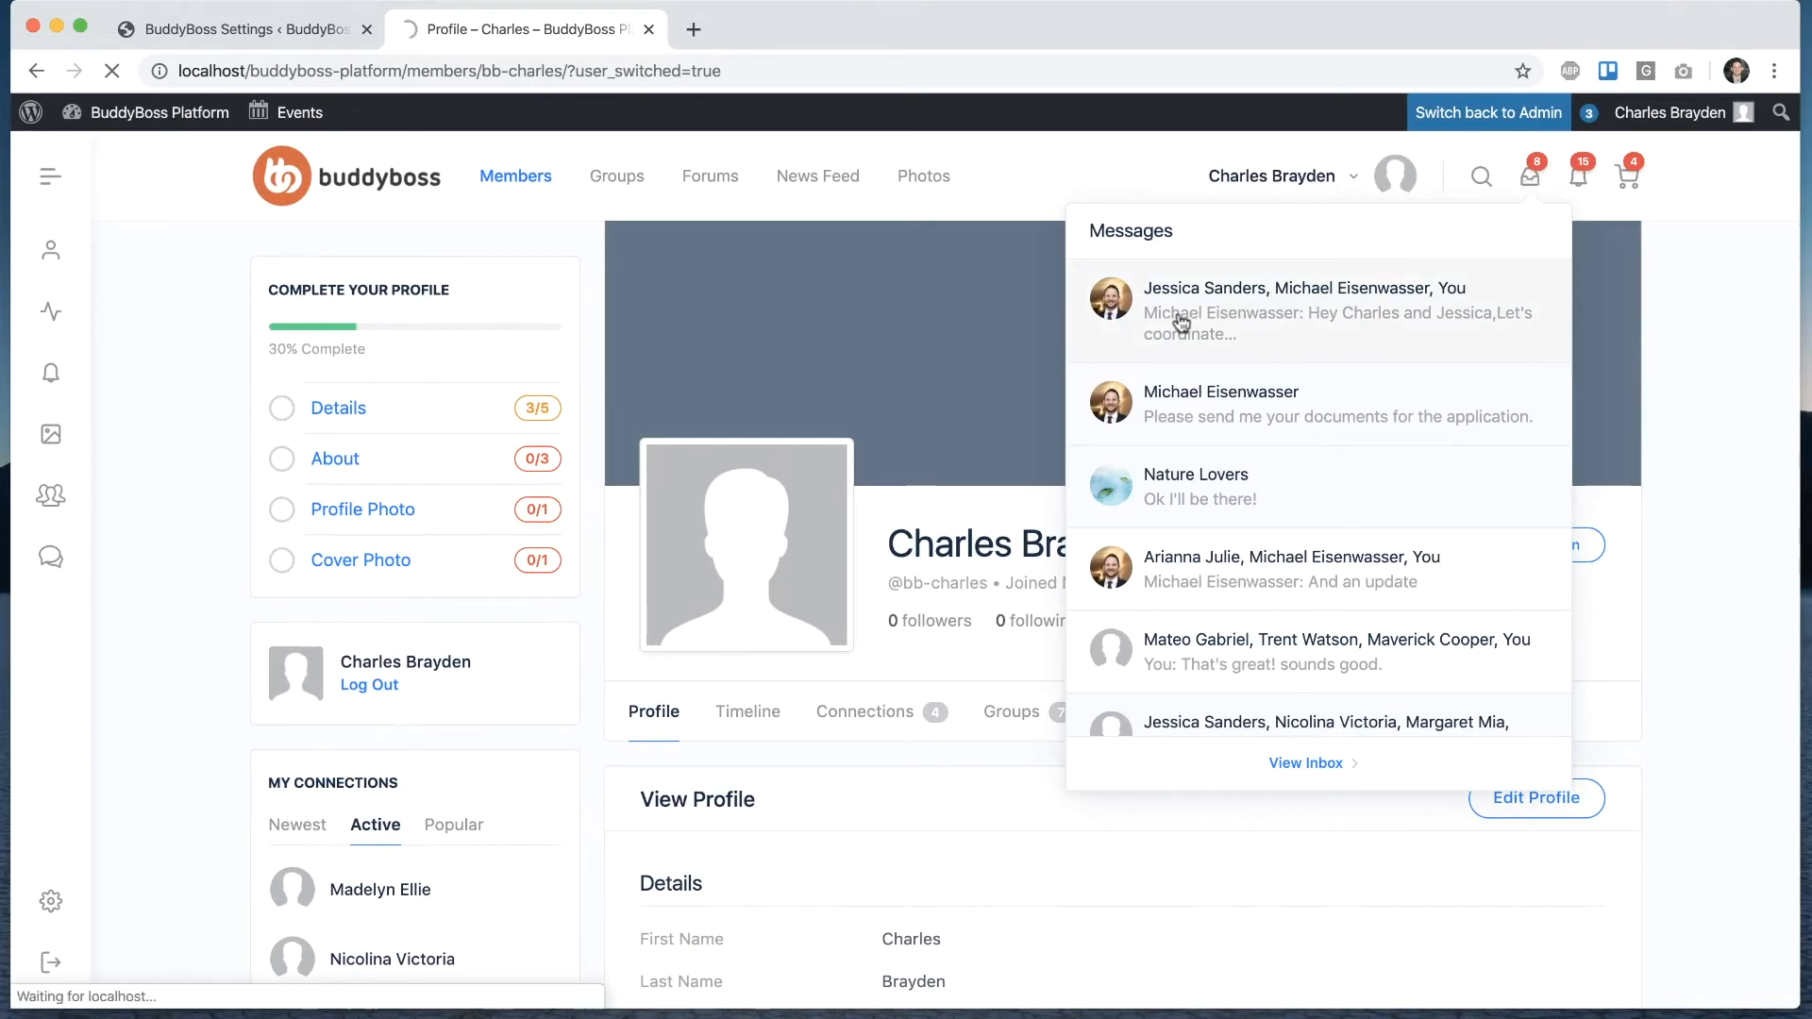
left_click(1318, 310)
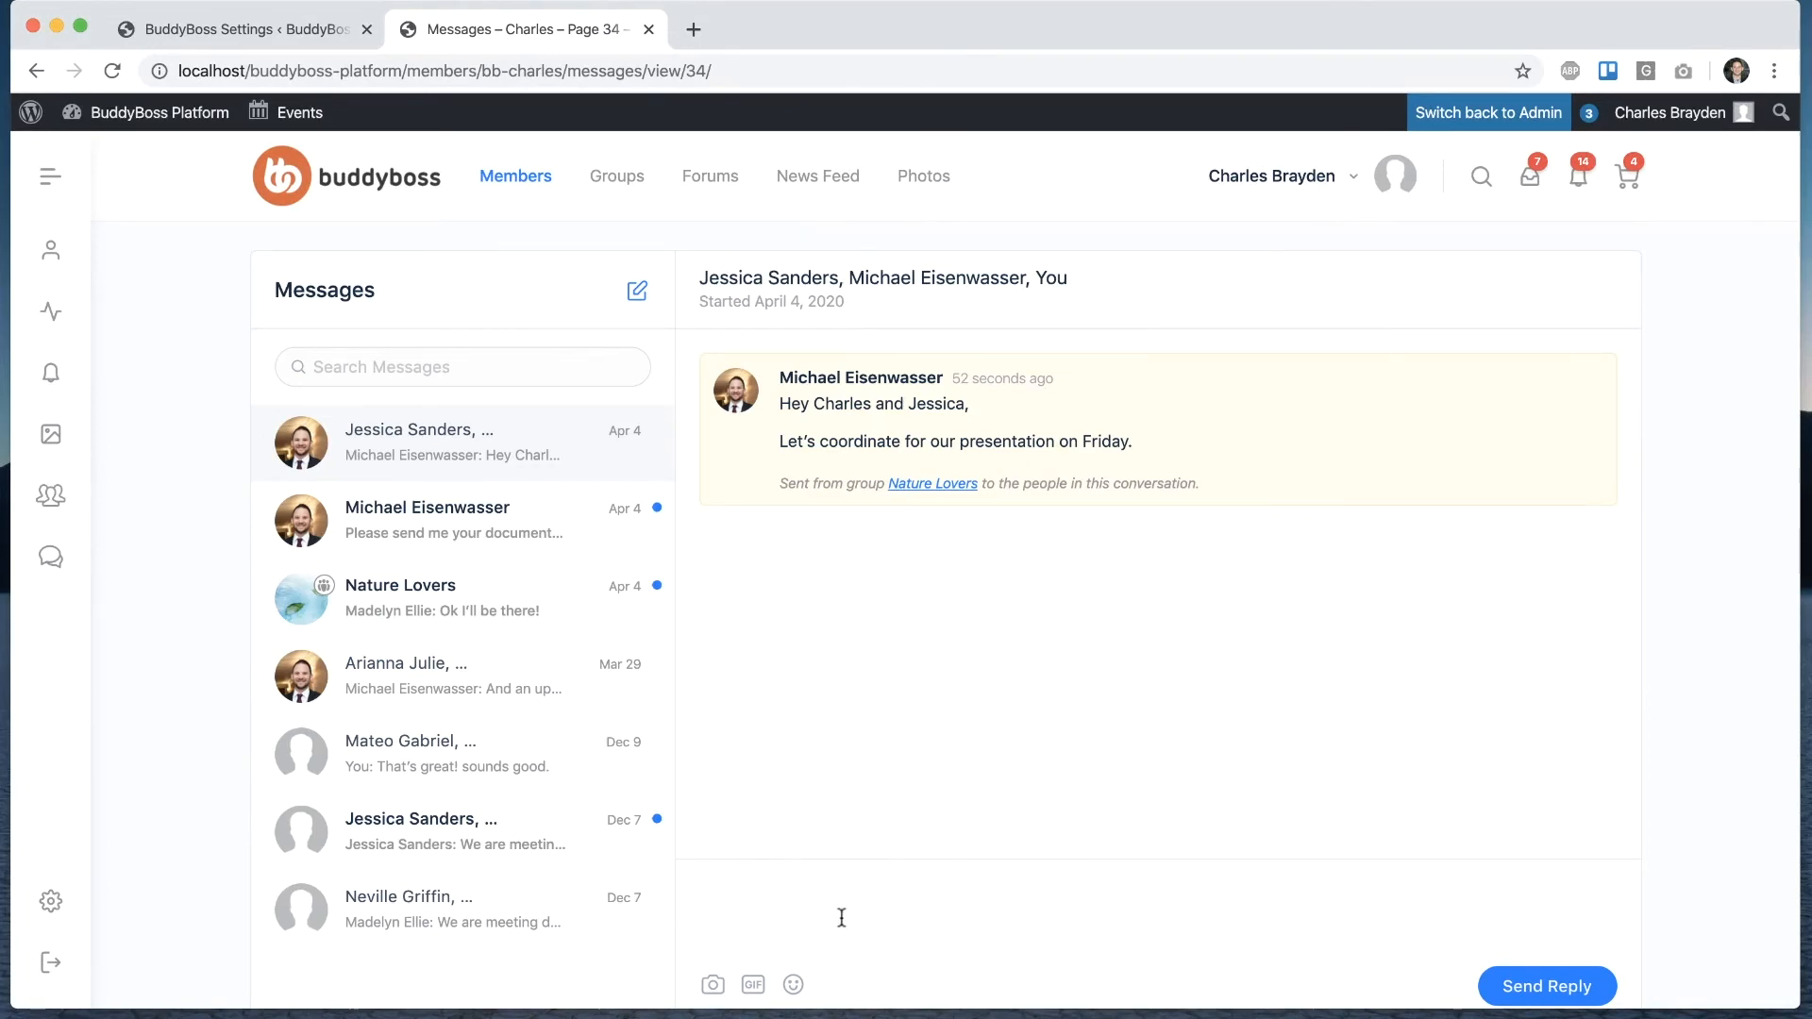
- Reply as Charles: 'Sure, what time should we do the call?'
type("Sure, what t")
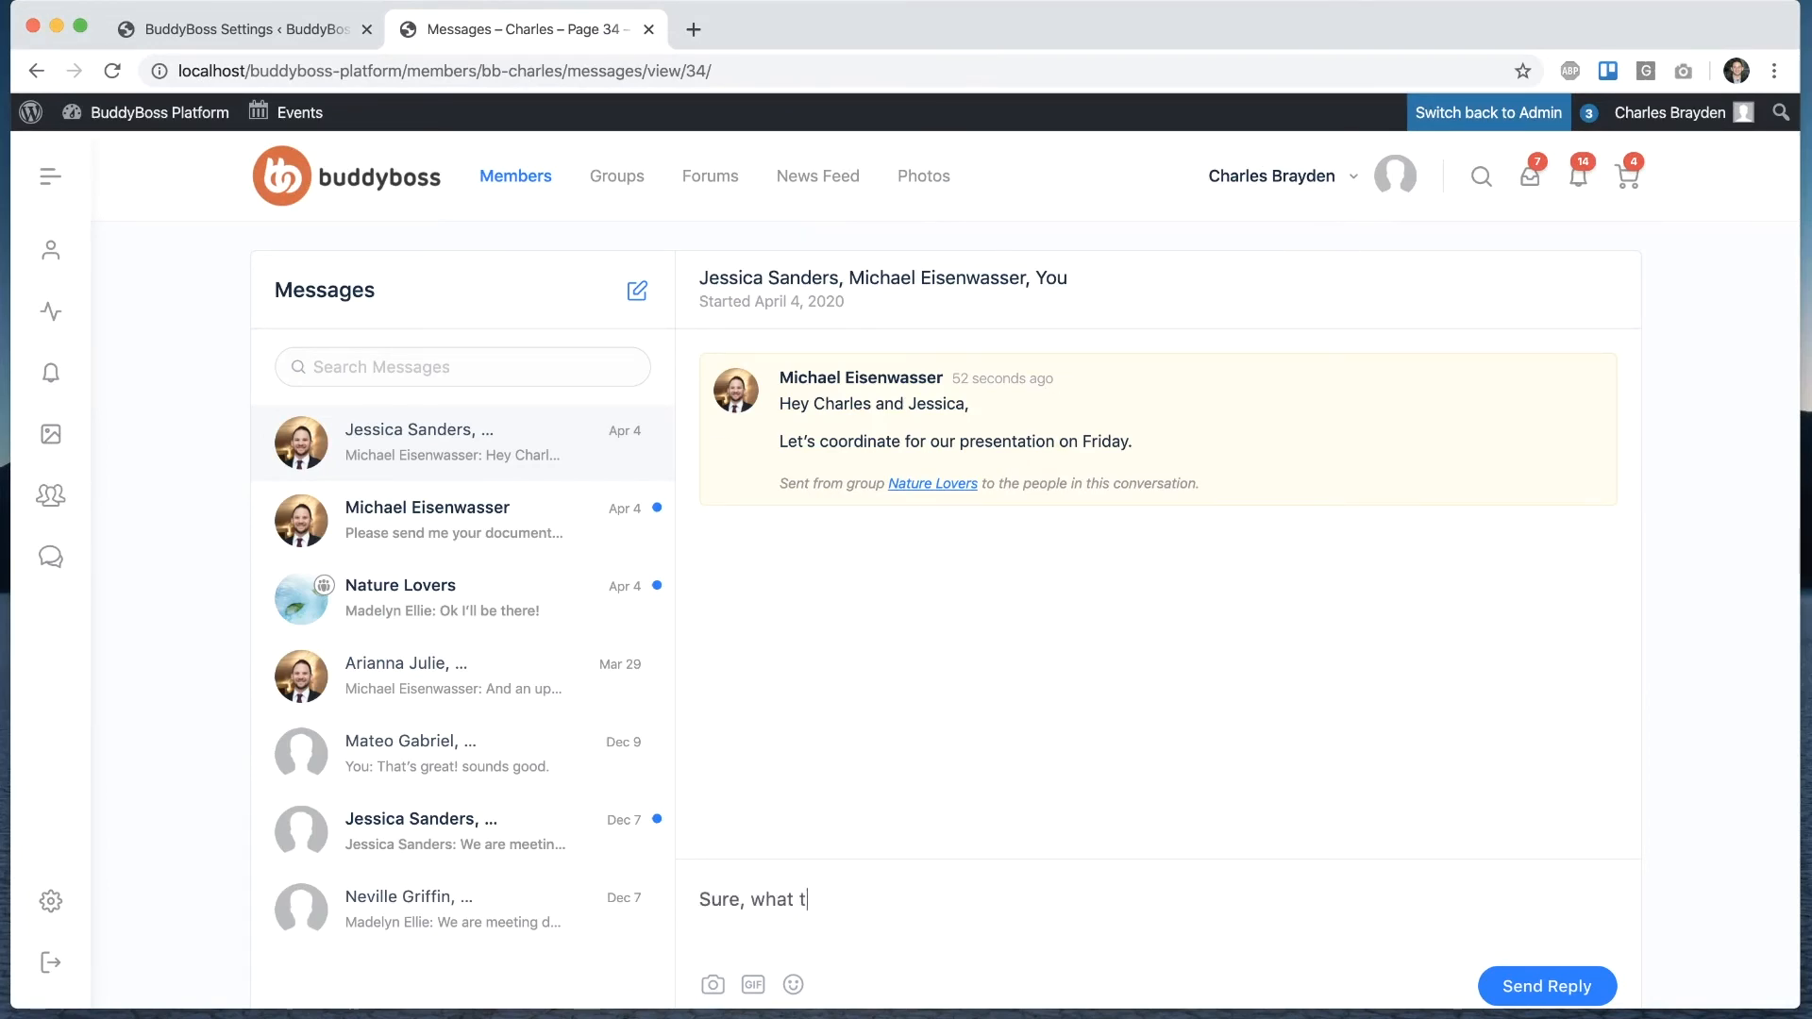
type("ime should we d")
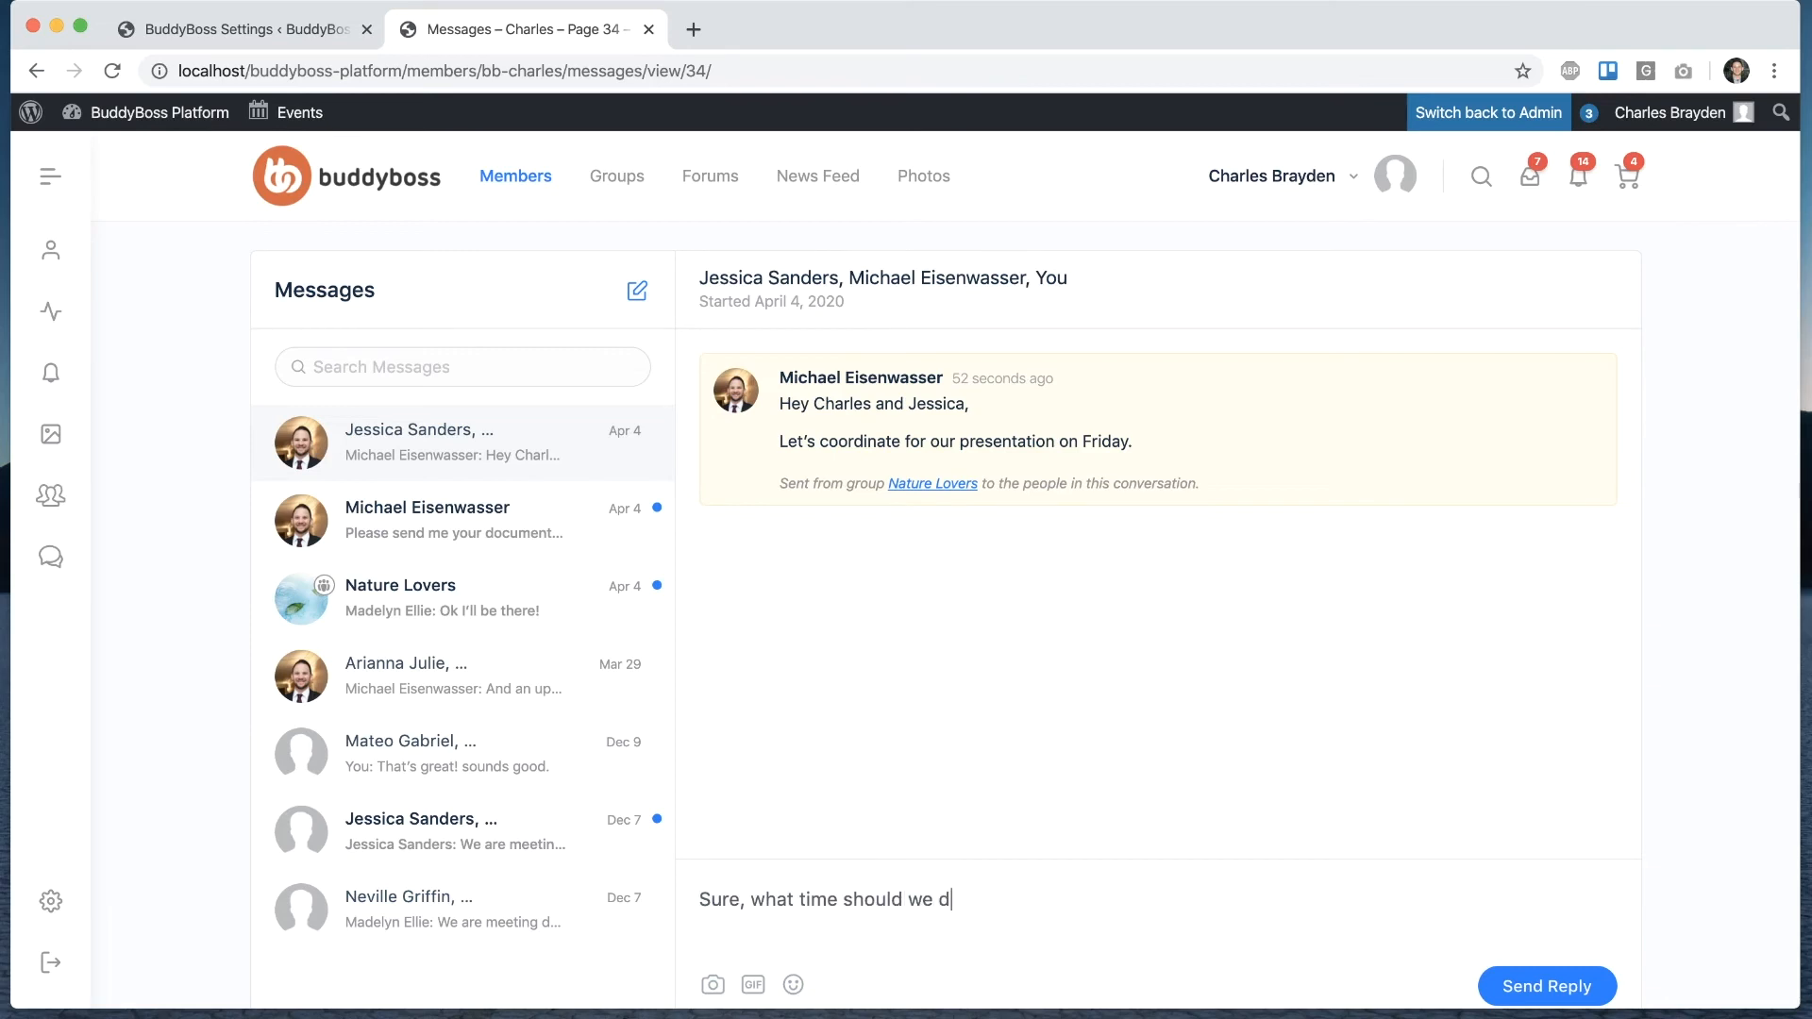
type("o the call?")
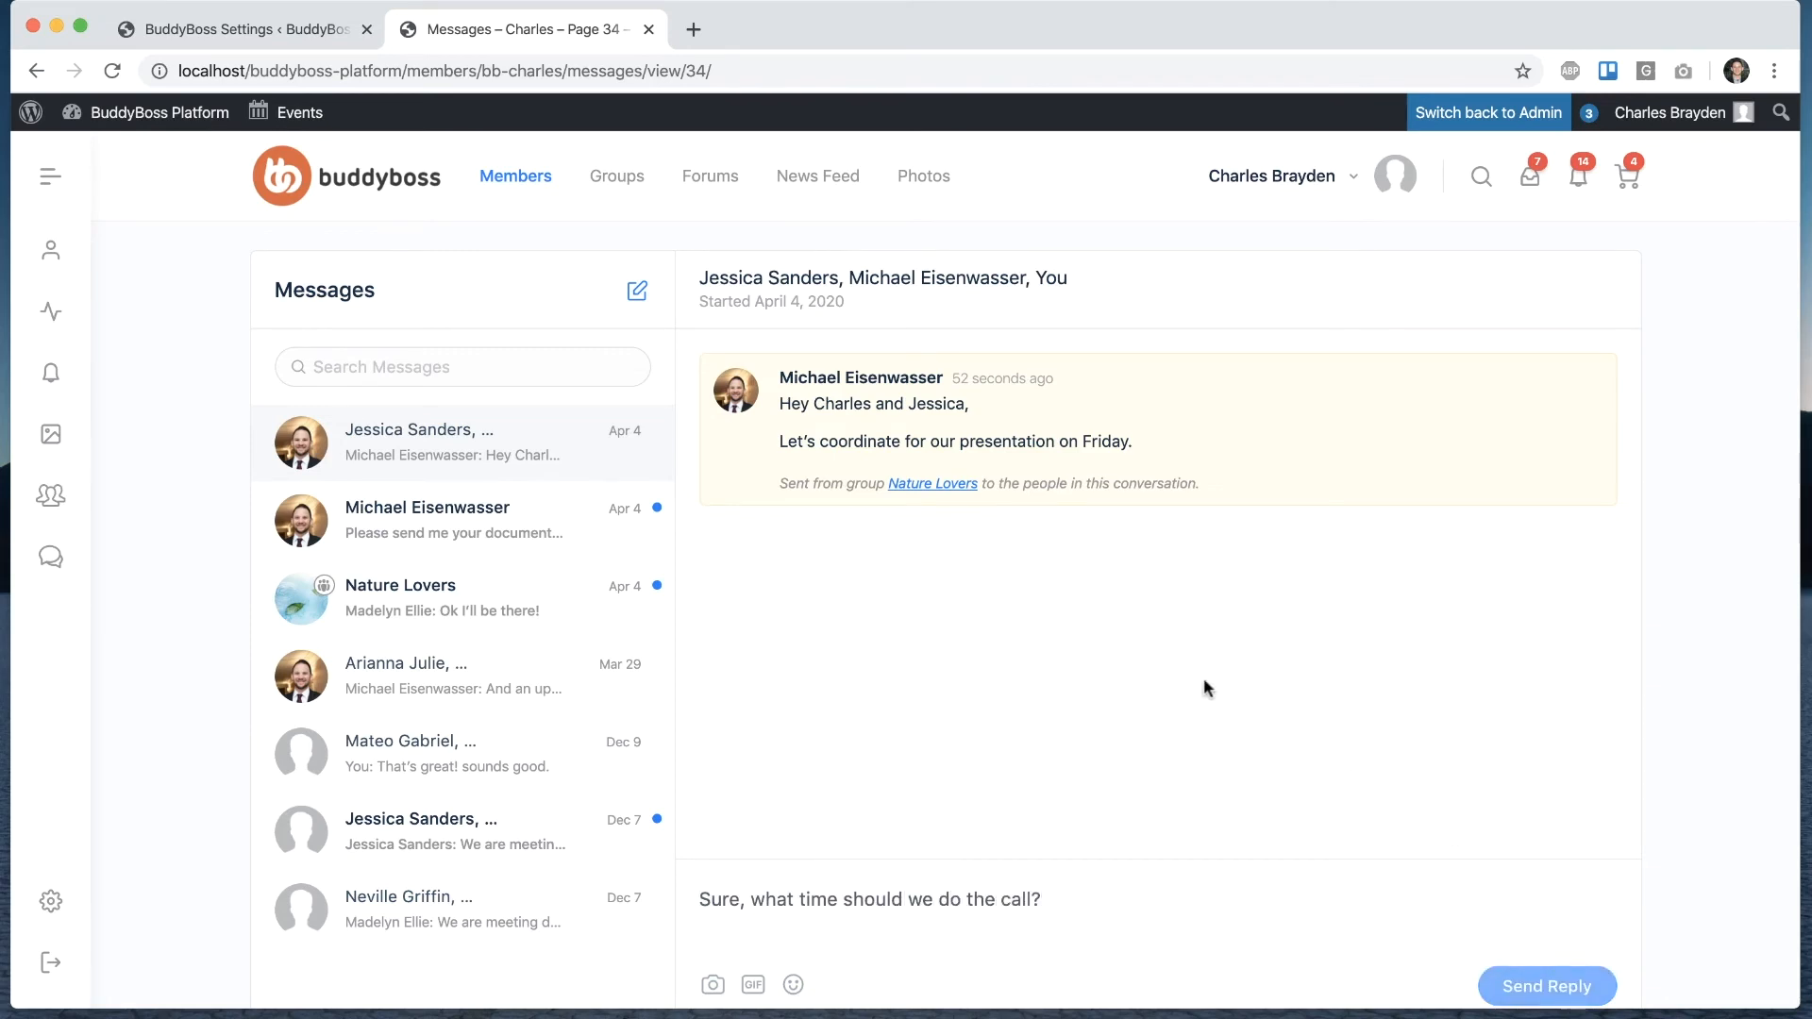
mouse_move(887, 704)
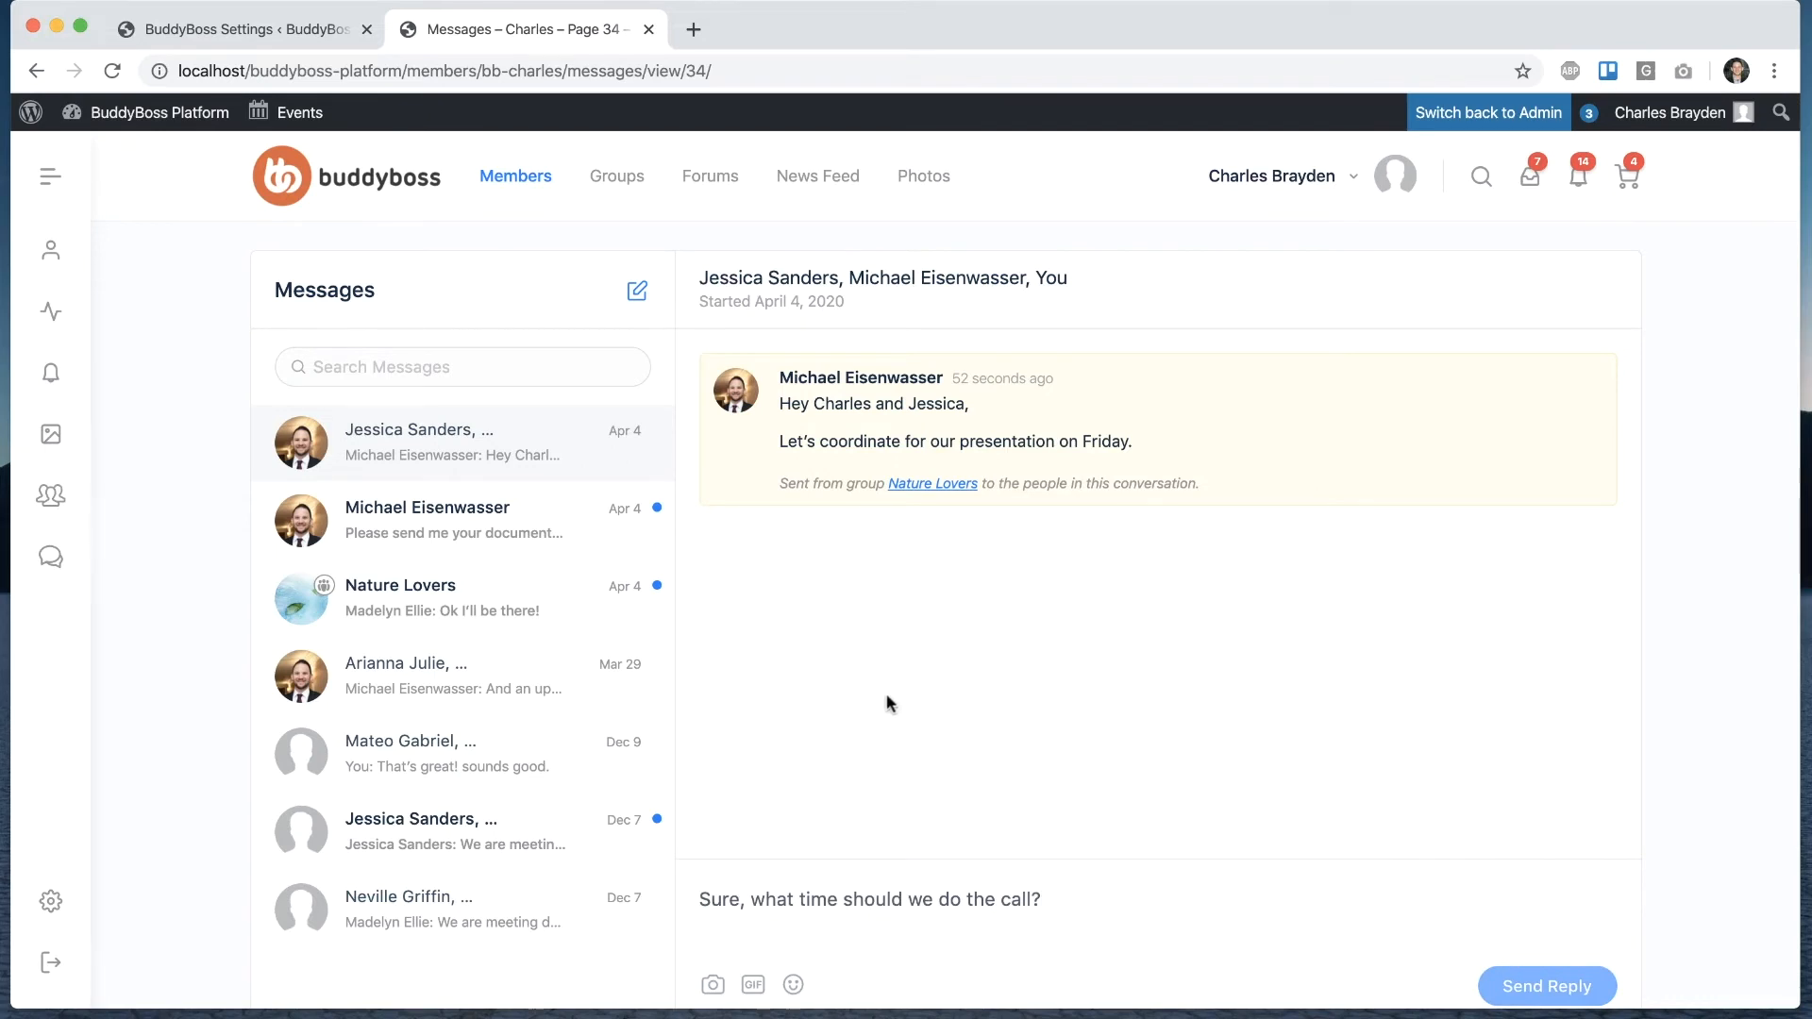
left_click(1545, 985)
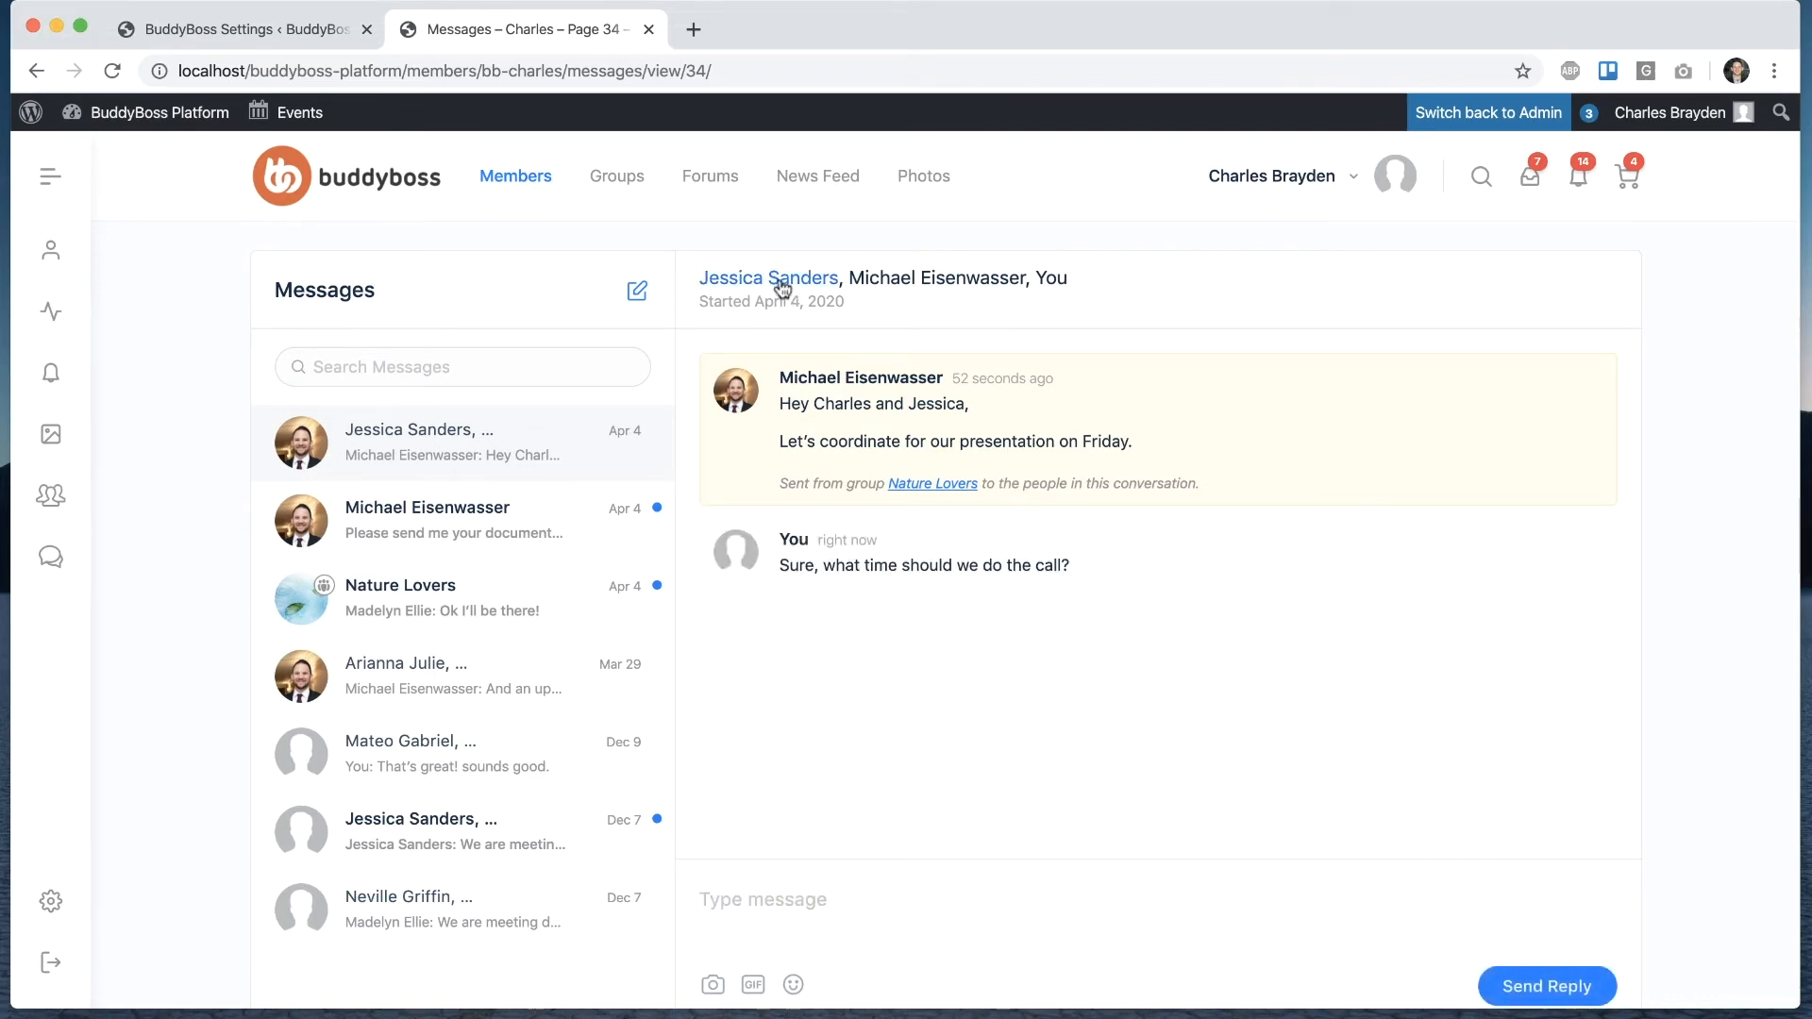
left_click(768, 278)
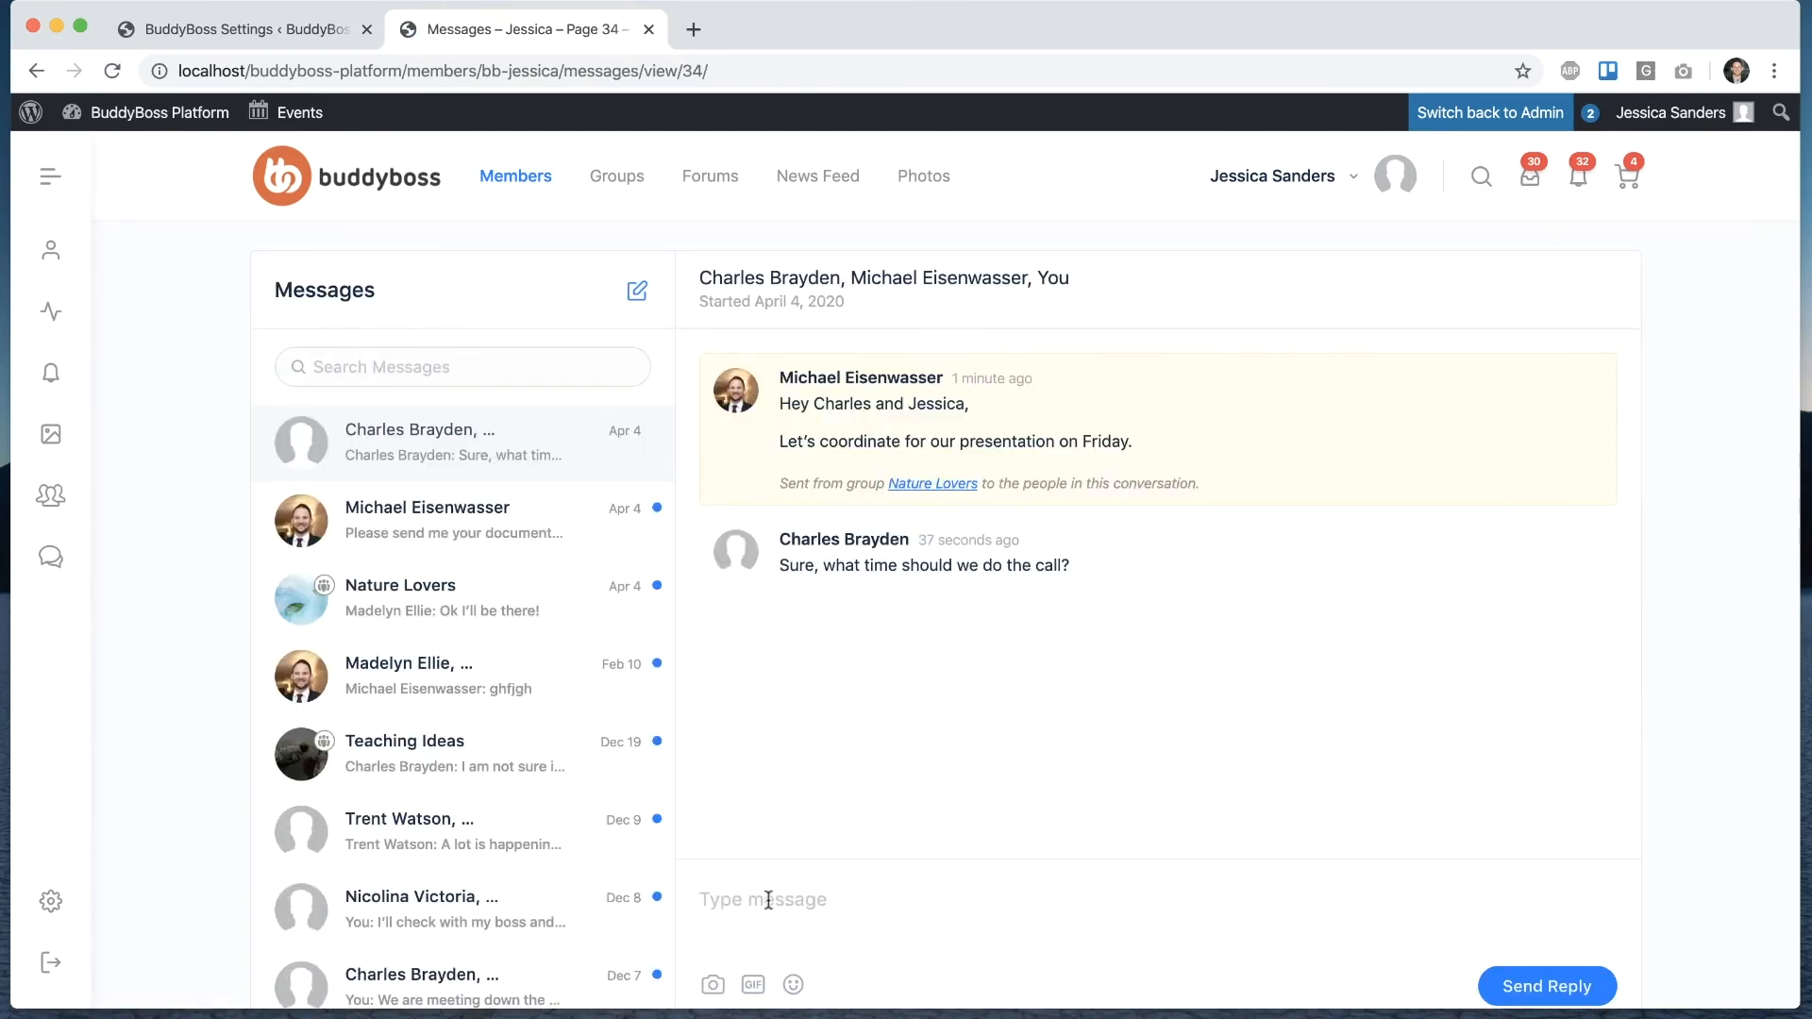
- Reply as Jessica: 'I would prefer in the afternoon.' and review the thread
type("I wo")
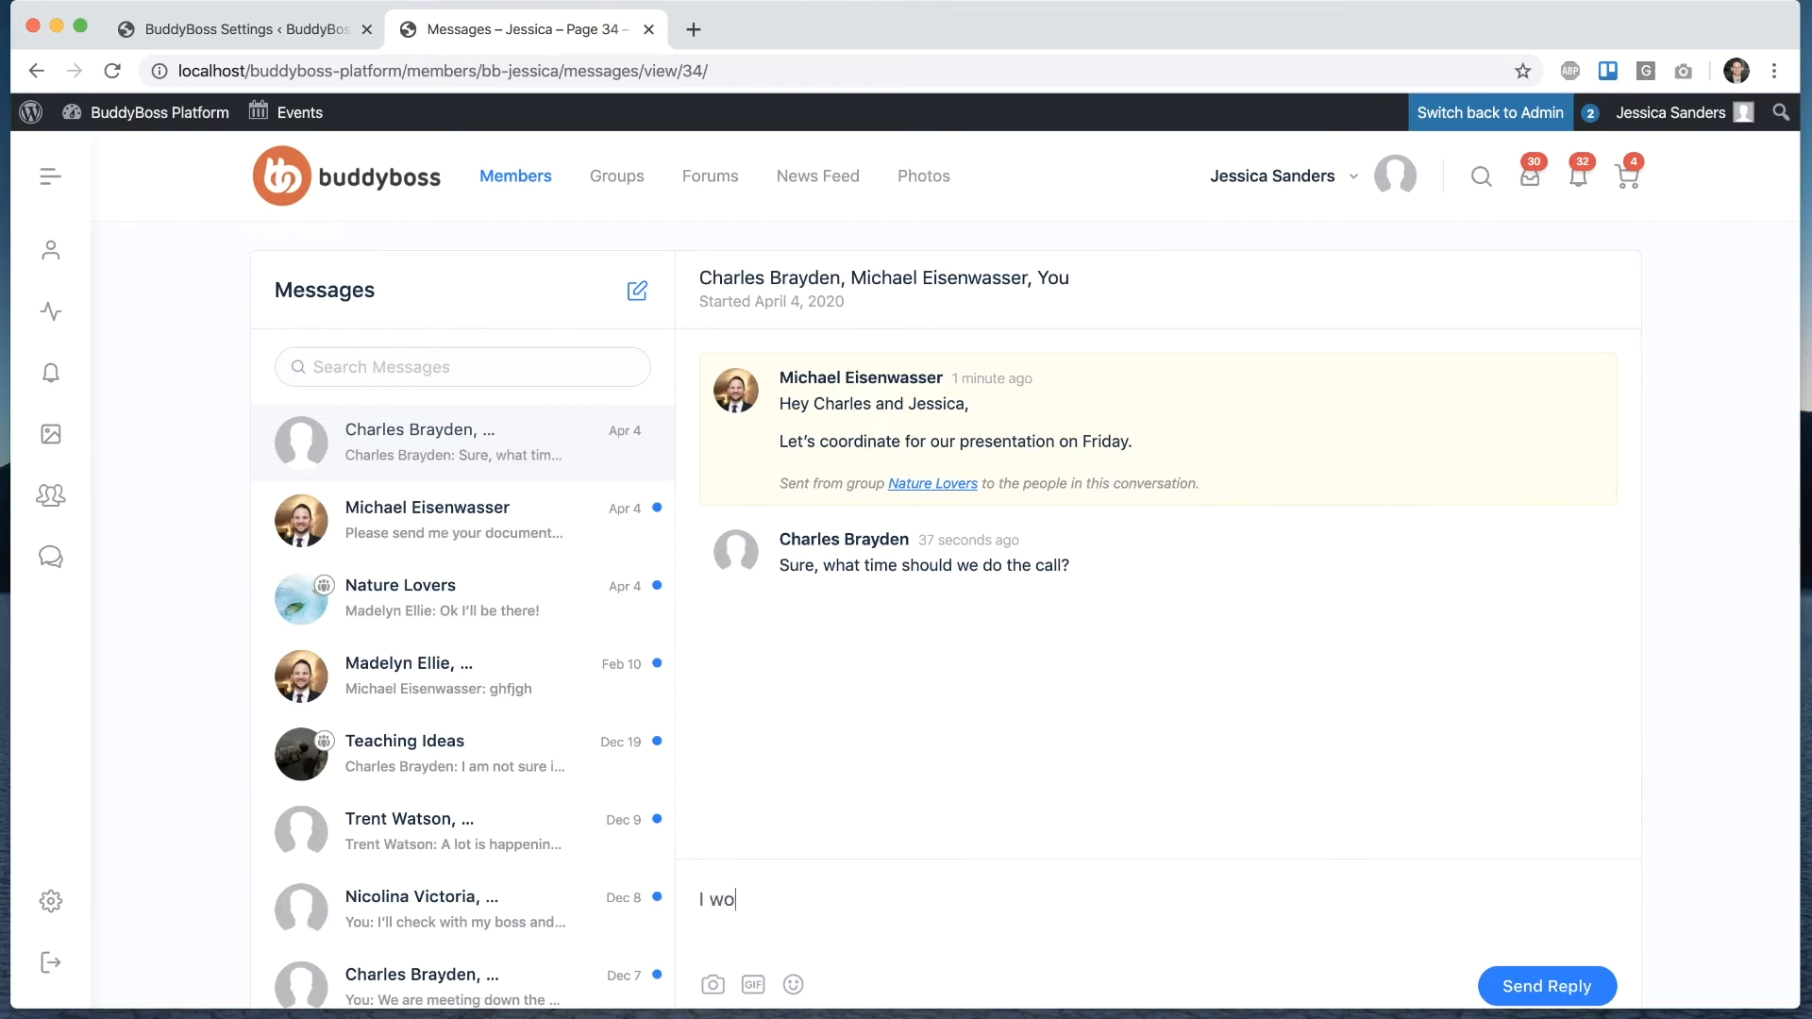
type("uld prefer in th")
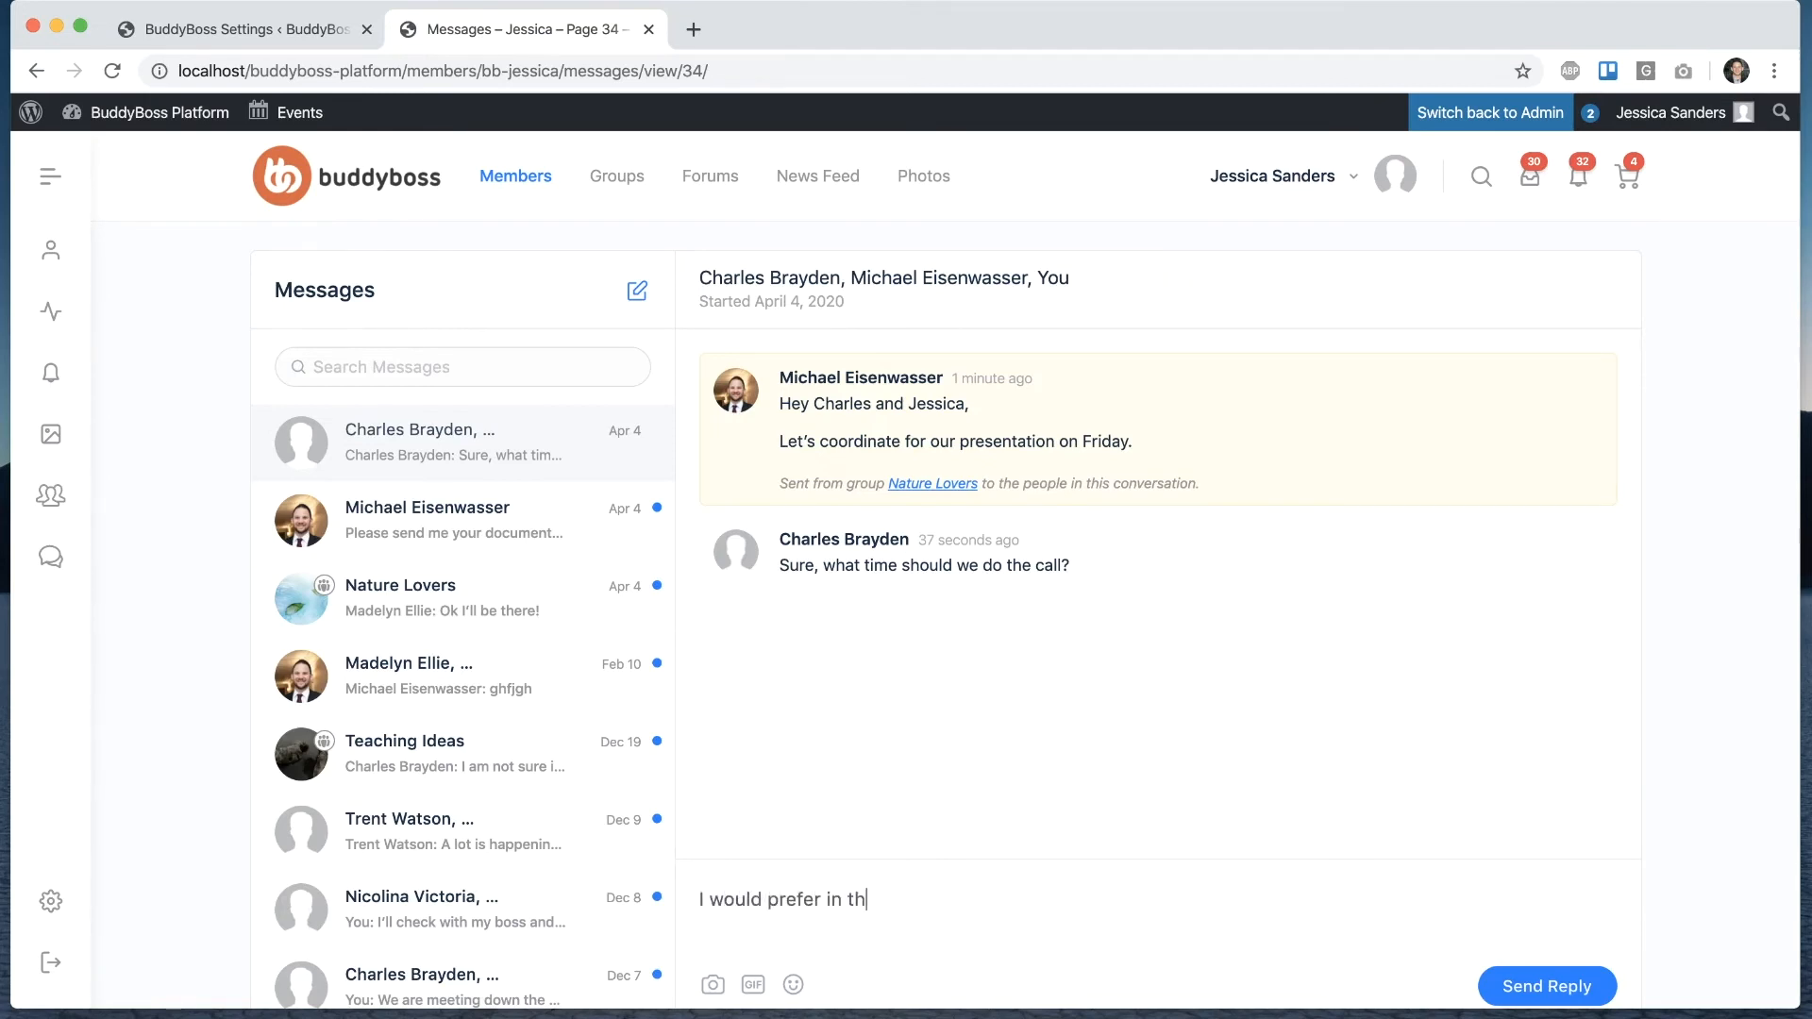
type("e afternoon.")
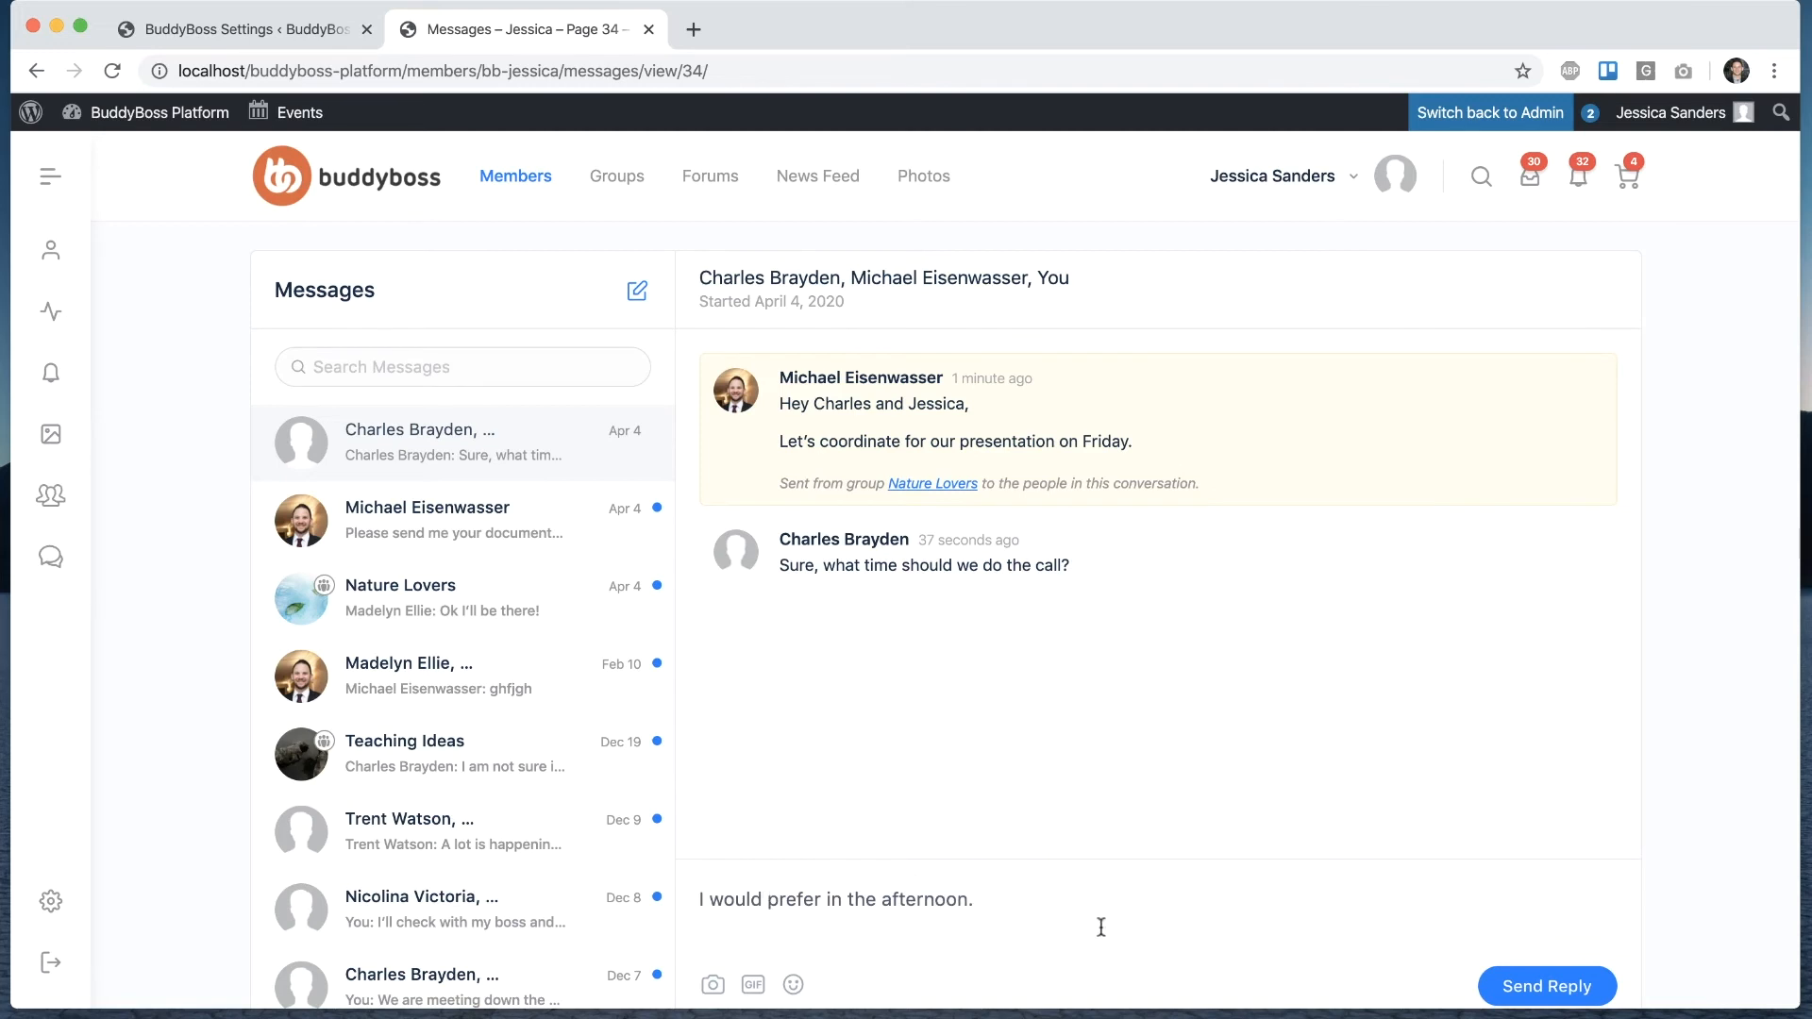
mouse_move(936, 734)
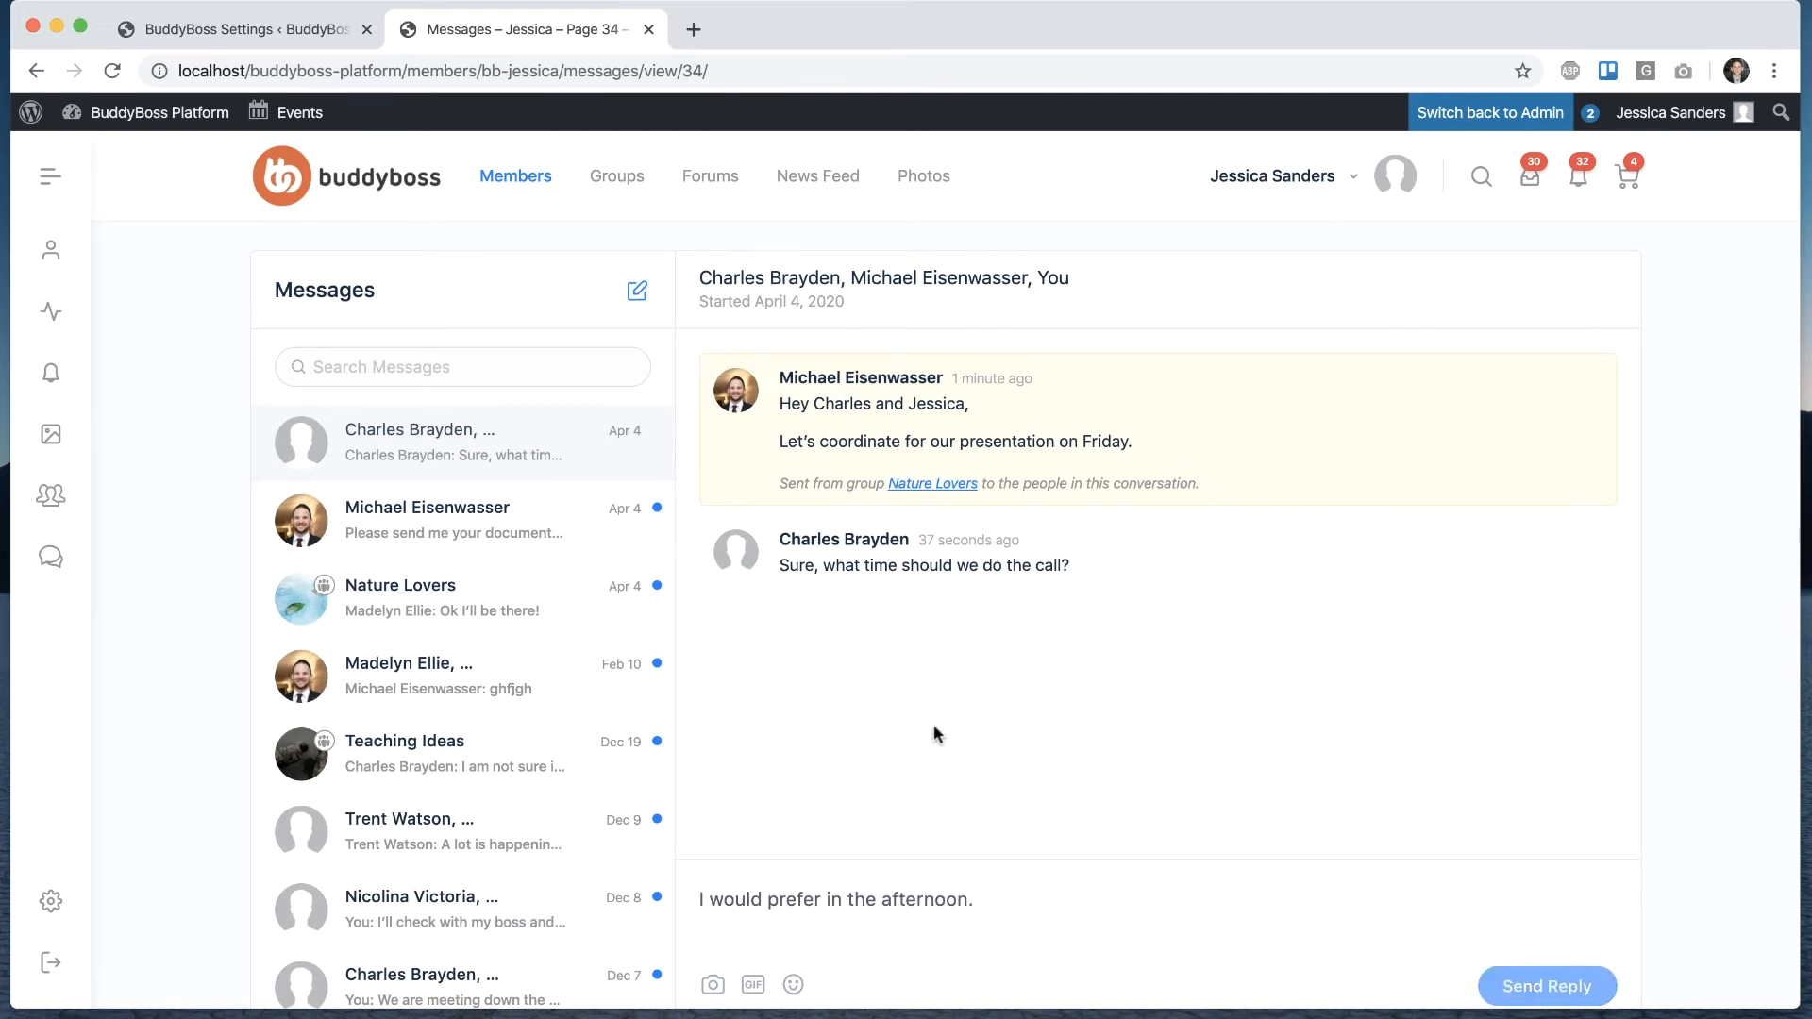
left_click(1546, 985)
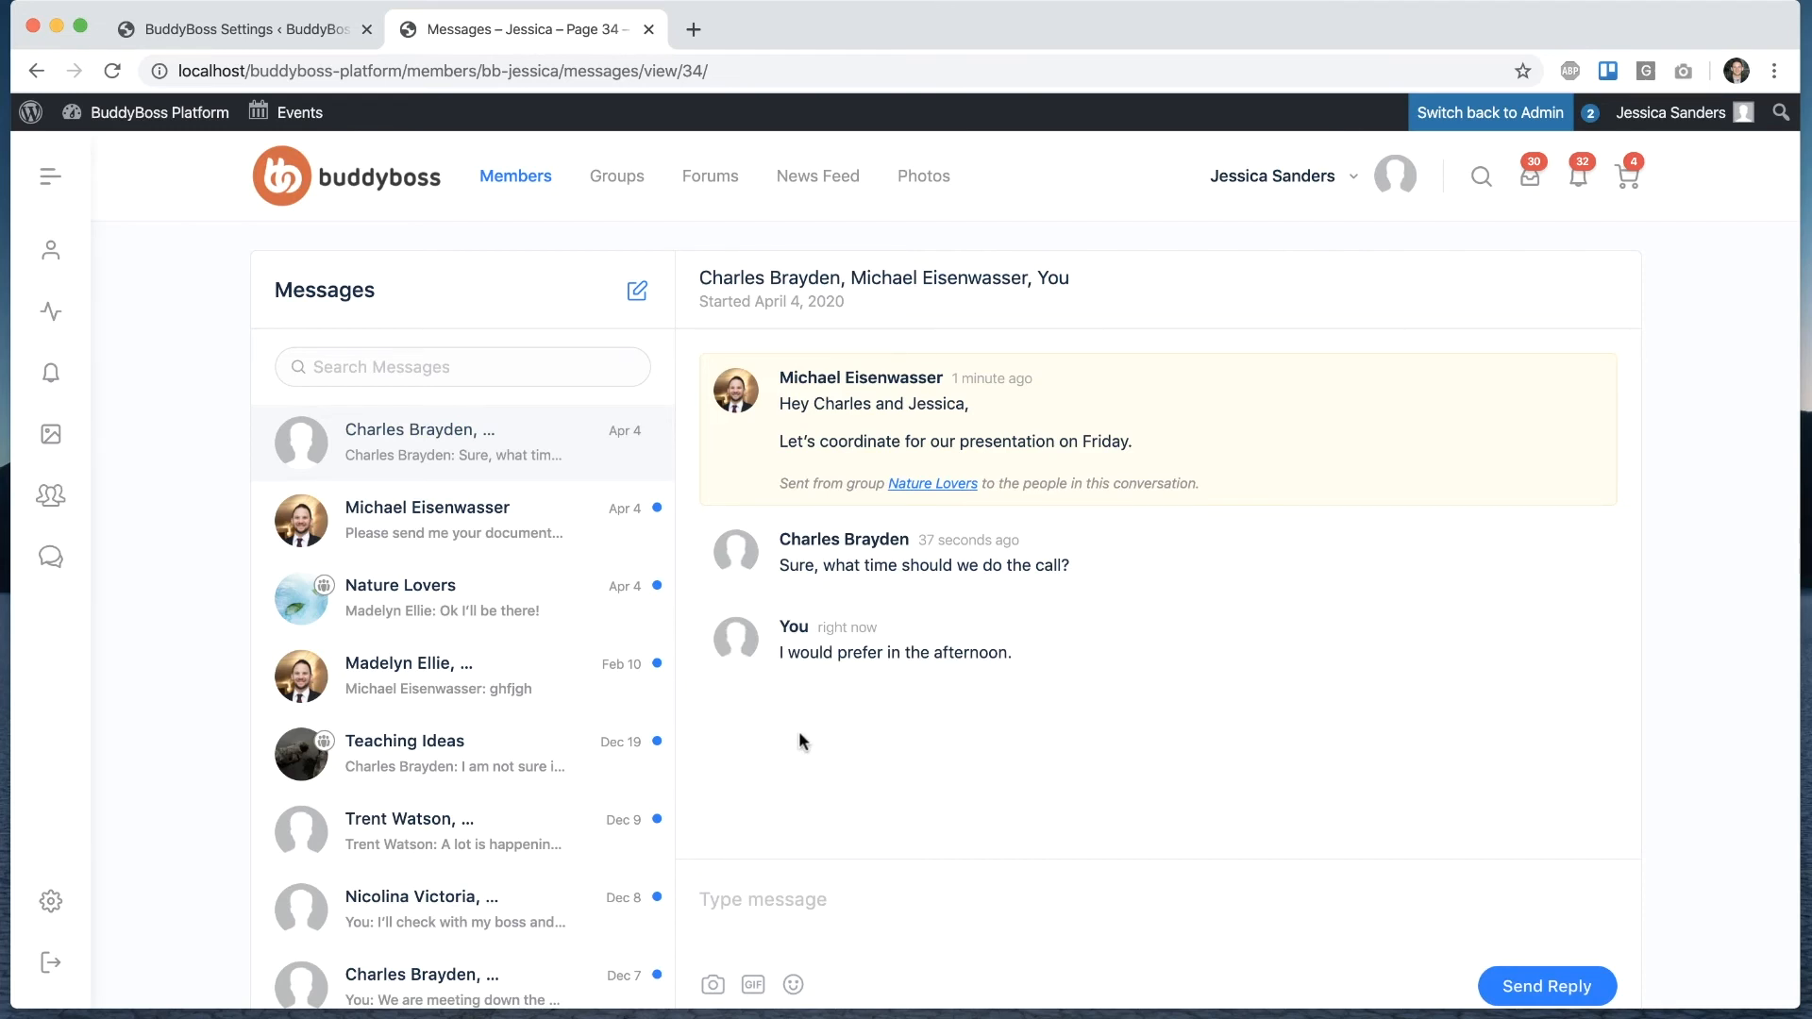
scroll("up", 3)
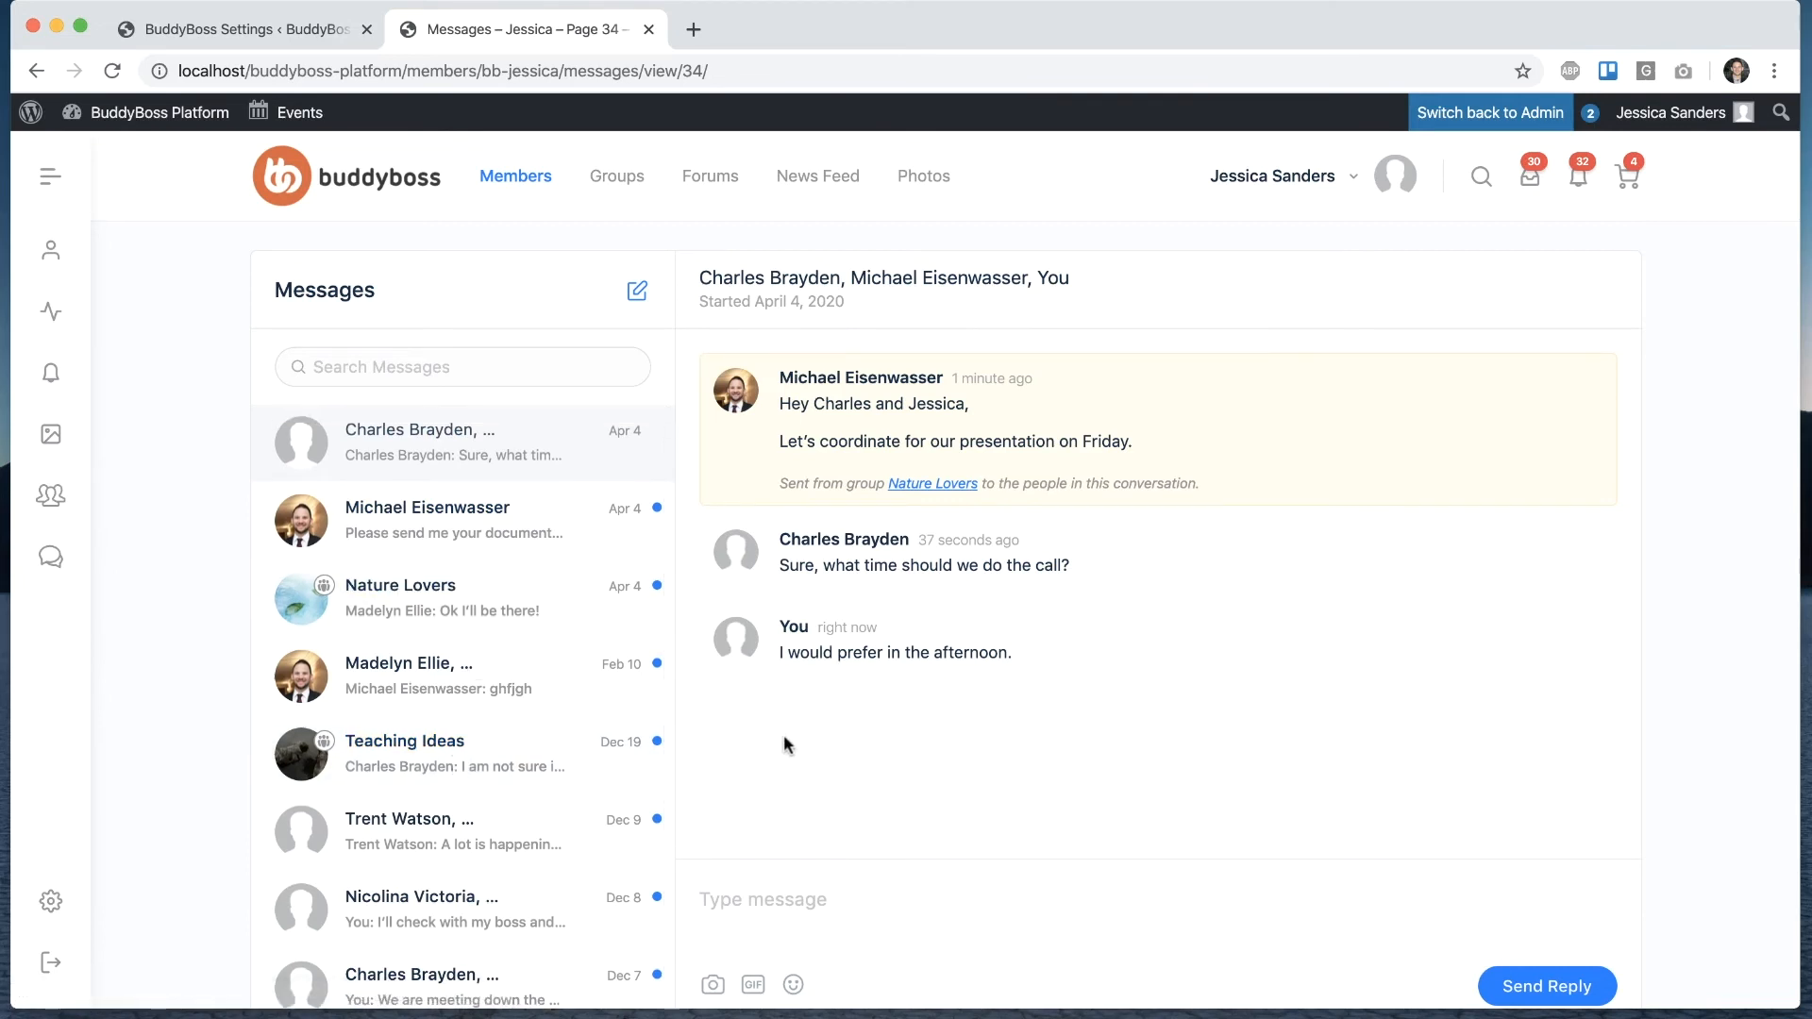
mouse_move(1248, 425)
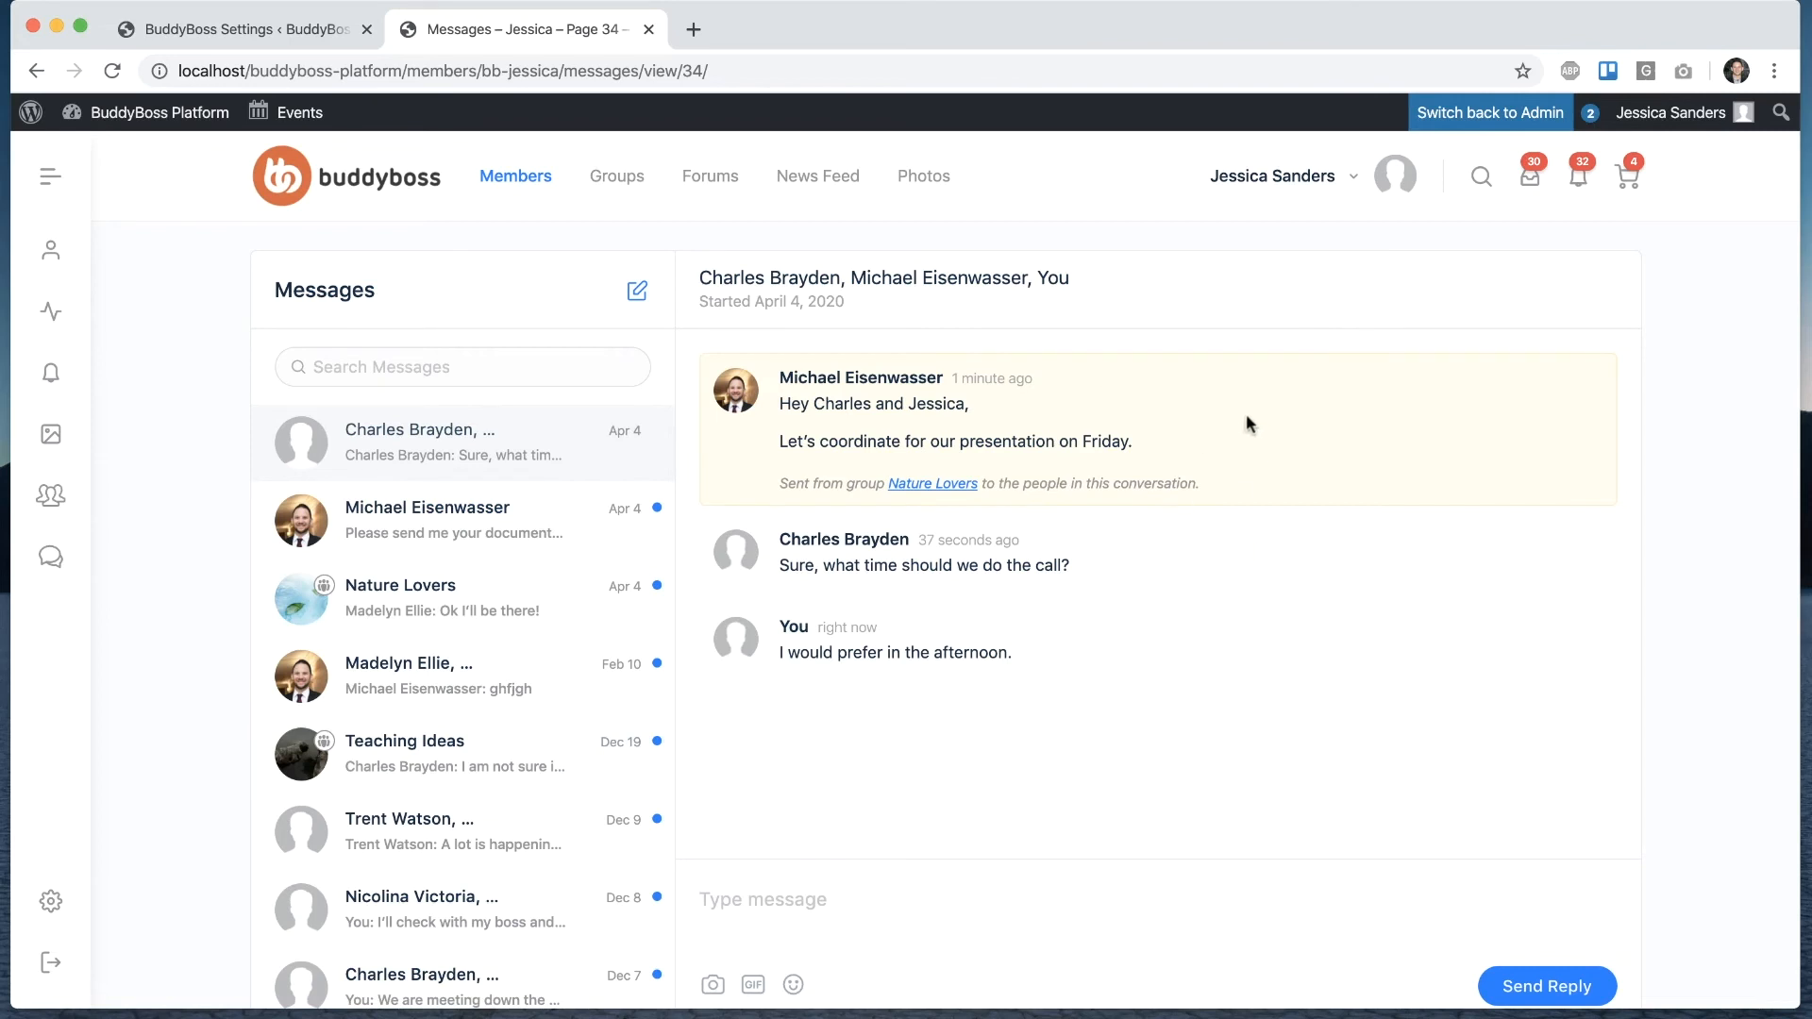
mouse_move(1082, 424)
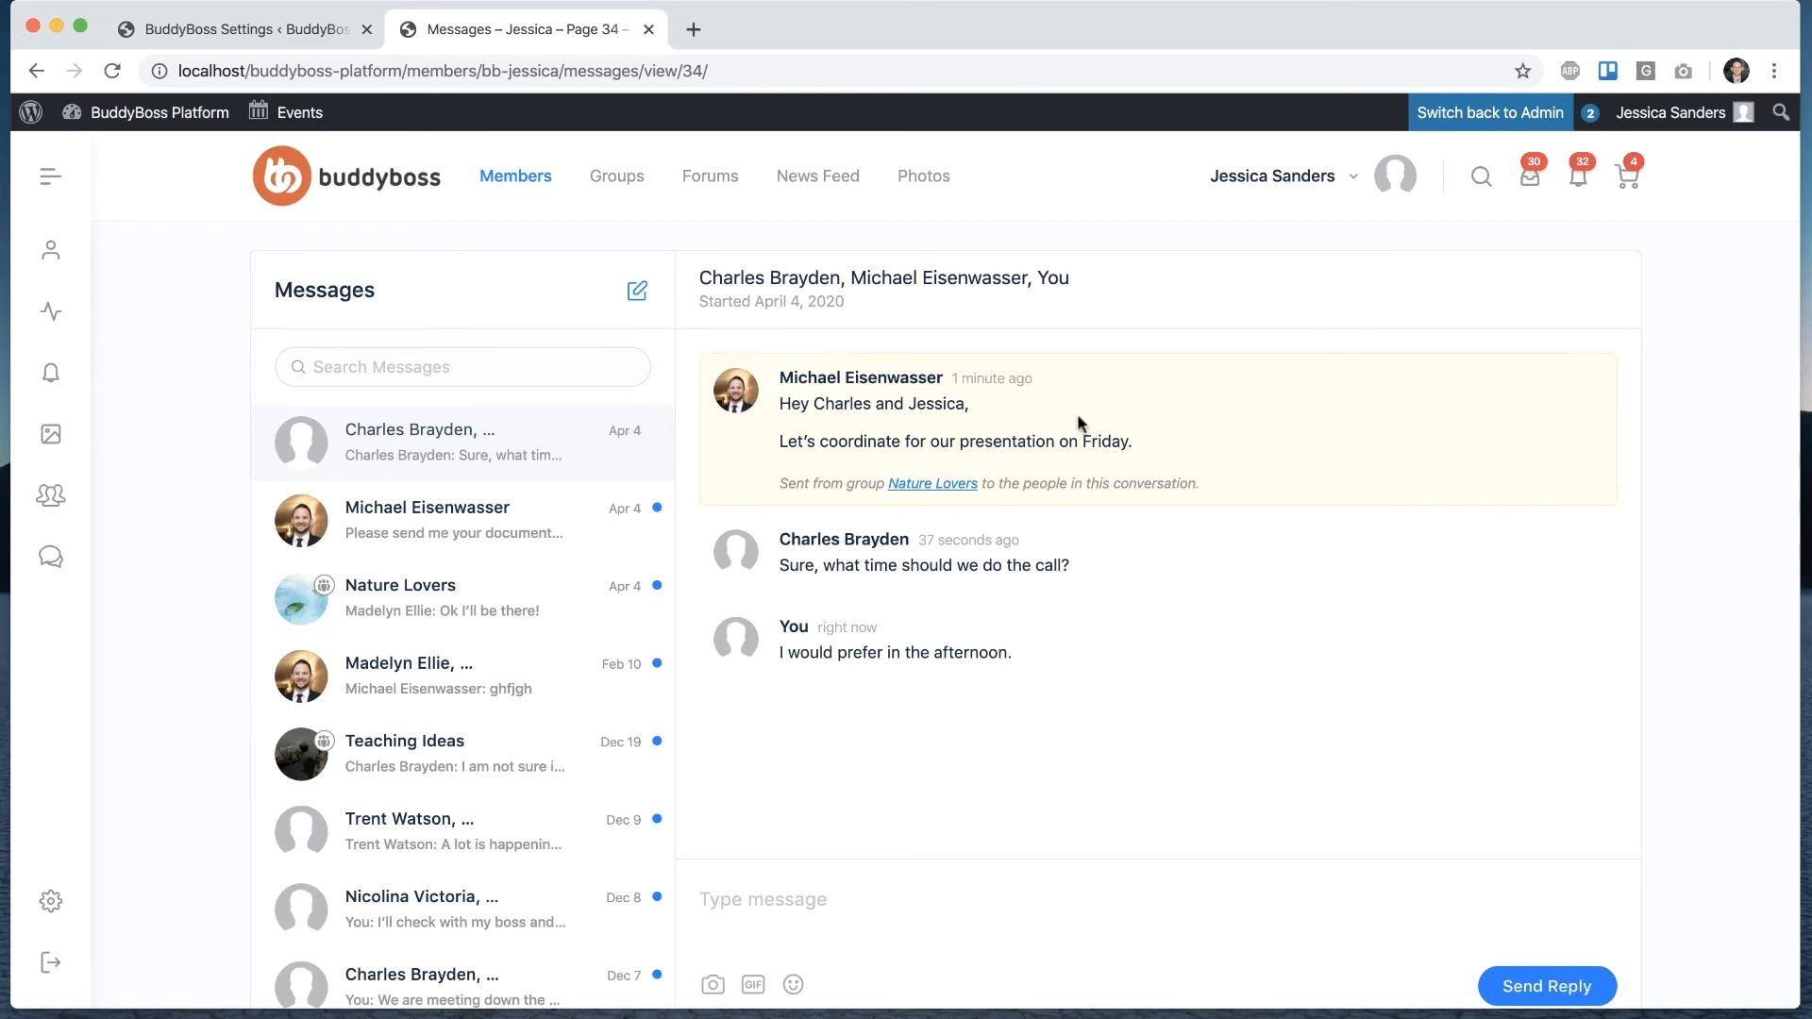
mouse_move(1113, 481)
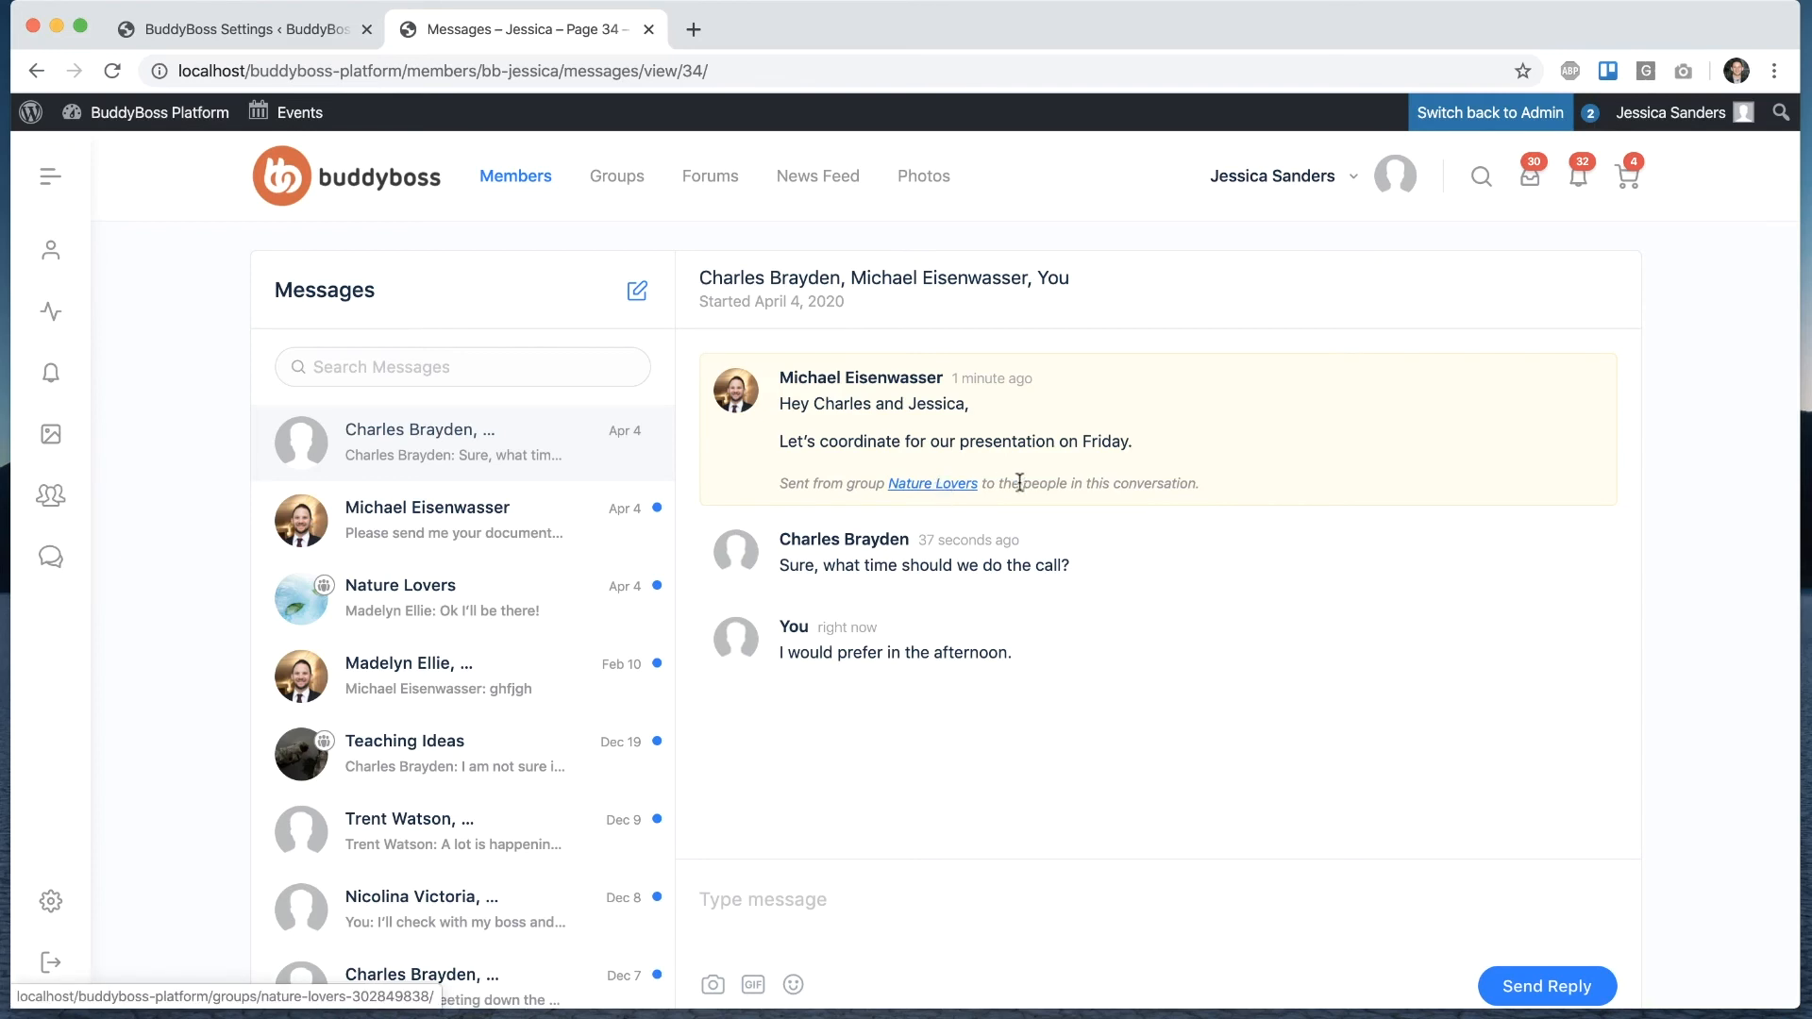
mouse_move(1225, 431)
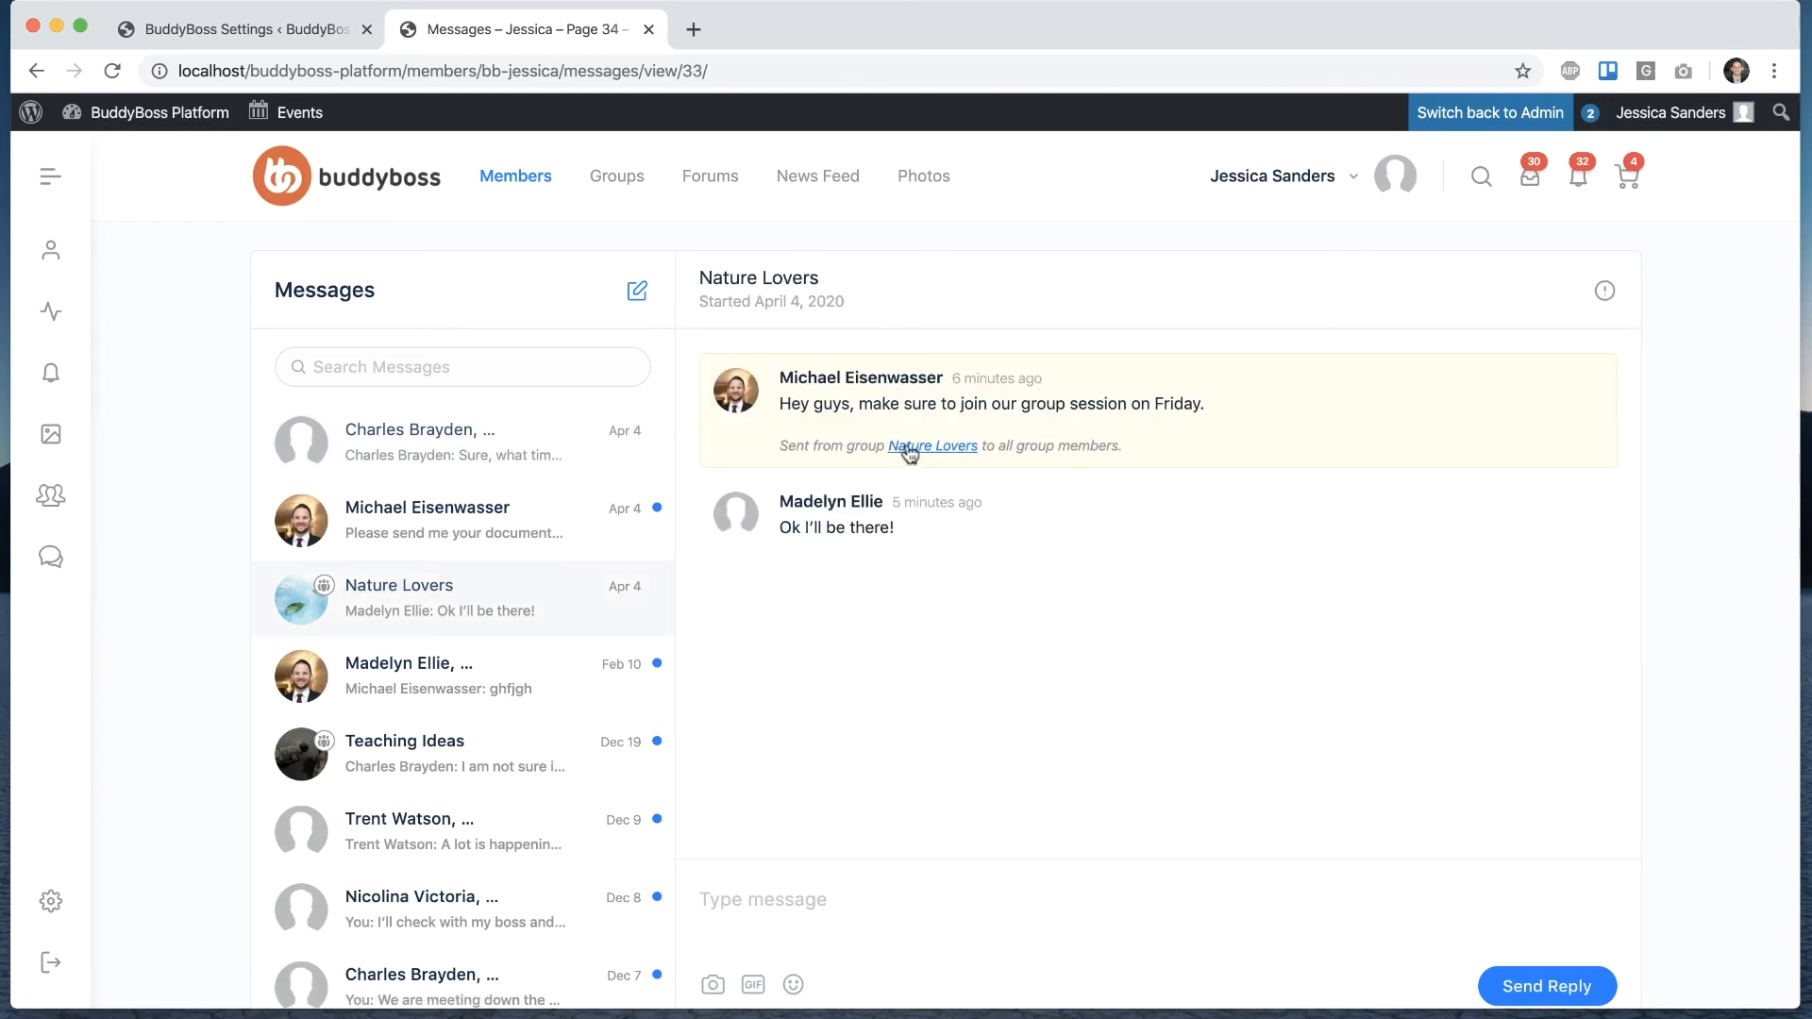
mouse_move(1103, 451)
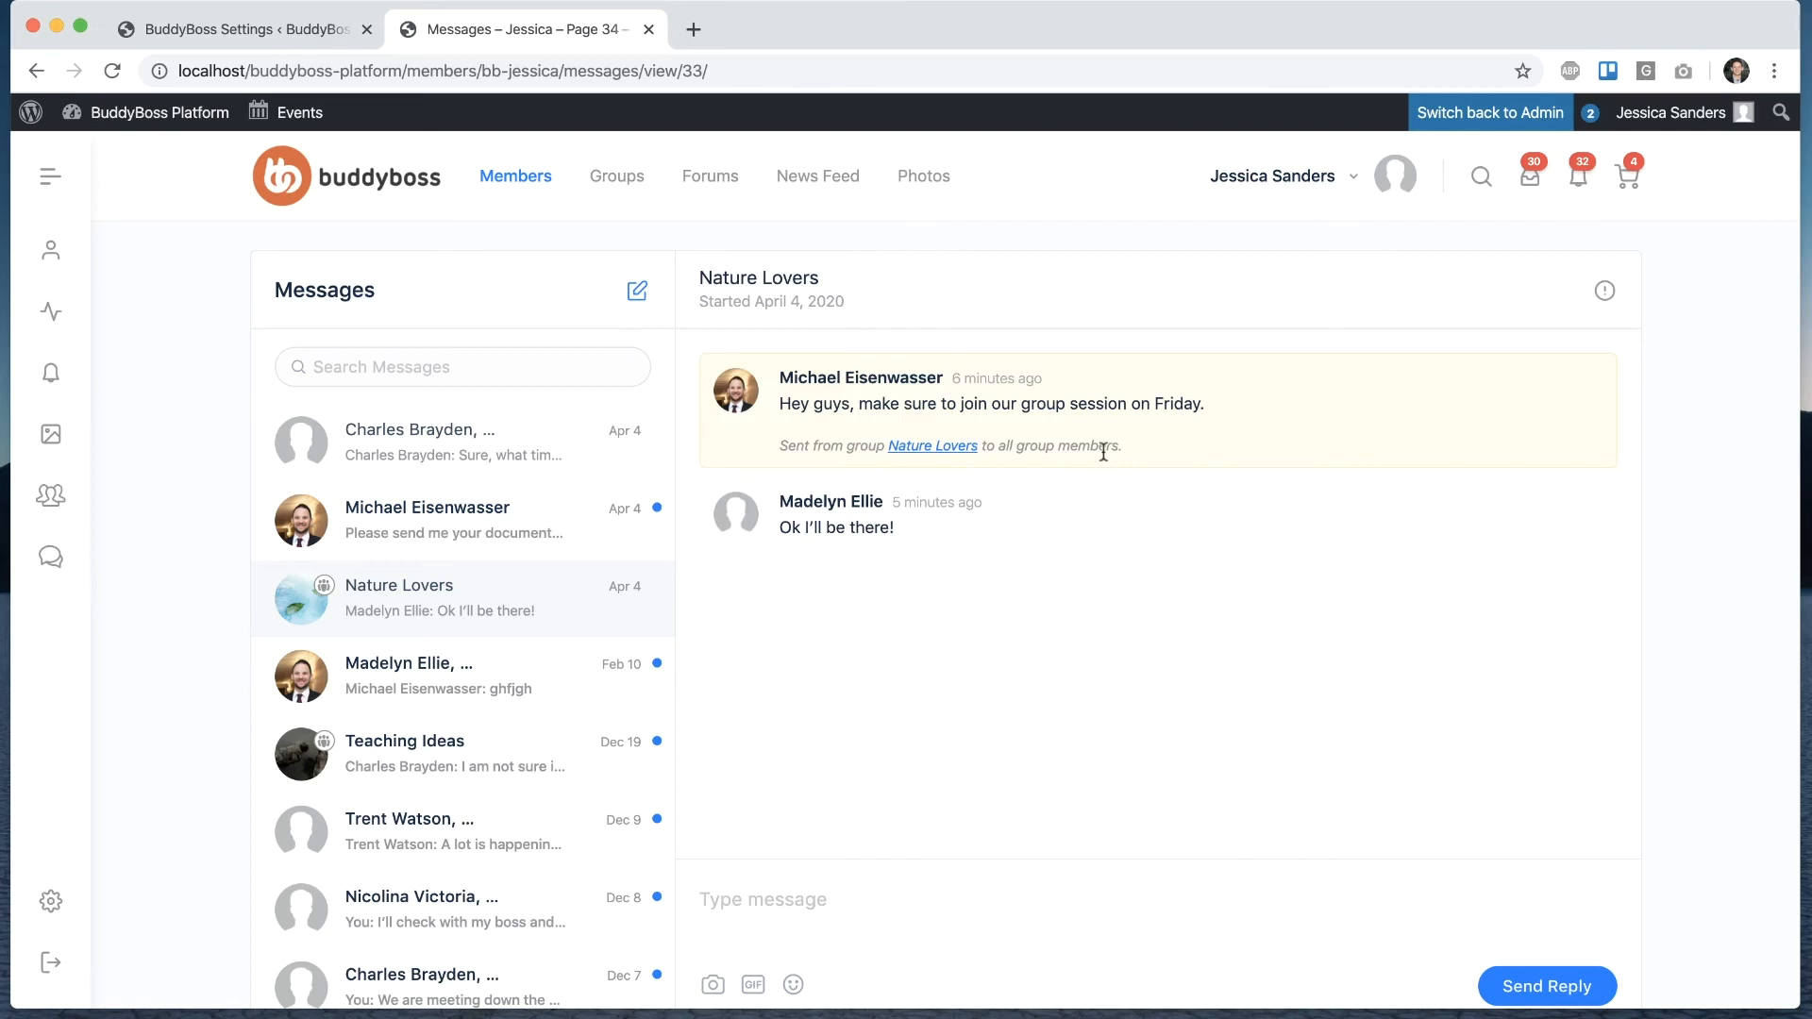
mouse_move(825, 583)
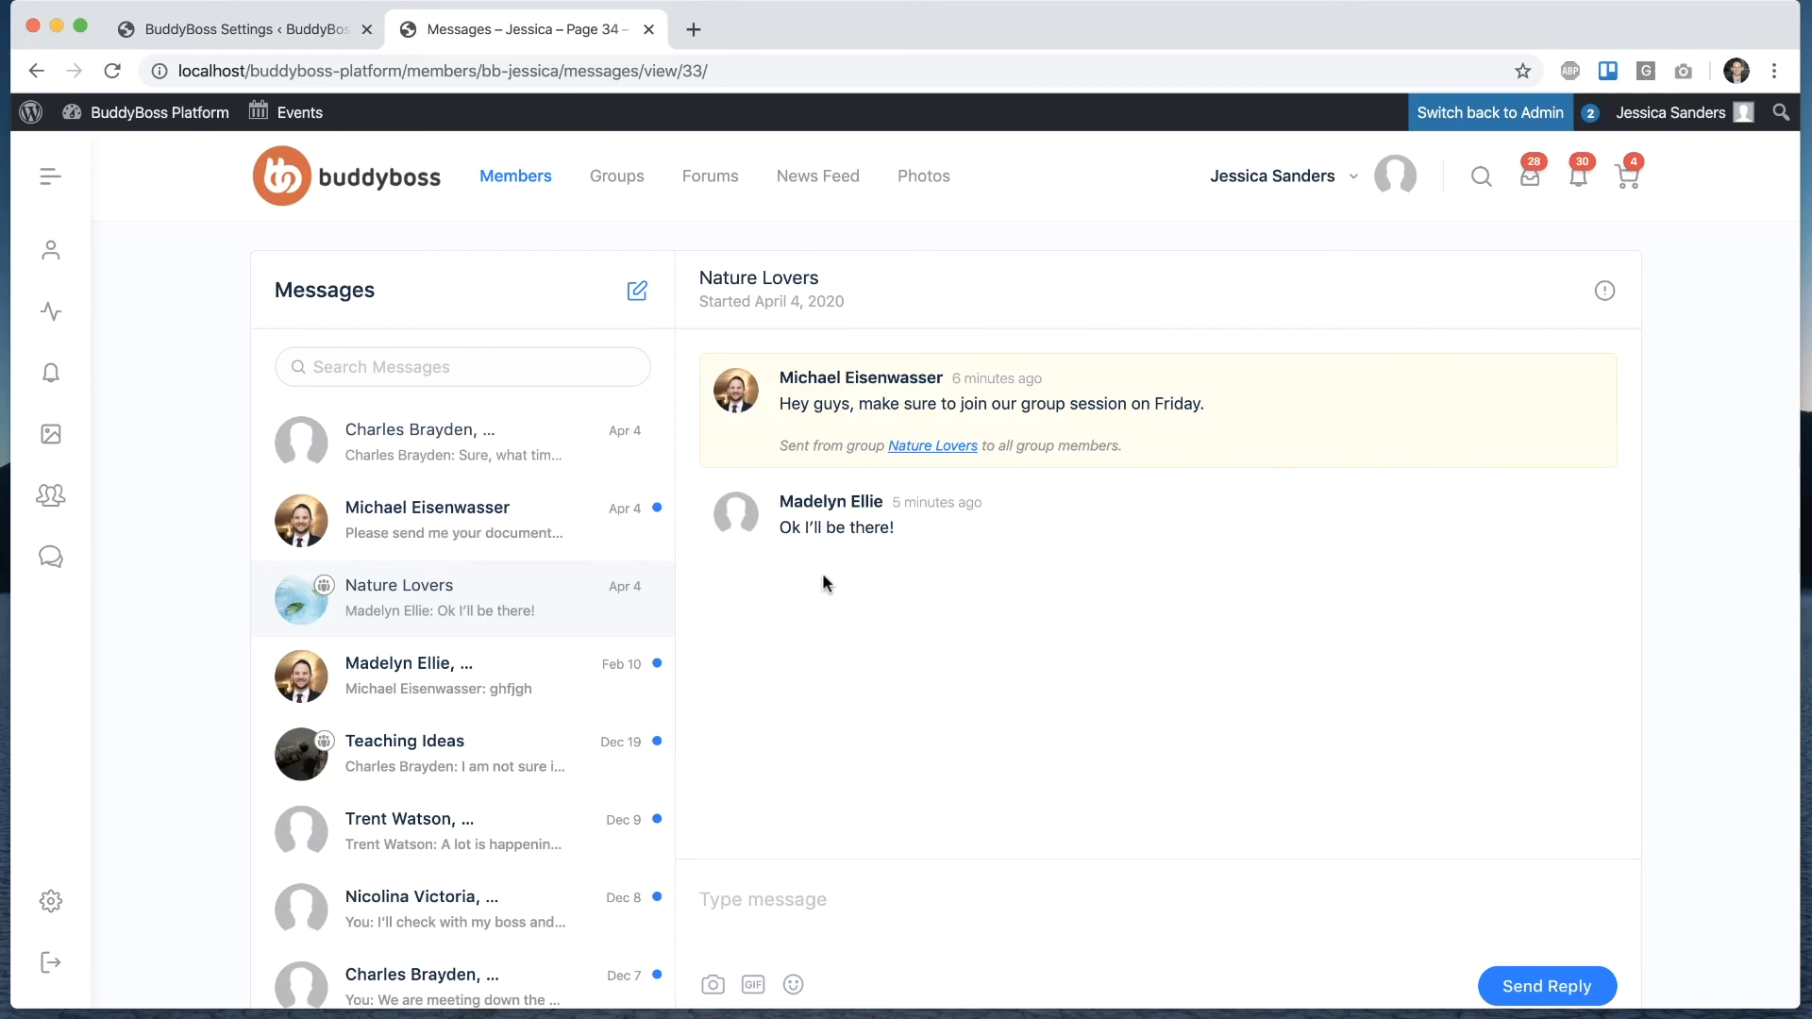
mouse_move(729, 625)
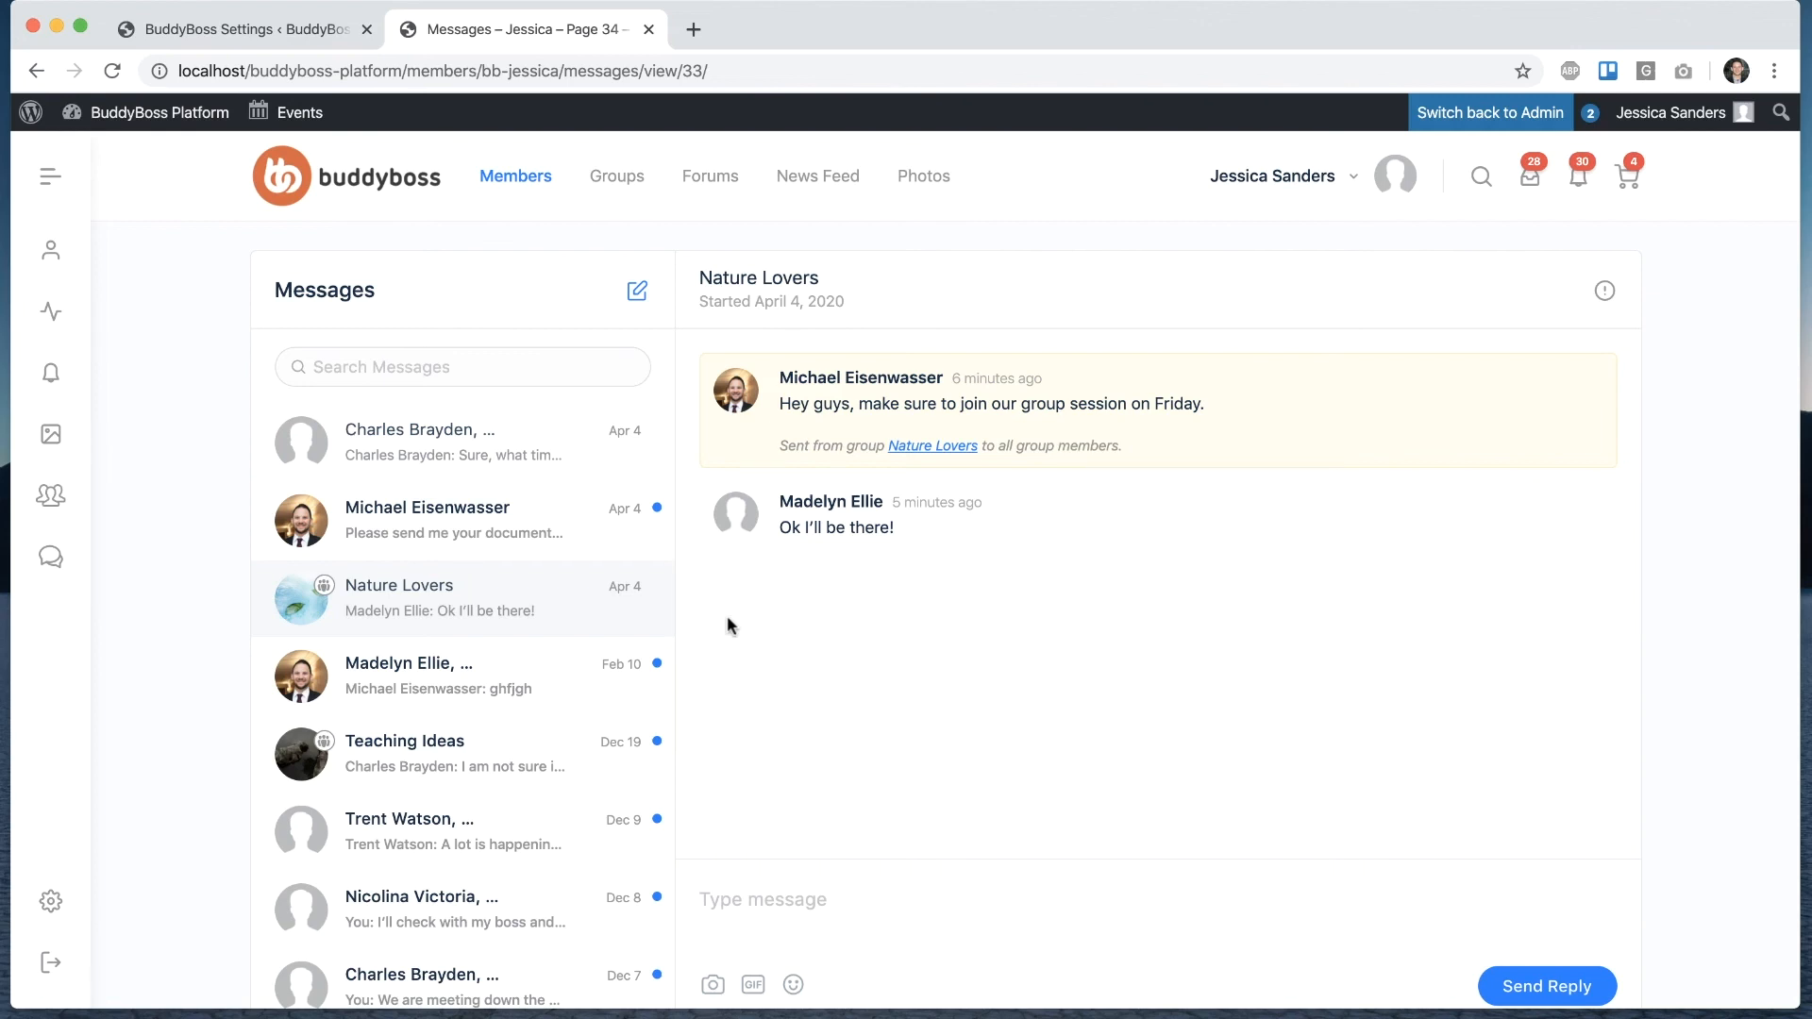
mouse_move(1247, 597)
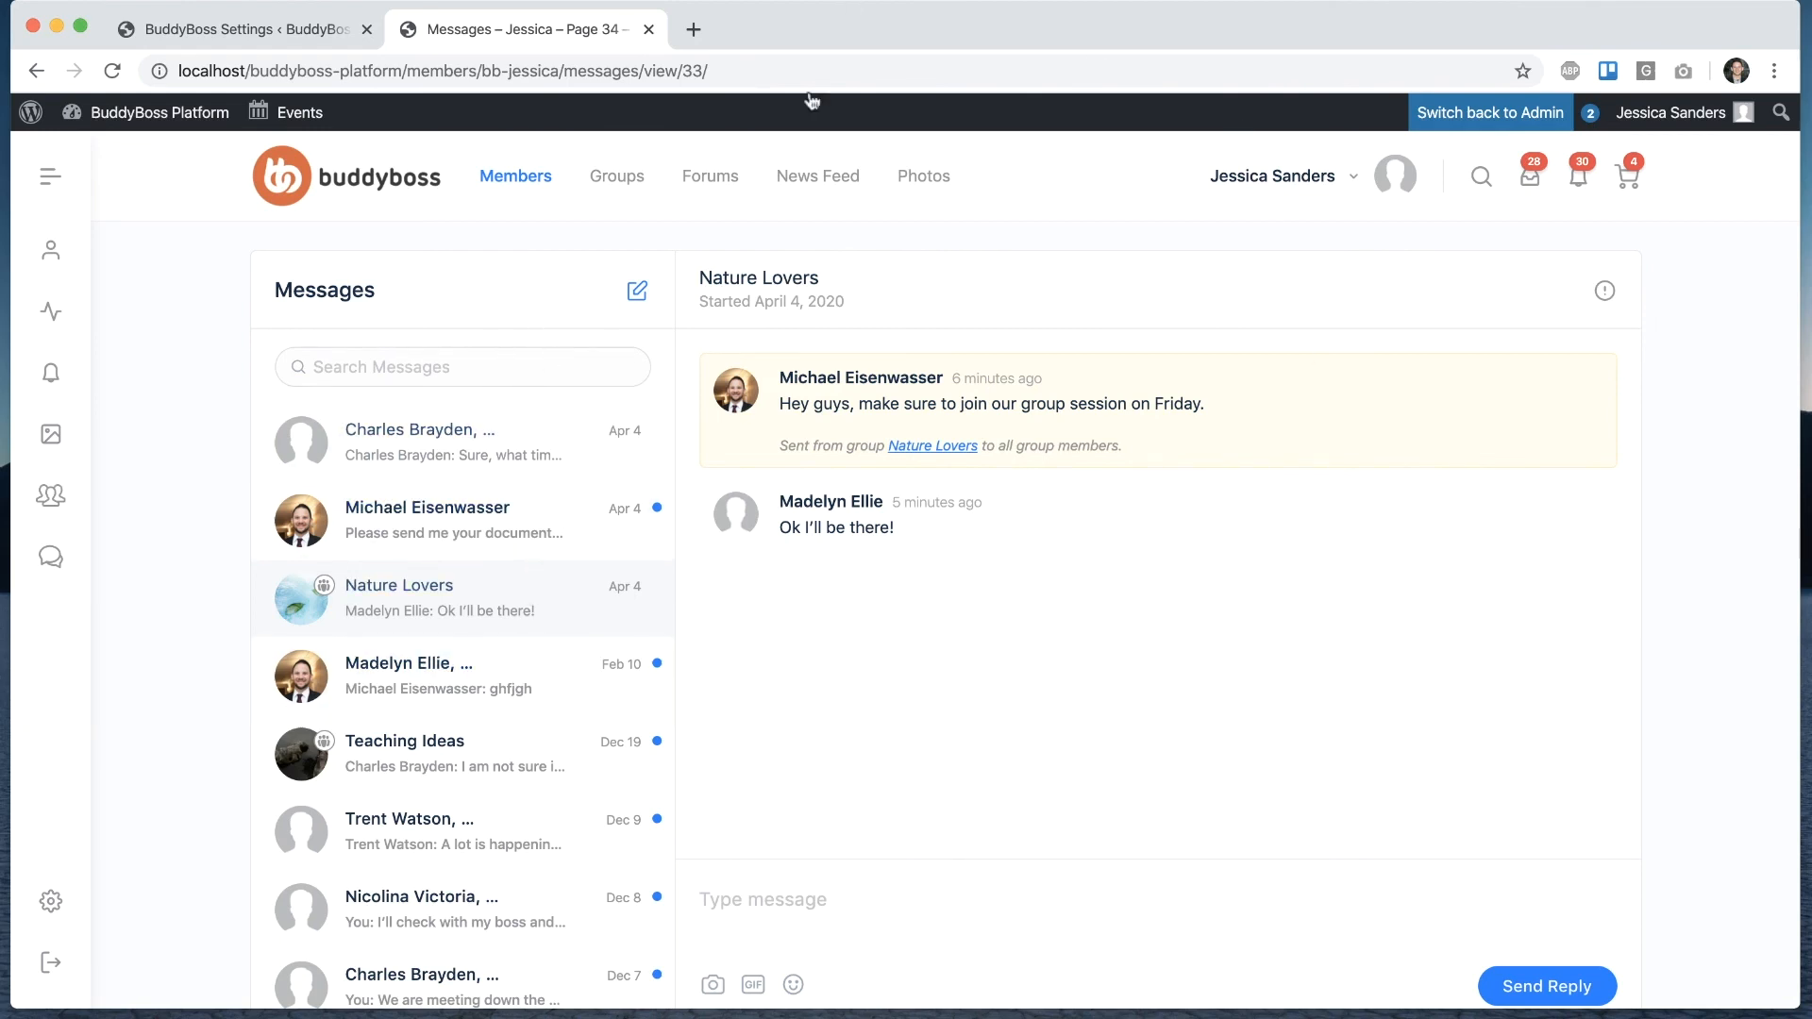
mouse_move(715, 610)
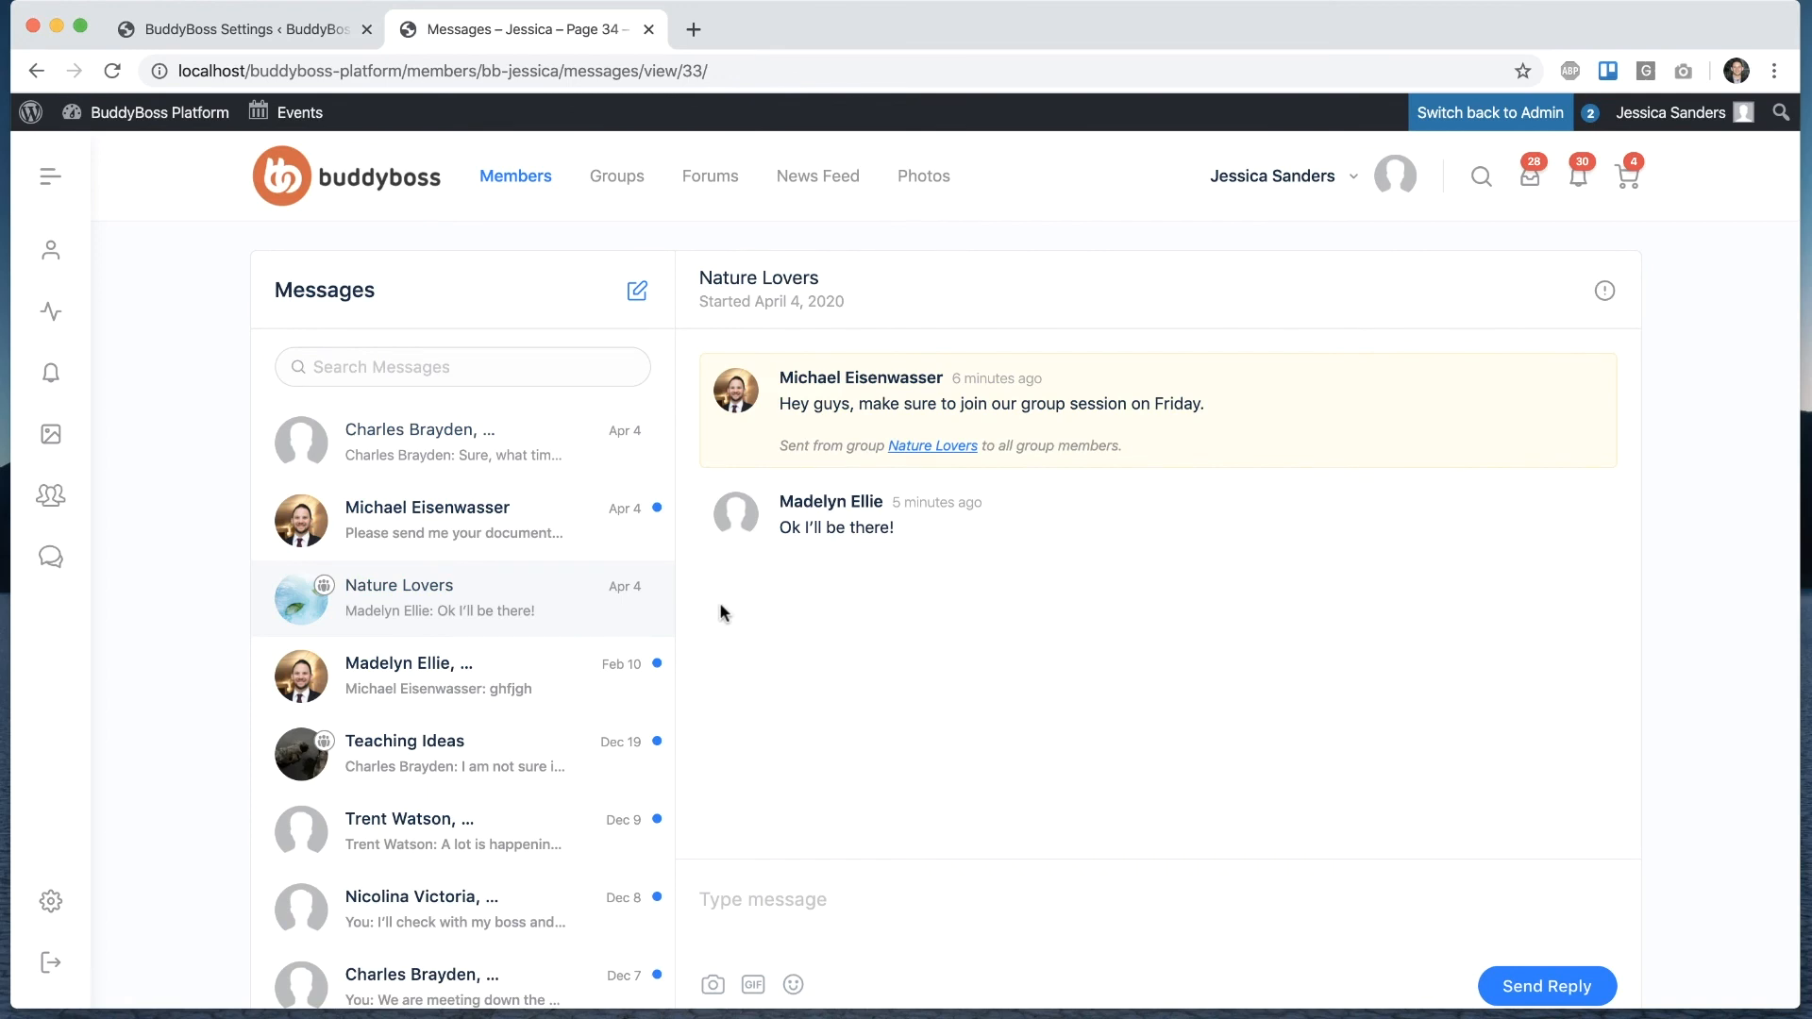
mouse_move(723, 528)
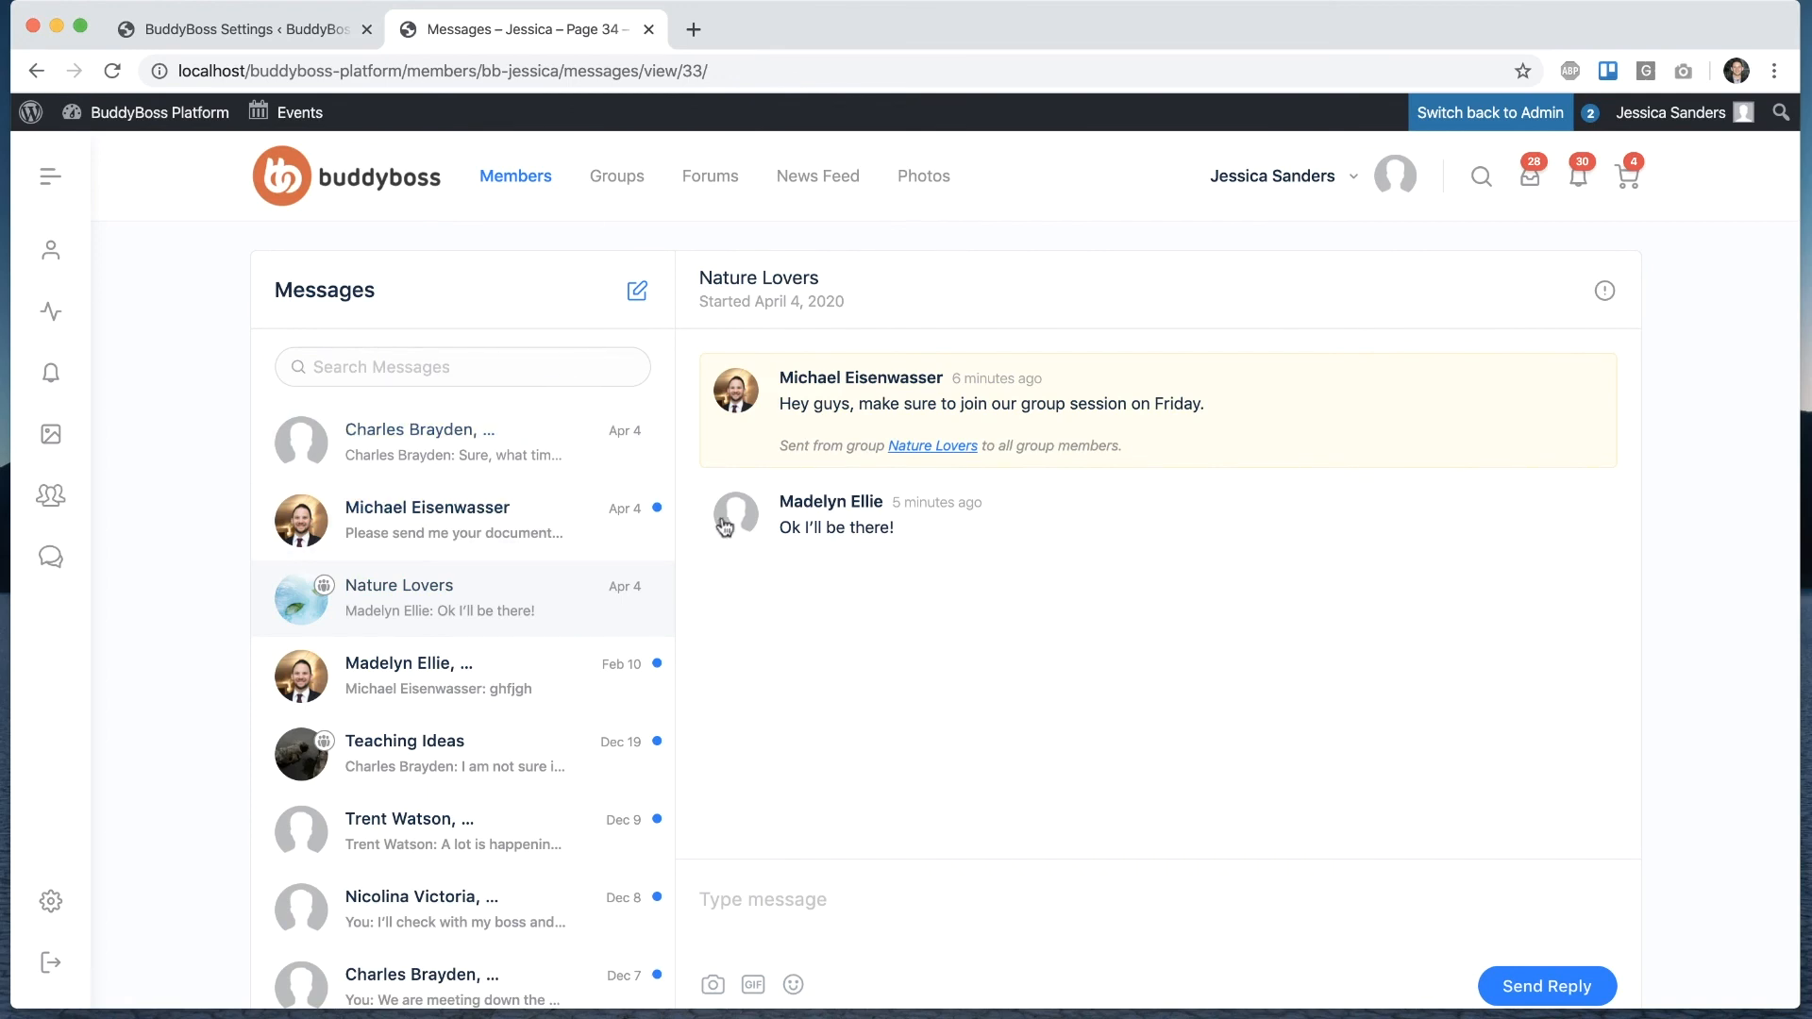
mouse_move(728, 599)
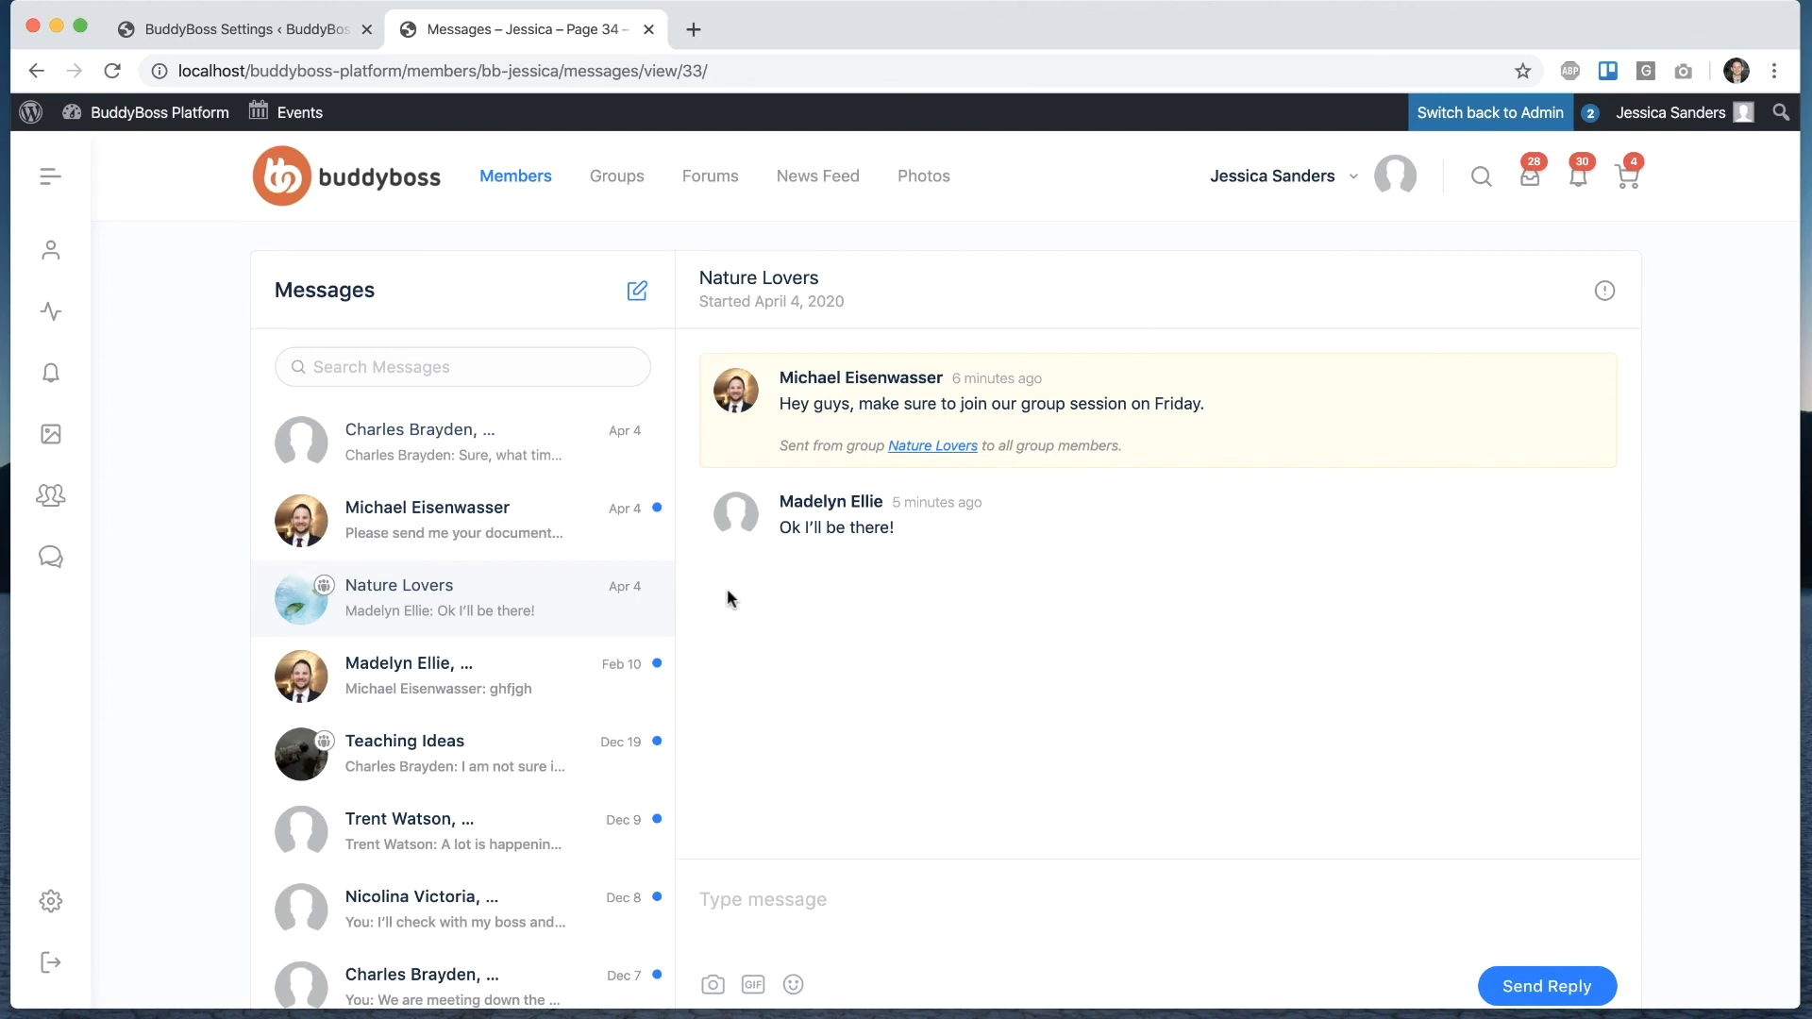
mouse_move(708, 625)
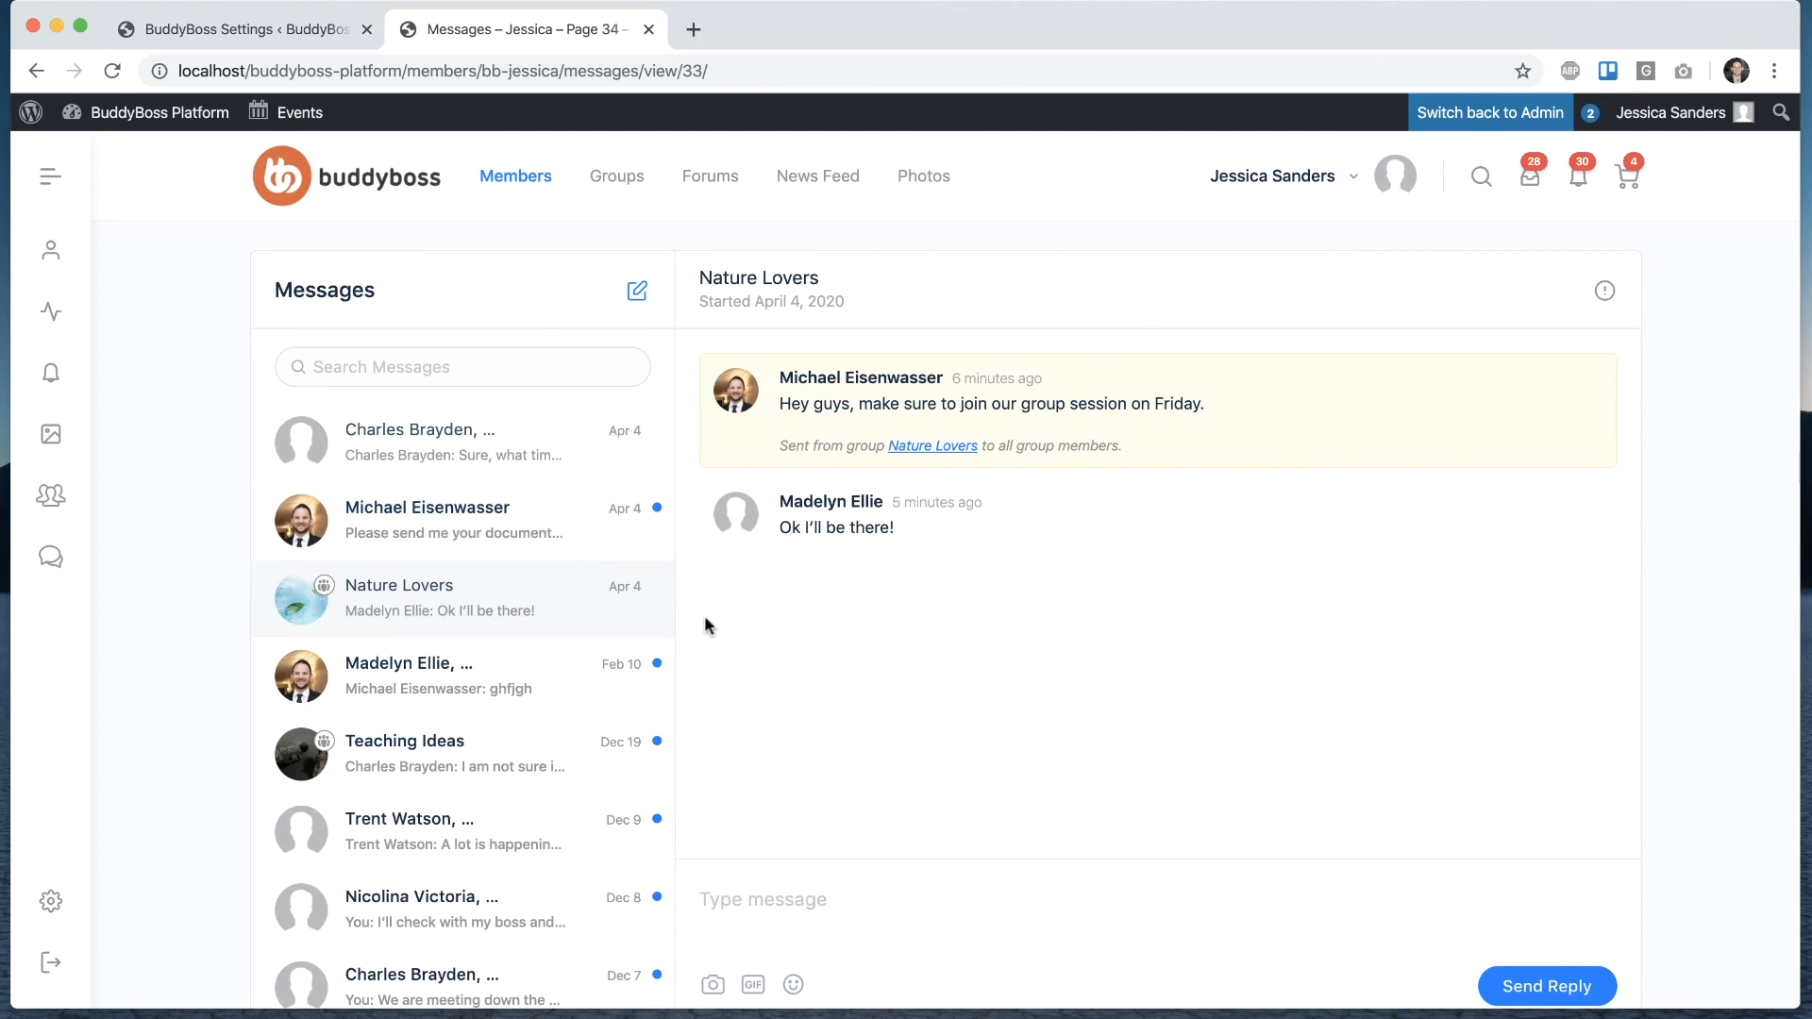